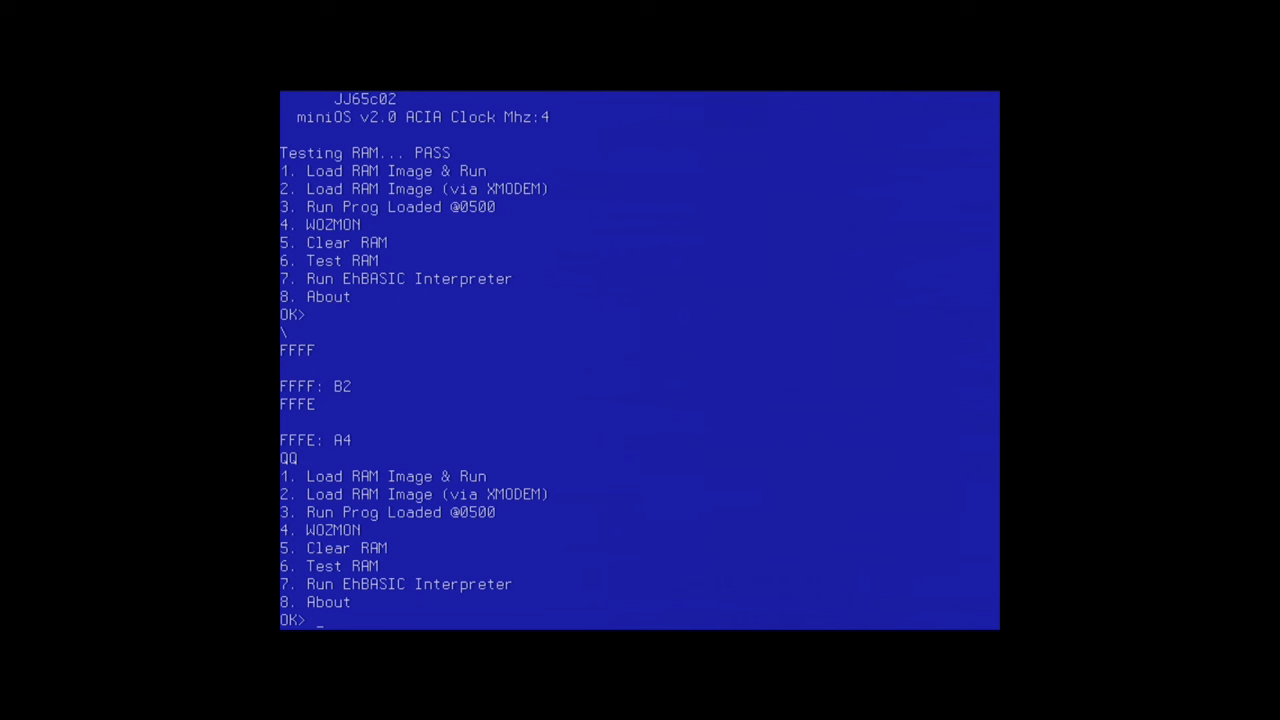
- Launch EhBASIC from the miniOS menu with option 7, then B
{"action": "type", "text": "7"}
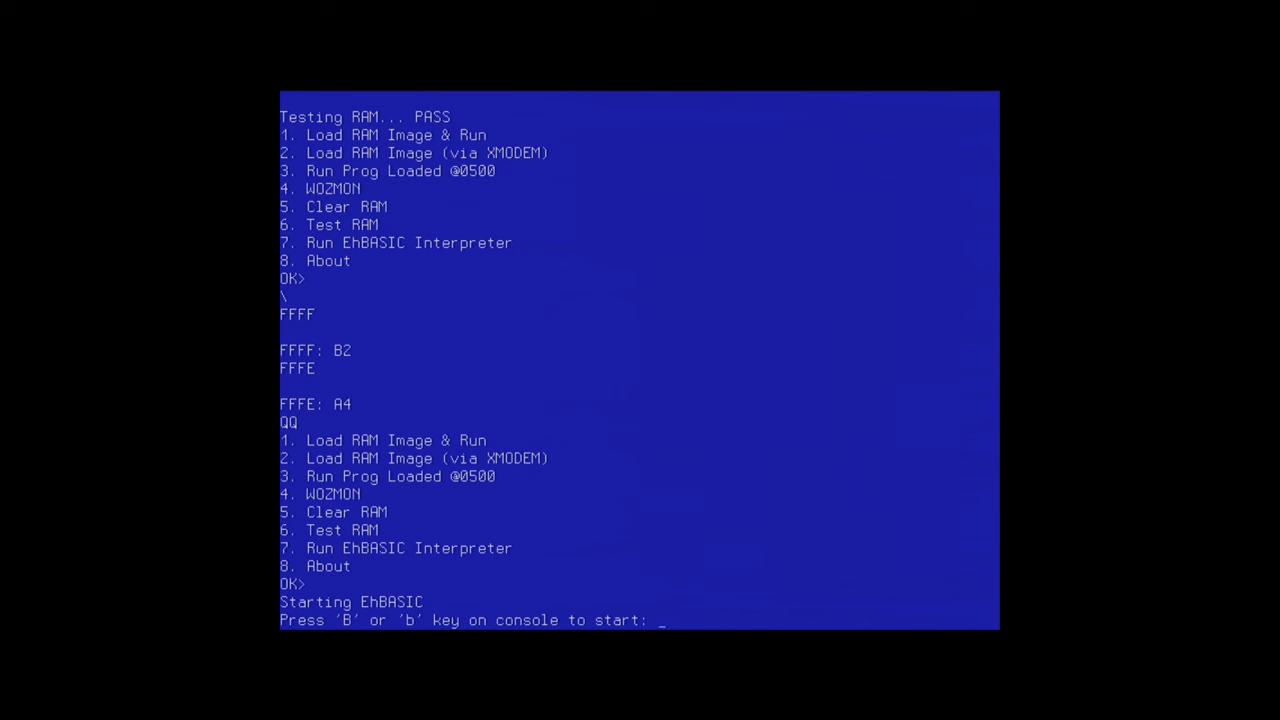
{"action": "key", "text": "b"}
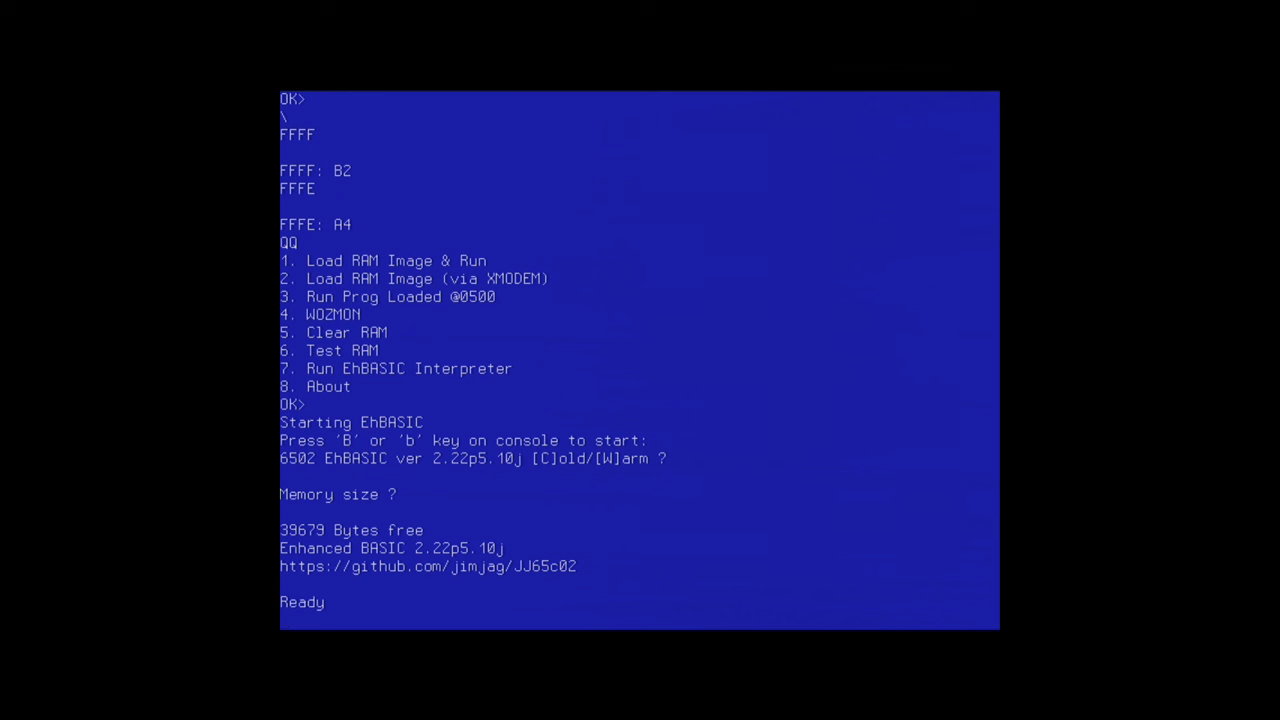
- Enter 10 PRINT "Hello 6502 Fans" and 20 GOTO 10, then list the program
{"action": "type", "text": "1"}
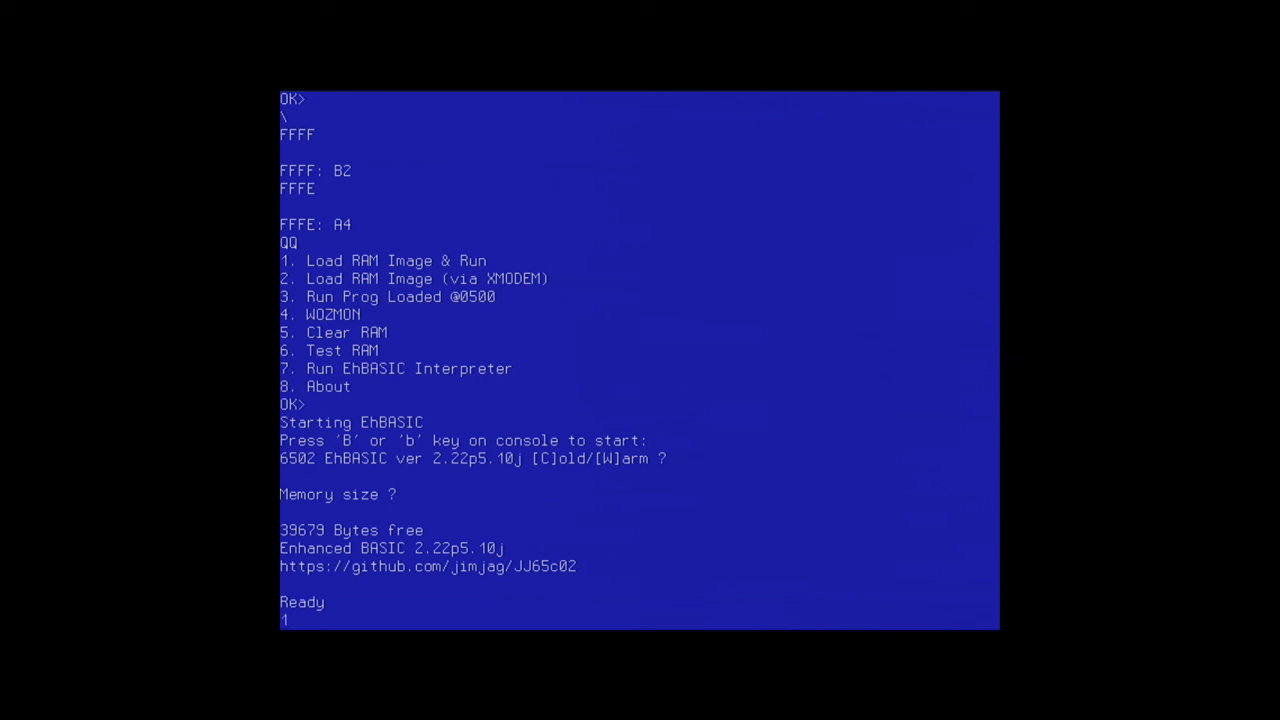
{"action": "type", "text": "0 print"}
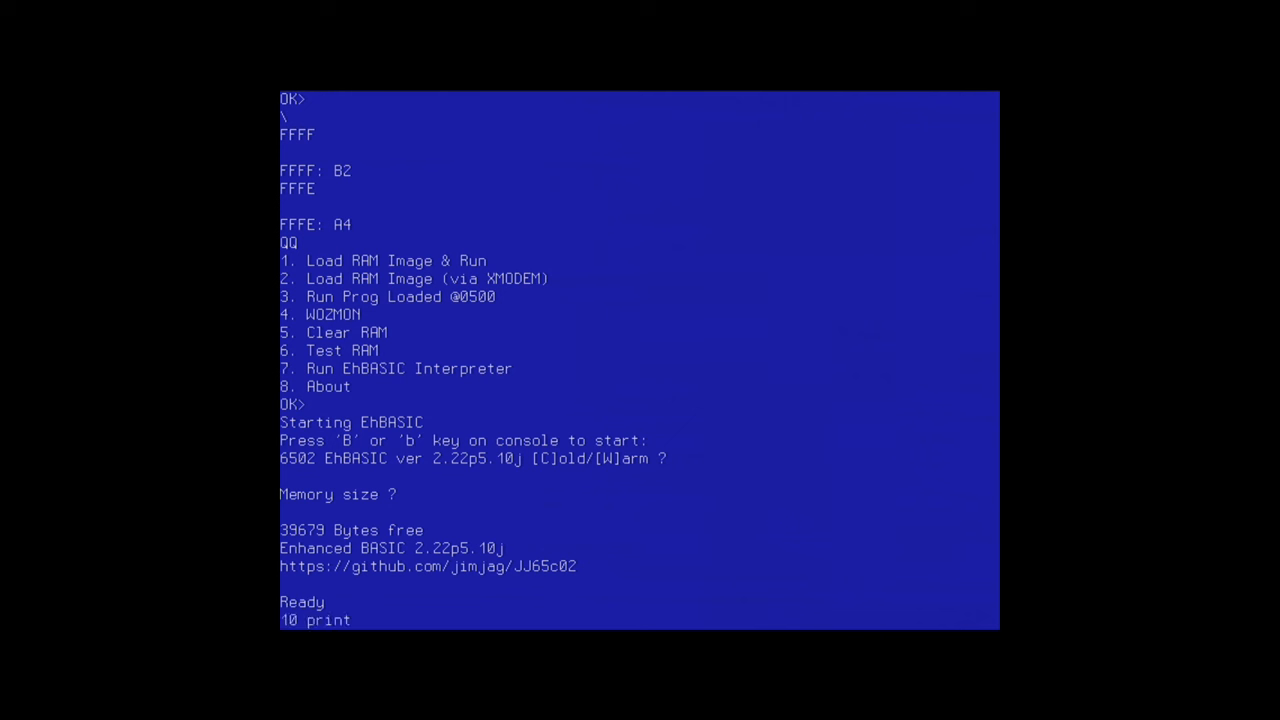
{"action": "type", "text": "\"Hello"}
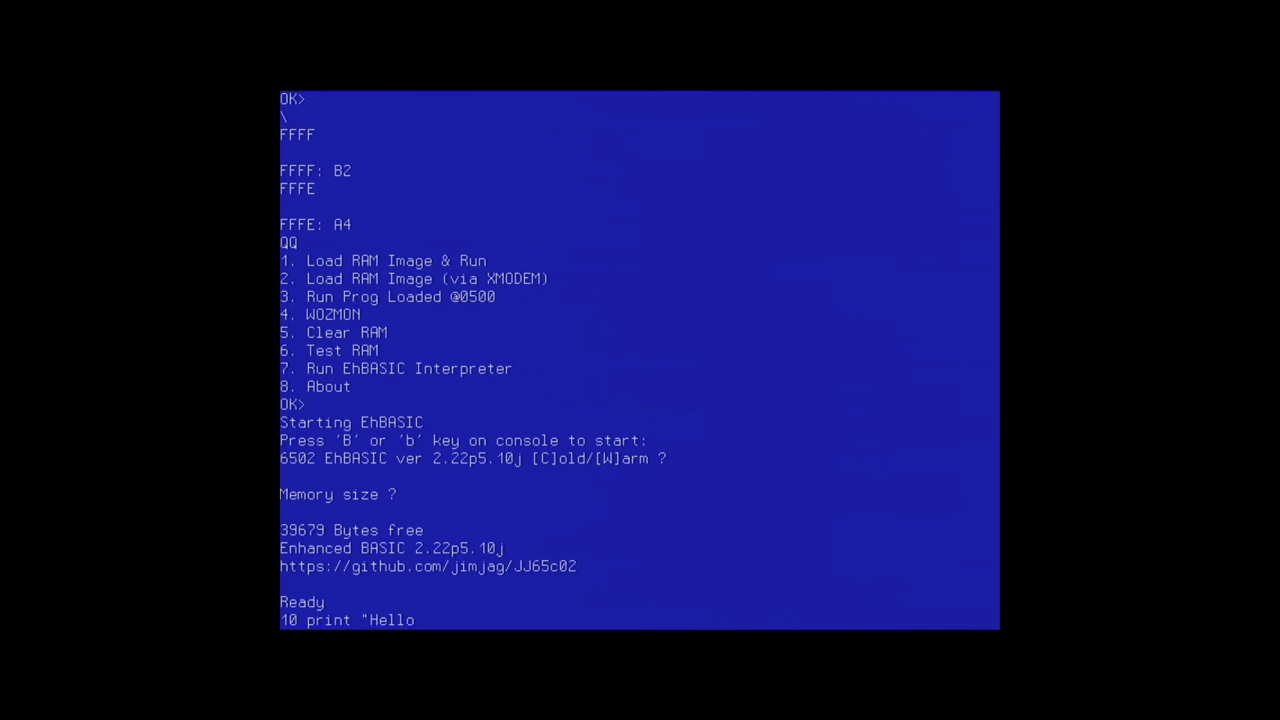
{"action": "type", "text": "6502 Fans"}
{"action": "type", "text": "20"}
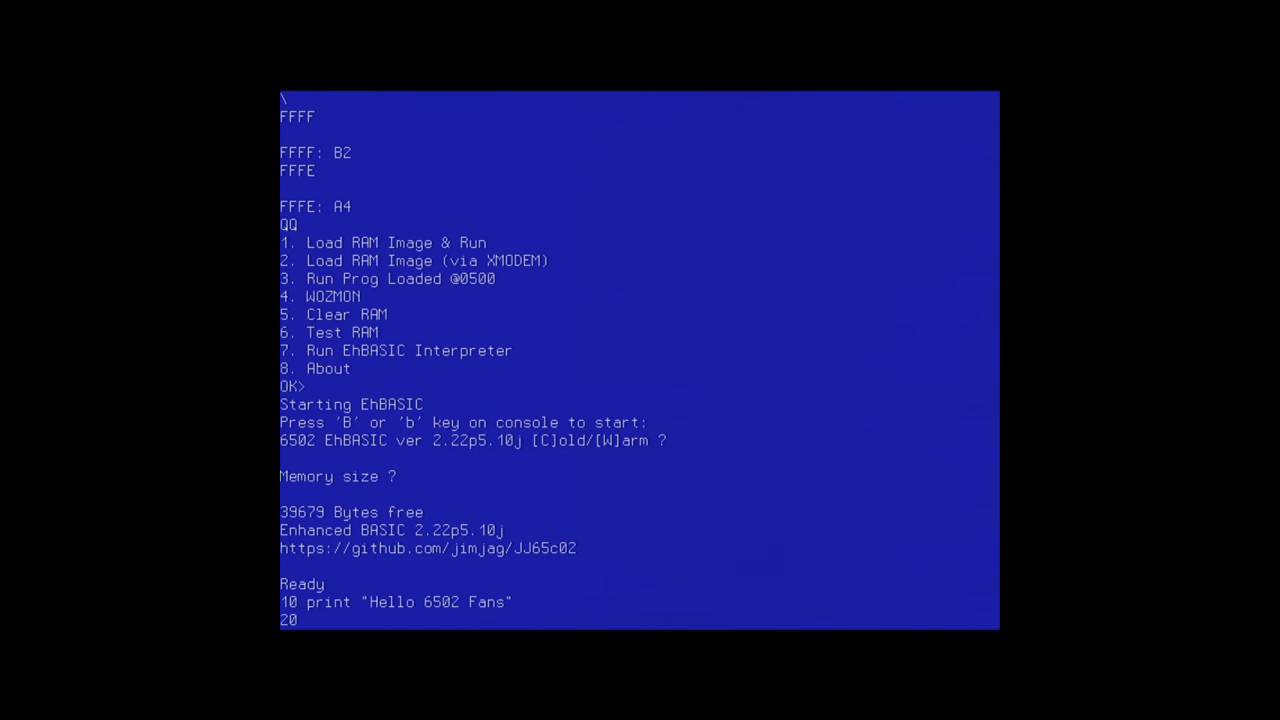
{"action": "type", "text": "goto 10"}
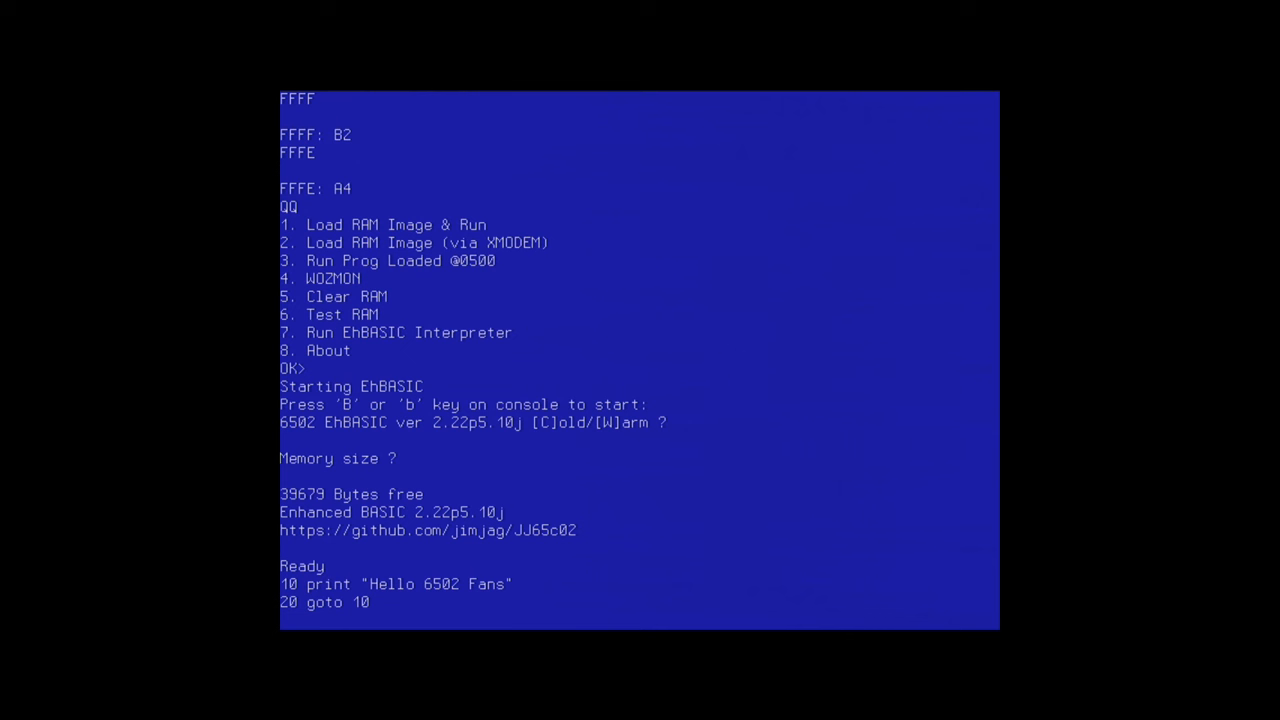
{"action": "type", "text": "list"}
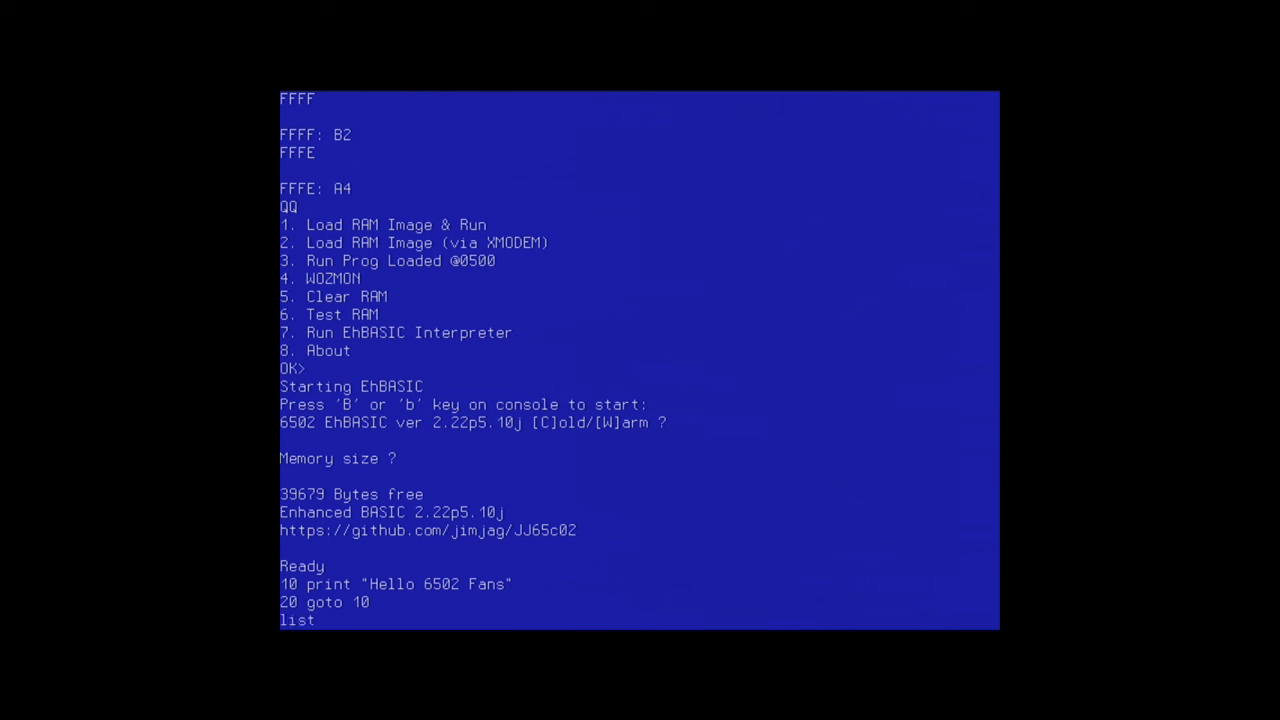
{"action": "key", "text": "Return"}
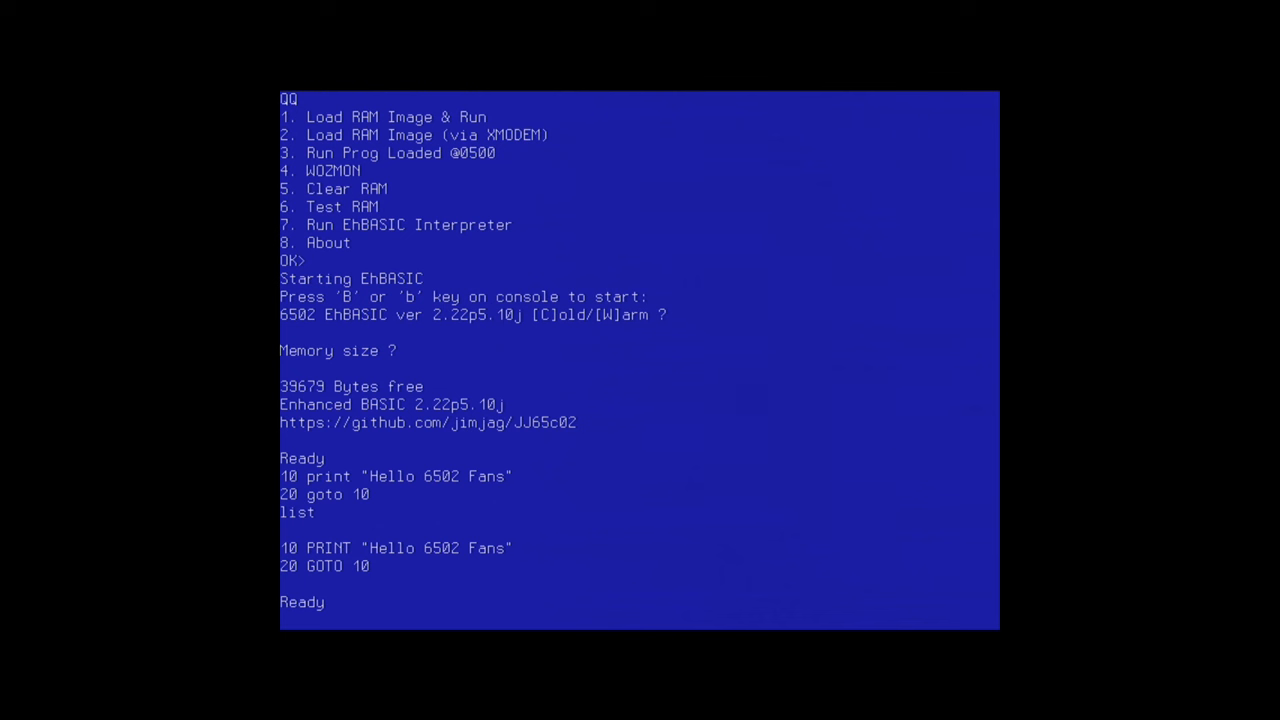
- Type run to start the Hello 6502 Fans loop
{"action": "type", "text": "r"}
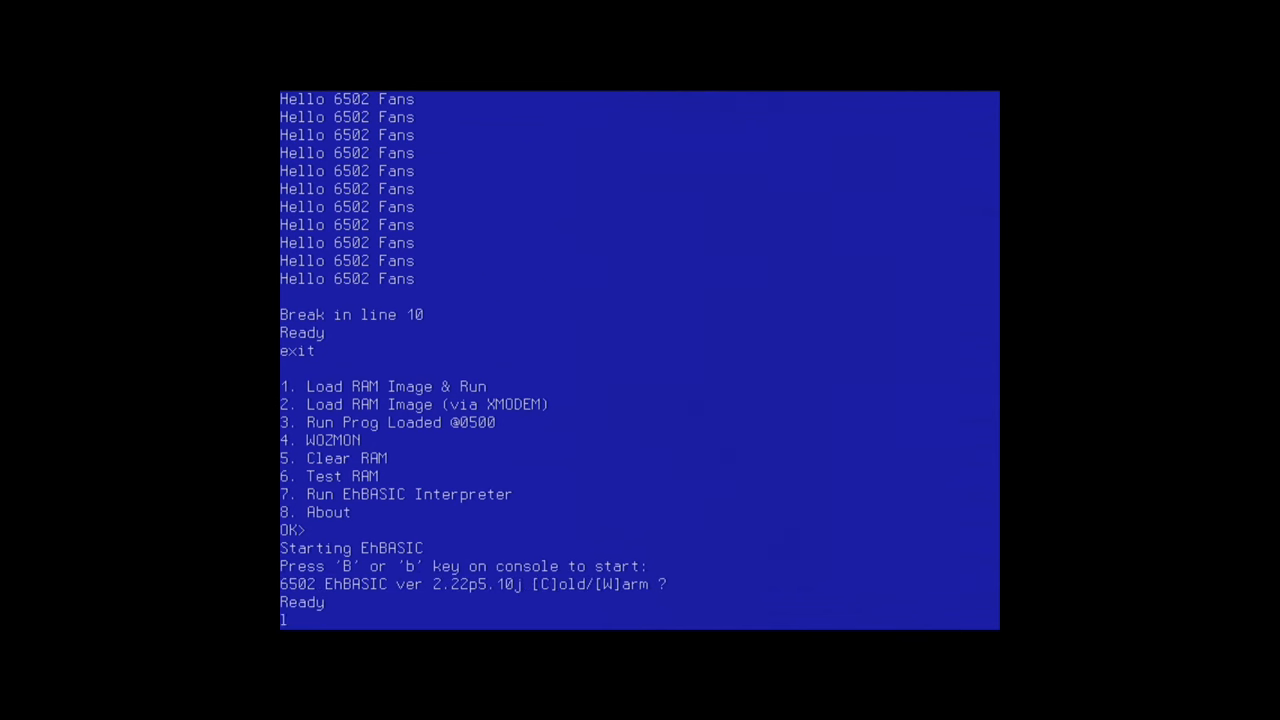
{"action": "type", "text": "list"}
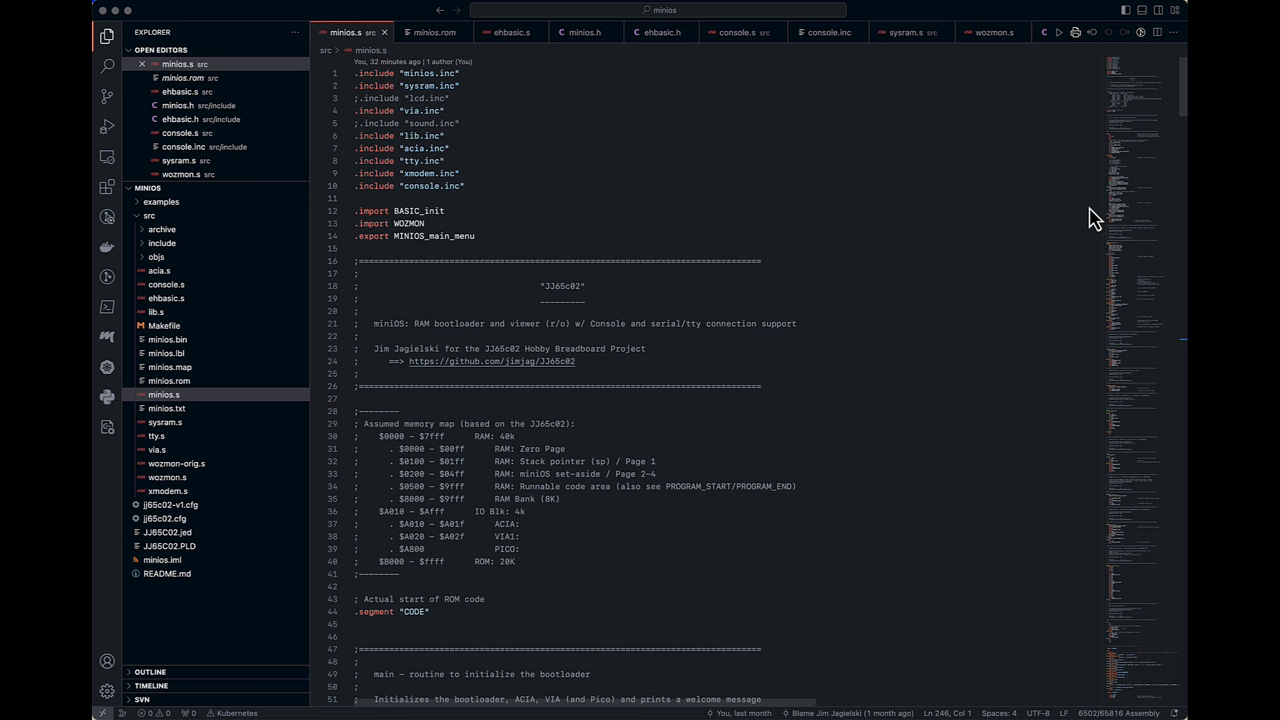
{"action": "mouse_move", "coordinate": [476, 398]}
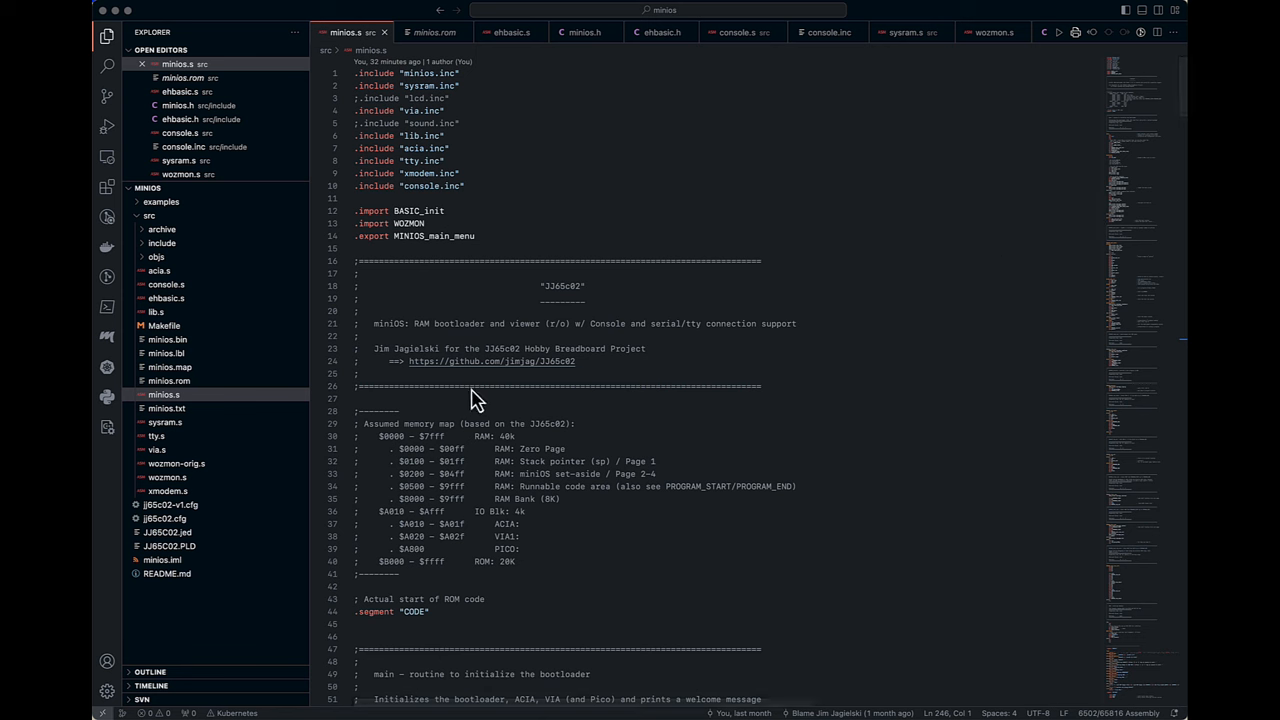
{"action": "mouse_move", "coordinate": [277, 417]}
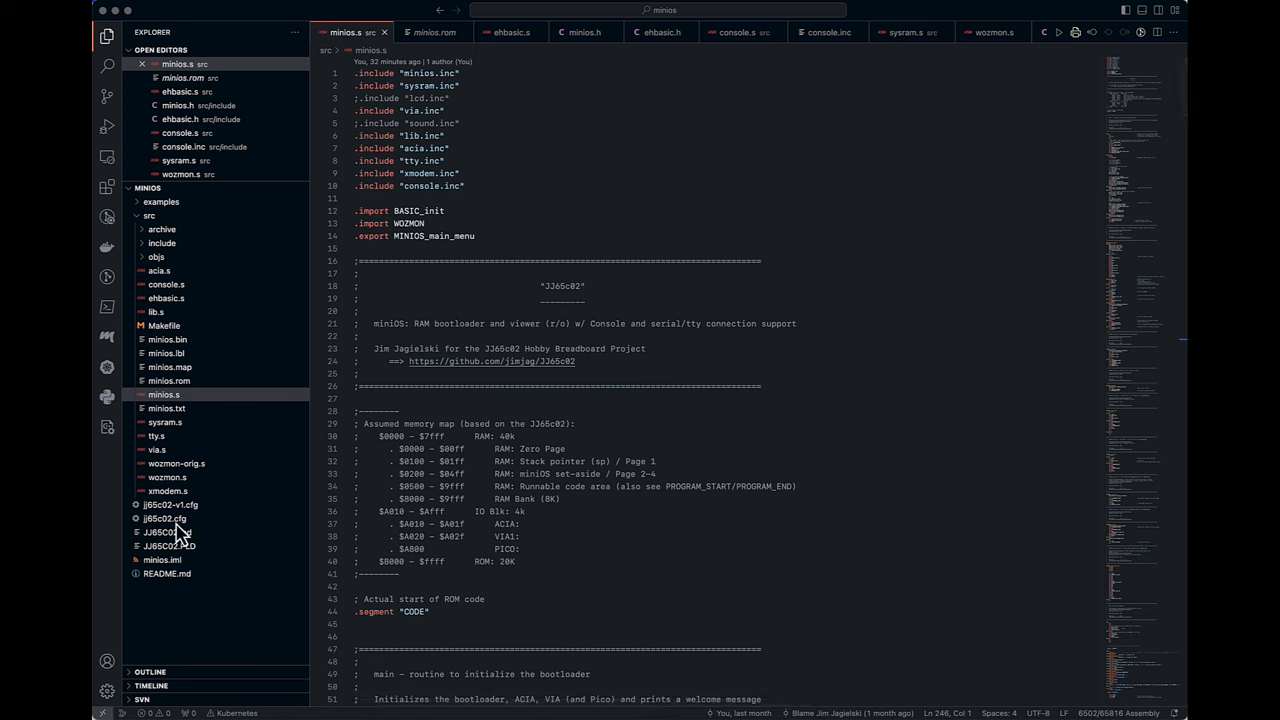
{"action": "left_click", "coordinate": [164, 518]}
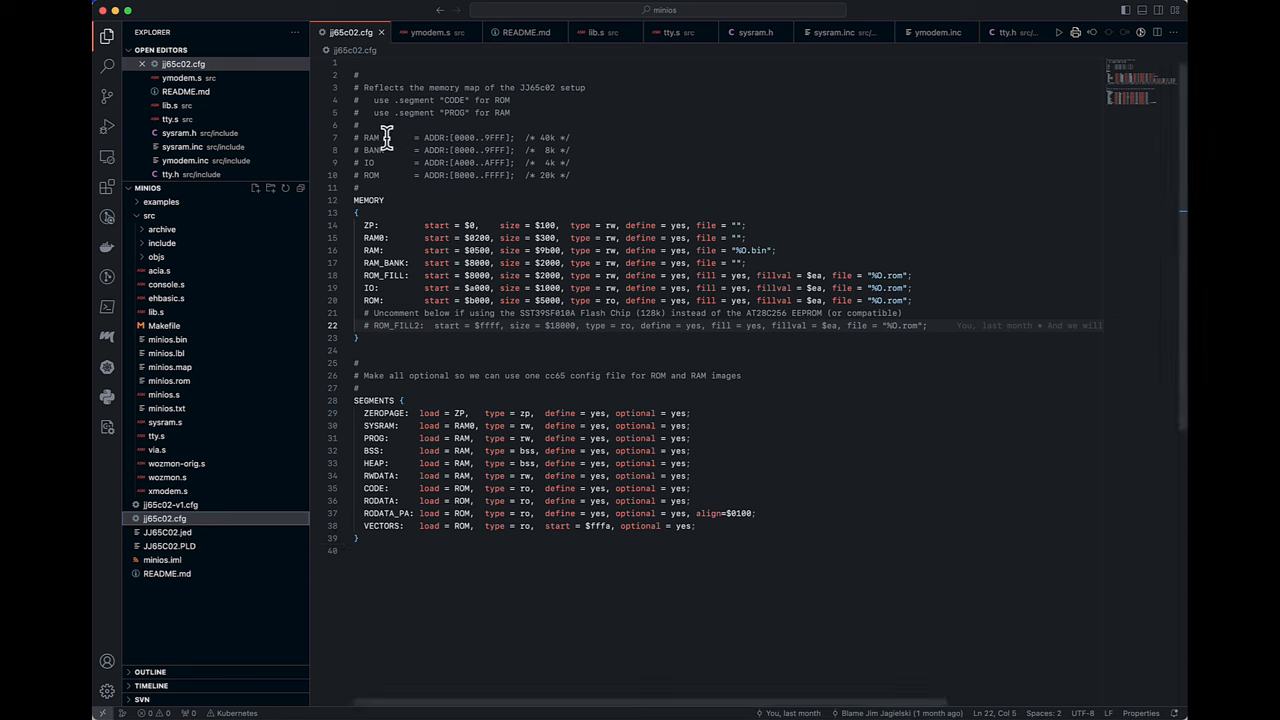
{"action": "mouse_move", "coordinate": [550, 140]}
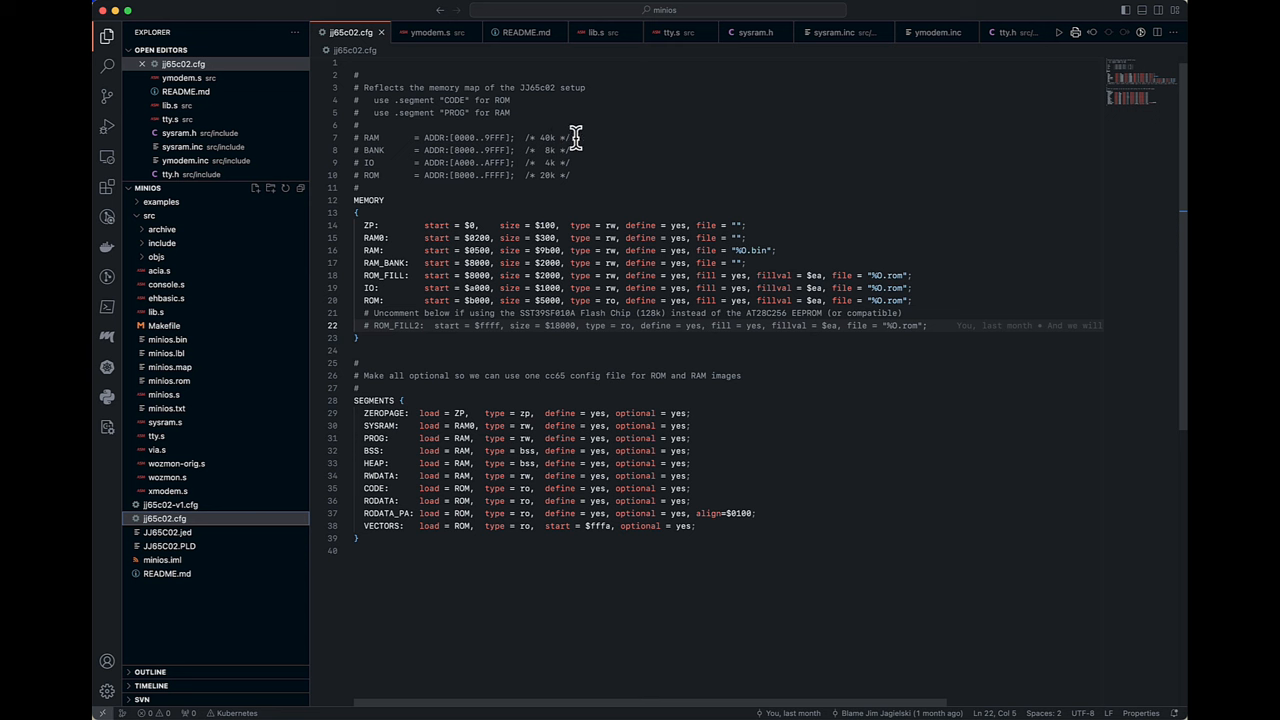
{"action": "mouse_move", "coordinate": [555, 155]}
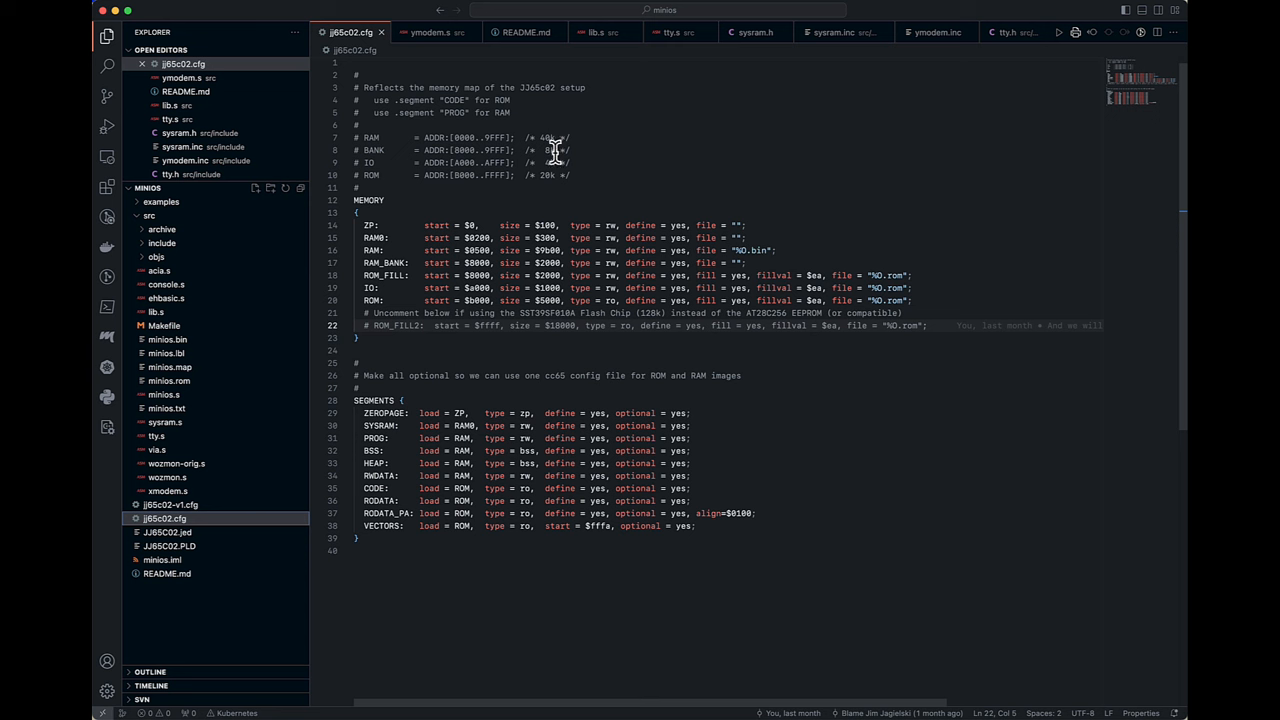
{"action": "mouse_move", "coordinate": [550, 168]}
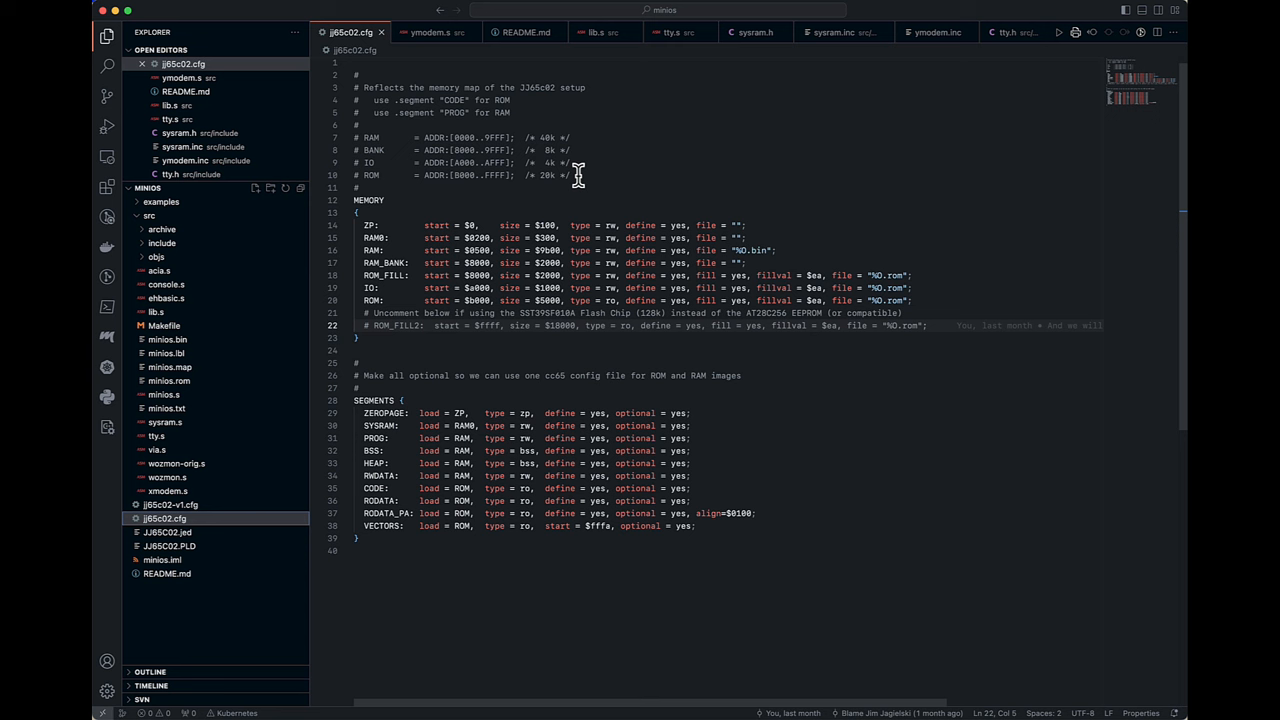
{"action": "mouse_move", "coordinate": [483, 240]}
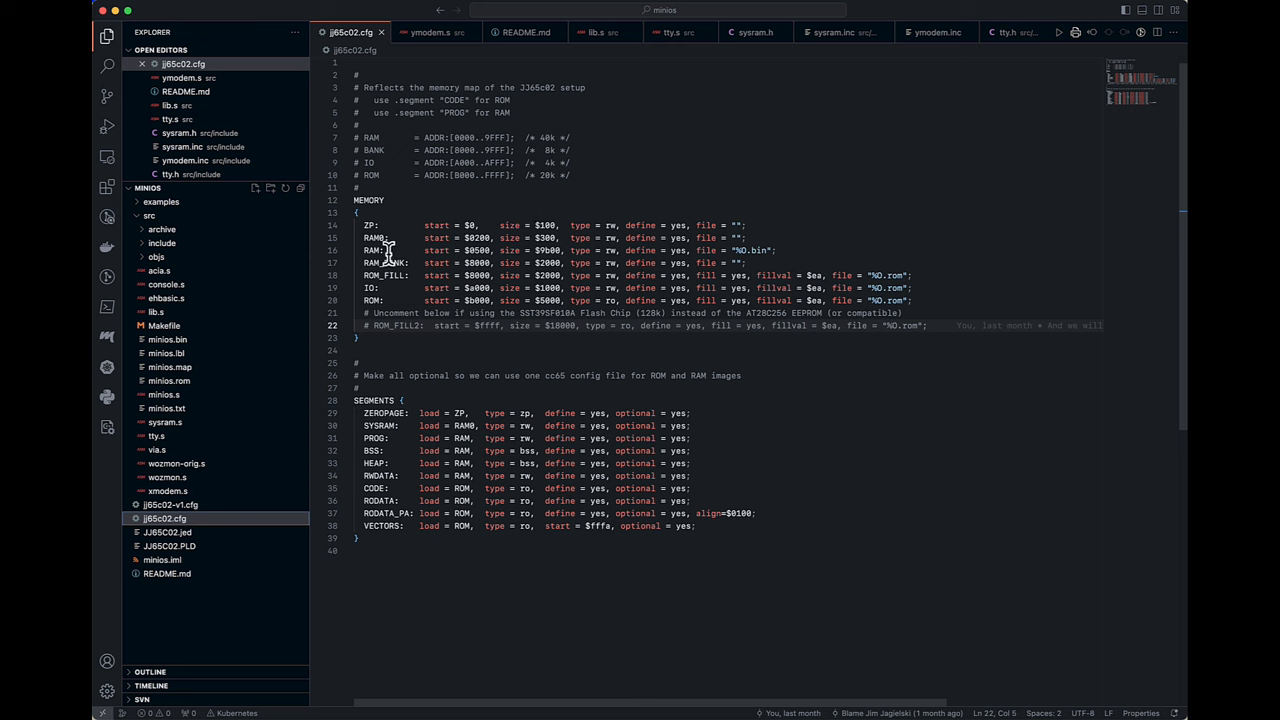
{"action": "mouse_move", "coordinate": [443, 238]}
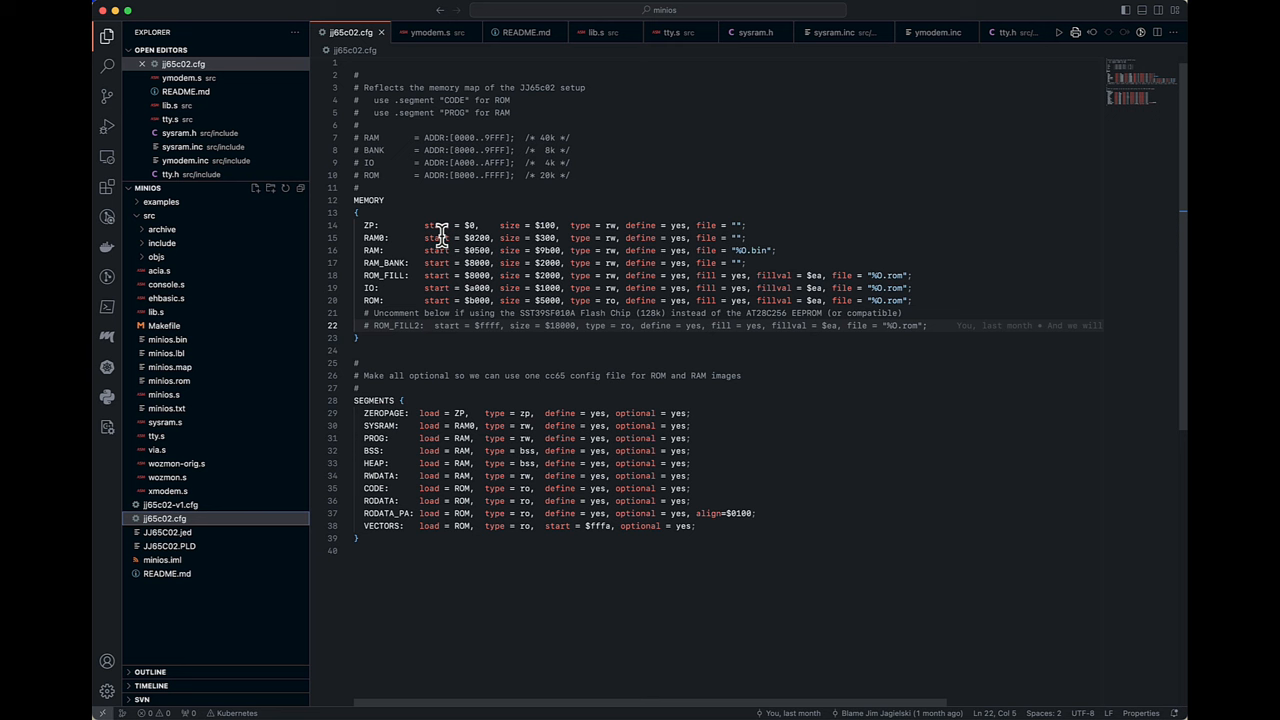
{"action": "mouse_move", "coordinate": [400, 245]}
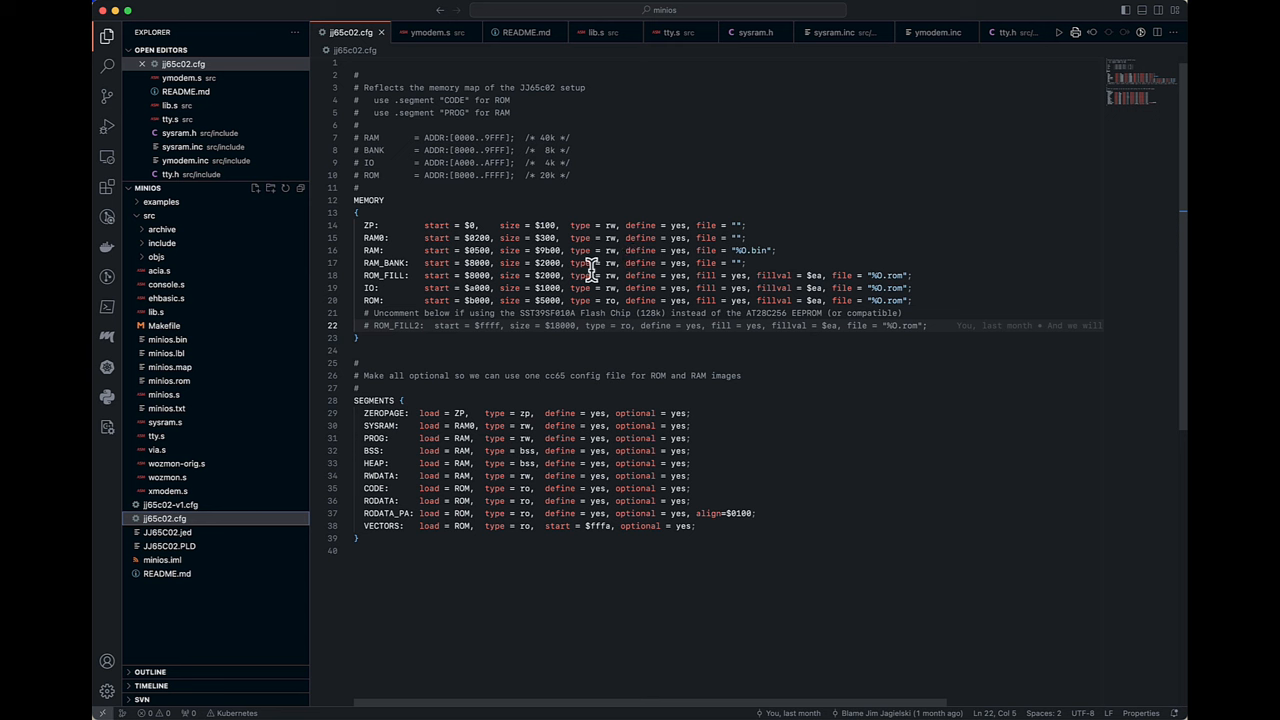
{"action": "mouse_move", "coordinate": [370, 280]}
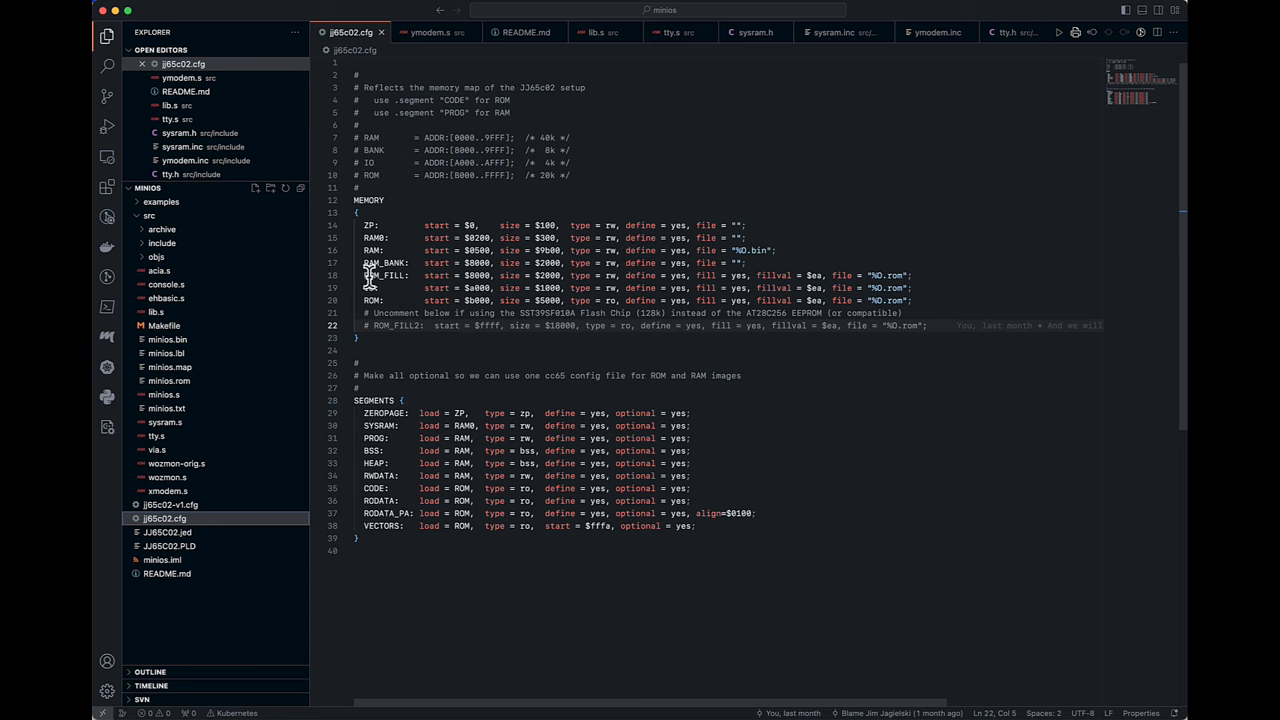
{"action": "mouse_move", "coordinate": [405, 278]}
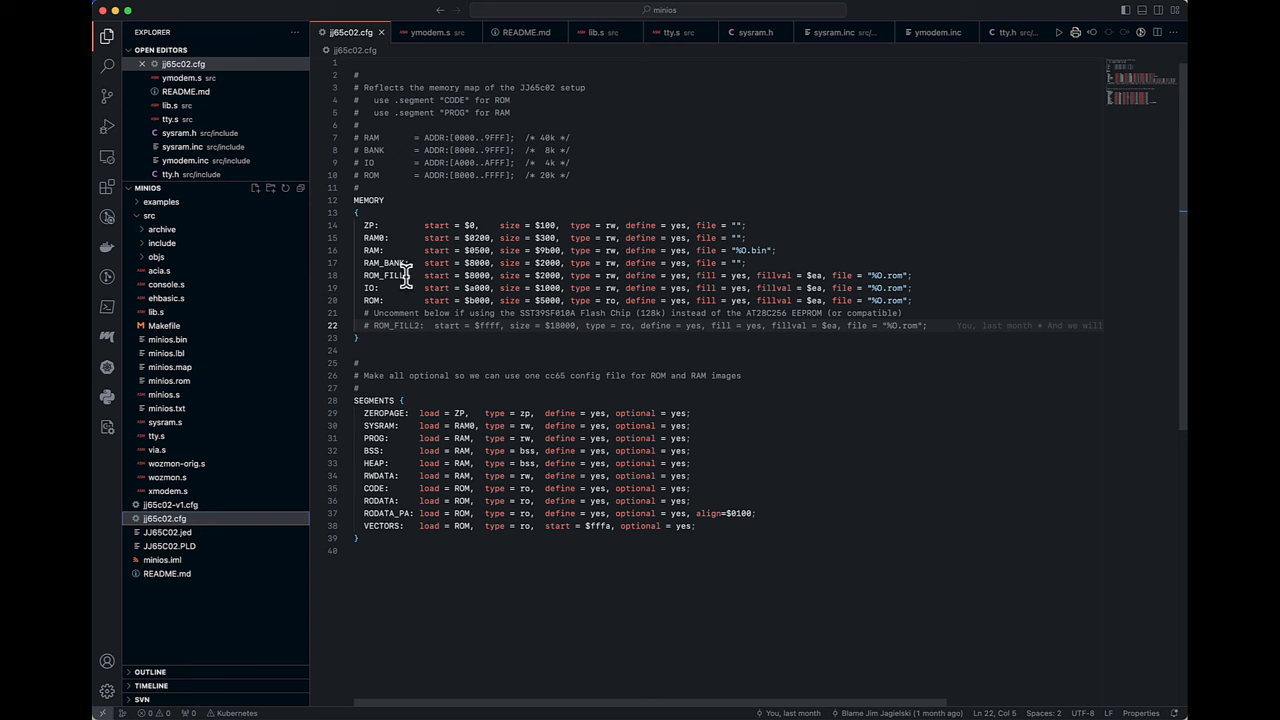
{"action": "mouse_move", "coordinate": [710, 275]}
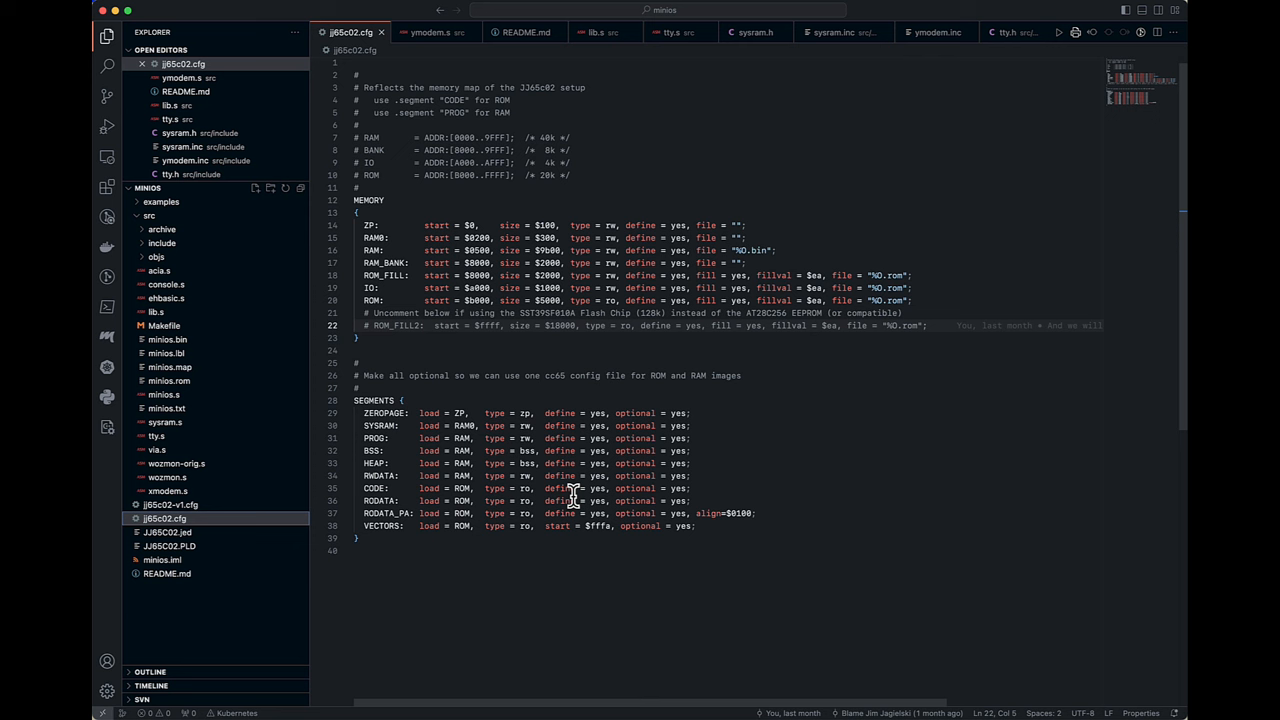
{"action": "mouse_move", "coordinate": [505, 490]}
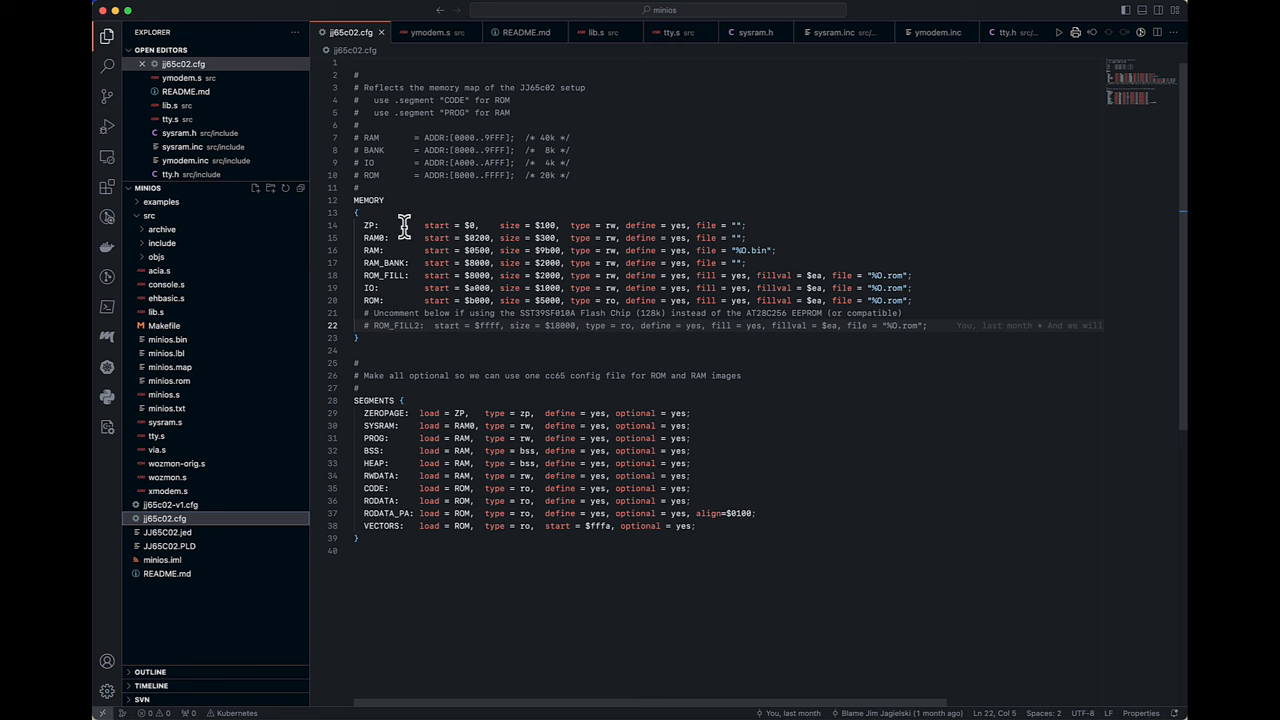
{"action": "mouse_move", "coordinate": [950, 430]}
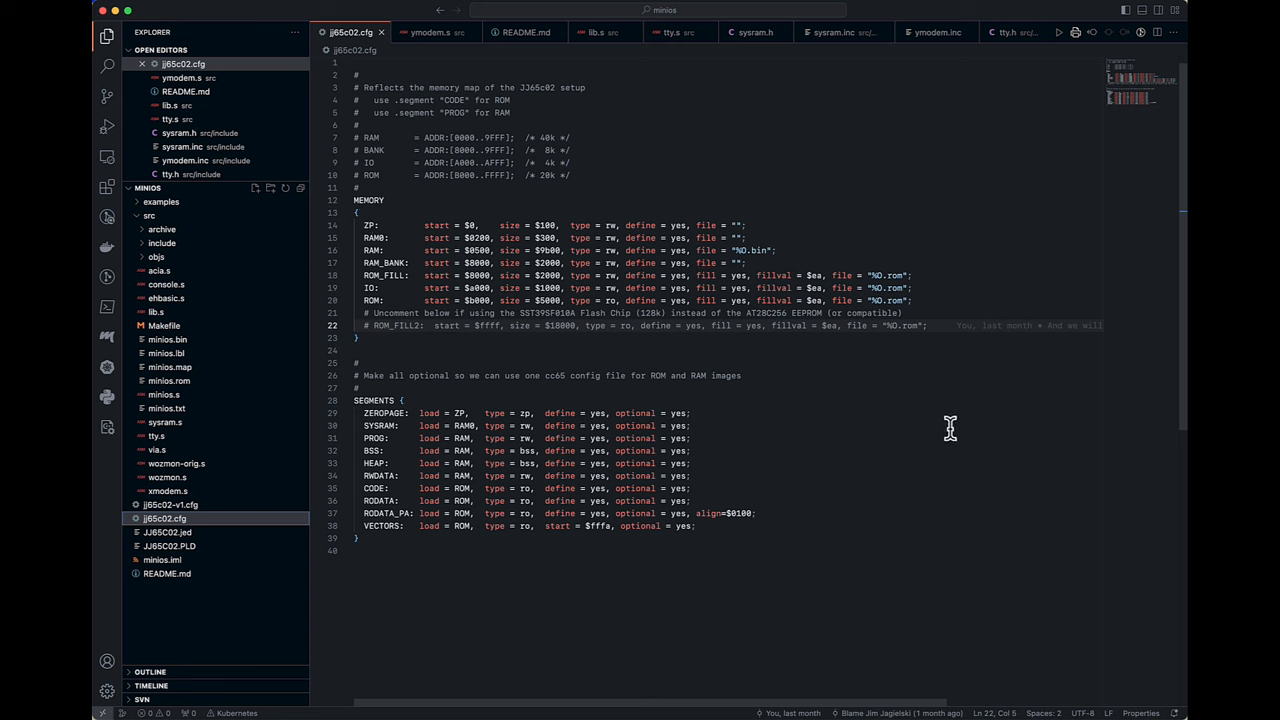
{"action": "mouse_move", "coordinate": [929, 197]}
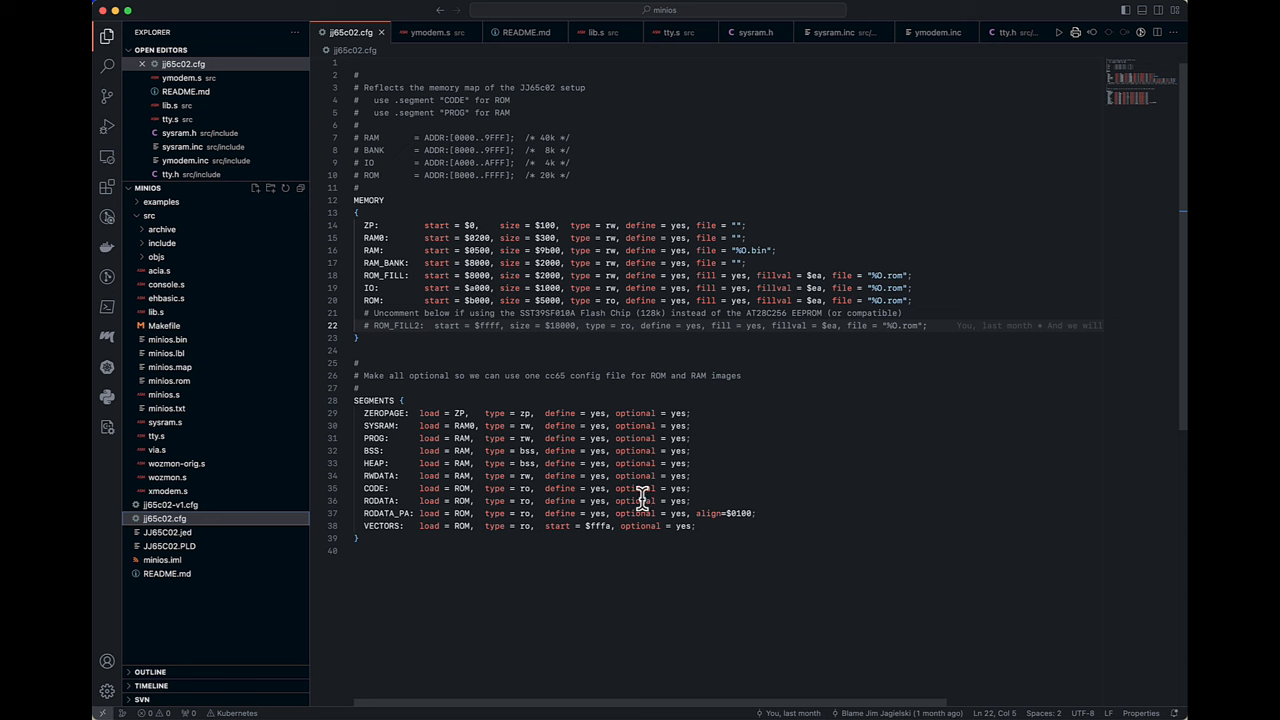
{"action": "mouse_move", "coordinate": [765, 107]}
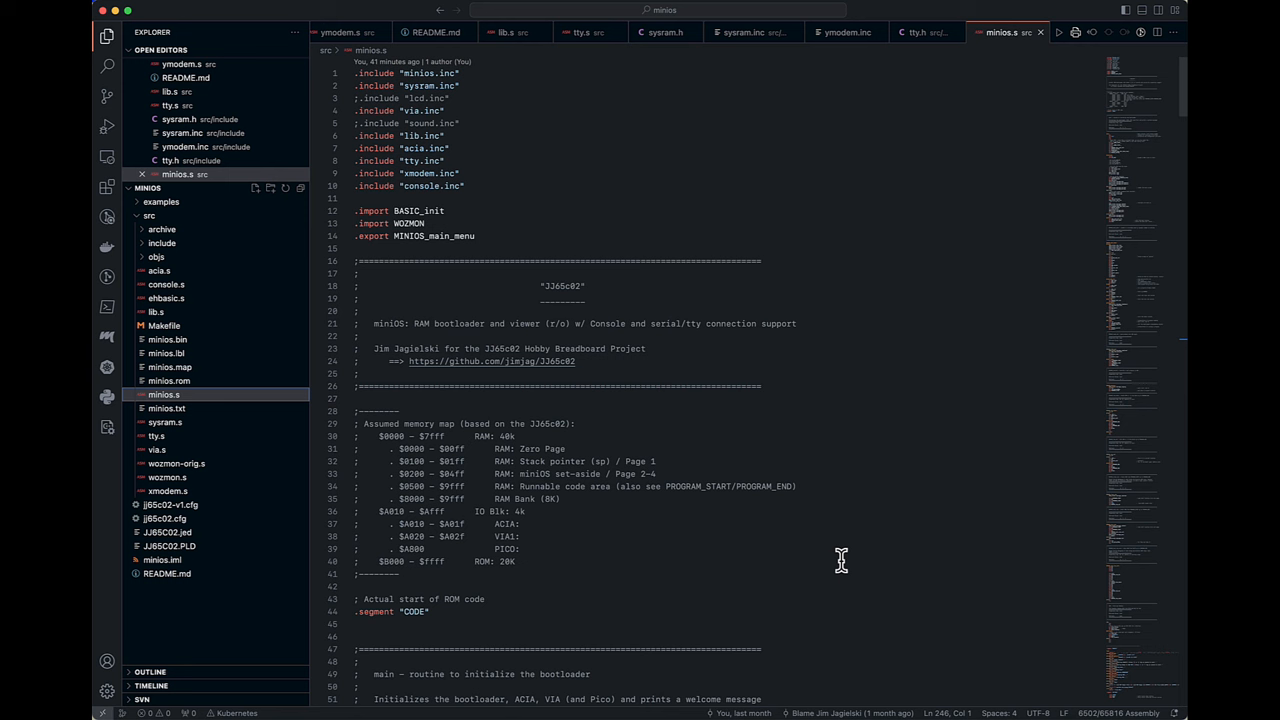
{"action": "mouse_move", "coordinate": [835, 573]}
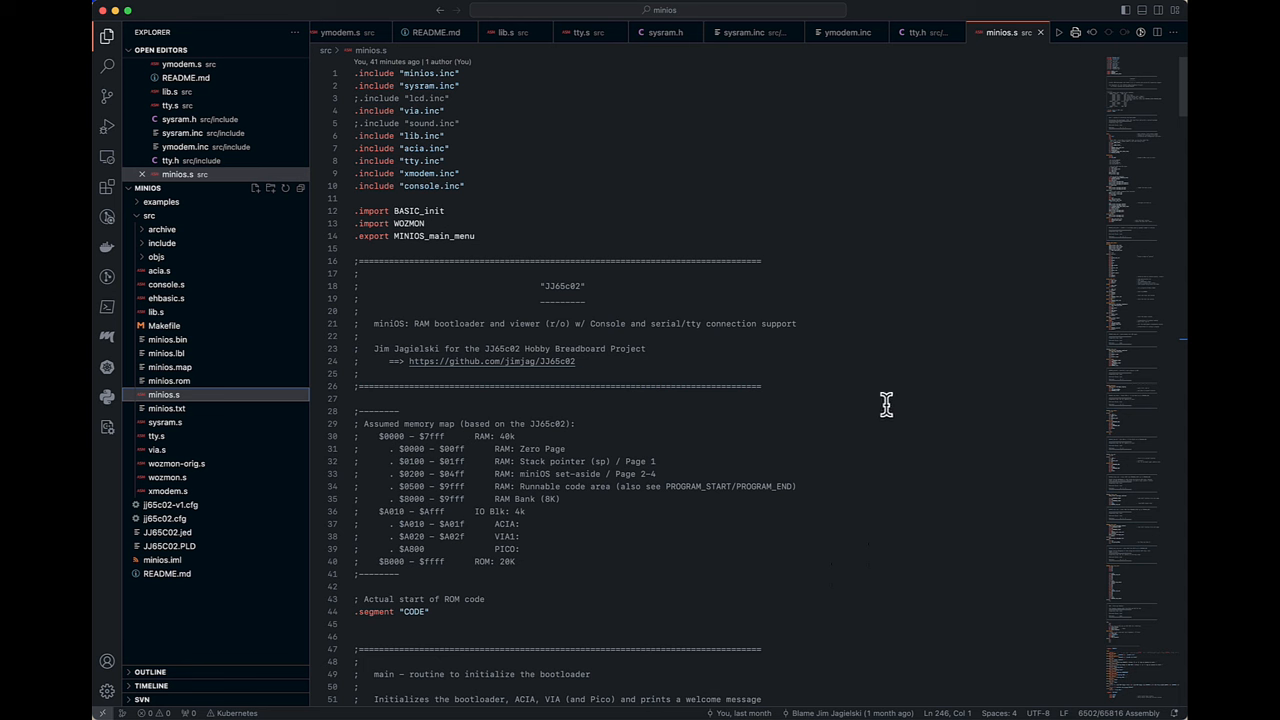
{"action": "mouse_move", "coordinate": [898, 366]}
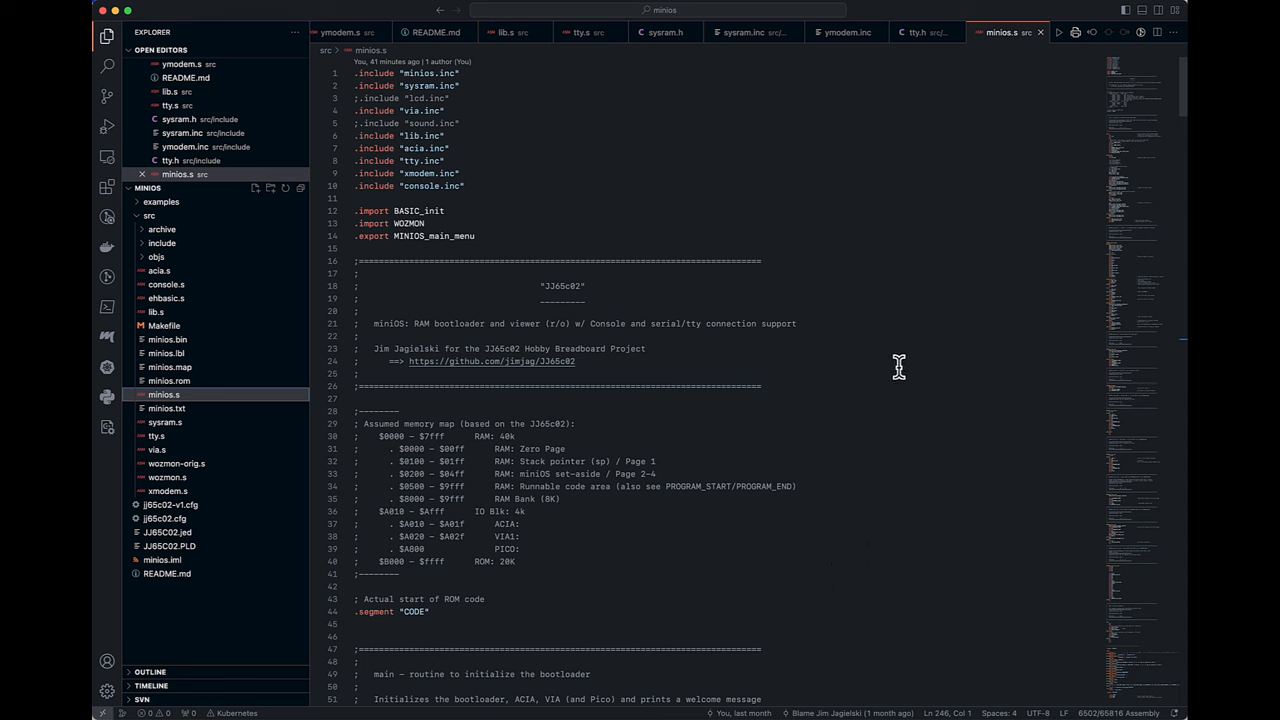
{"action": "mouse_move", "coordinate": [880, 361]}
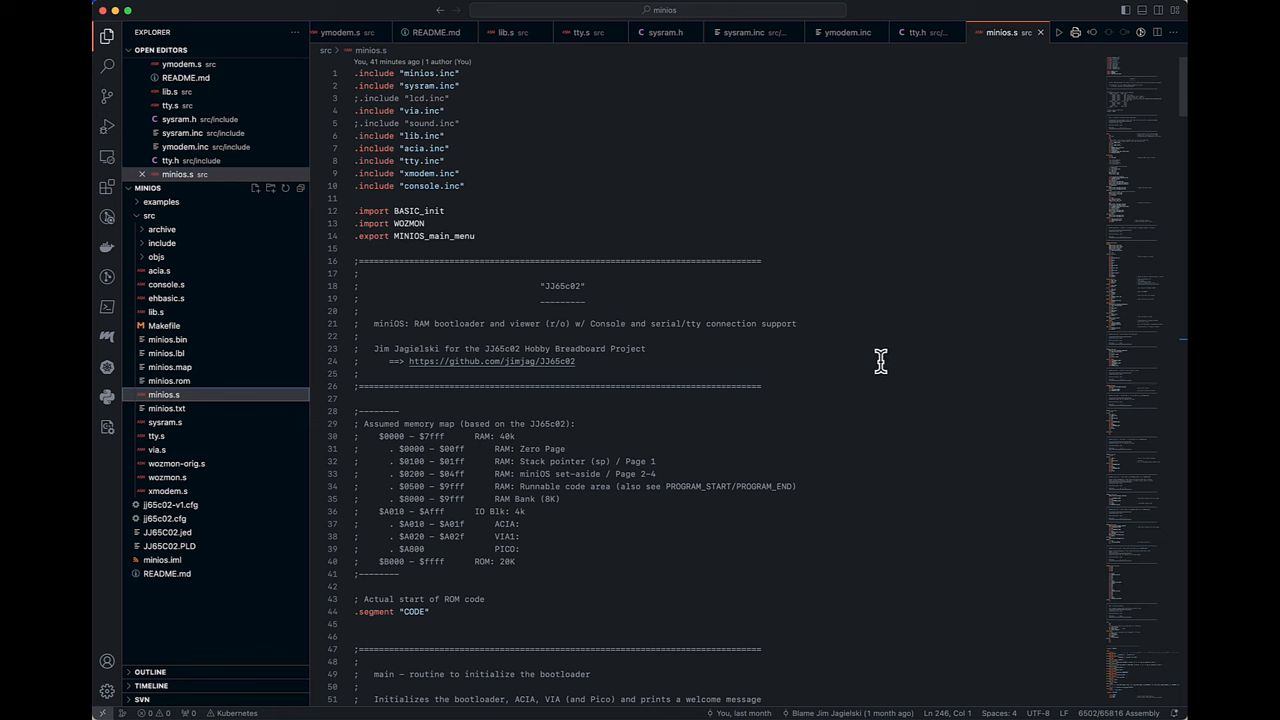
- Read down minios.s through the boot routine to MINIOS_main_menu's option branches
{"action": "scroll", "scroll_direction": "down", "scroll_amount": 3}
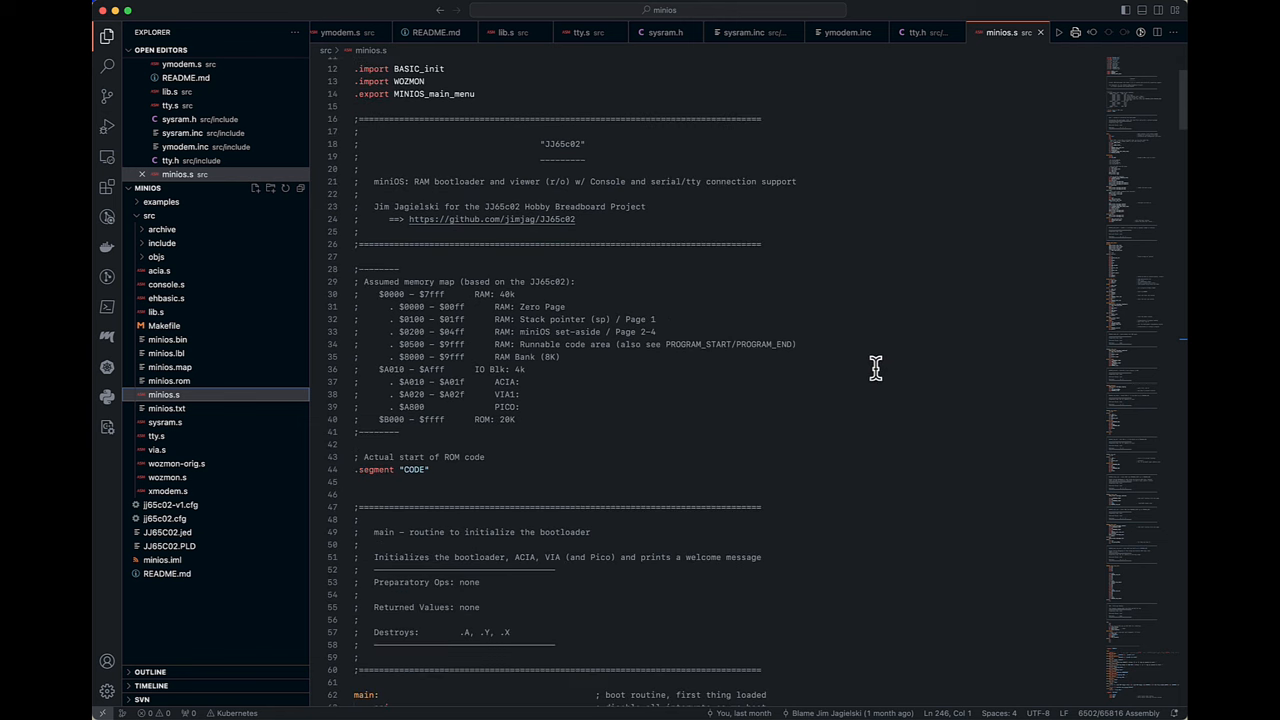
{"action": "mouse_move", "coordinate": [907, 386]}
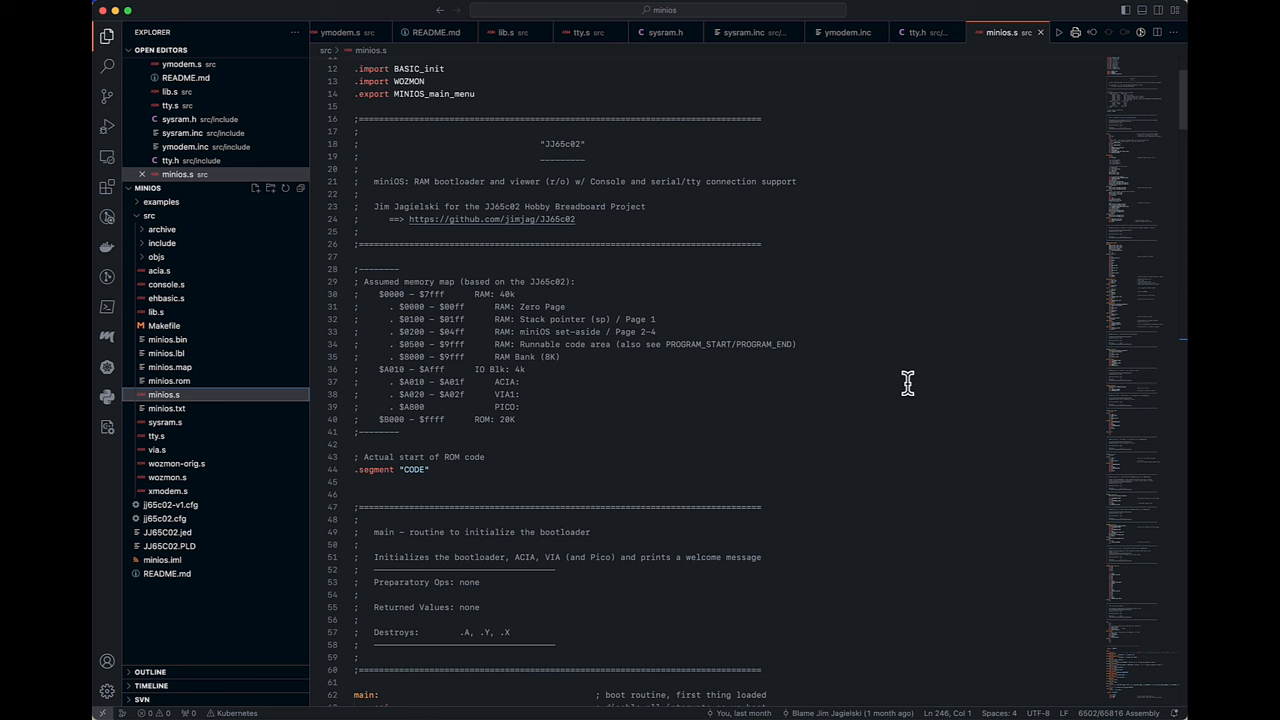
{"action": "mouse_move", "coordinate": [895, 372]}
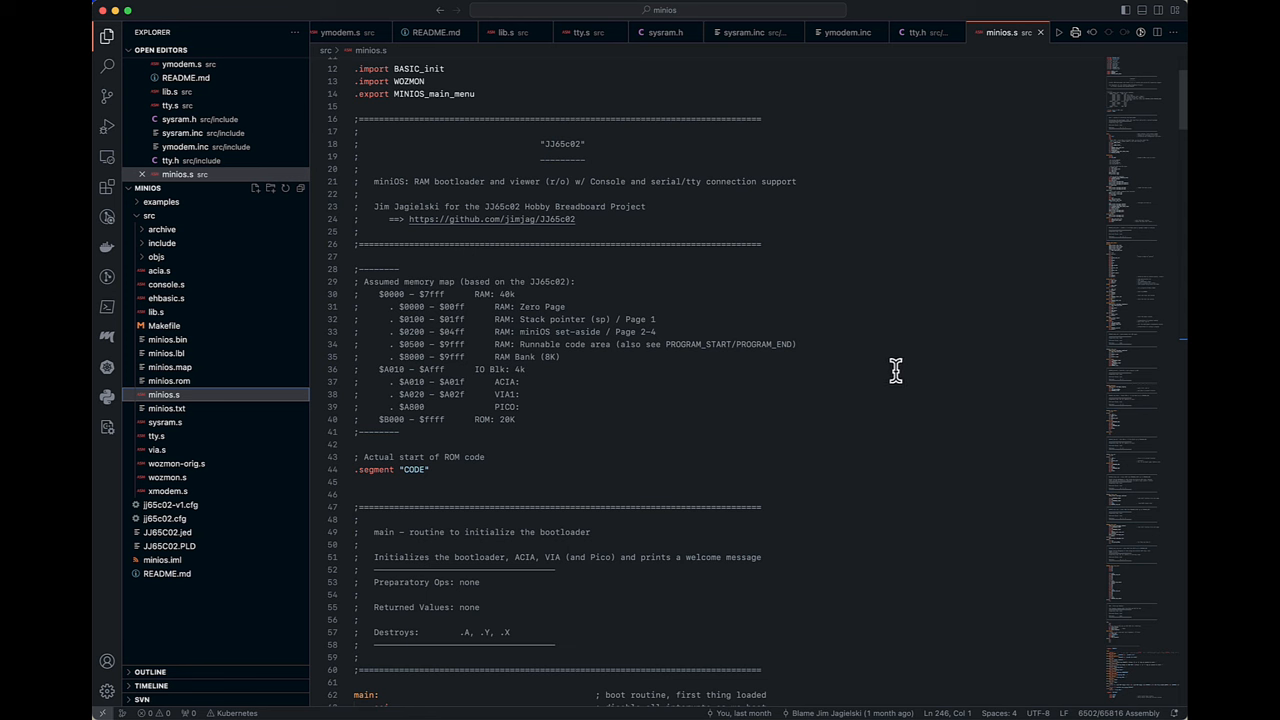
{"action": "mouse_move", "coordinate": [920, 388]}
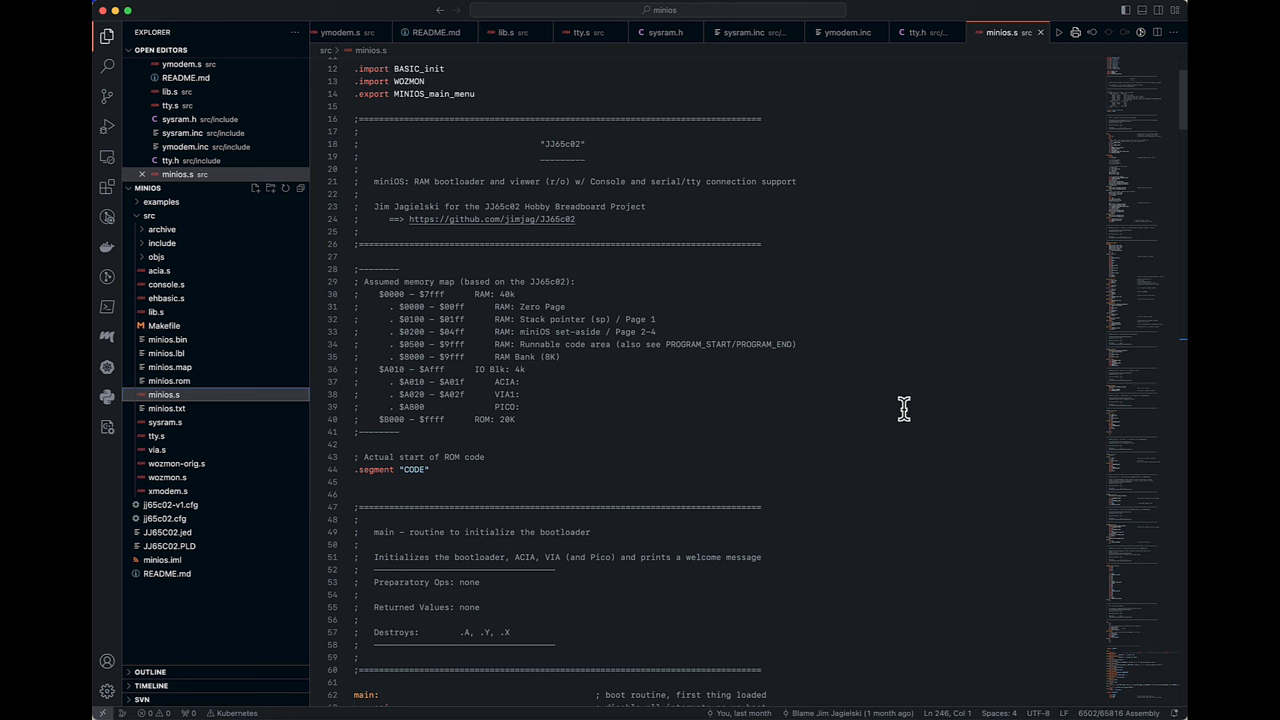
{"action": "mouse_move", "coordinate": [955, 322]}
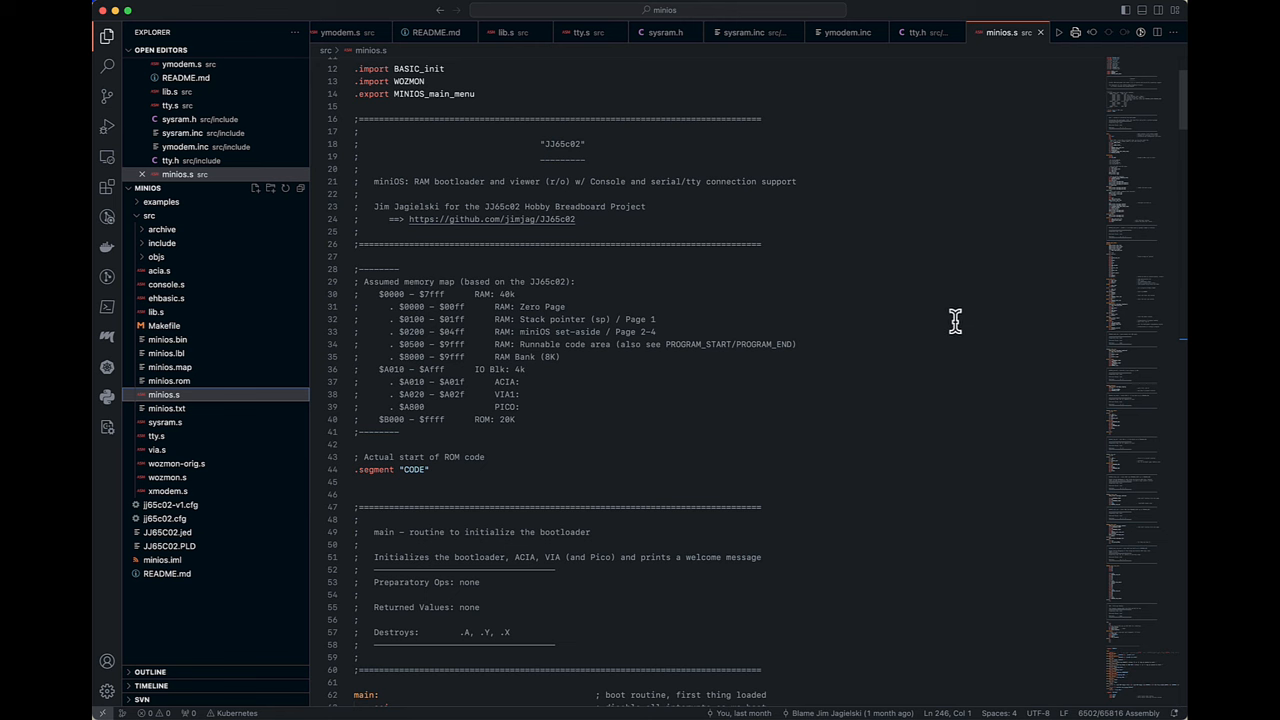
{"action": "scroll", "scroll_direction": "down", "scroll_amount": 3}
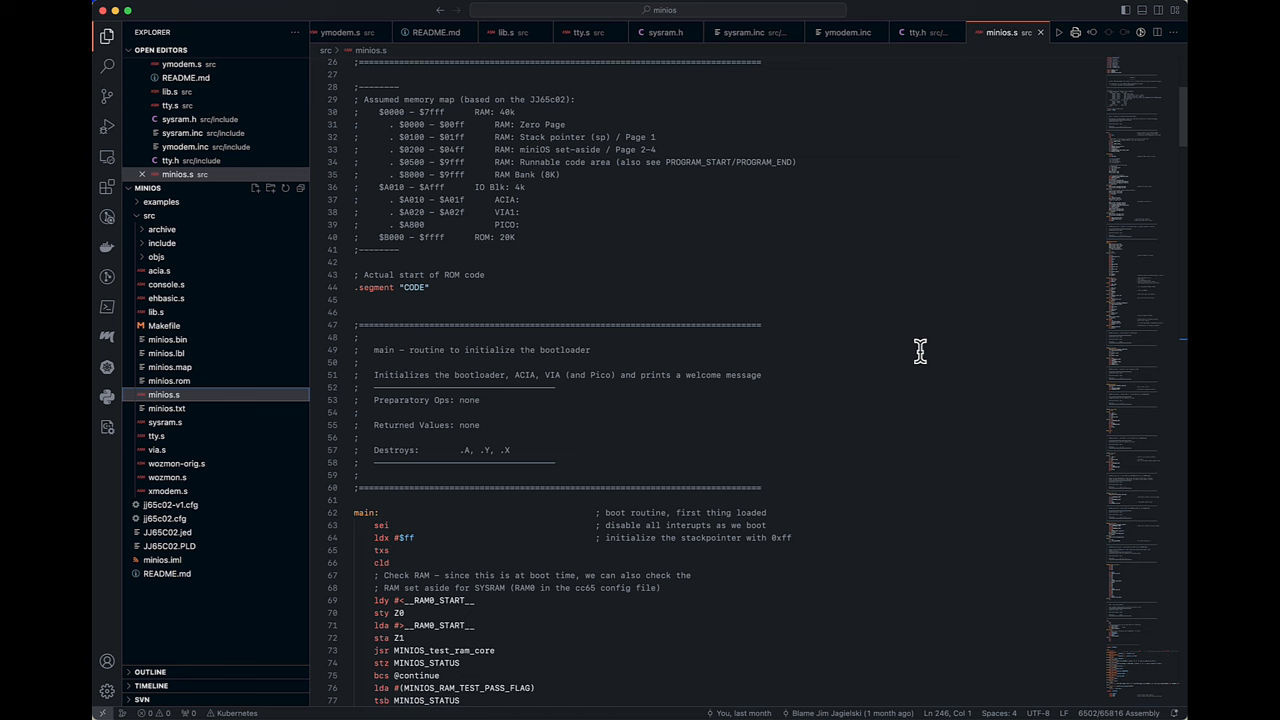
{"action": "mouse_move", "coordinate": [907, 345]}
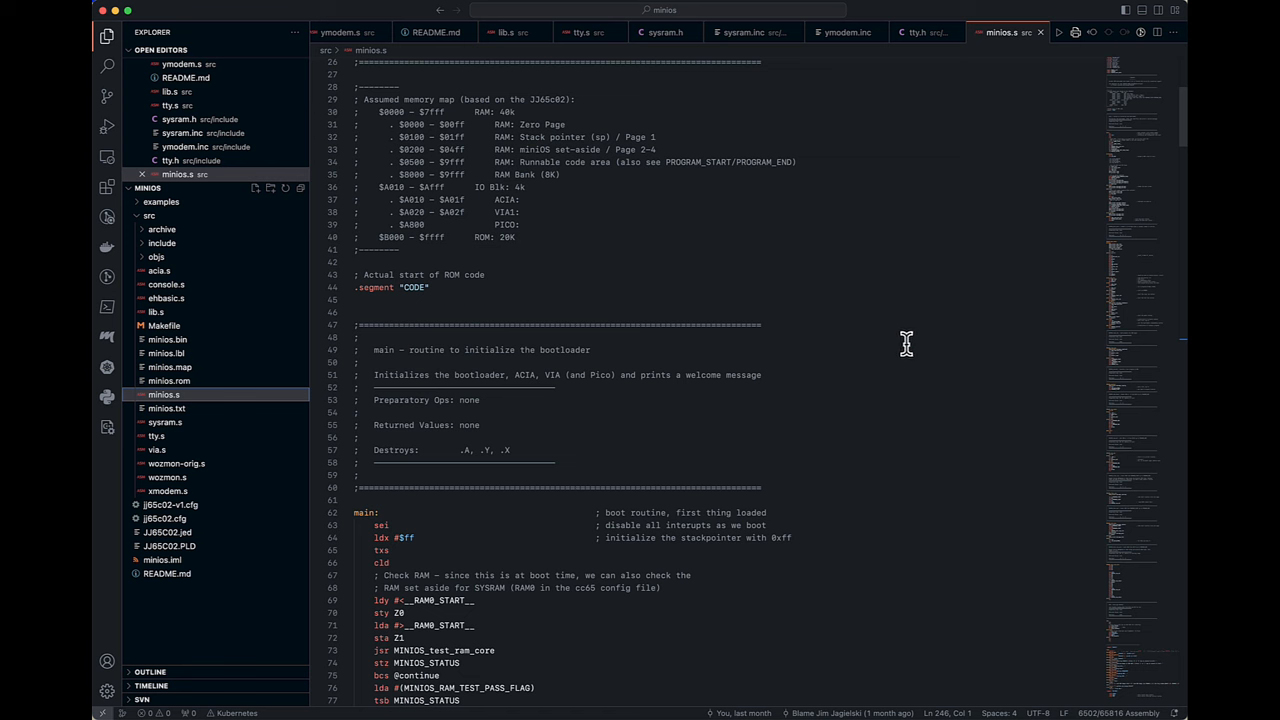
{"action": "mouse_move", "coordinate": [894, 365]}
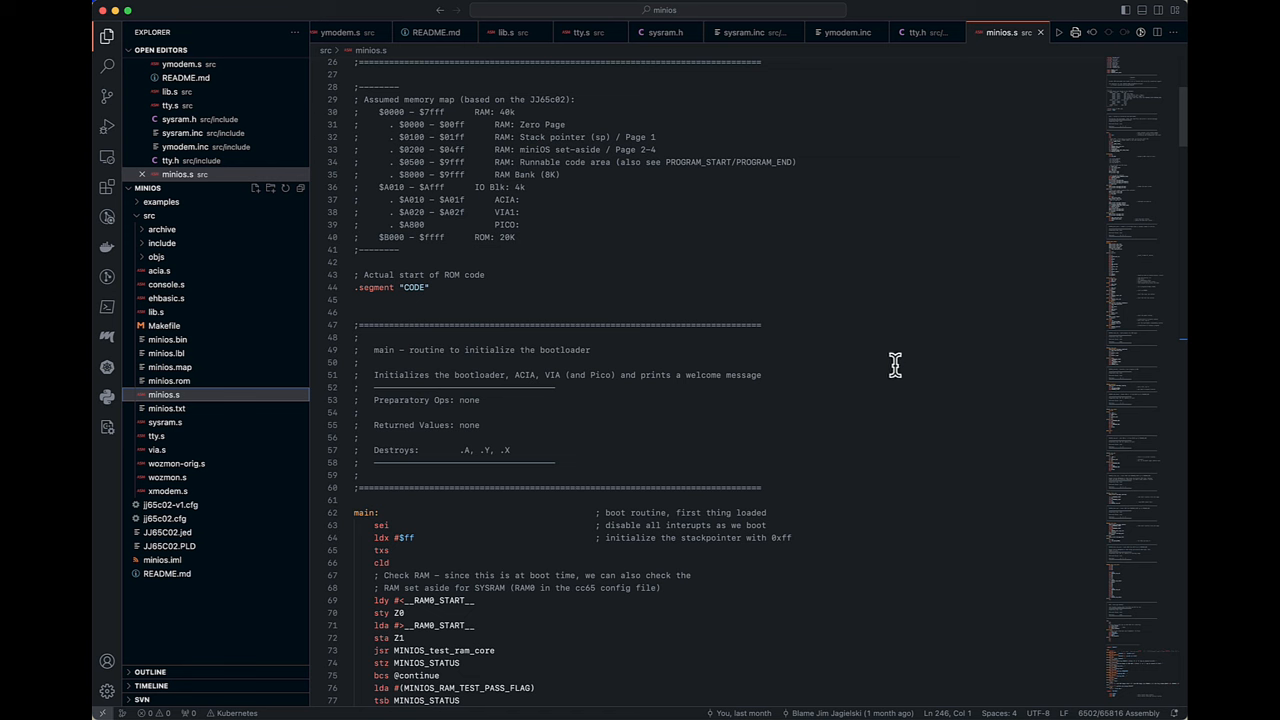
{"action": "scroll", "scroll_direction": "down", "scroll_amount": 3}
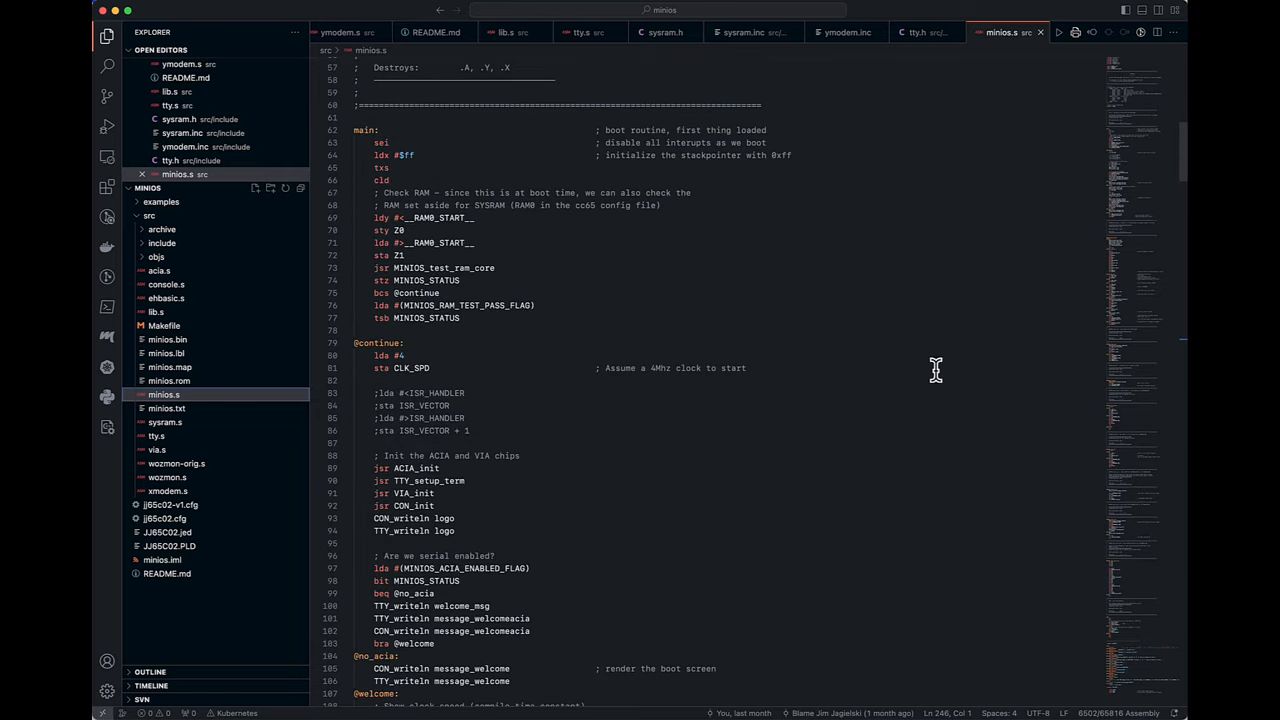
{"action": "mouse_move", "coordinate": [926, 382]}
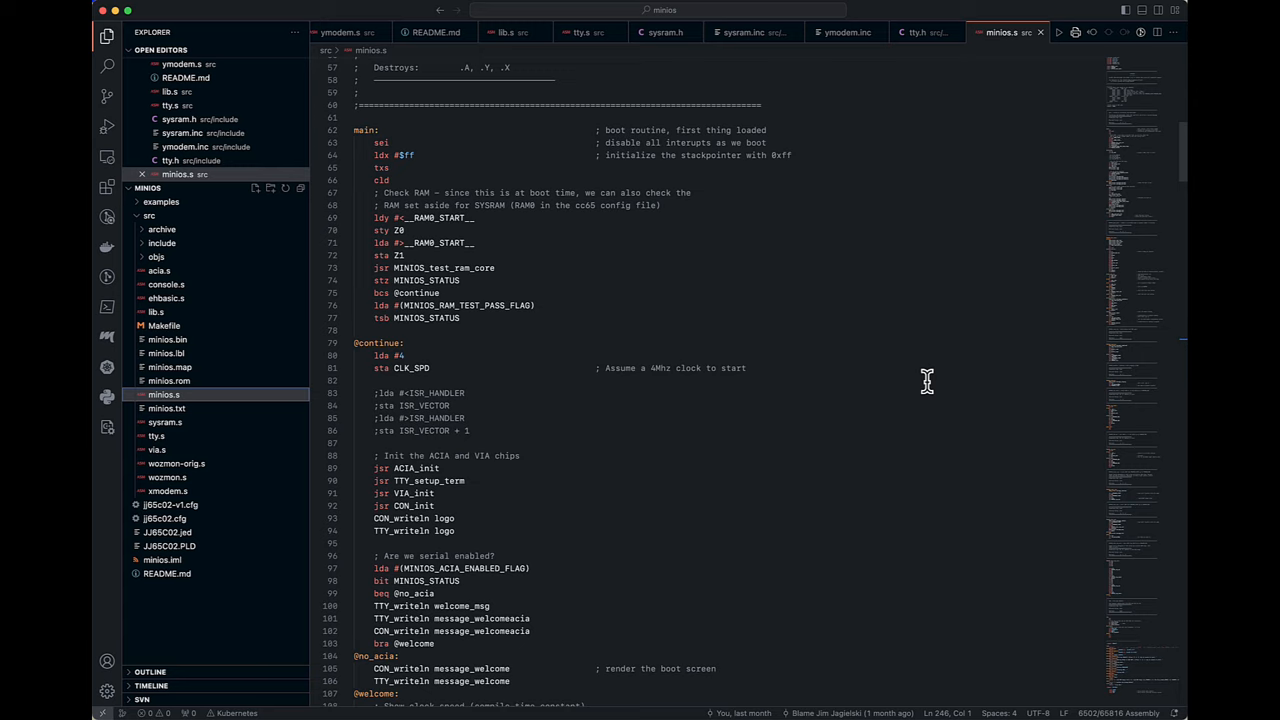
{"action": "scroll", "scroll_direction": "down", "scroll_amount": 3}
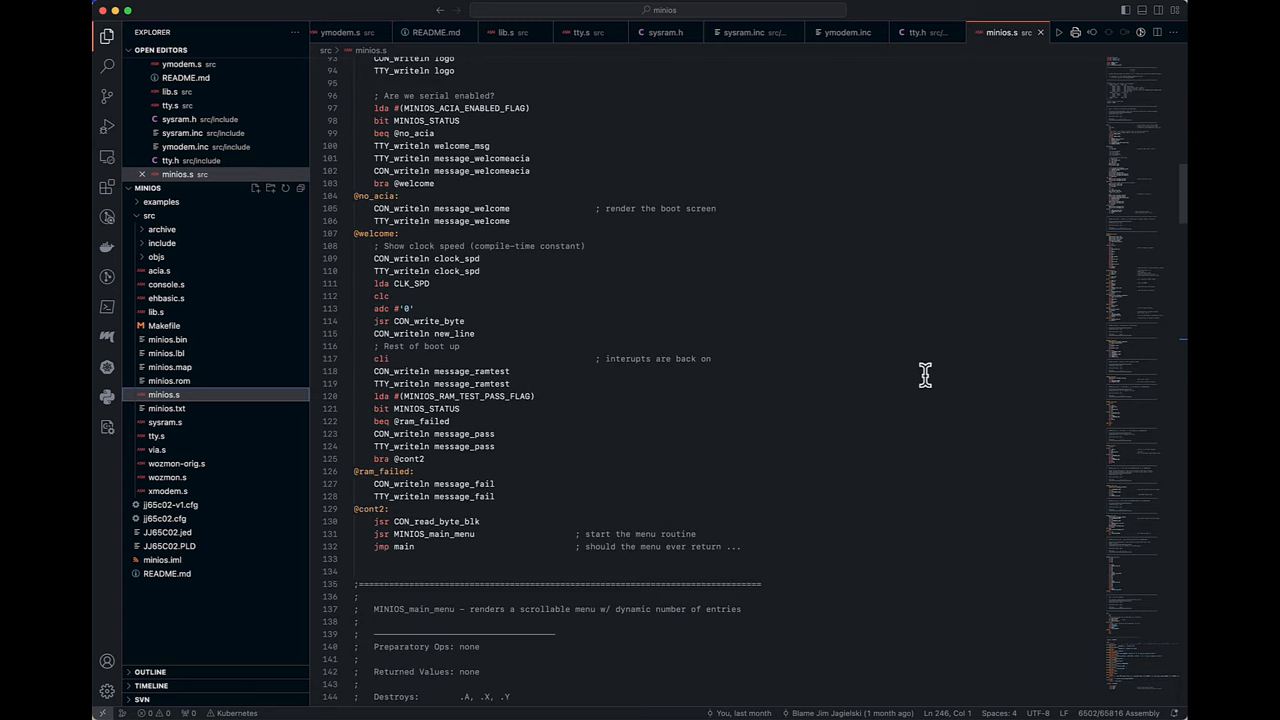
{"action": "mouse_move", "coordinate": [930, 365]}
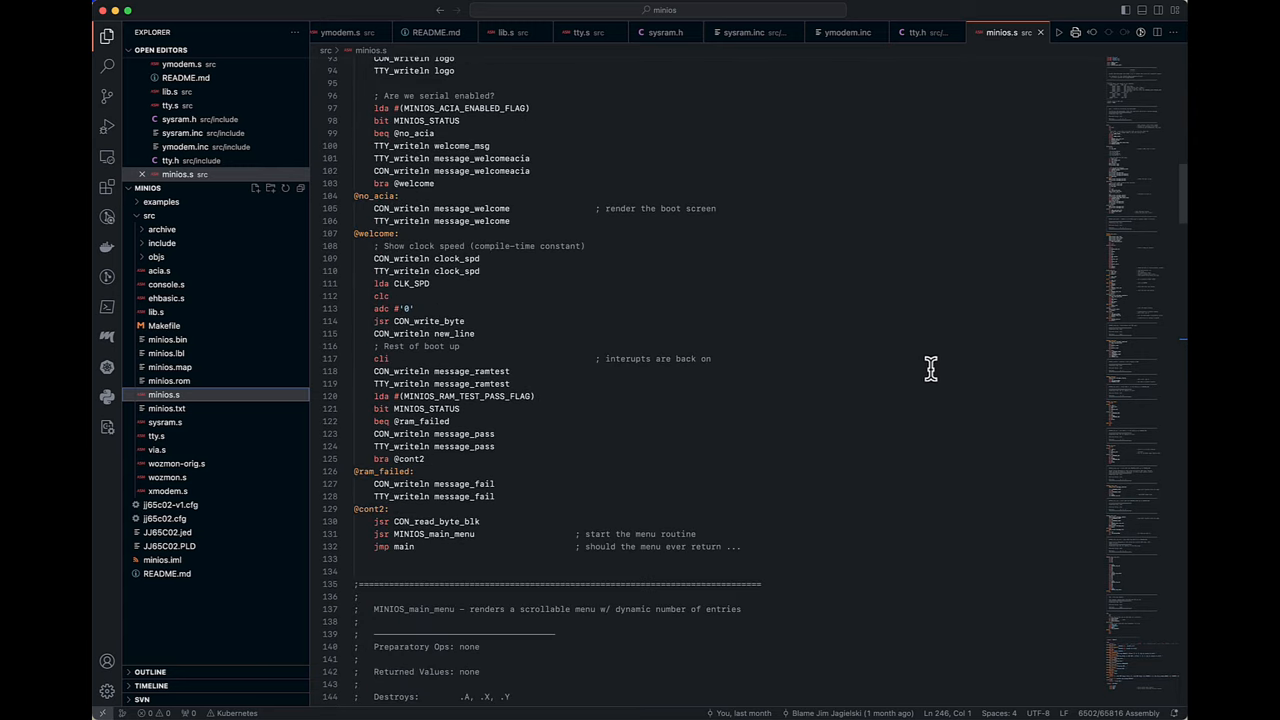
{"action": "mouse_move", "coordinate": [927, 497]}
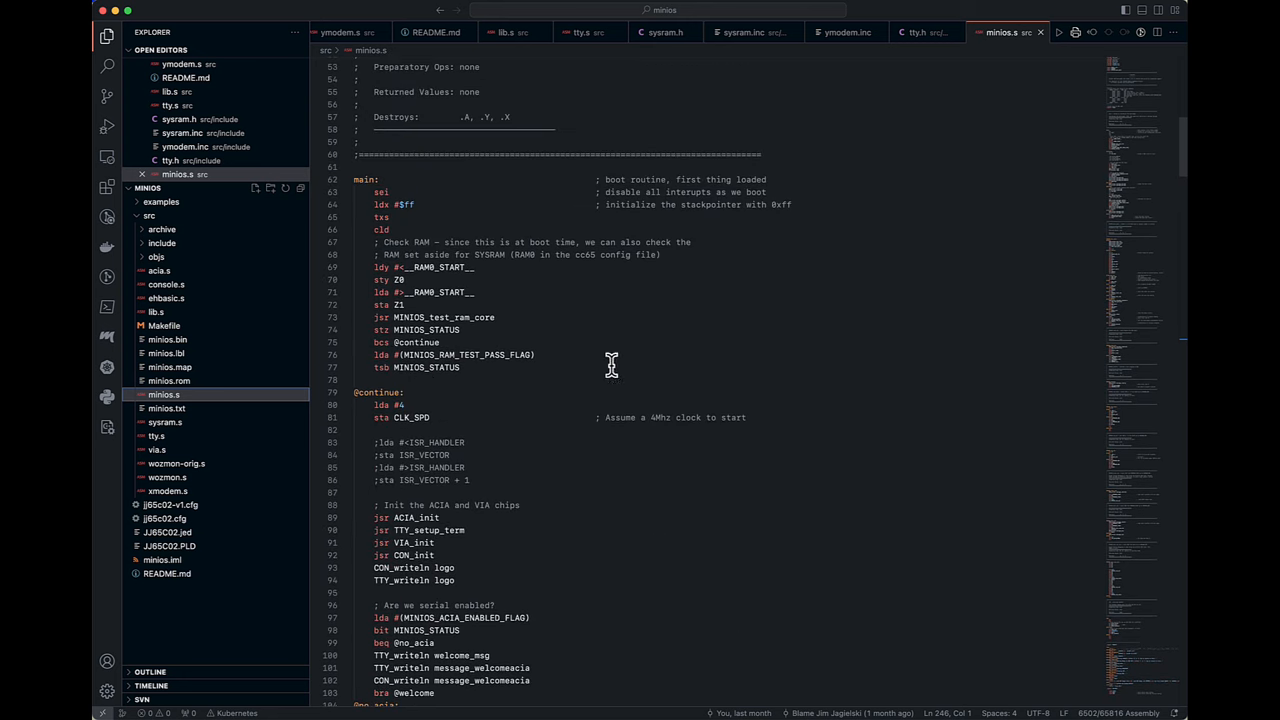
{"action": "mouse_move", "coordinate": [516, 305]}
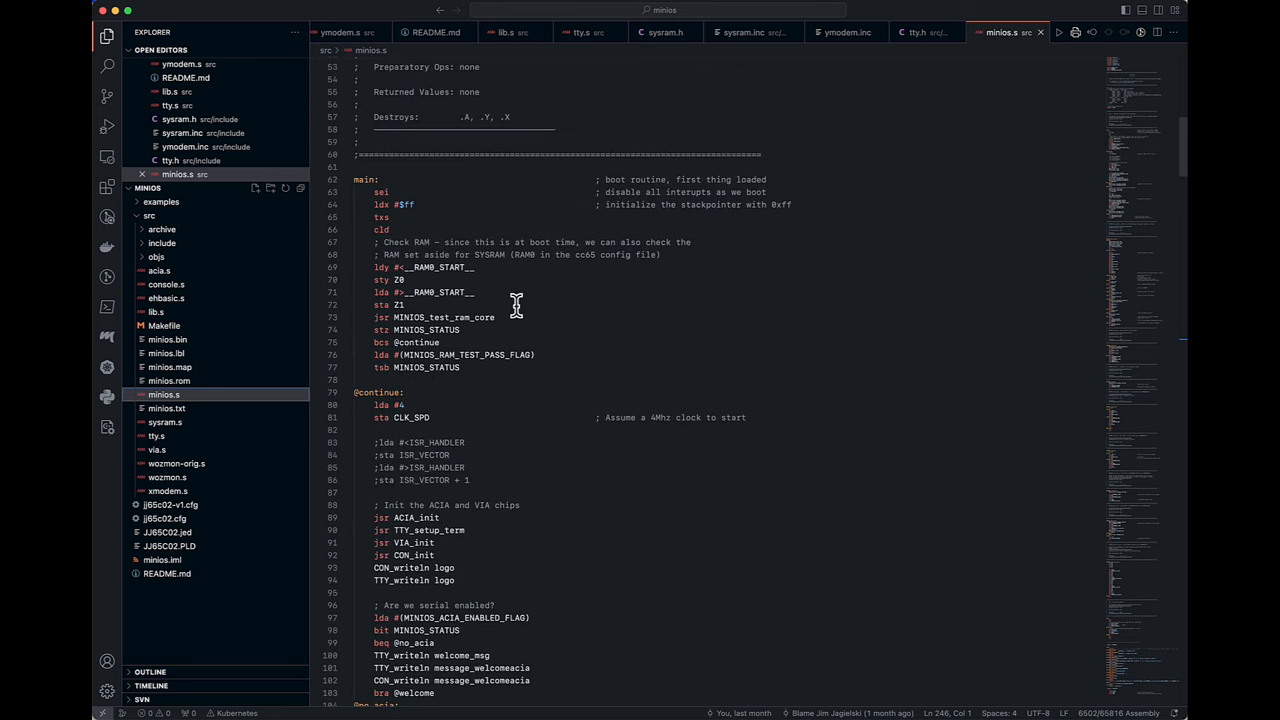
{"action": "mouse_move", "coordinate": [1003, 418]}
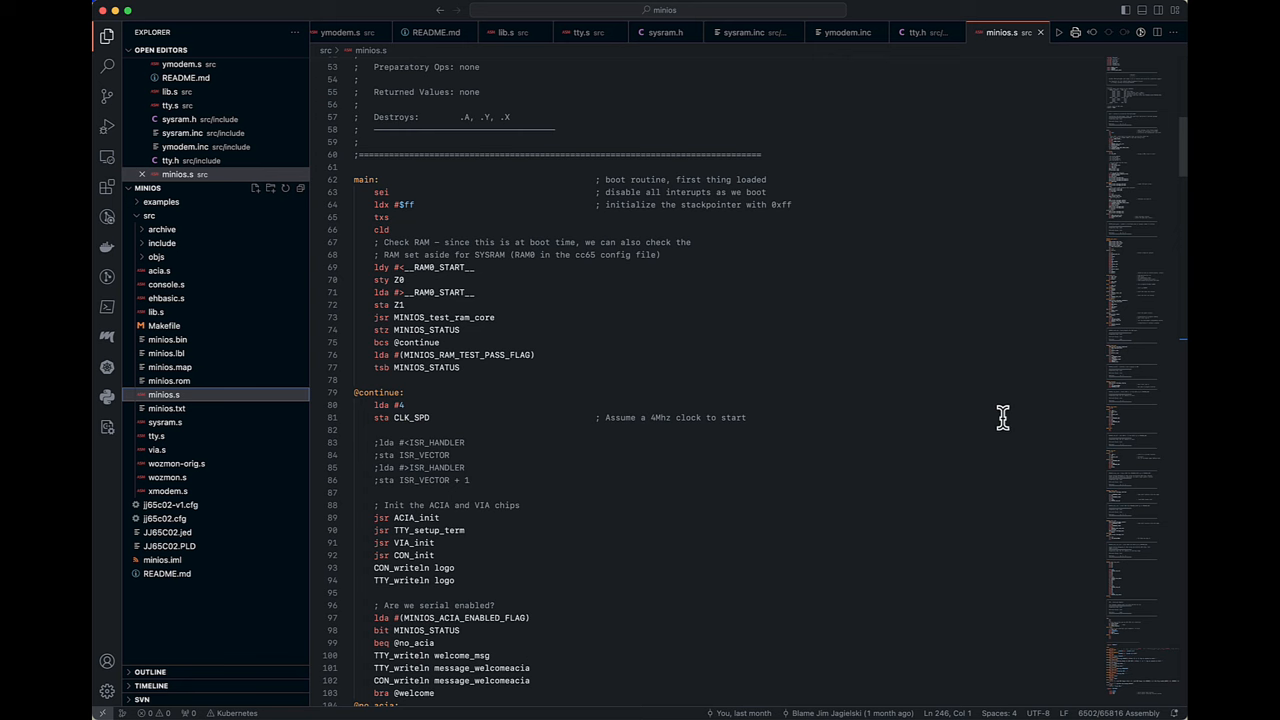
{"action": "scroll", "scroll_direction": "down", "scroll_amount": 3}
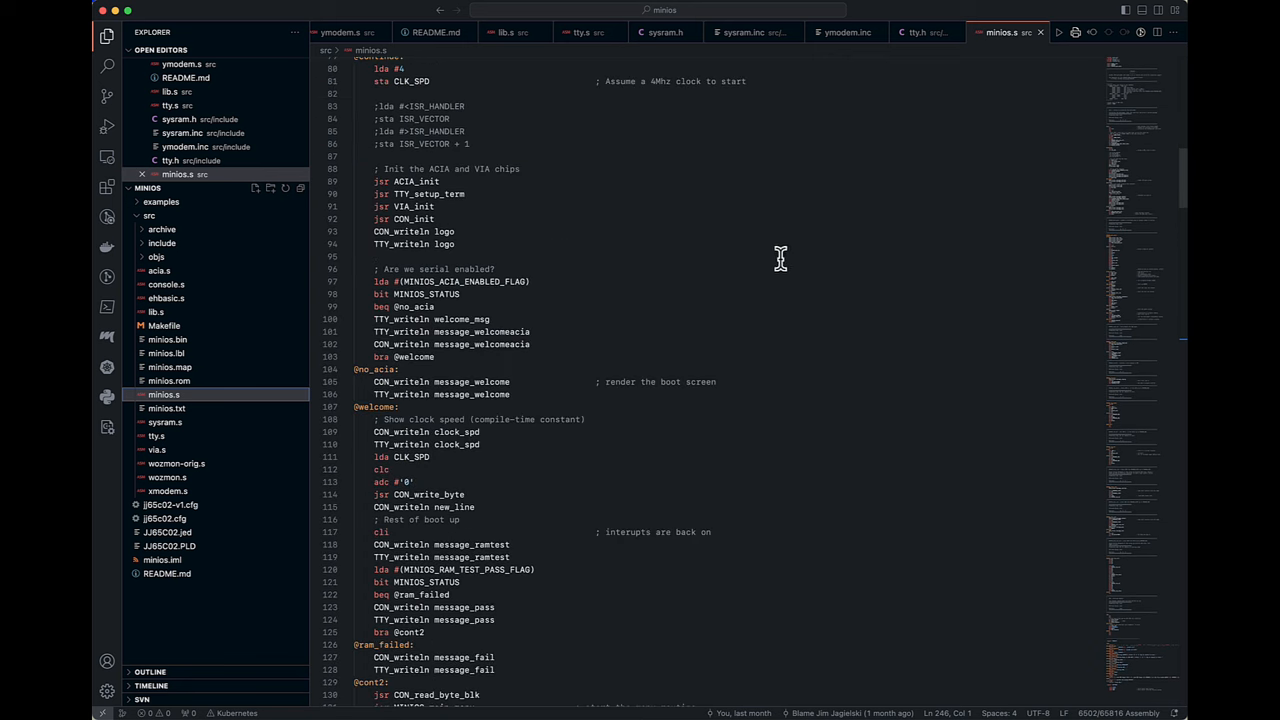
{"action": "mouse_move", "coordinate": [410, 185]}
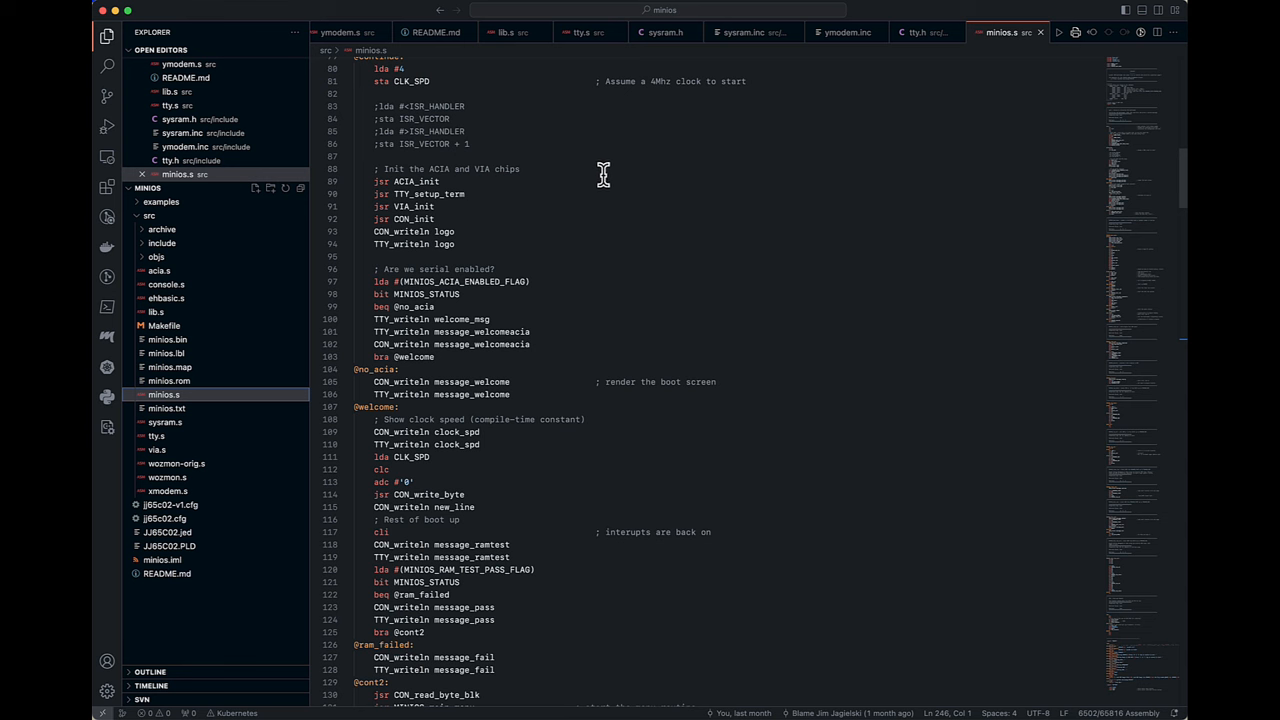
{"action": "mouse_move", "coordinate": [968, 308]}
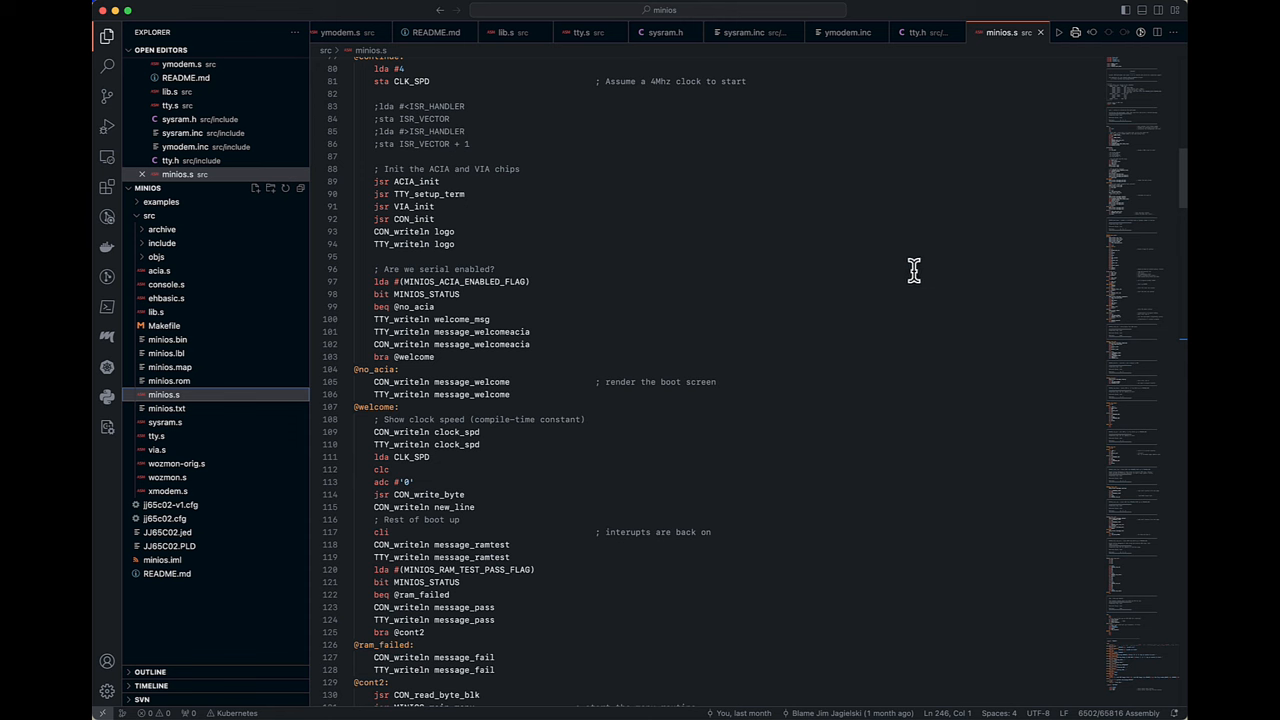
{"action": "scroll", "scroll_direction": "down", "scroll_amount": 3}
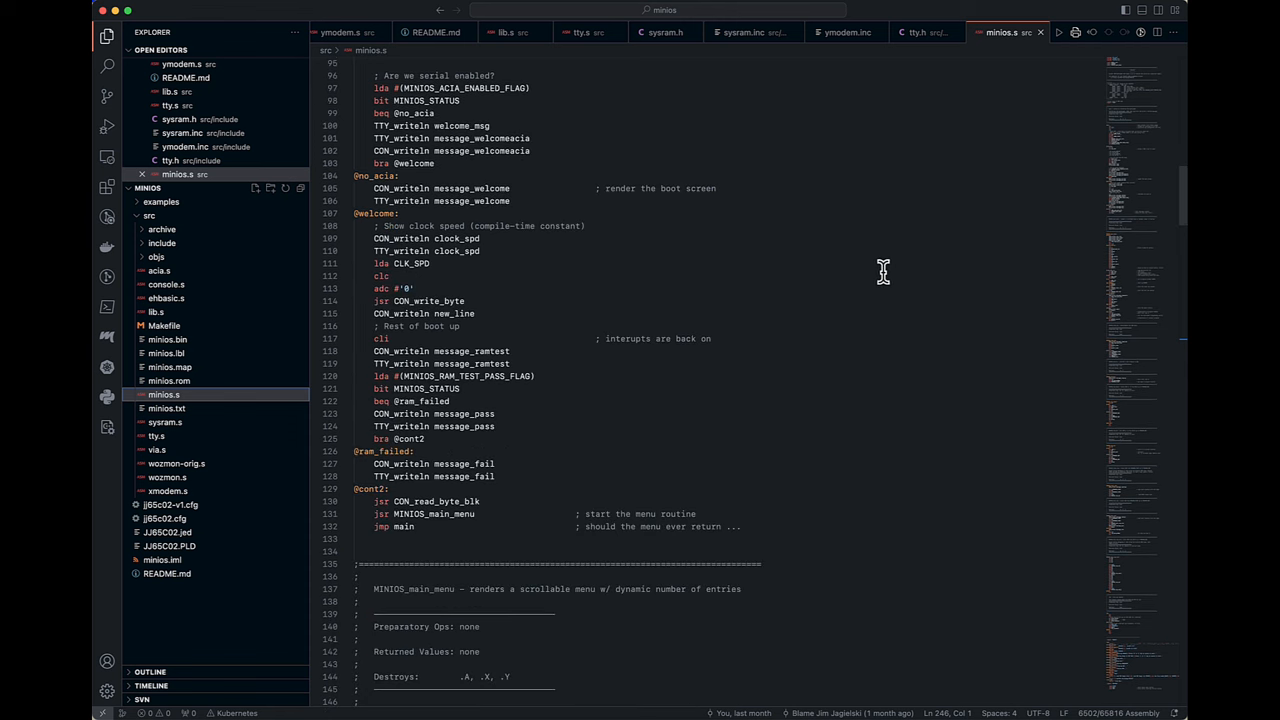
{"action": "scroll", "scroll_direction": "down", "scroll_amount": 3}
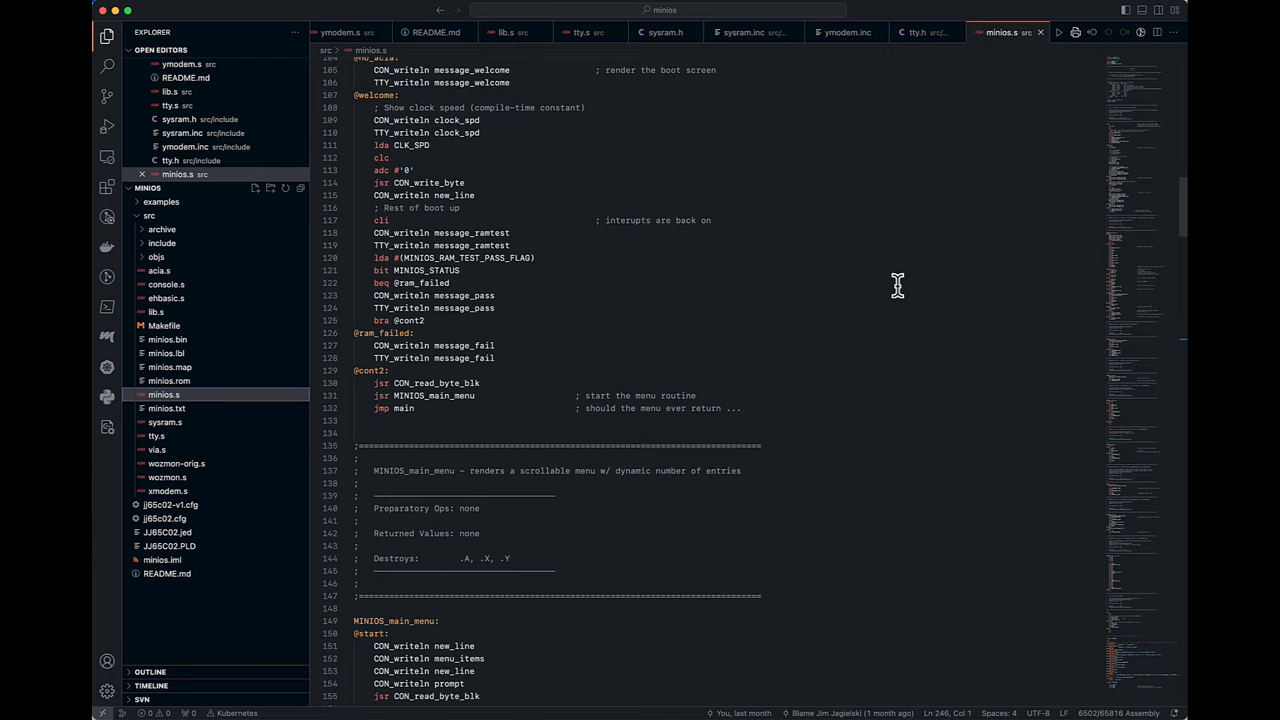
{"action": "scroll", "scroll_direction": "down", "scroll_amount": 3}
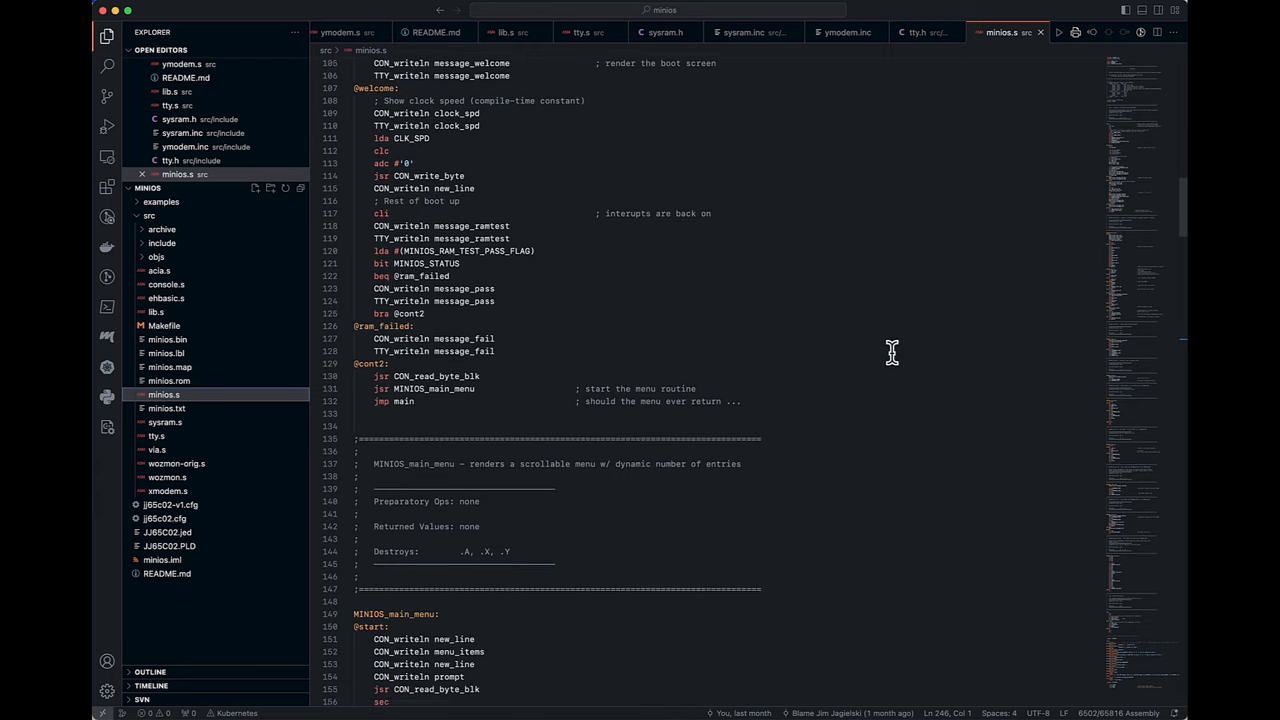
{"action": "scroll", "scroll_direction": "down", "scroll_amount": 3}
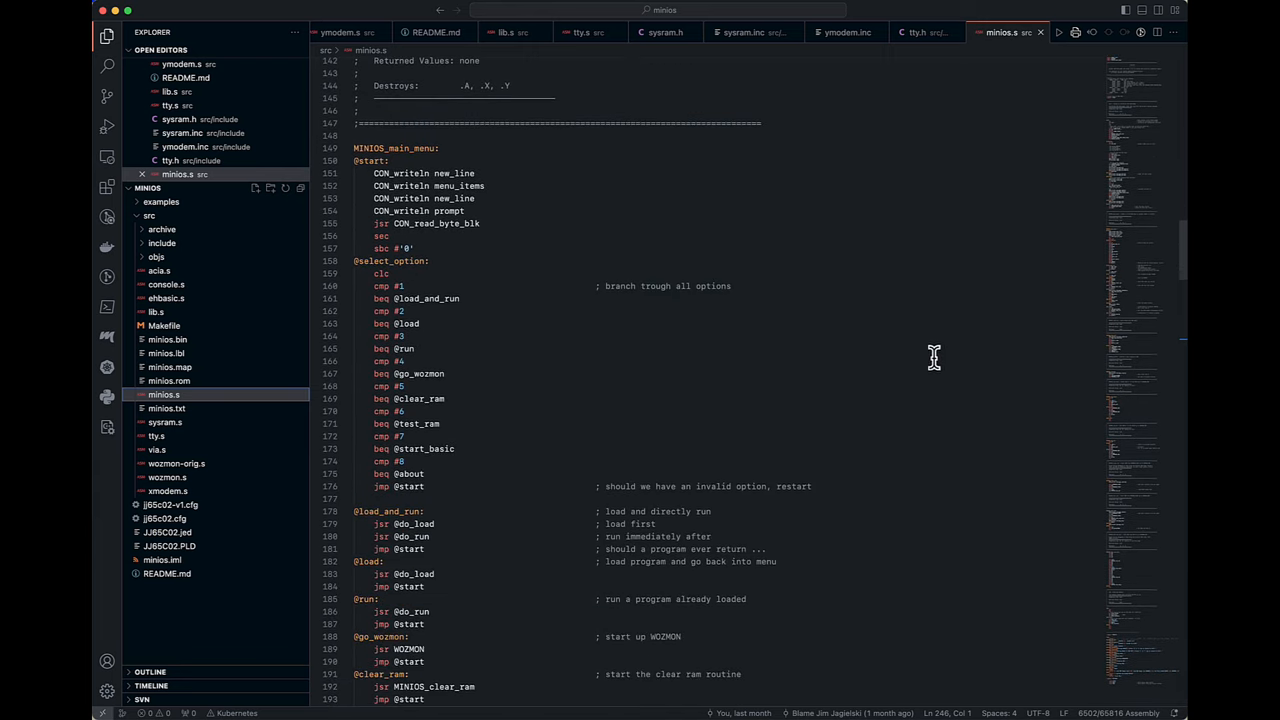
{"action": "mouse_move", "coordinate": [939, 351]}
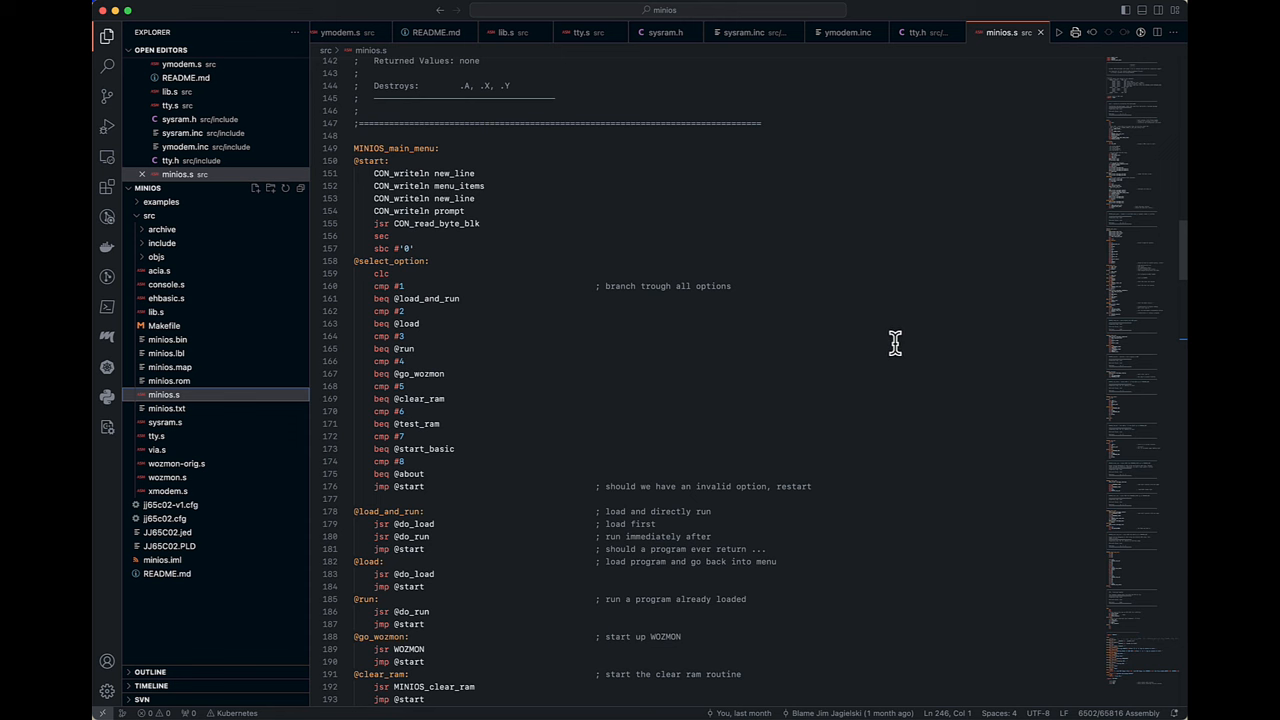
- Scroll minios.s past the menu handlers to the MINIOS_load_ram XMODEM routine
{"action": "scroll", "scroll_direction": "down", "scroll_amount": 3}
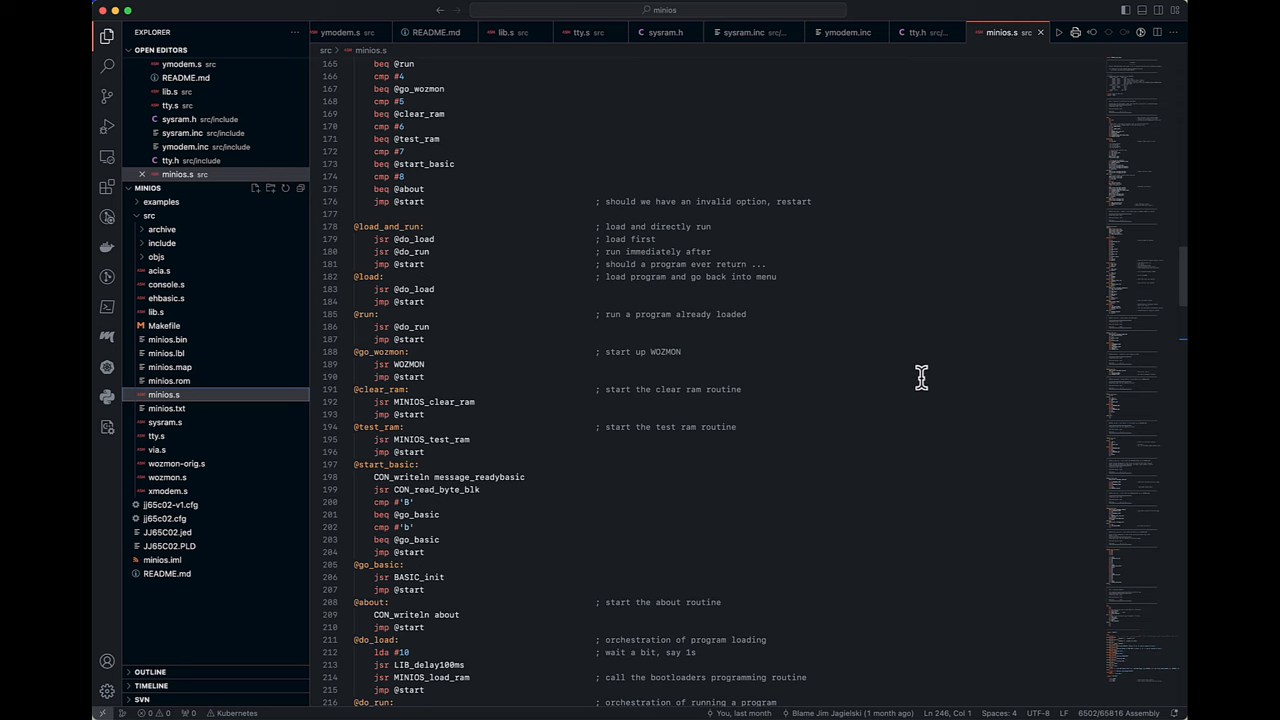
{"action": "scroll", "scroll_direction": "down", "scroll_amount": 3}
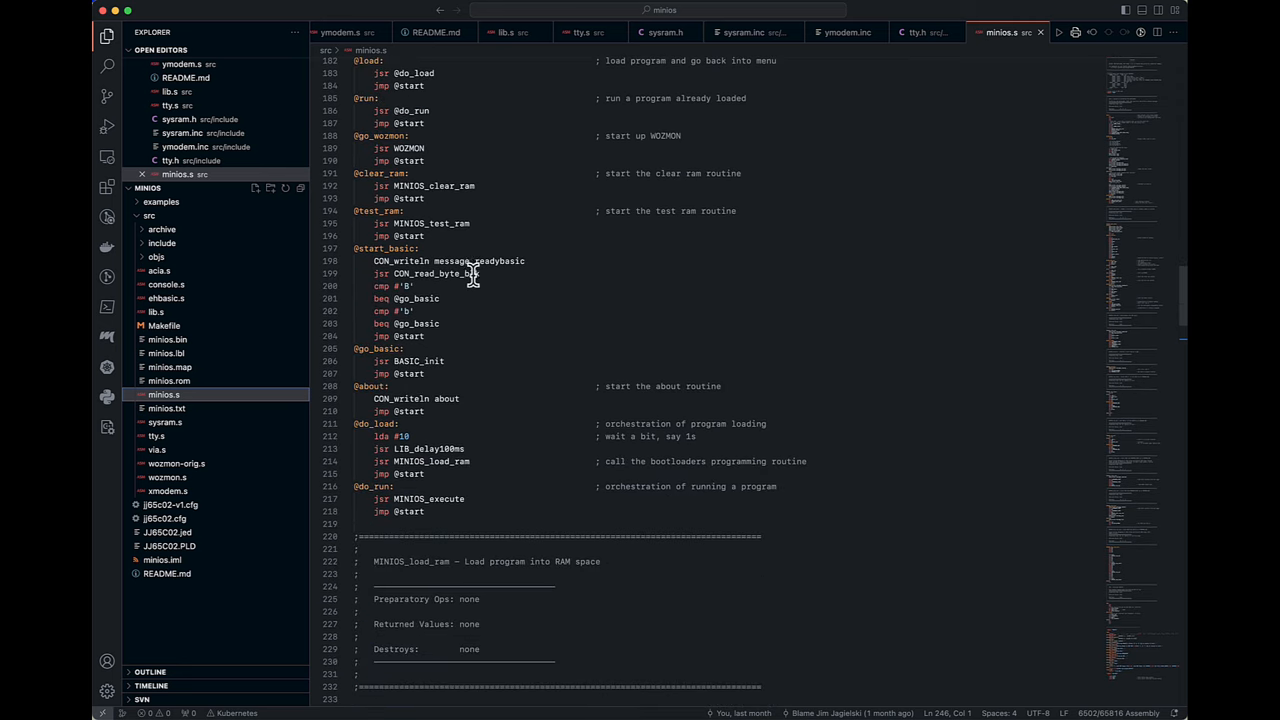
{"action": "mouse_move", "coordinate": [979, 312]}
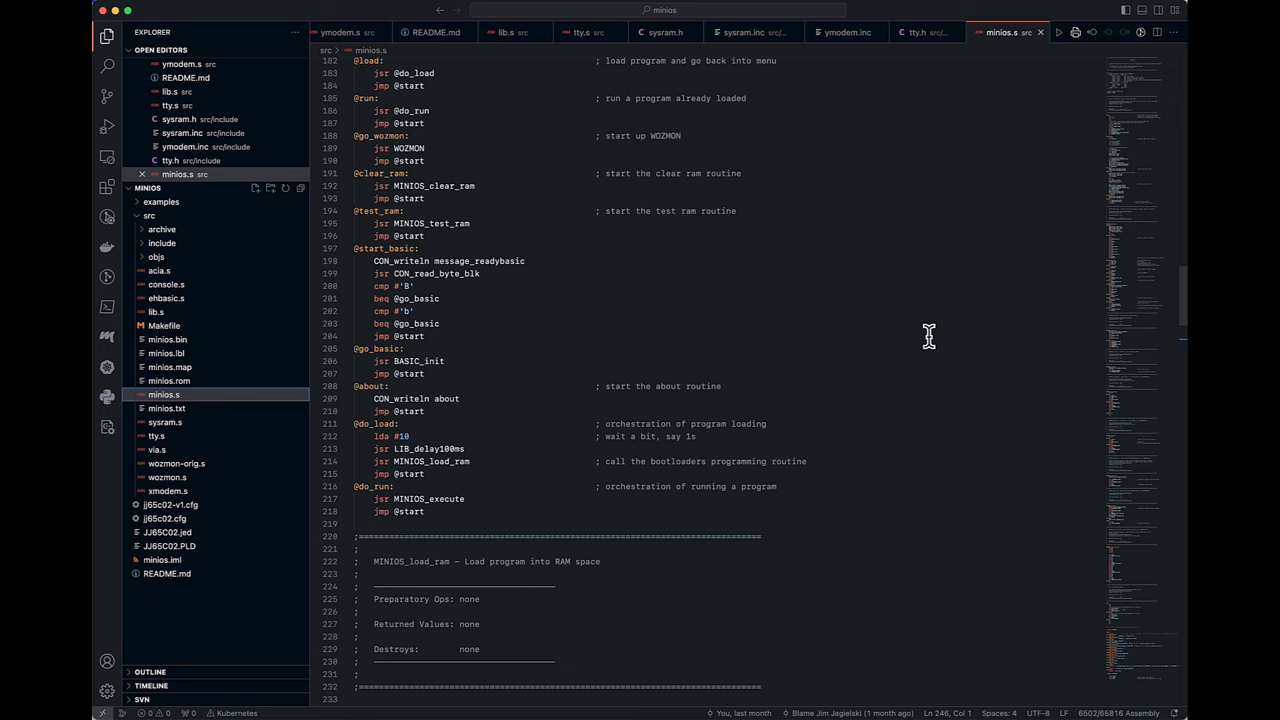
{"action": "mouse_move", "coordinate": [875, 360]}
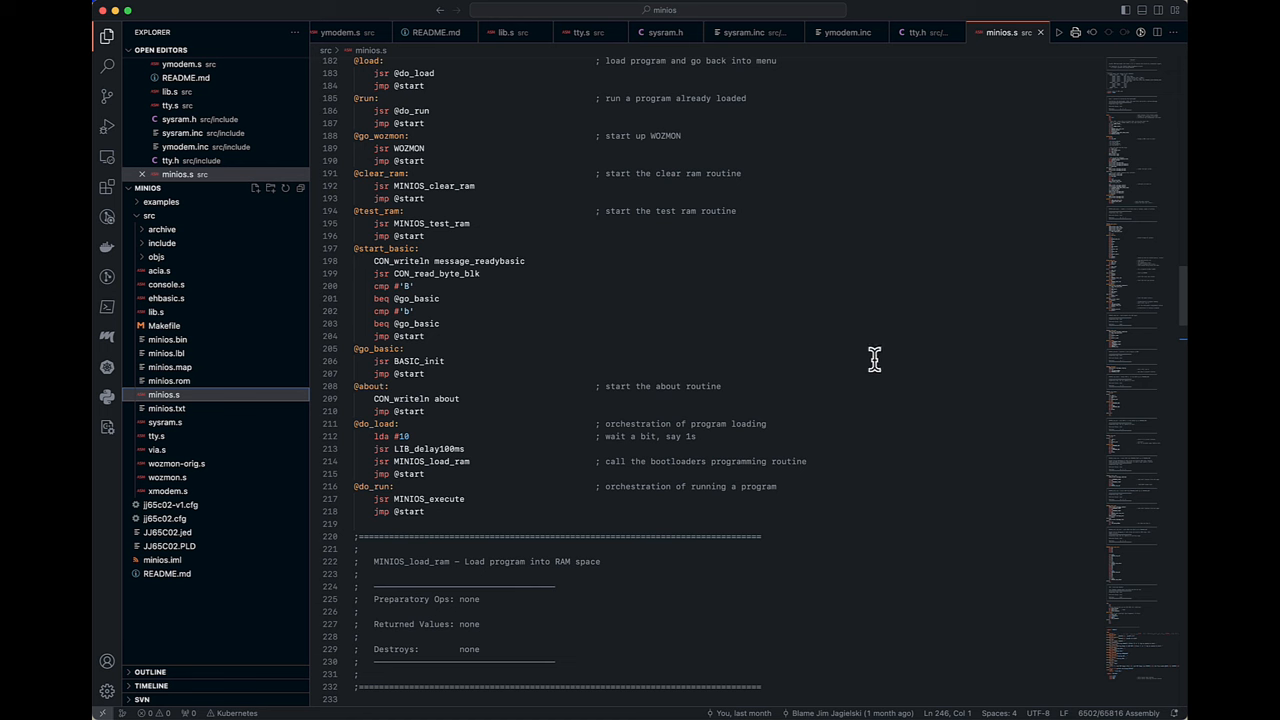
{"action": "mouse_move", "coordinate": [847, 368]}
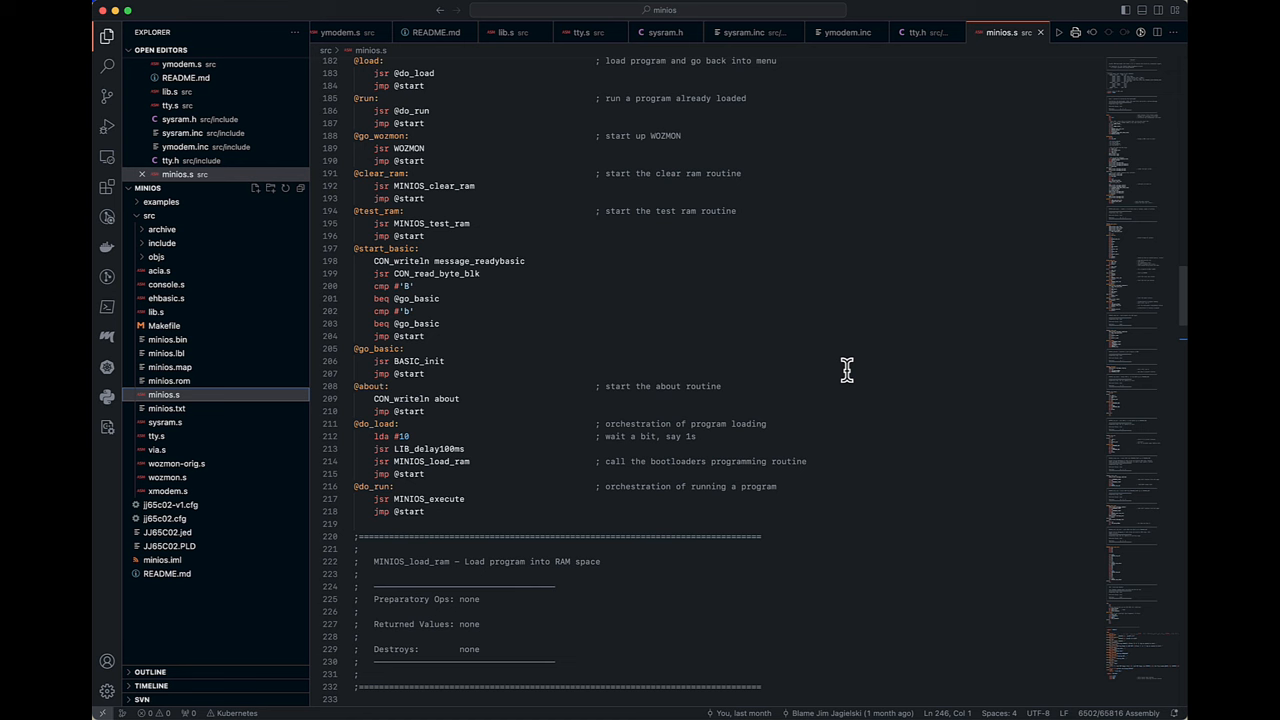
{"action": "mouse_move", "coordinate": [872, 378]}
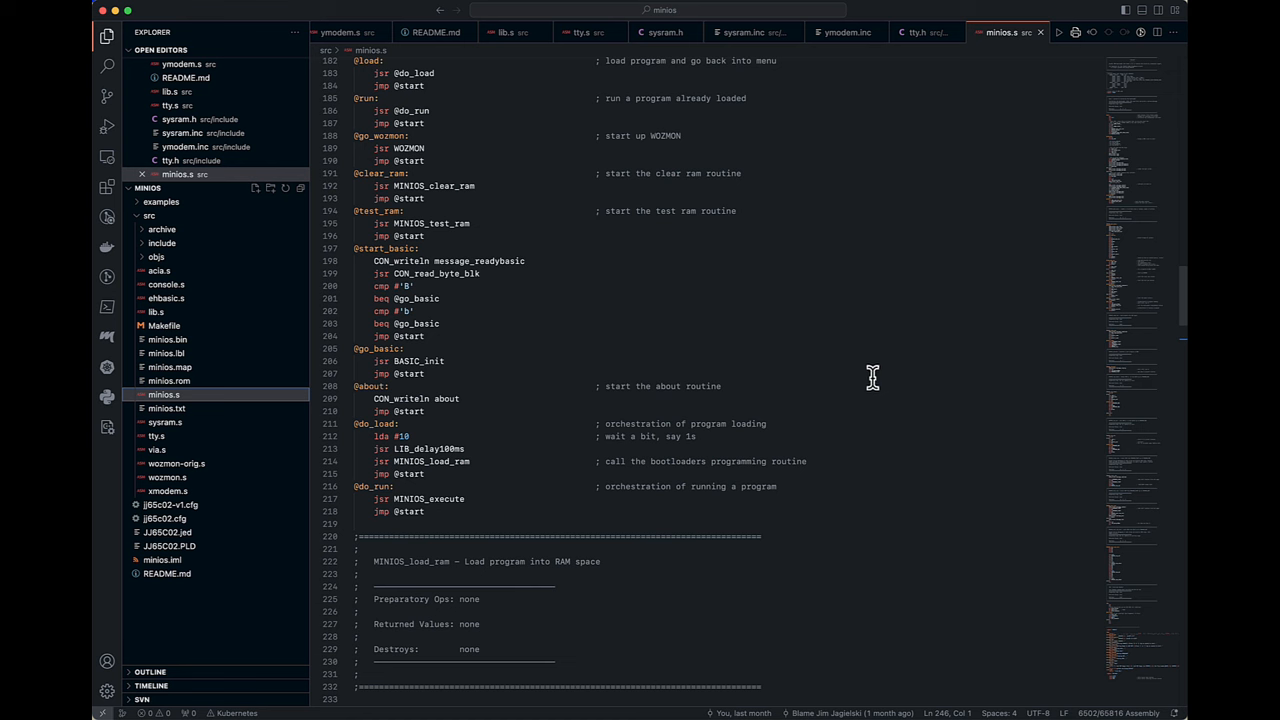
{"action": "mouse_move", "coordinate": [896, 330]}
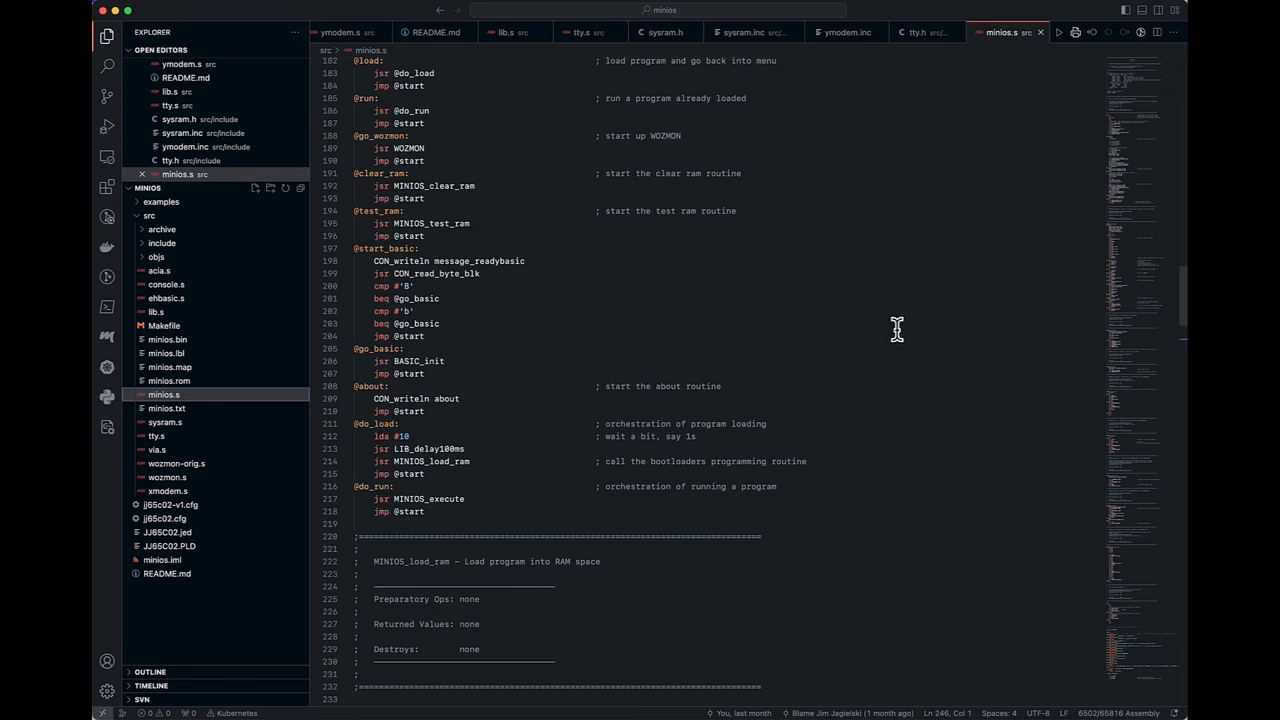
{"action": "mouse_move", "coordinate": [909, 317]}
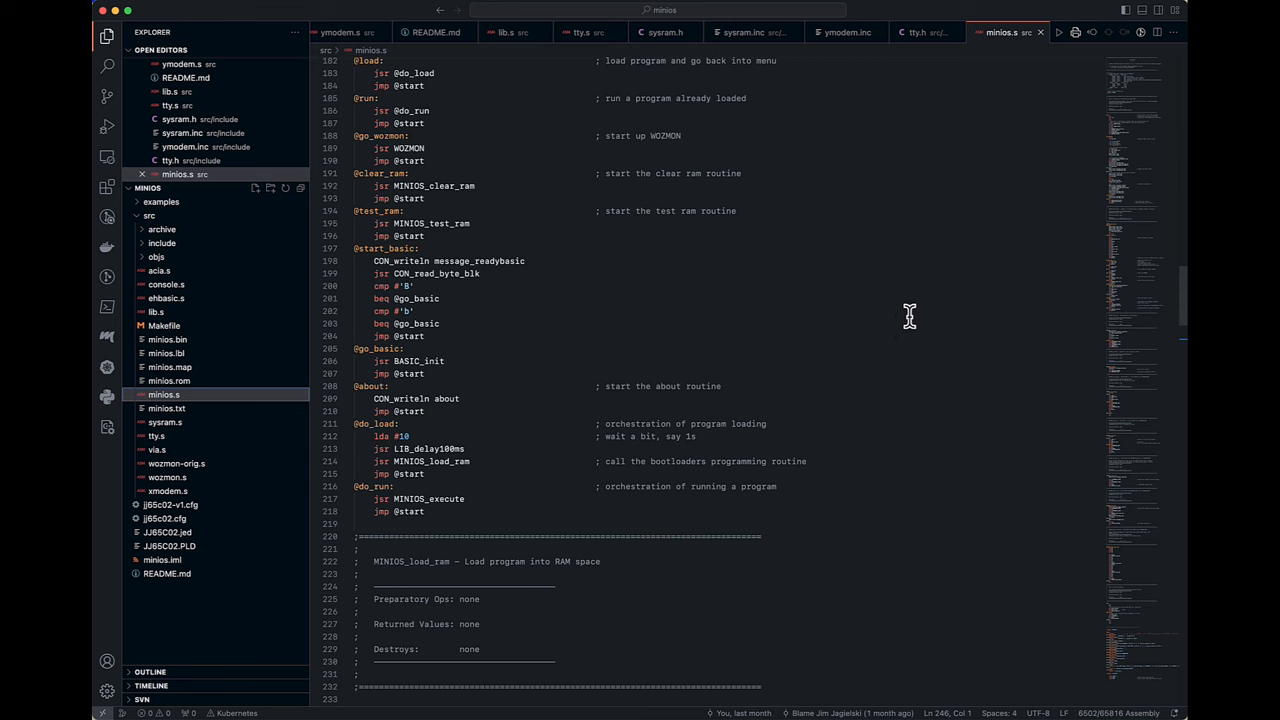
{"action": "scroll", "scroll_direction": "down", "scroll_amount": 3}
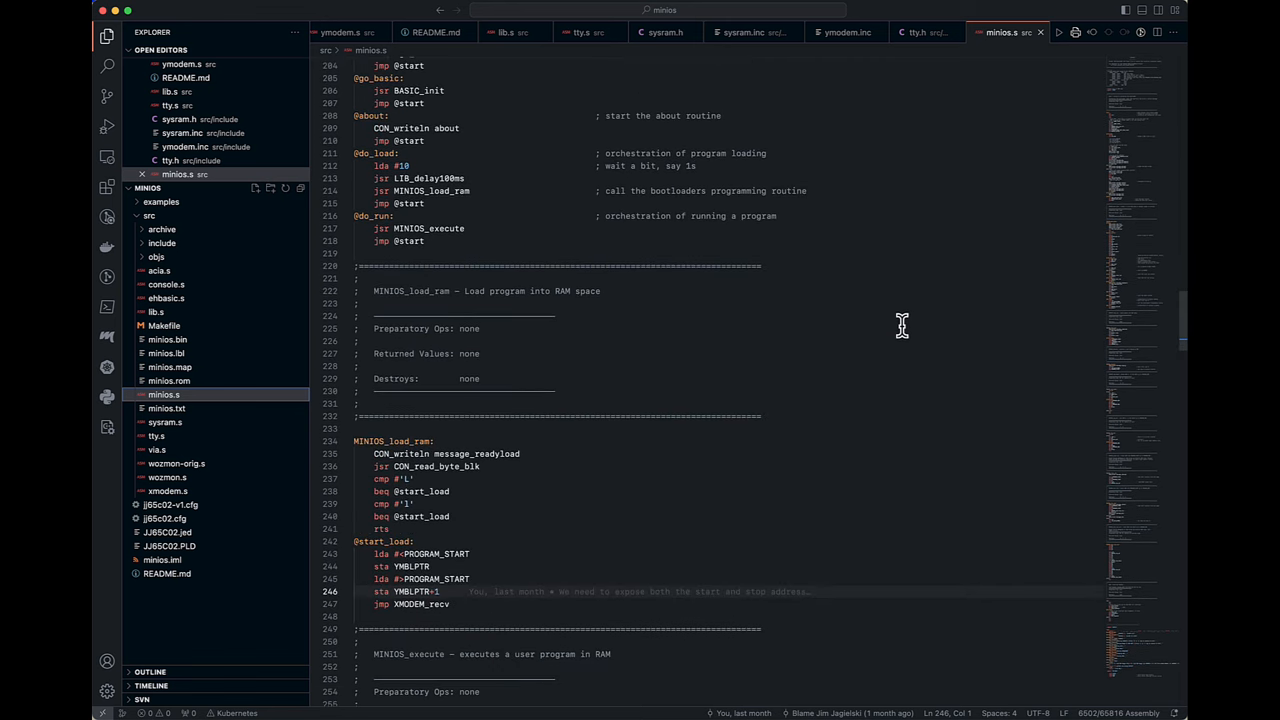
{"action": "mouse_move", "coordinate": [878, 313]}
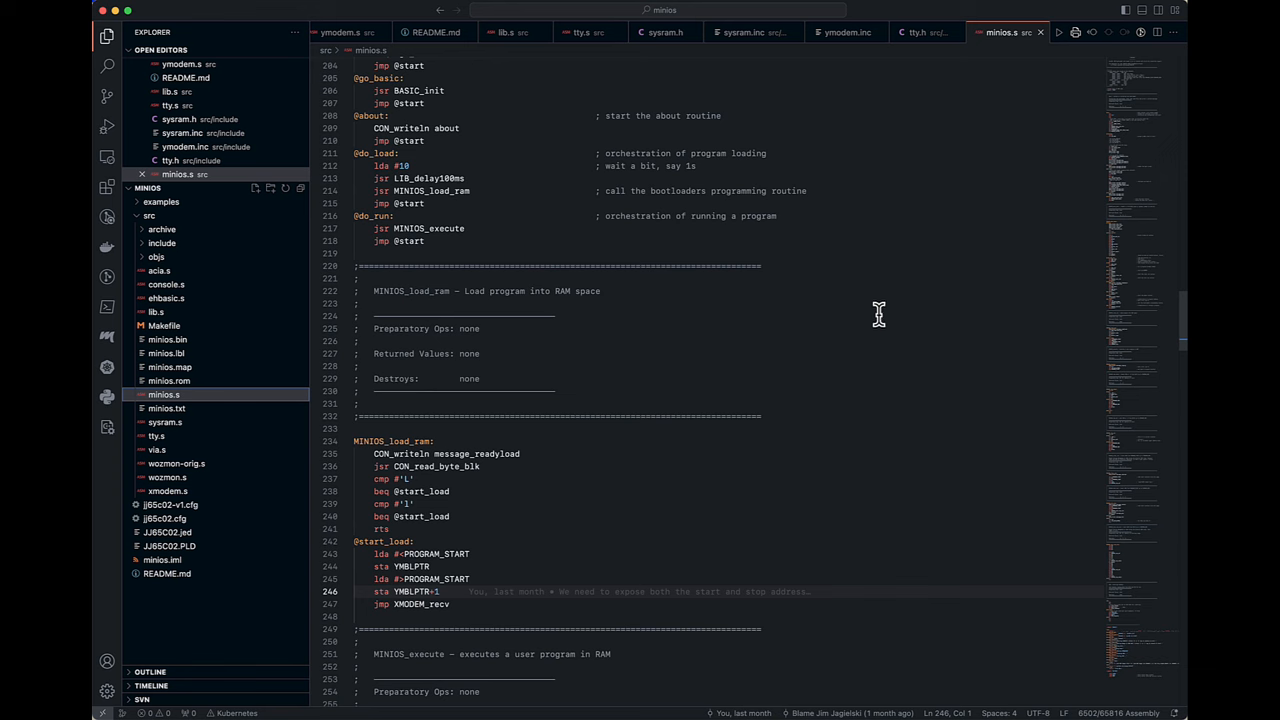
- Scroll past the RAM check, set, clear and test routines to the ISR and RODATA messages
{"action": "scroll", "scroll_direction": "down", "scroll_amount": 3}
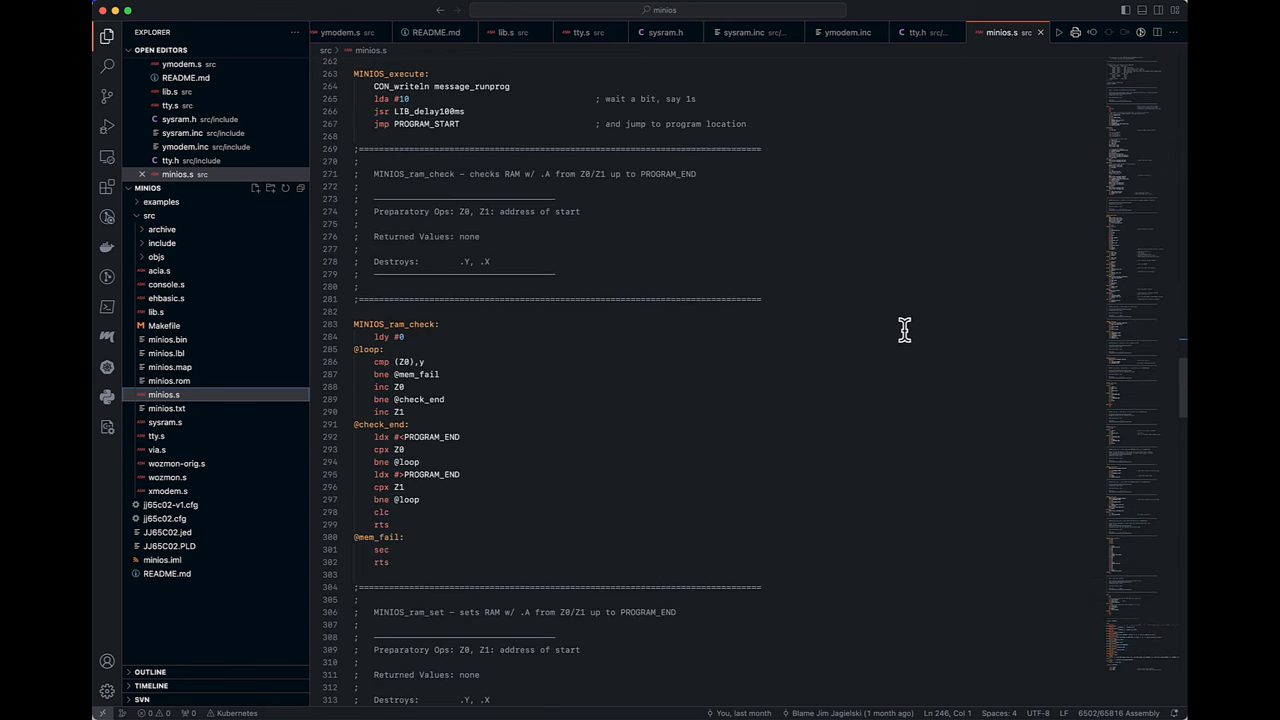
{"action": "mouse_move", "coordinate": [908, 323]}
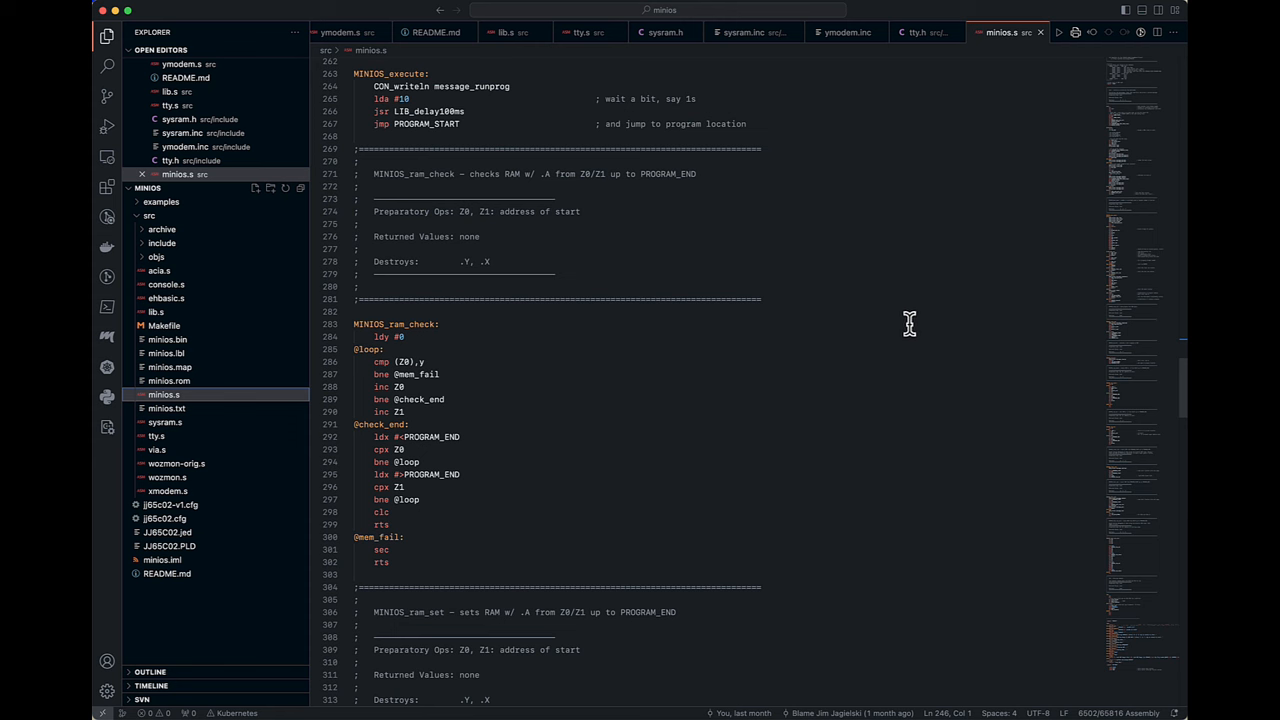
{"action": "mouse_move", "coordinate": [890, 307]}
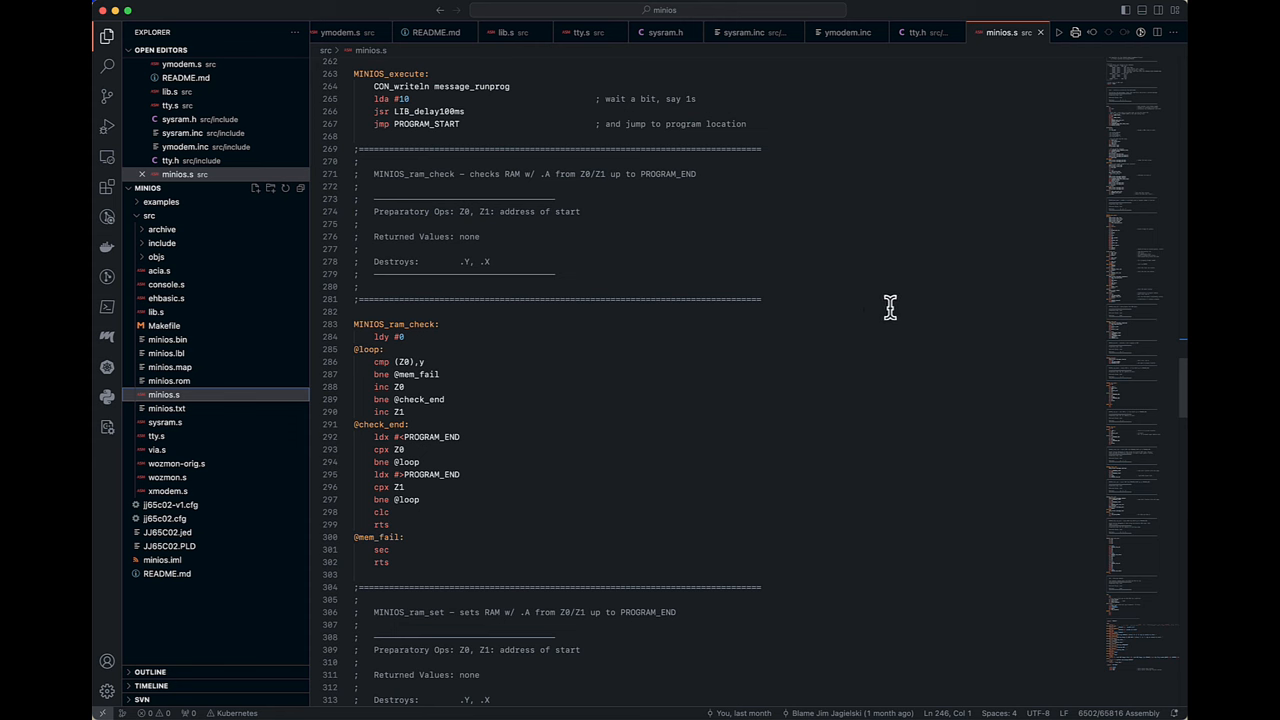
{"action": "scroll", "scroll_direction": "down", "scroll_amount": 3}
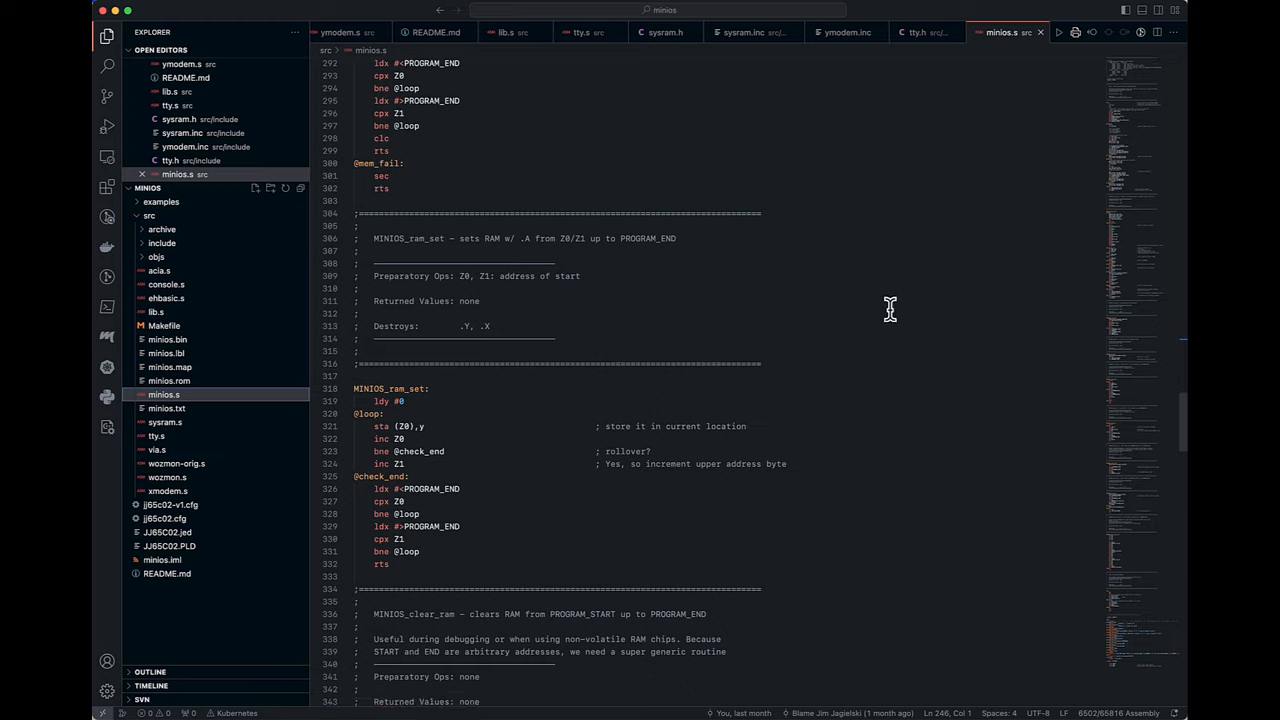
{"action": "scroll", "scroll_direction": "down", "scroll_amount": 3}
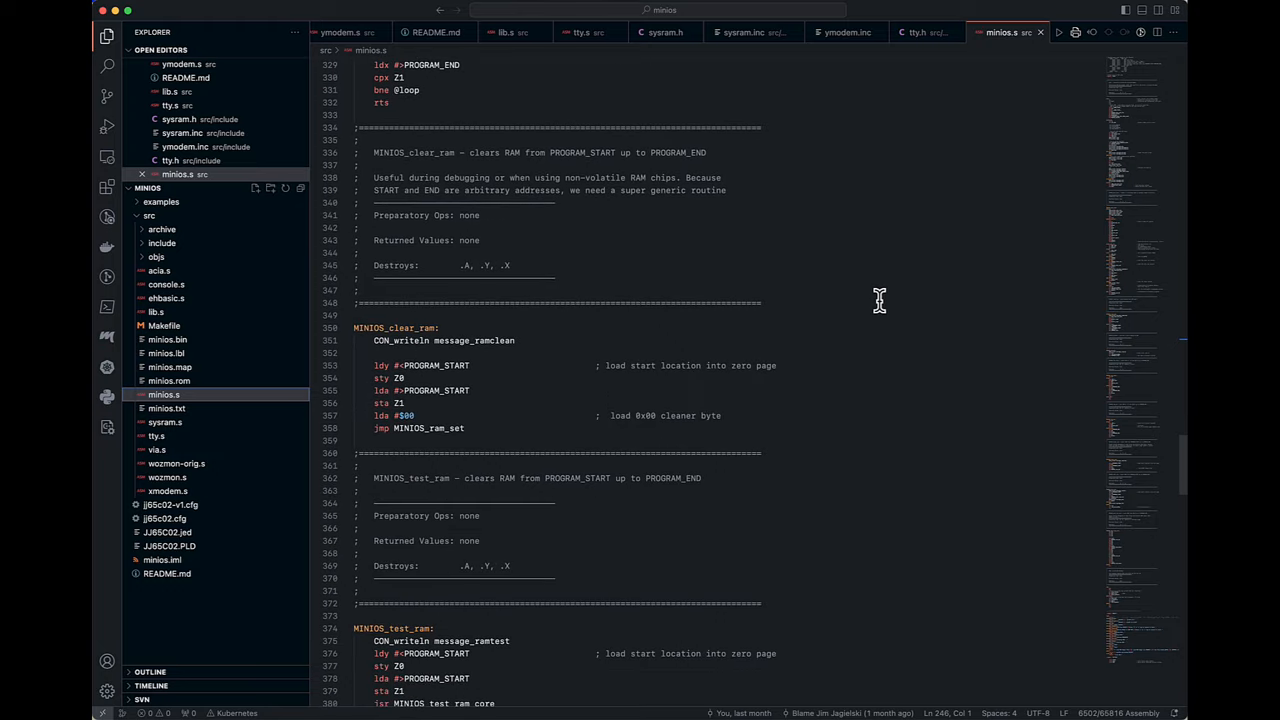
{"action": "scroll", "scroll_direction": "down", "scroll_amount": 3}
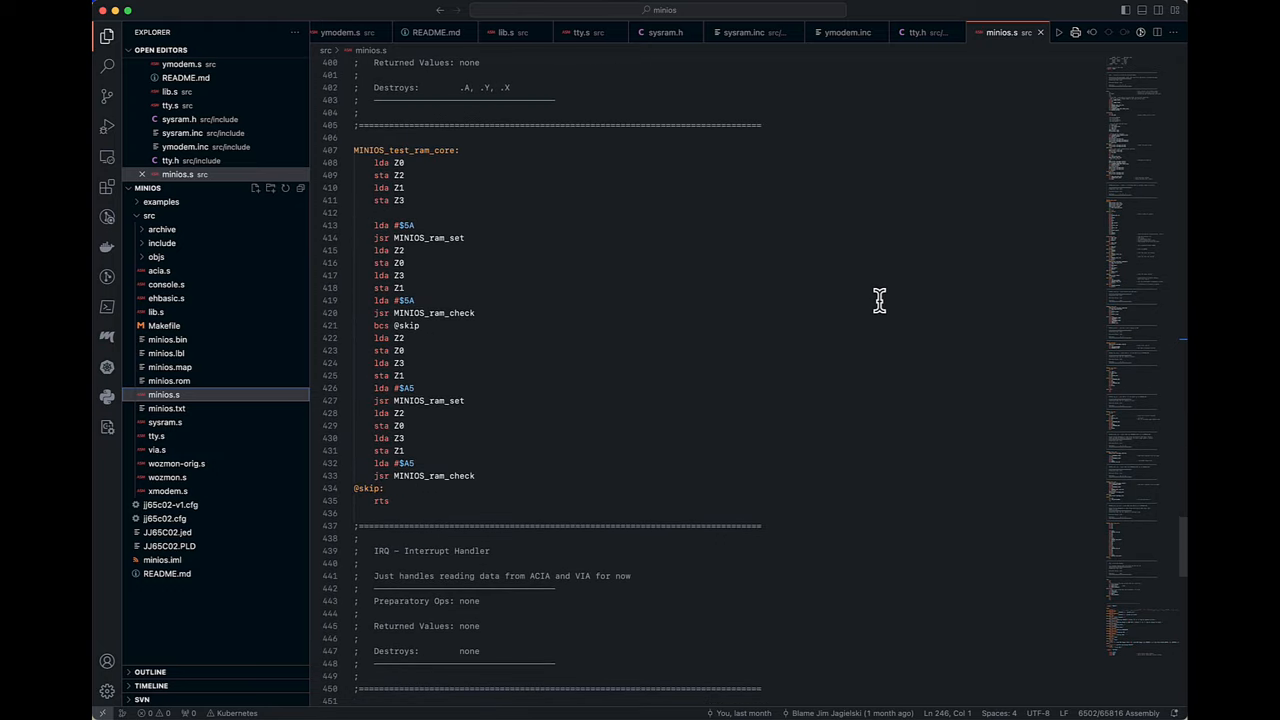
{"action": "scroll", "scroll_direction": "down", "scroll_amount": 3}
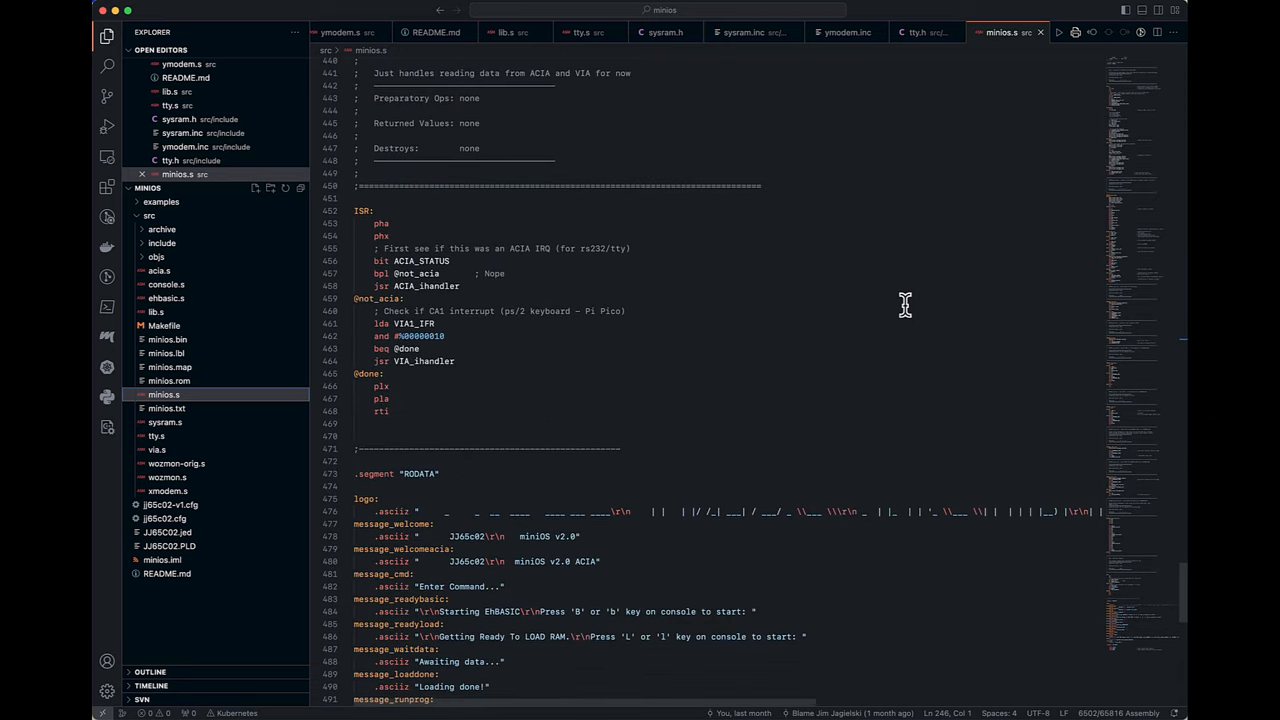
{"action": "mouse_move", "coordinate": [935, 313]}
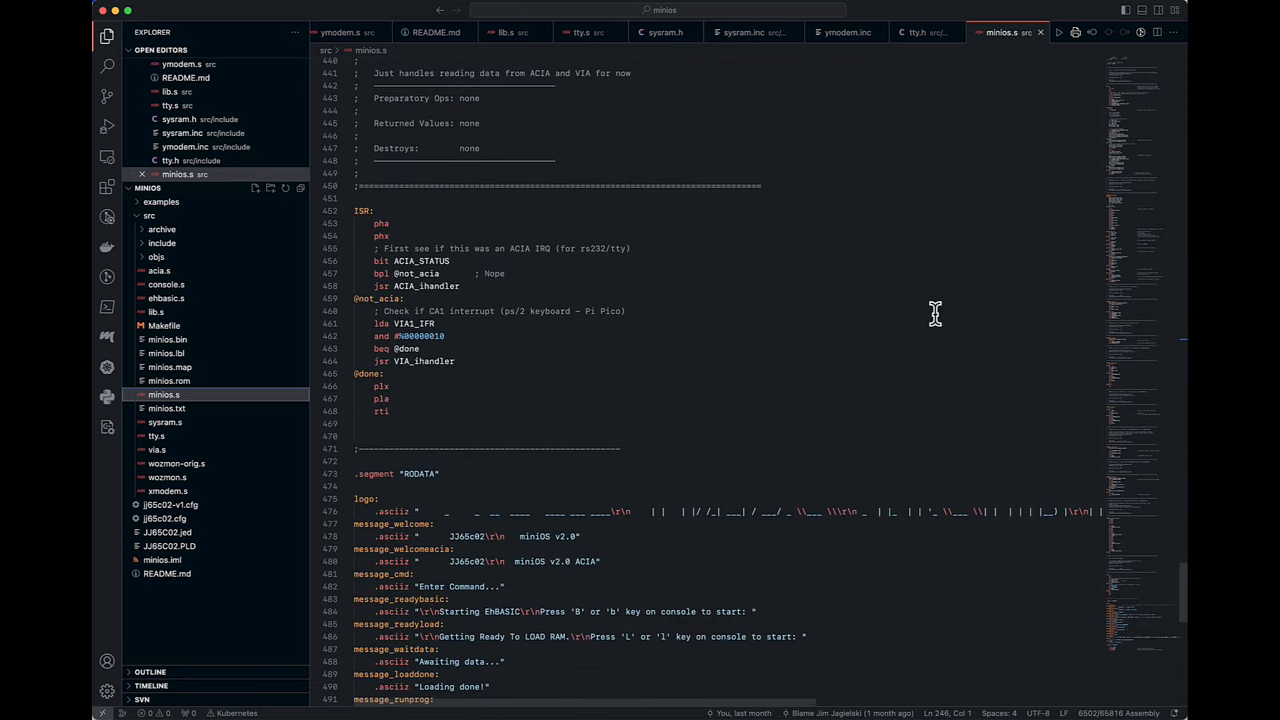
{"action": "scroll", "scroll_direction": "up", "scroll_amount": 3}
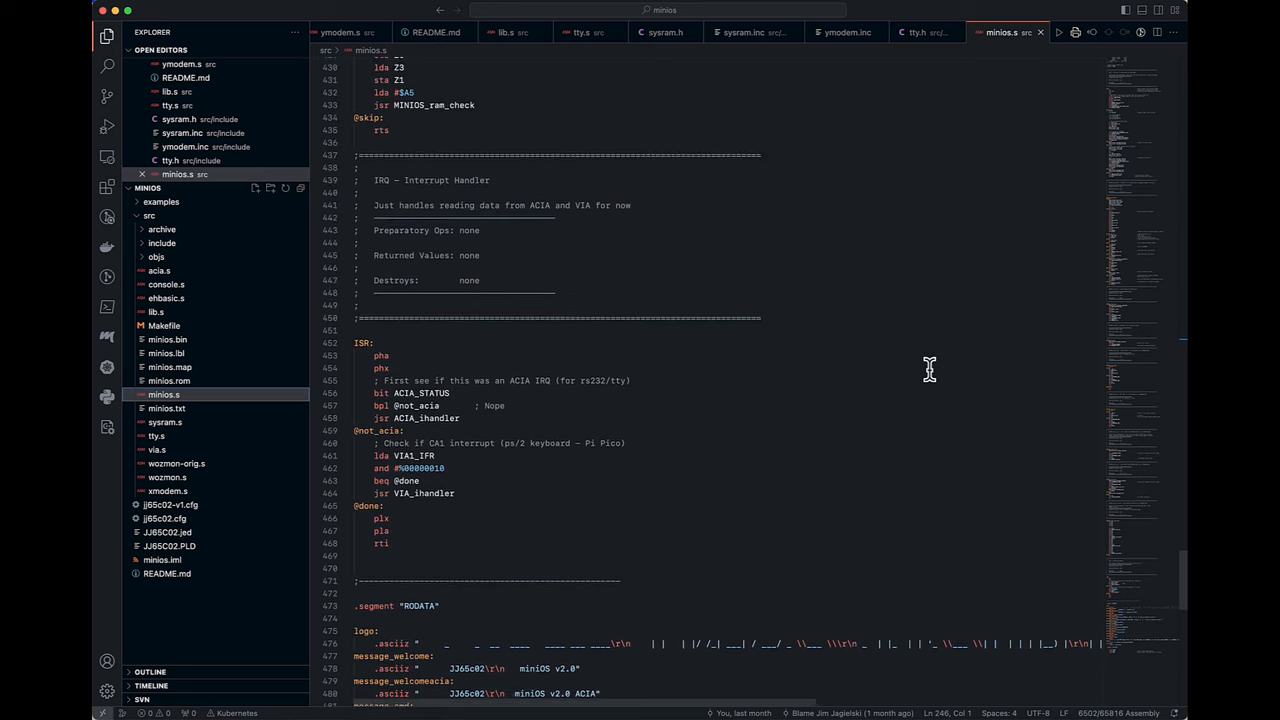
{"action": "scroll", "scroll_direction": "down", "scroll_amount": 3}
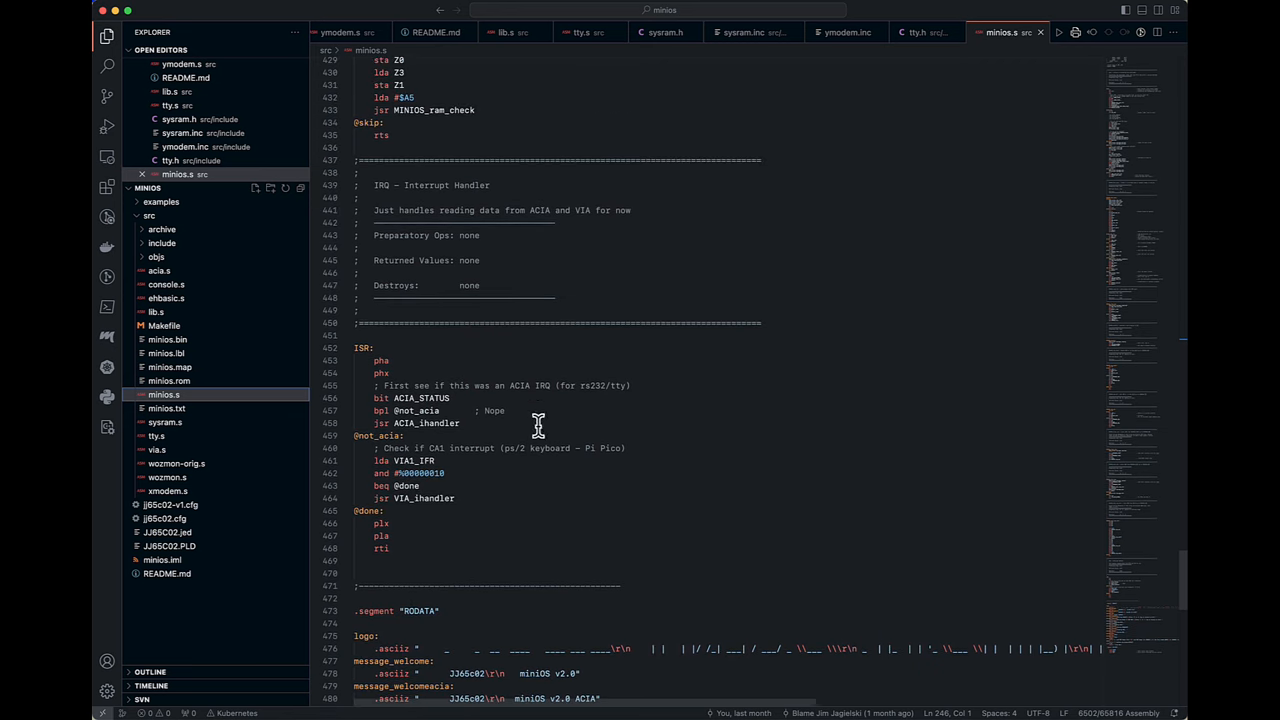
{"action": "mouse_move", "coordinate": [917, 463]}
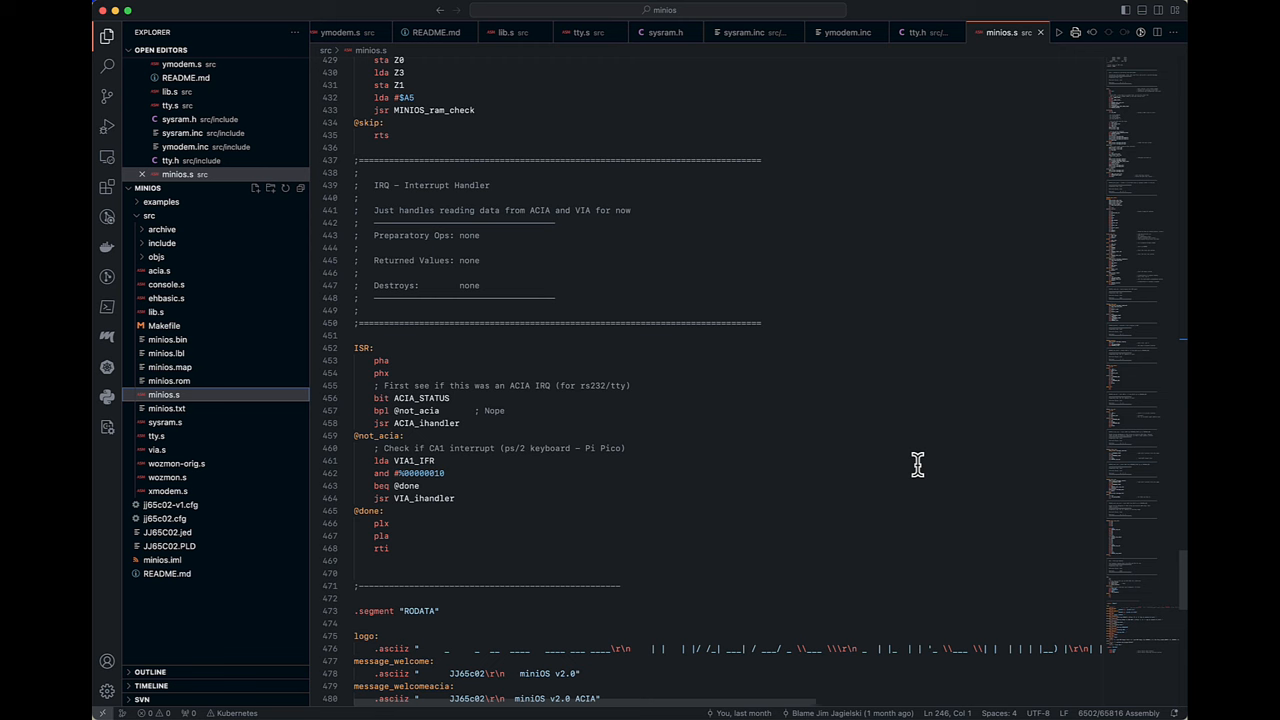
{"action": "mouse_move", "coordinate": [911, 467]}
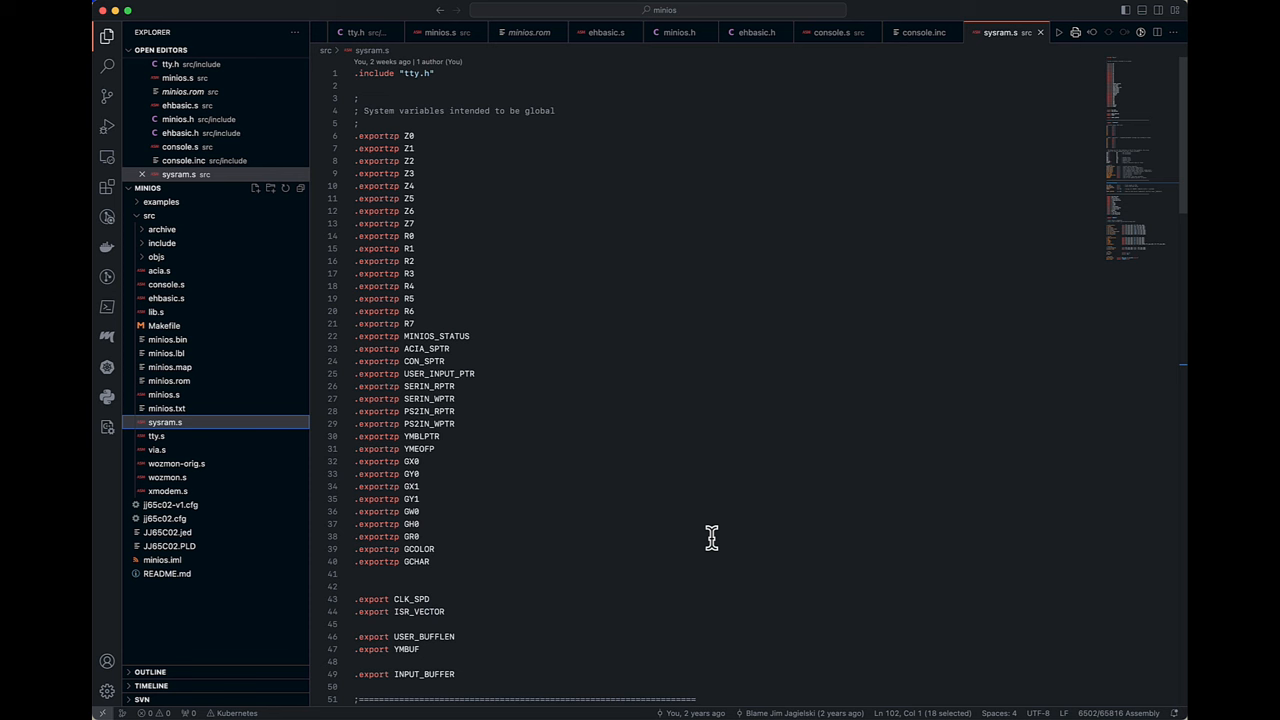
{"action": "mouse_move", "coordinate": [722, 551]}
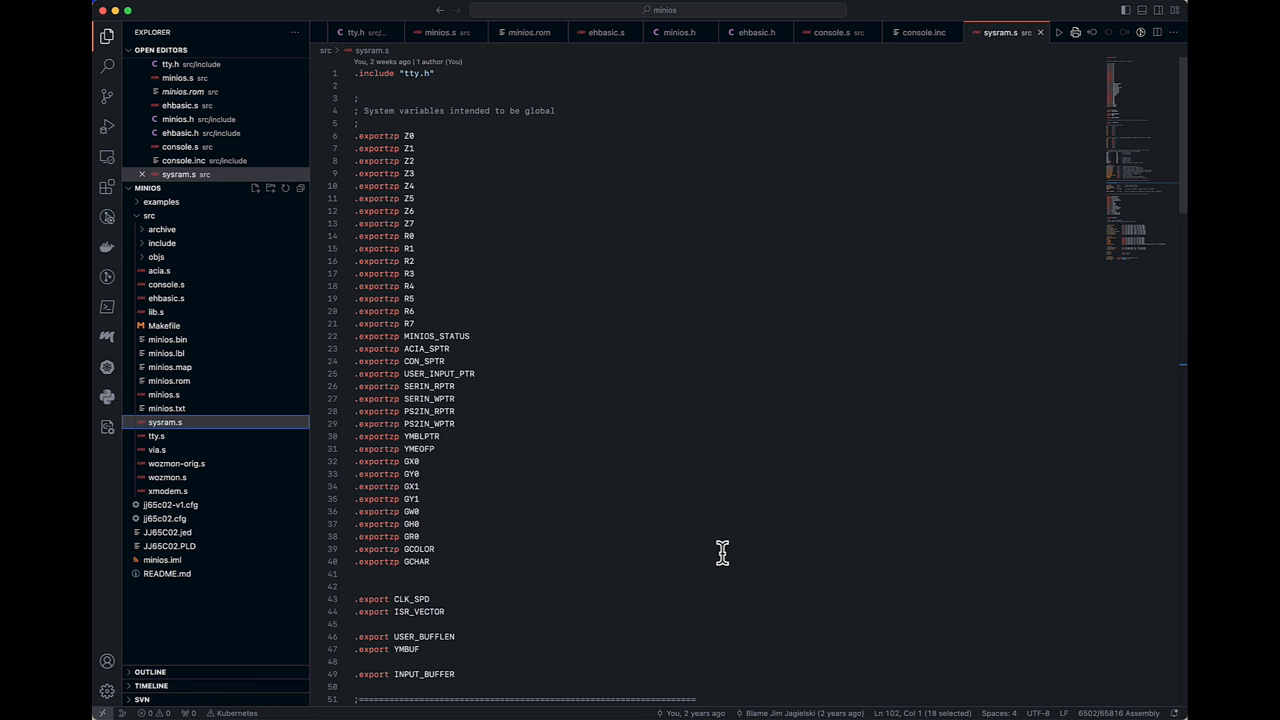
{"action": "mouse_move", "coordinate": [876, 387]}
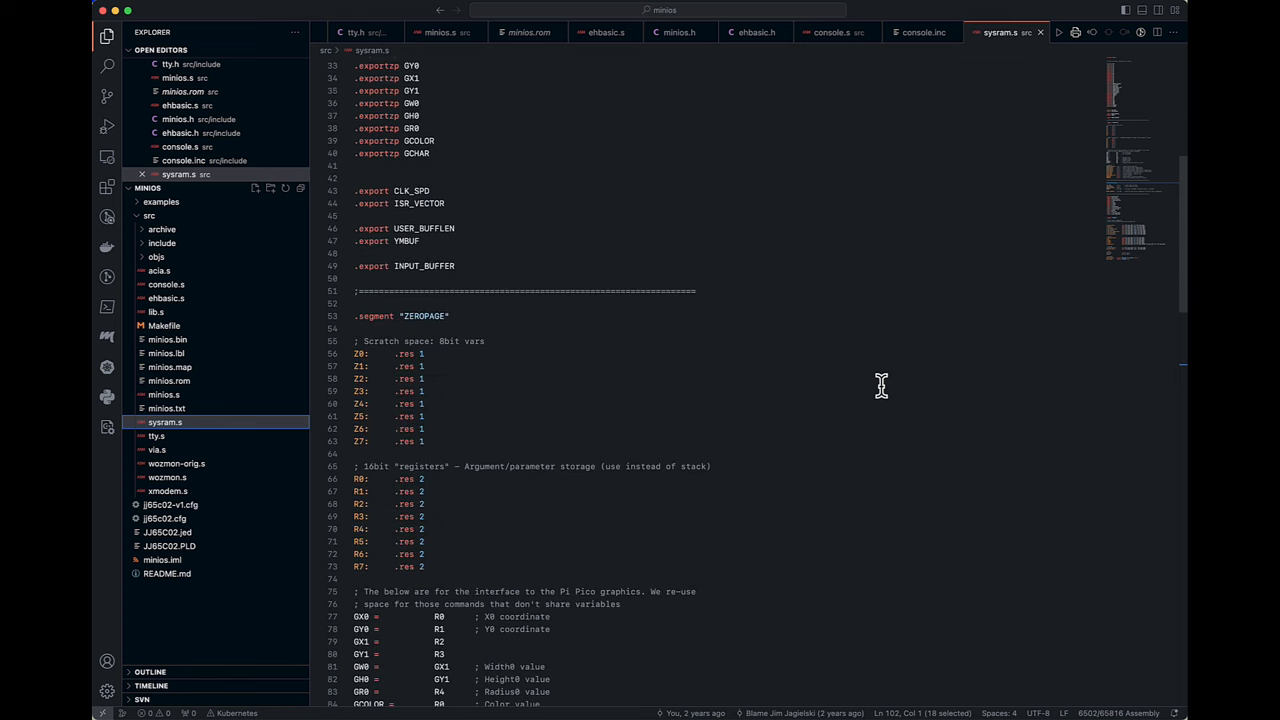
- Scroll sysram.s to its .export list and RODATA xterm cursor, colour and erase sequences
{"action": "scroll", "scroll_direction": "down", "scroll_amount": 3}
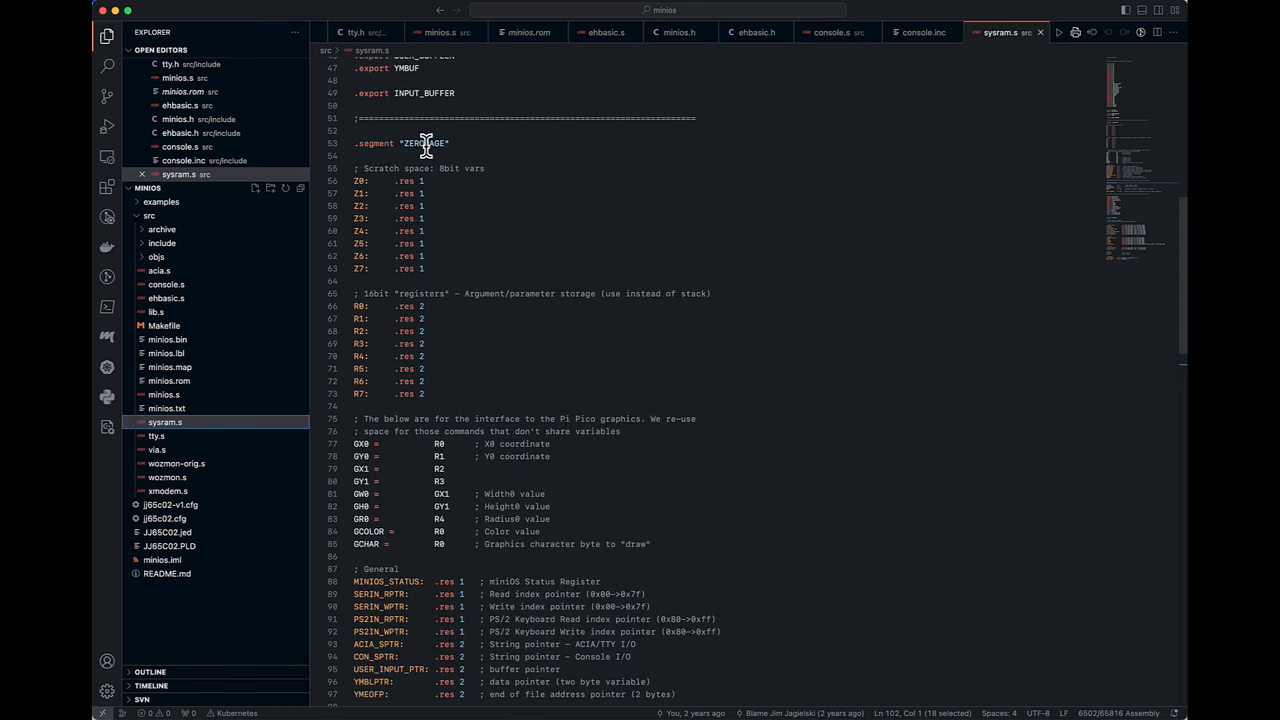
{"action": "mouse_move", "coordinate": [505, 360]}
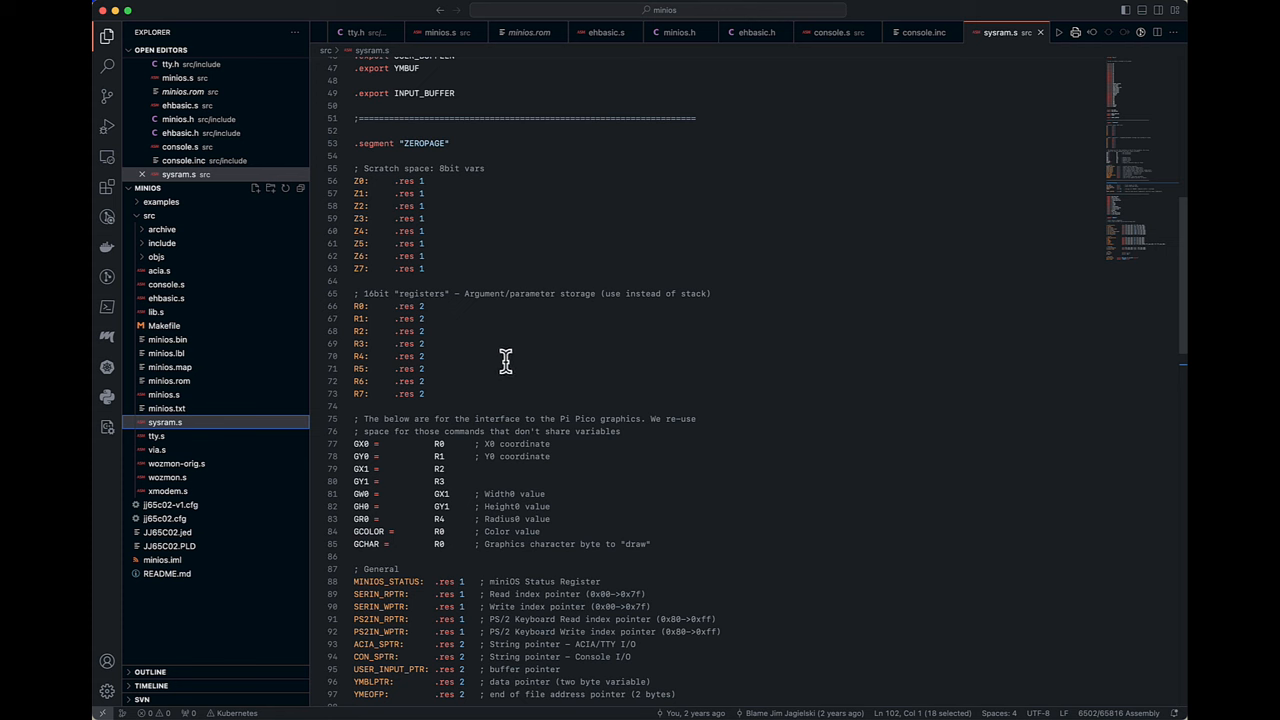
{"action": "mouse_move", "coordinate": [691, 261]}
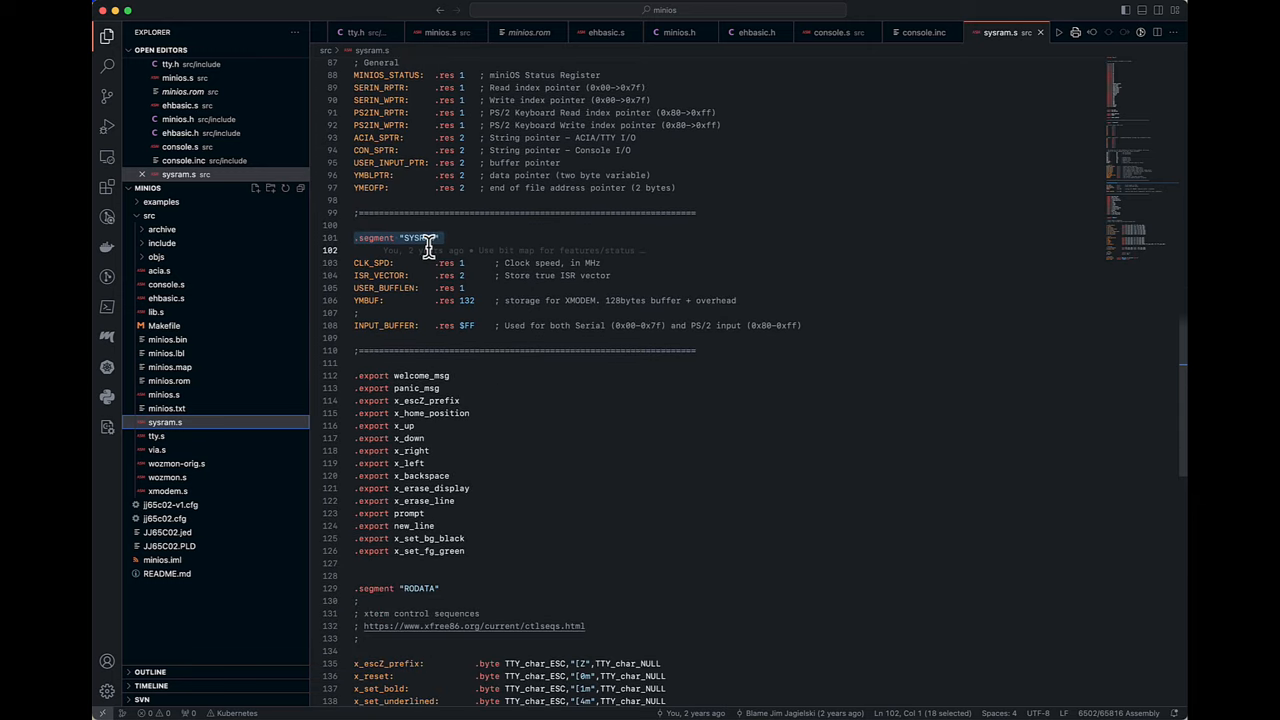
{"action": "mouse_move", "coordinate": [848, 278]}
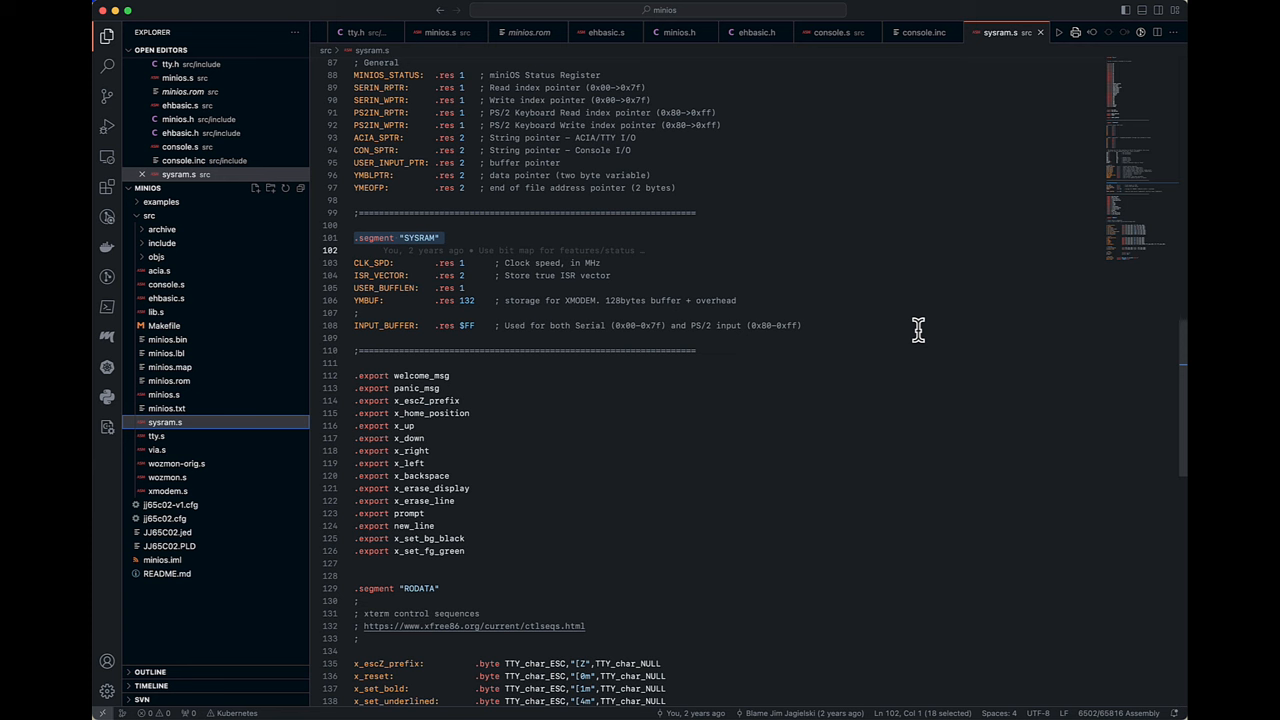
{"action": "mouse_move", "coordinate": [432, 290]}
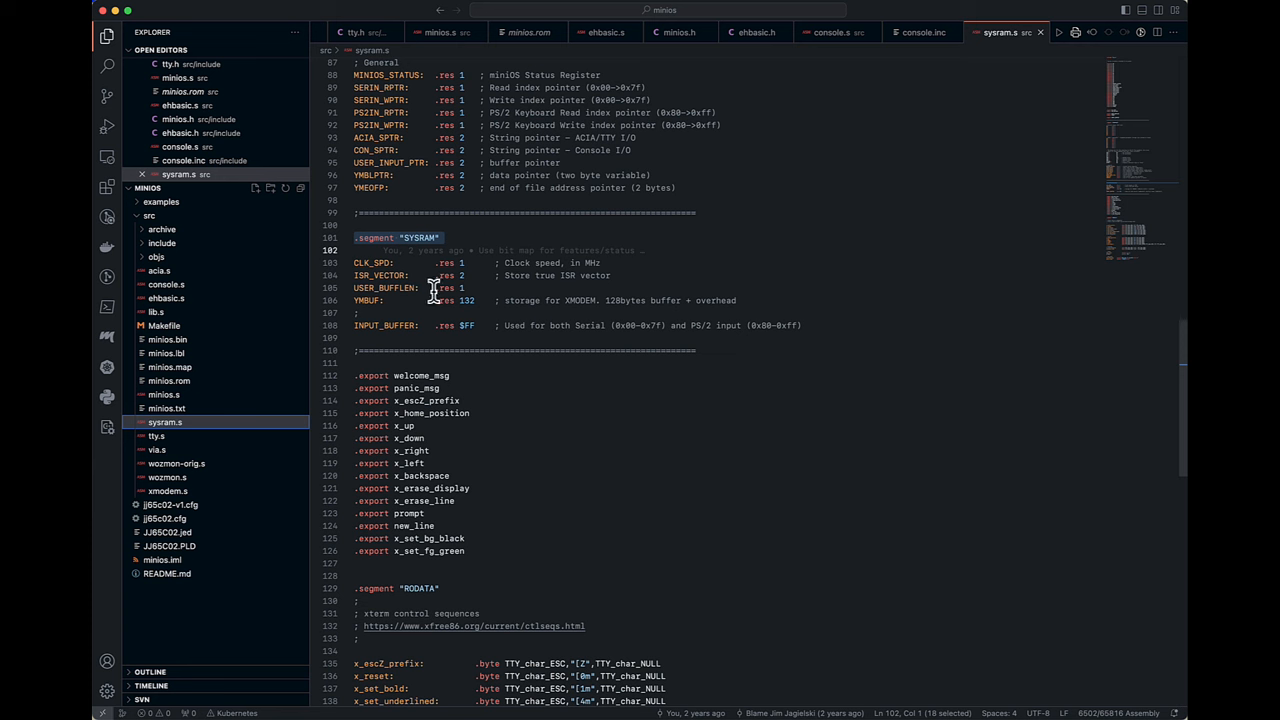
{"action": "mouse_move", "coordinate": [592, 275]}
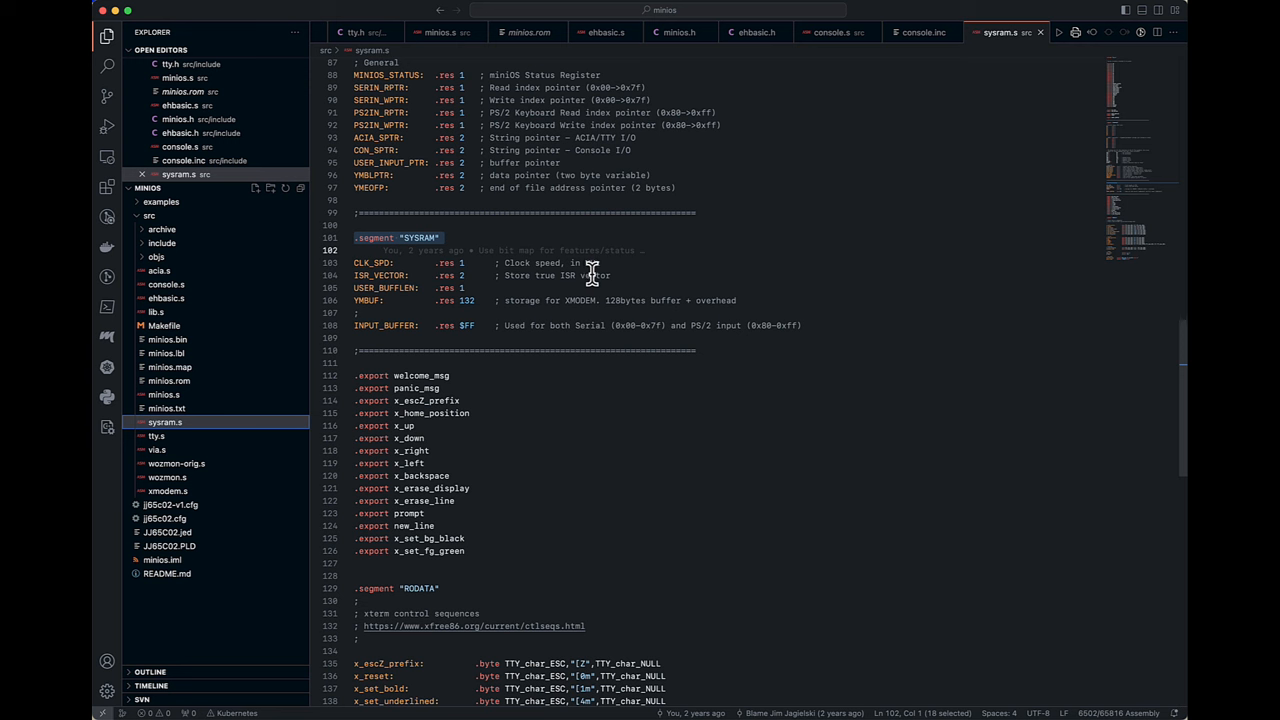
{"action": "mouse_move", "coordinate": [867, 307]}
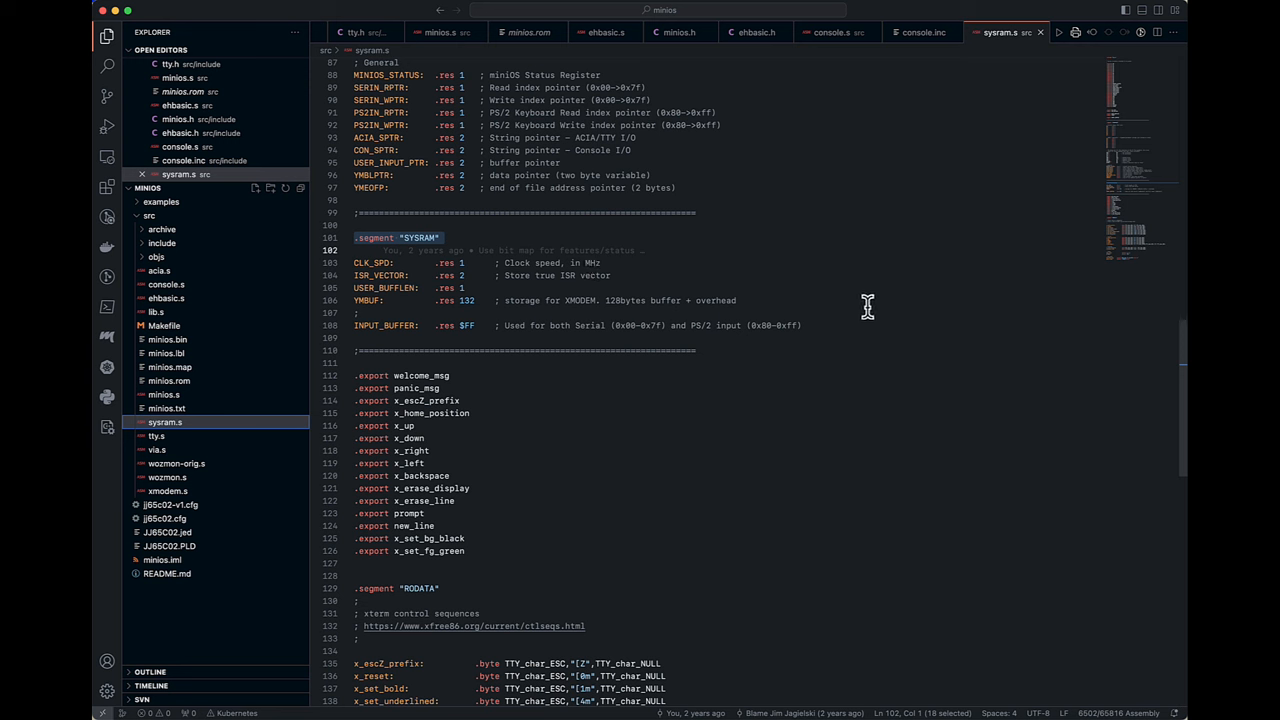
{"action": "mouse_move", "coordinate": [650, 305]}
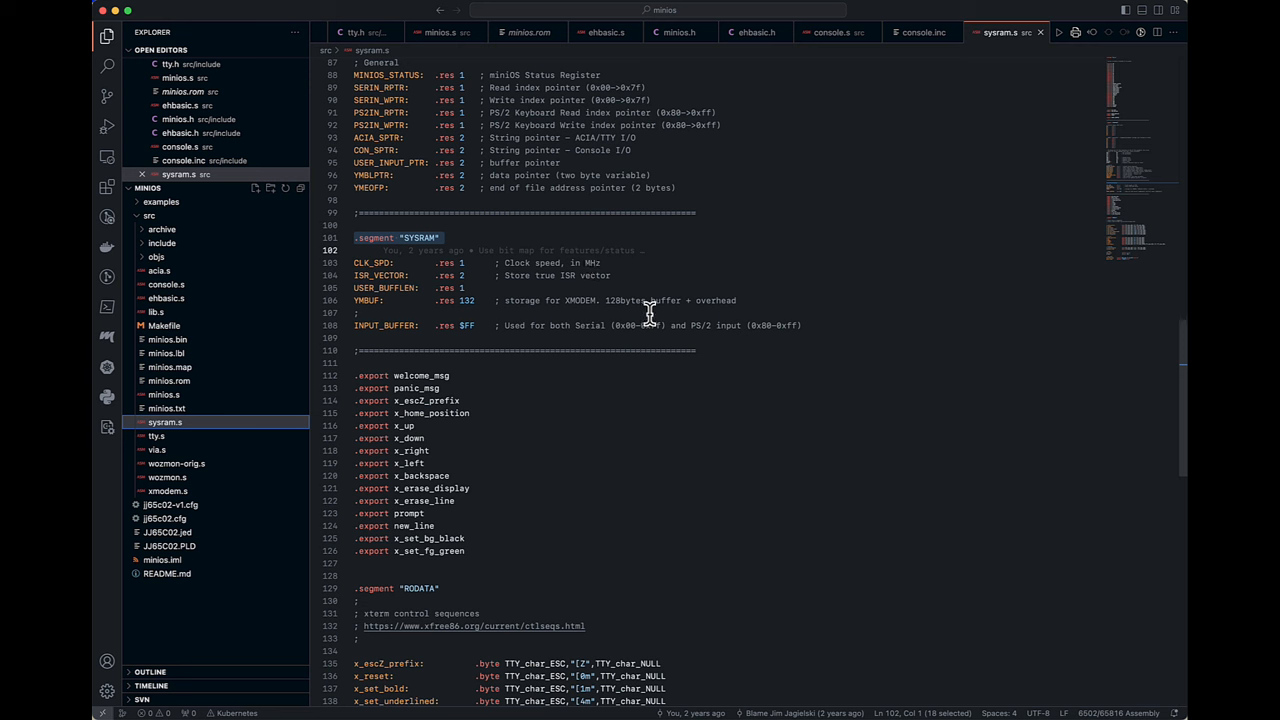
{"action": "scroll", "scroll_direction": "down", "scroll_amount": 3}
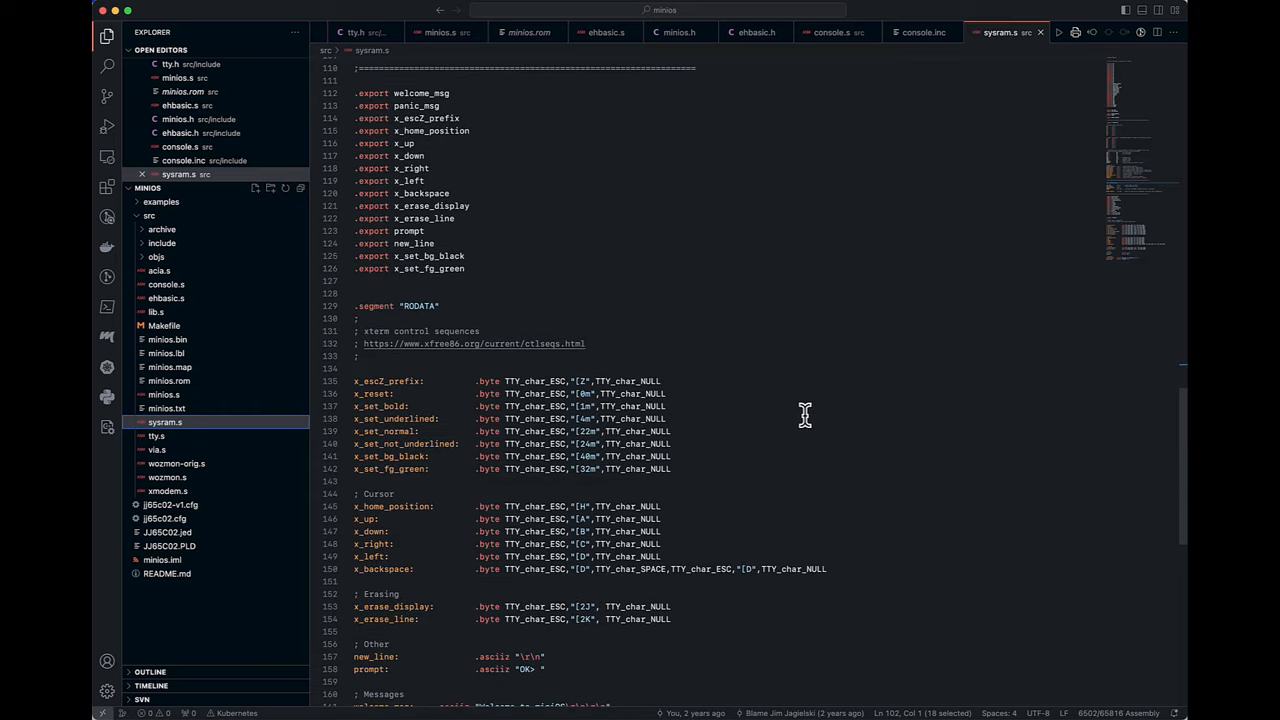
{"action": "mouse_move", "coordinate": [434, 360]}
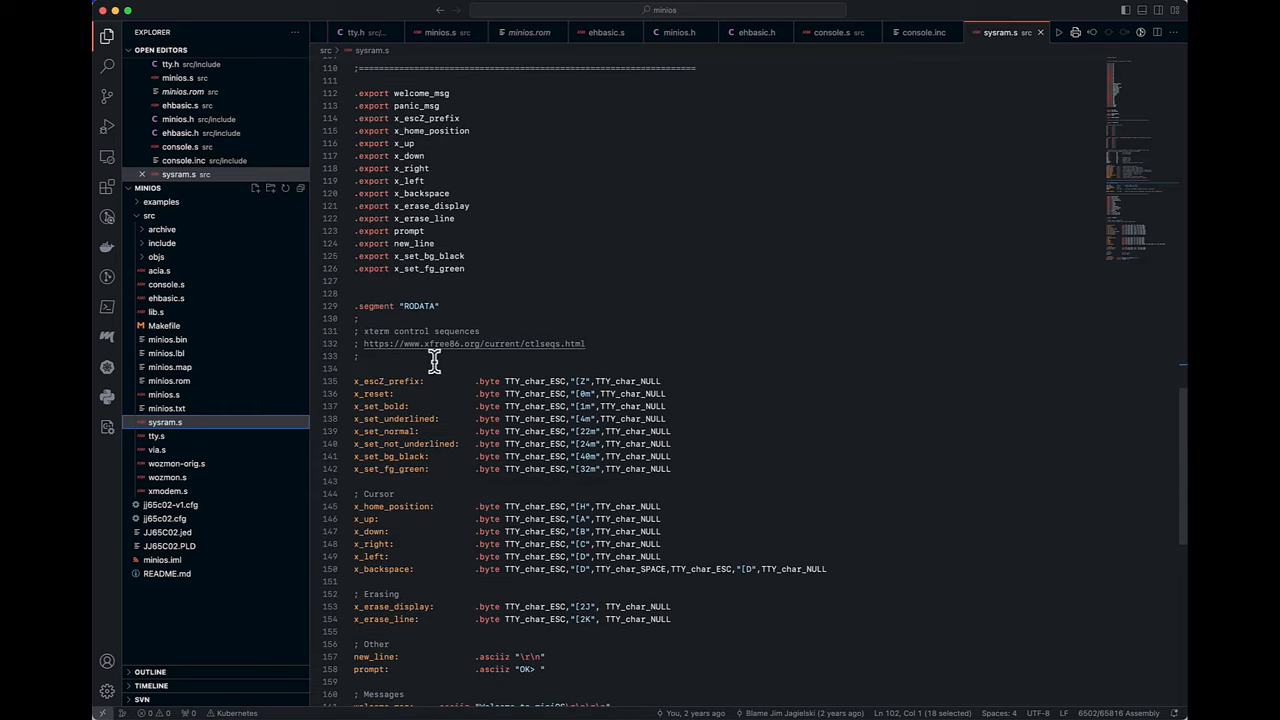
{"action": "mouse_move", "coordinate": [537, 400]}
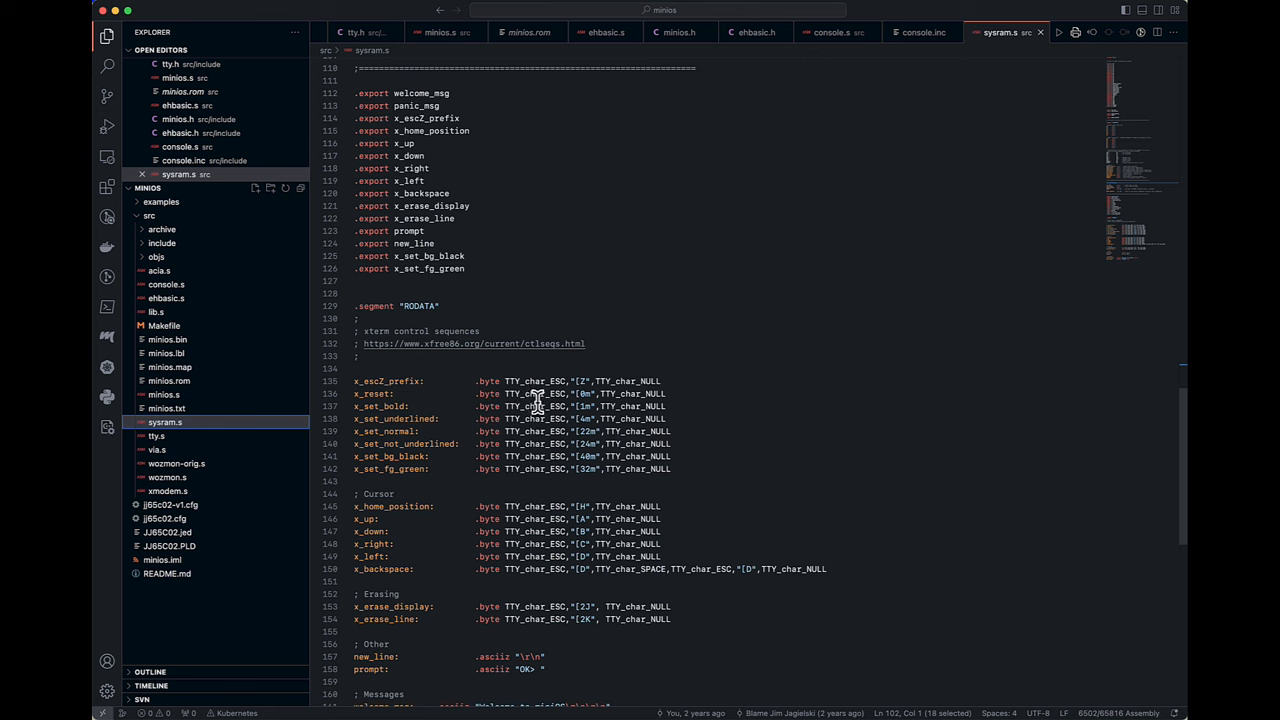
{"action": "mouse_move", "coordinate": [540, 393]}
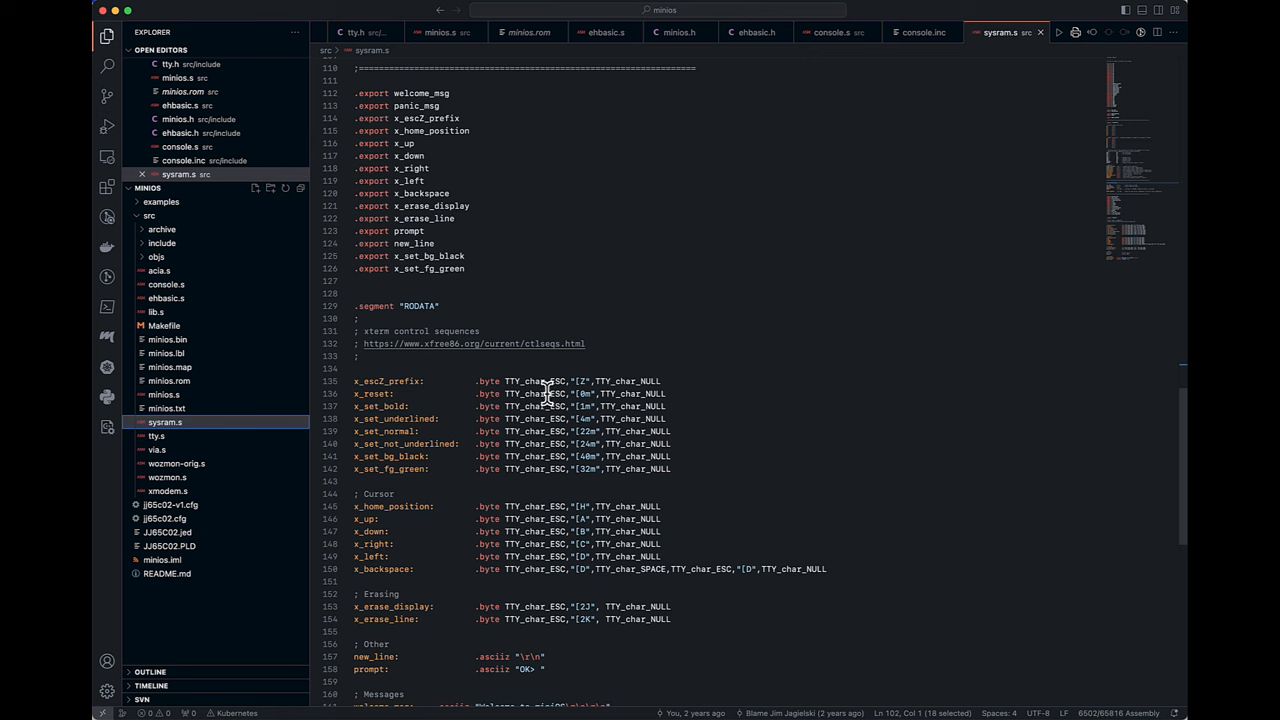
{"action": "mouse_move", "coordinate": [745, 395]}
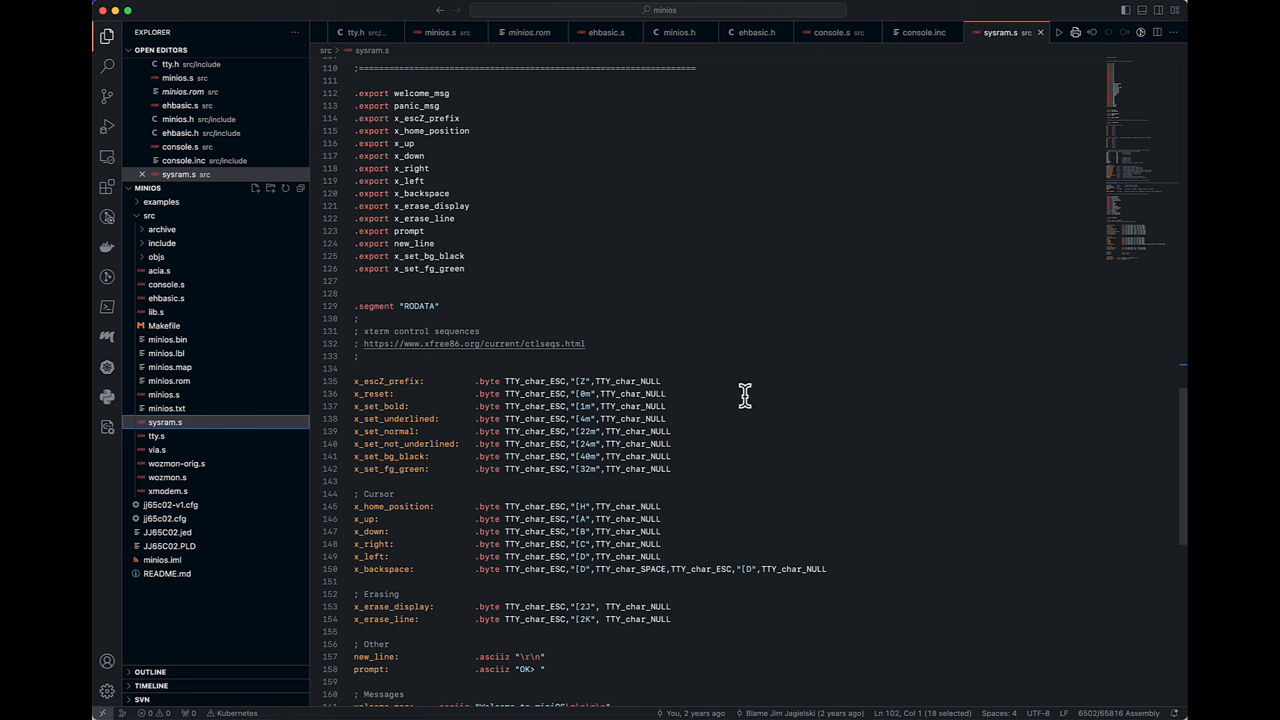
{"action": "scroll", "scroll_direction": "down", "scroll_amount": 3}
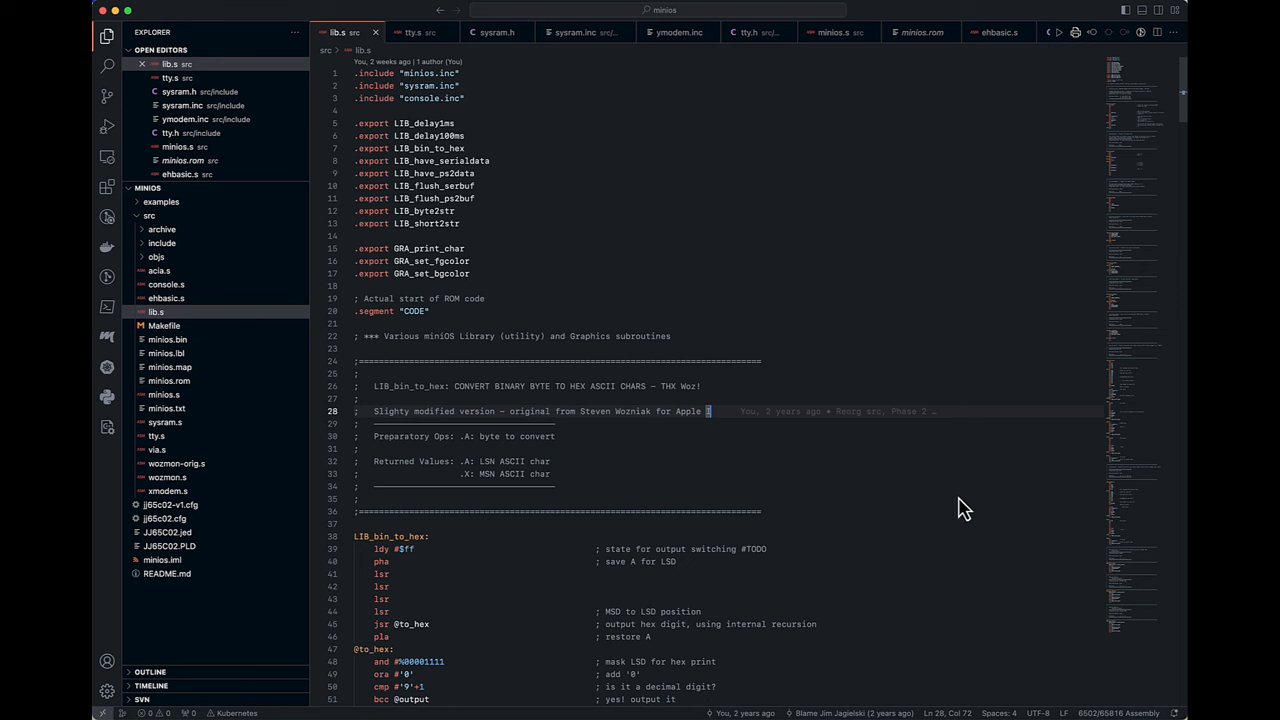
{"action": "mouse_move", "coordinate": [920, 388]}
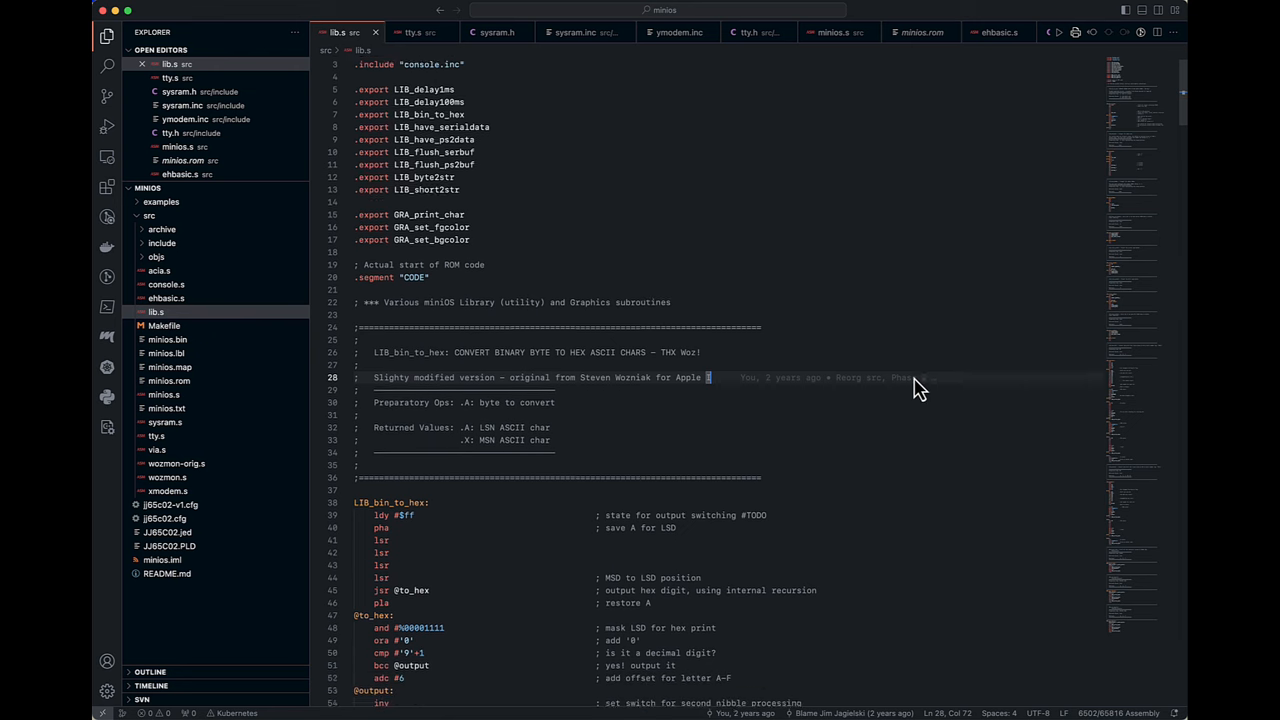
- Read lib.s through LIB_bin_to_hex, LIB_delay1ms, the flush routines and LIB_short2str
{"action": "scroll", "scroll_direction": "down", "scroll_amount": 3}
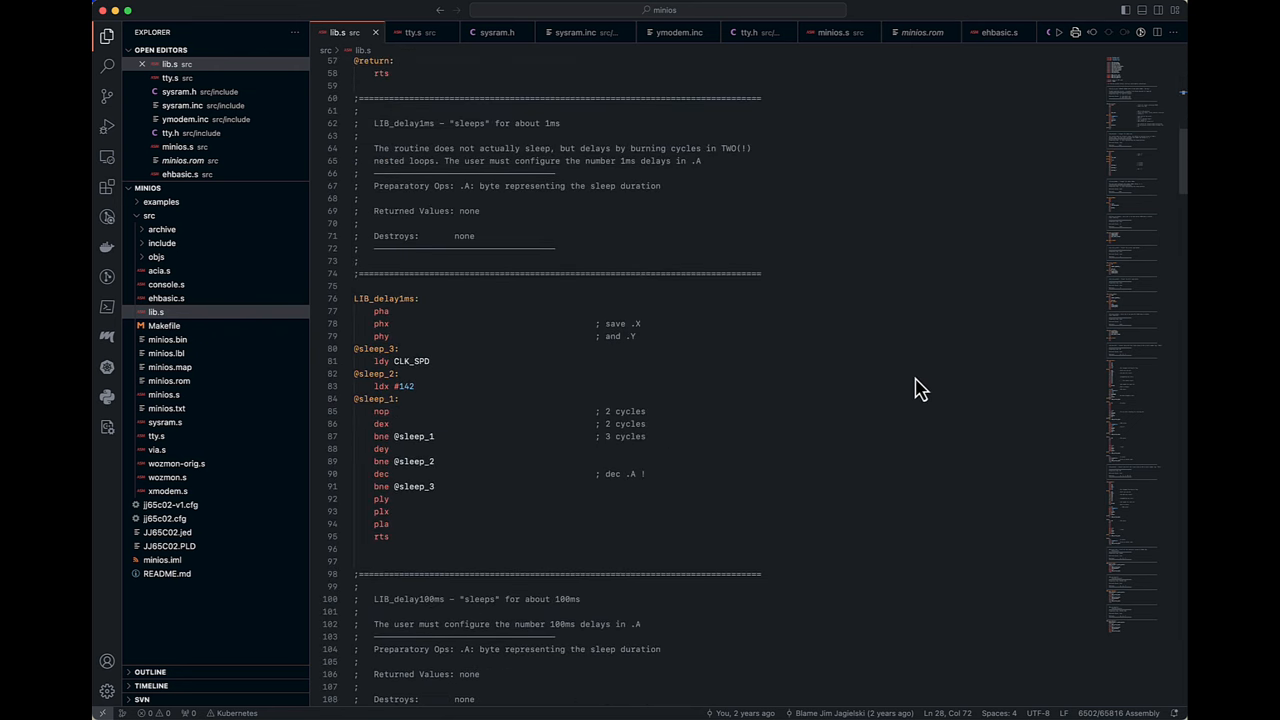
{"action": "mouse_move", "coordinate": [925, 390]}
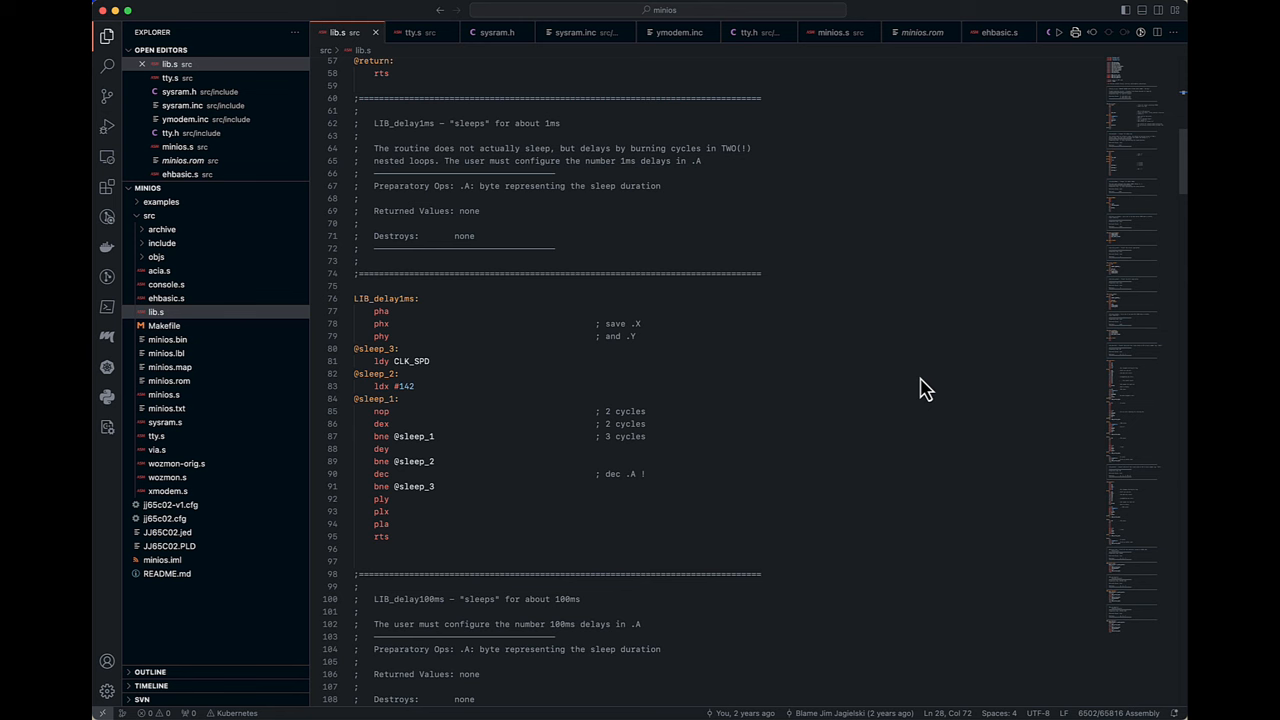
{"action": "scroll", "scroll_direction": "down", "scroll_amount": 3}
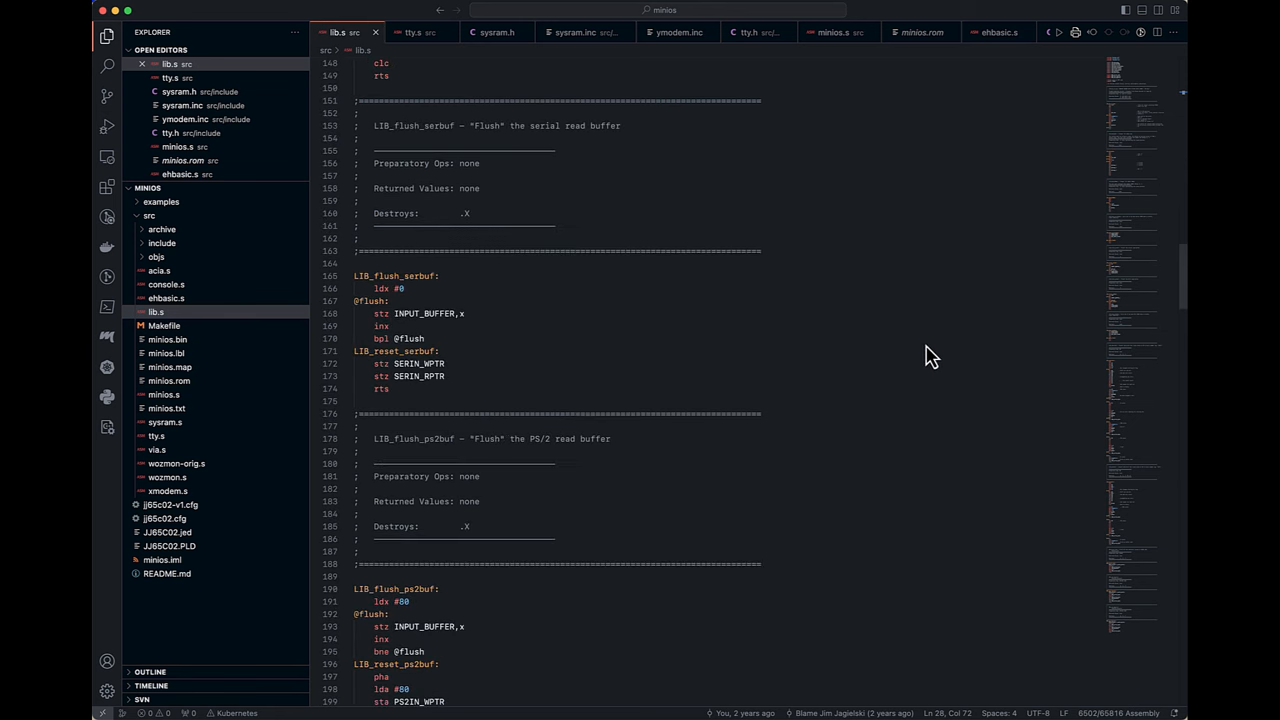
{"action": "mouse_move", "coordinate": [884, 318]}
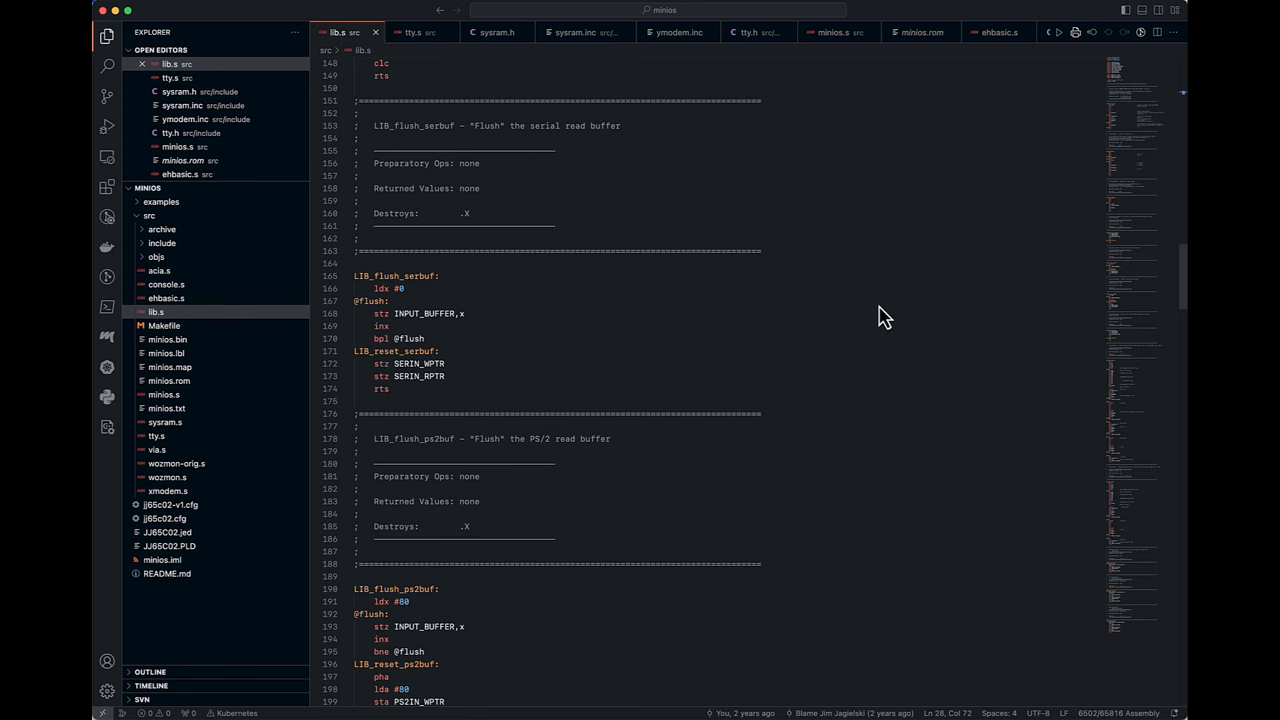
{"action": "scroll", "scroll_direction": "down", "scroll_amount": 3}
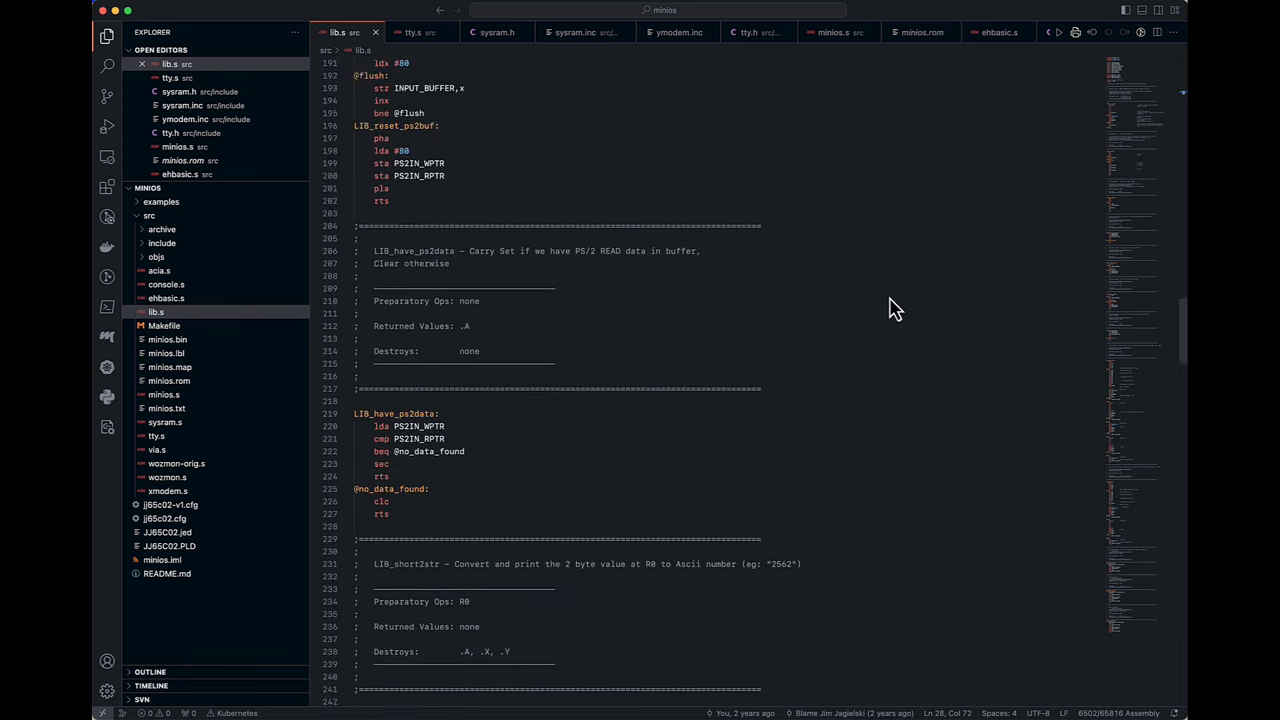
{"action": "scroll", "scroll_direction": "down", "scroll_amount": 3}
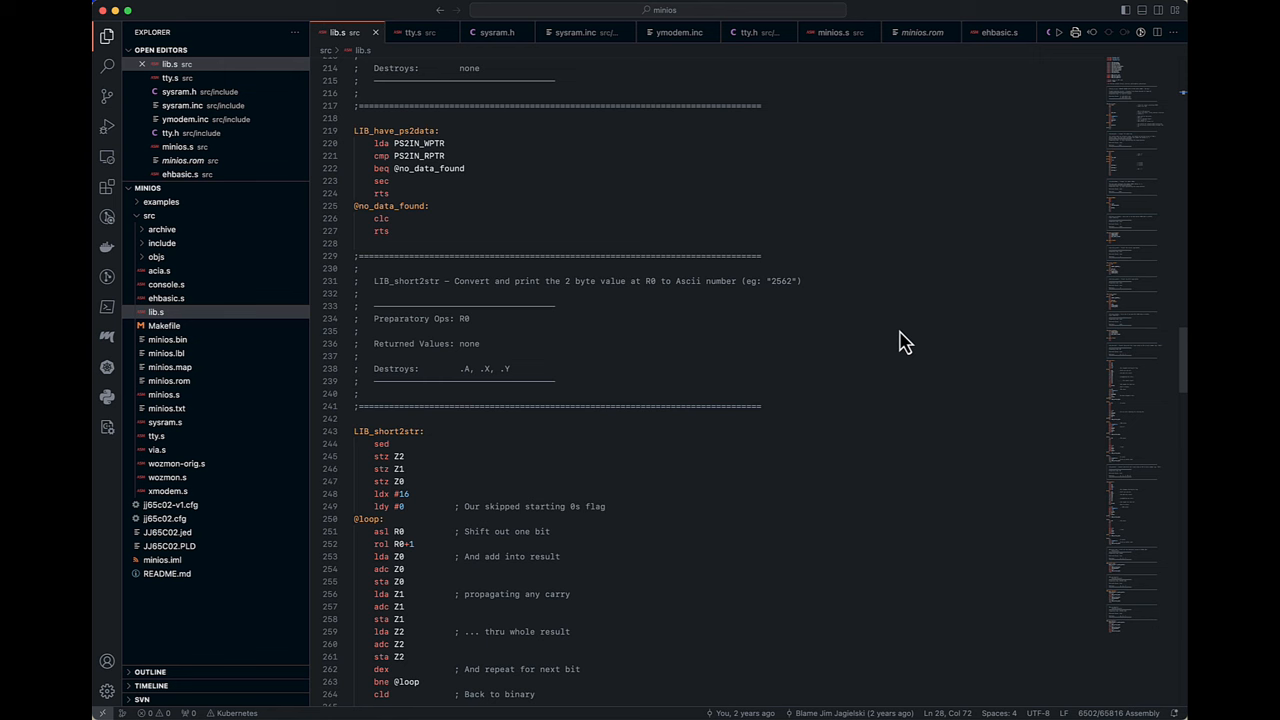
{"action": "mouse_move", "coordinate": [908, 338]}
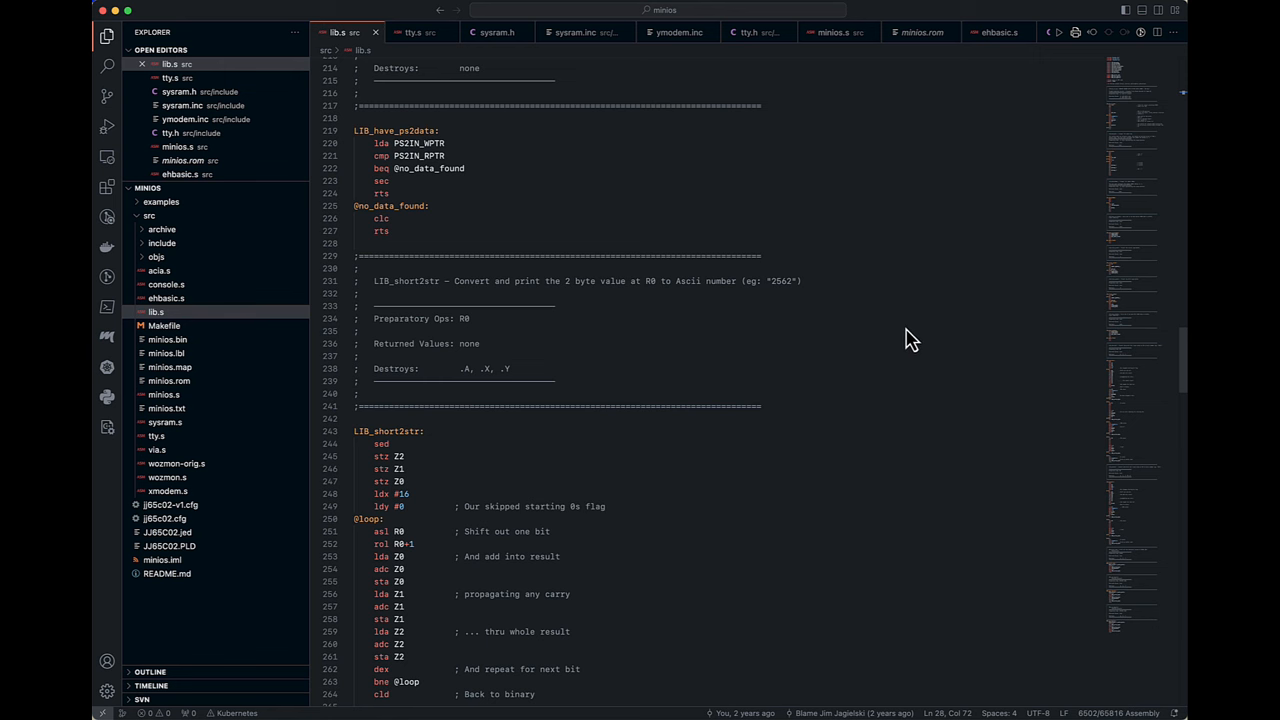
{"action": "scroll", "scroll_direction": "down", "scroll_amount": 3}
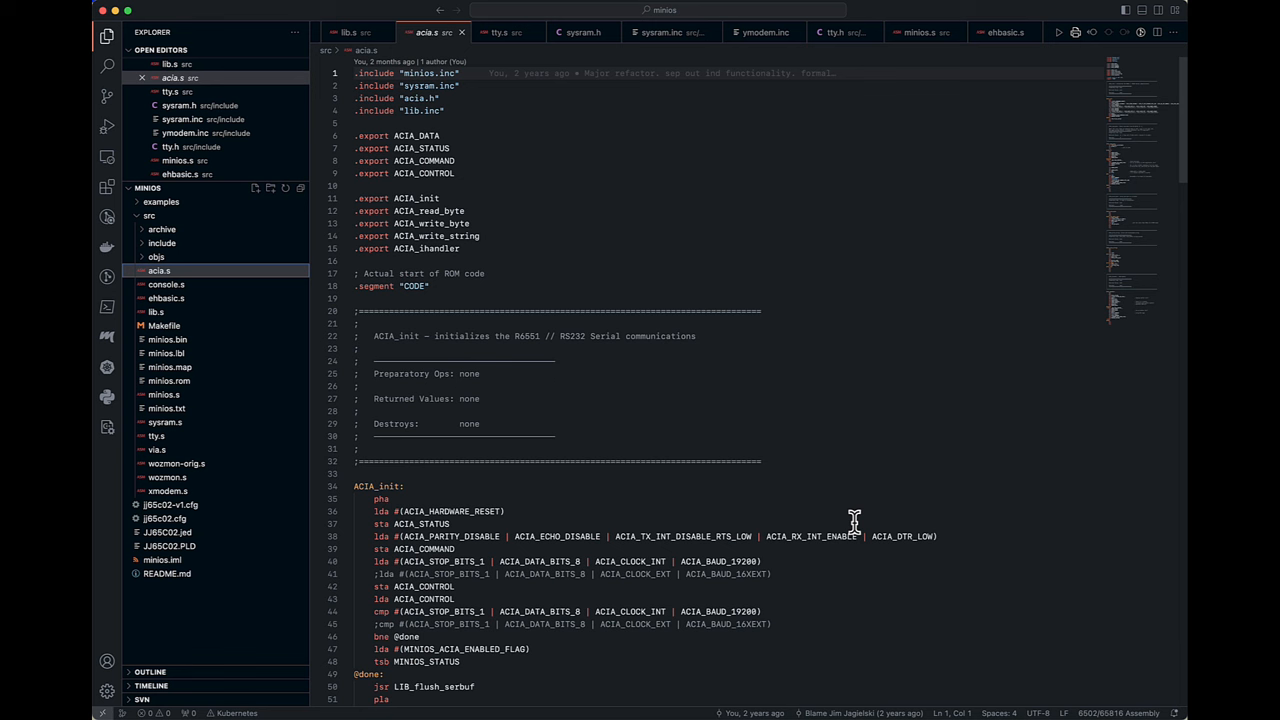
{"action": "mouse_move", "coordinate": [848, 513]}
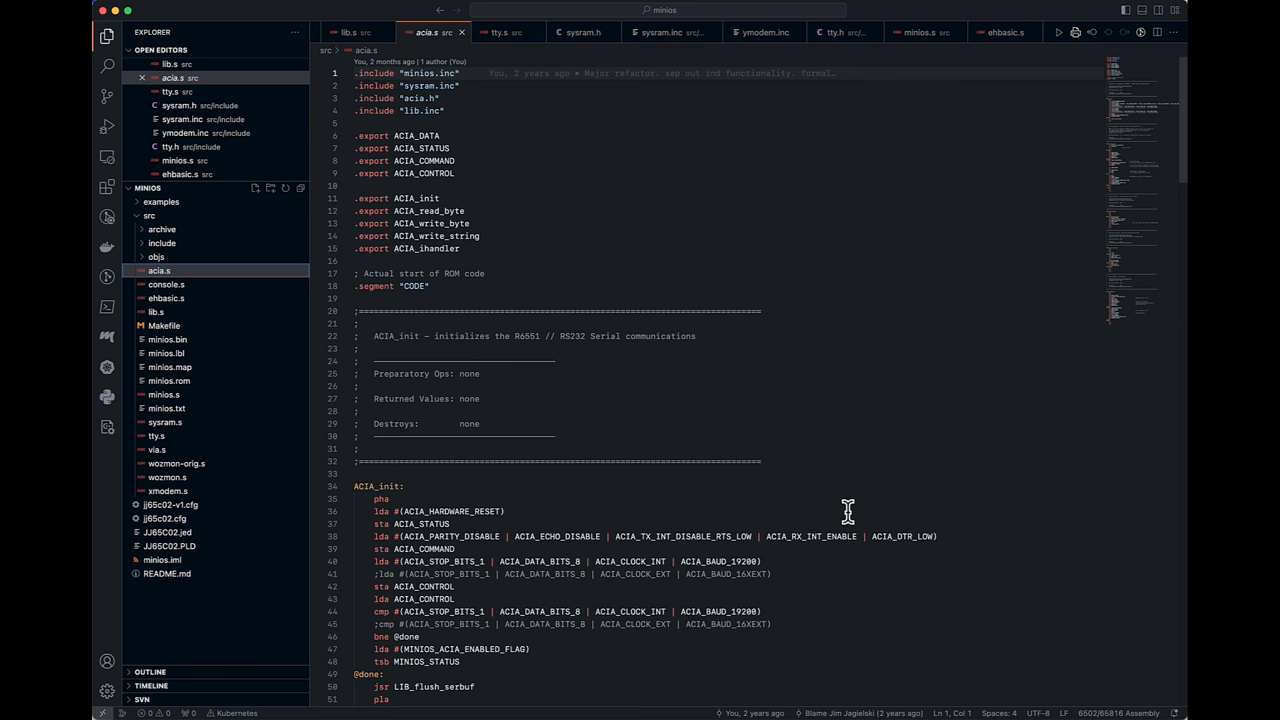
- Scroll acia.s through ACIA_read_byte, ACIA_write_byte and ACIA_write_string to ACIA_ihandler
{"action": "scroll", "scroll_direction": "down", "scroll_amount": 3}
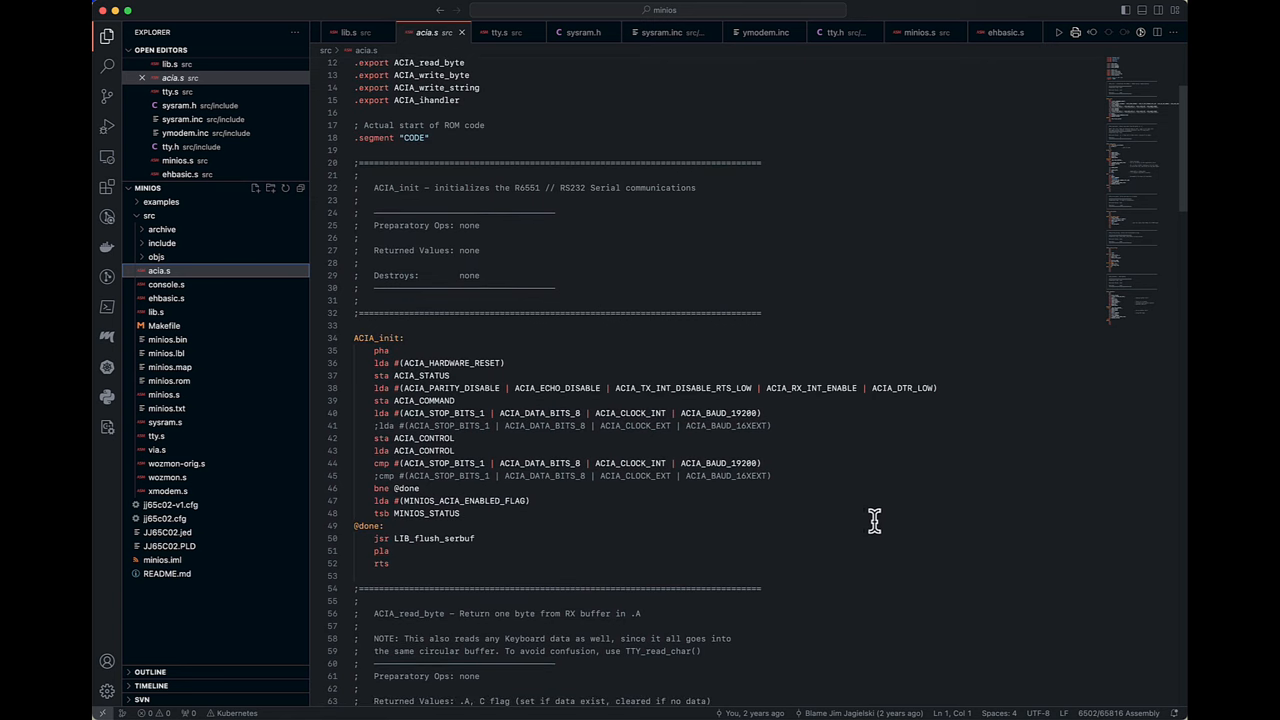
{"action": "mouse_move", "coordinate": [814, 458]}
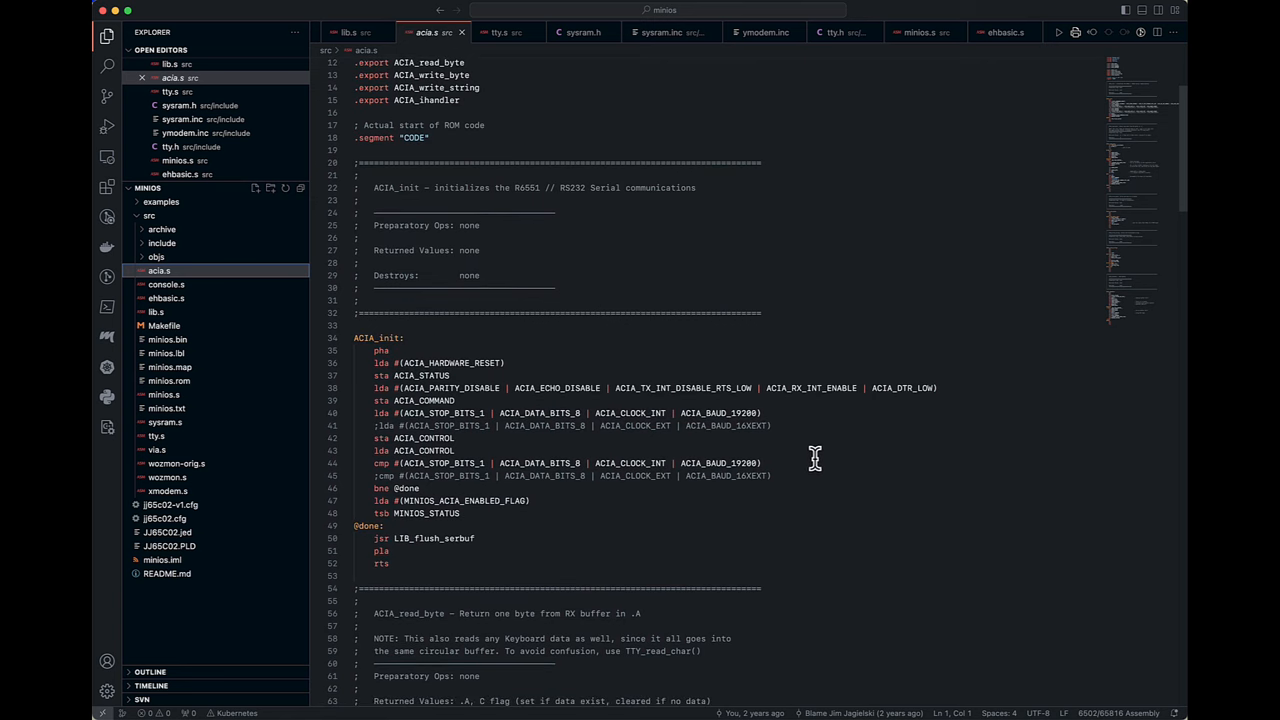
{"action": "mouse_move", "coordinate": [667, 403]}
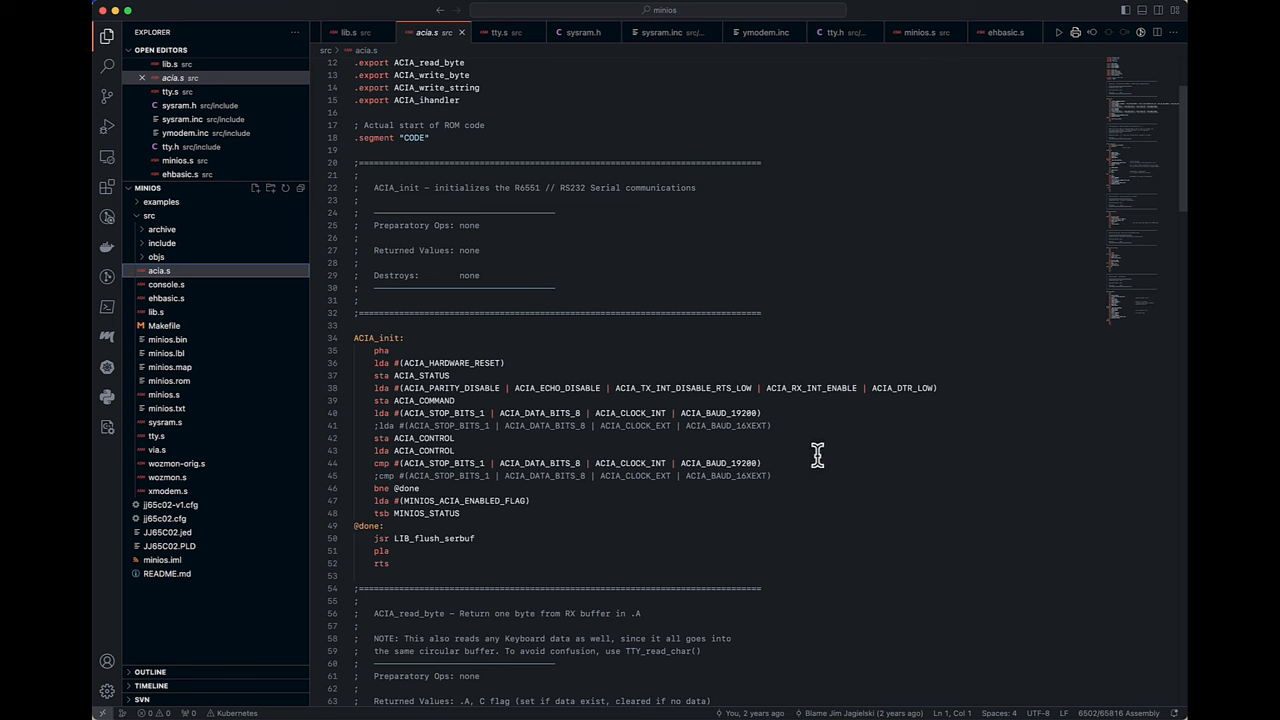
{"action": "mouse_move", "coordinate": [826, 462]}
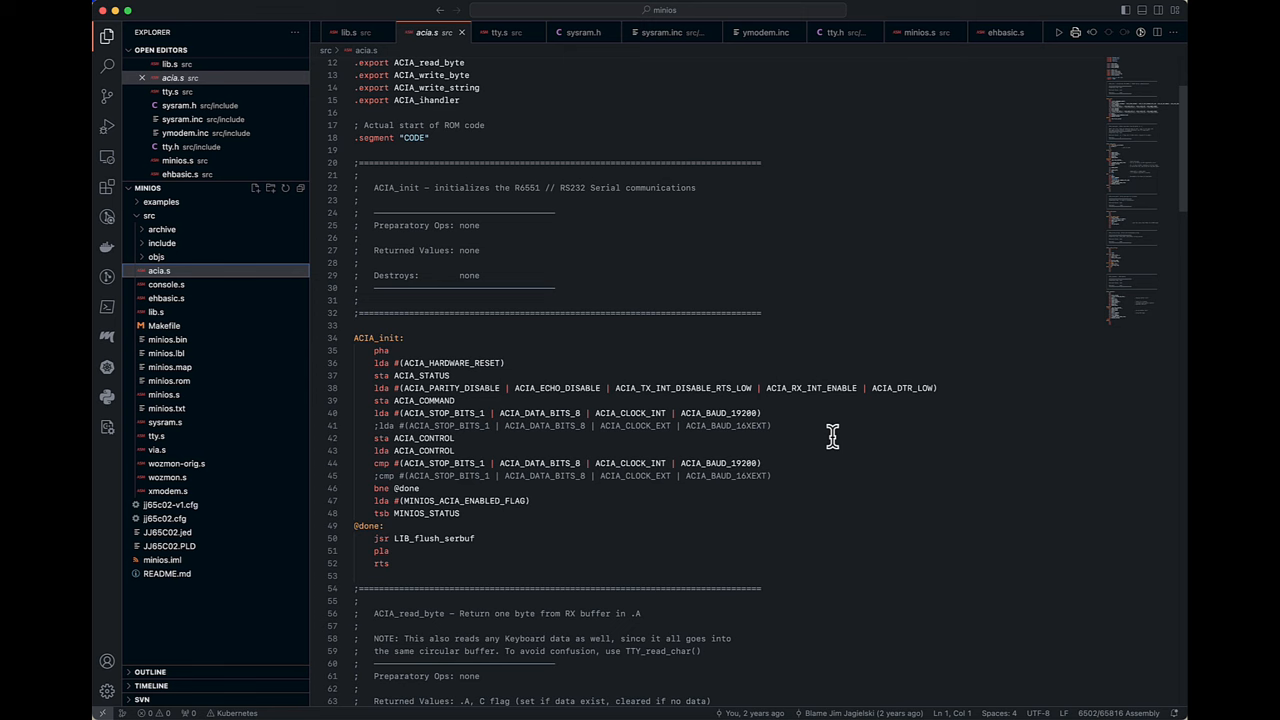
{"action": "scroll", "scroll_direction": "down", "scroll_amount": 3}
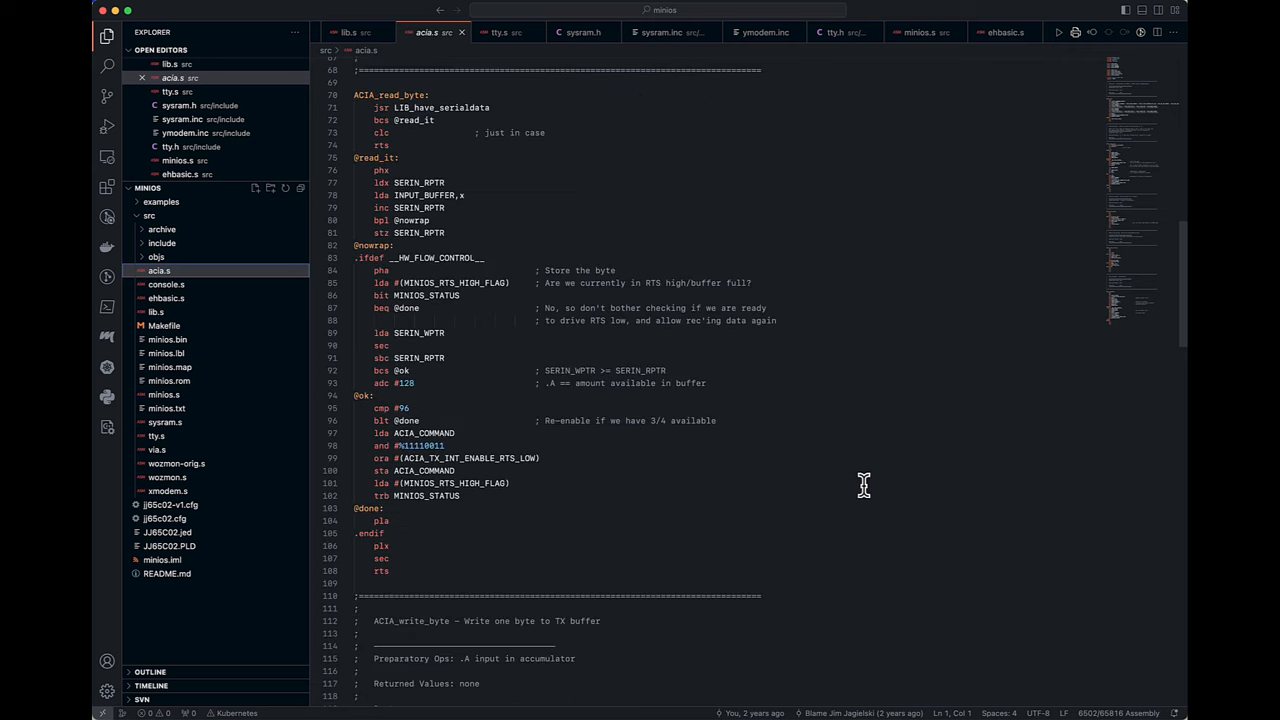
{"action": "scroll", "scroll_direction": "down", "scroll_amount": 3}
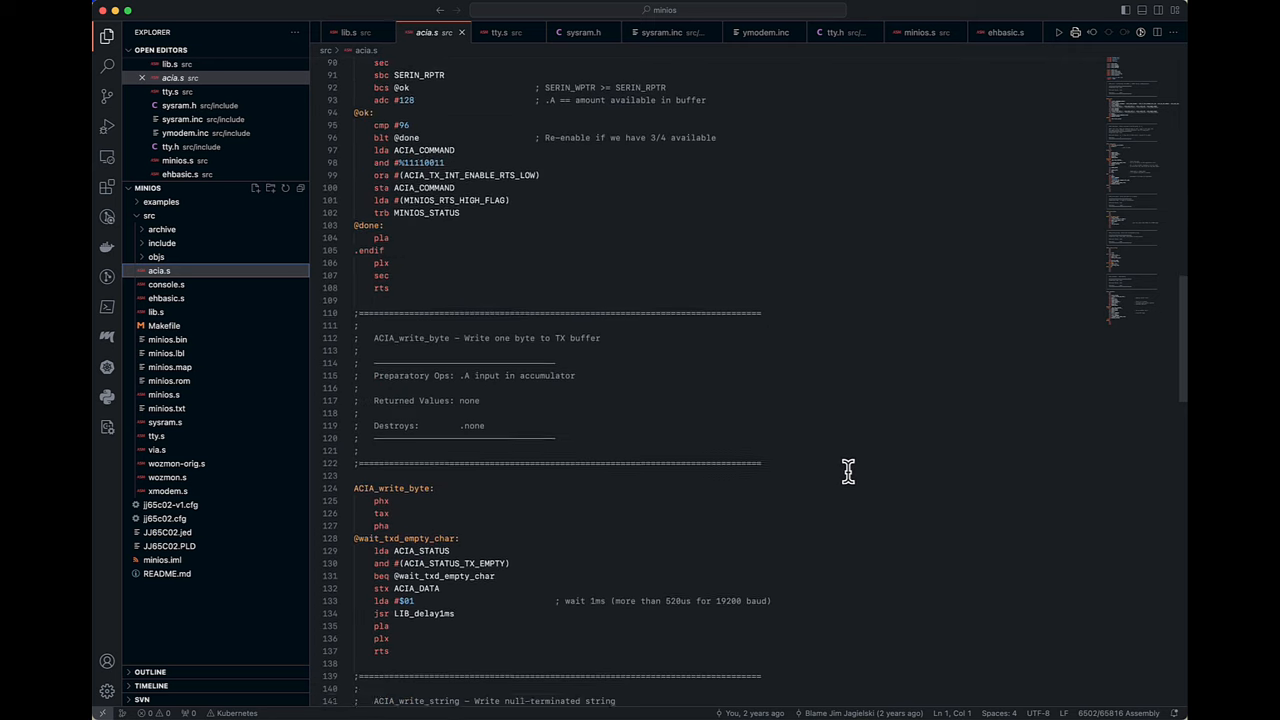
{"action": "scroll", "scroll_direction": "down", "scroll_amount": 3}
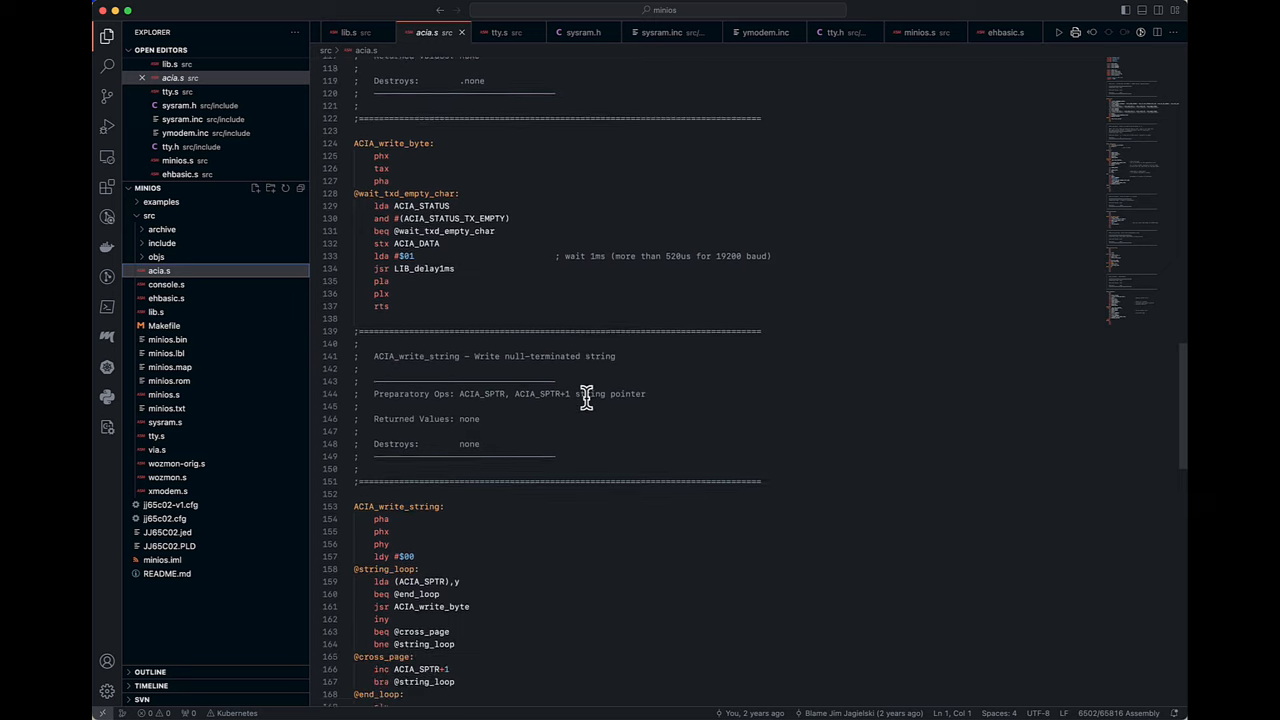
{"action": "scroll", "scroll_direction": "down", "scroll_amount": 3}
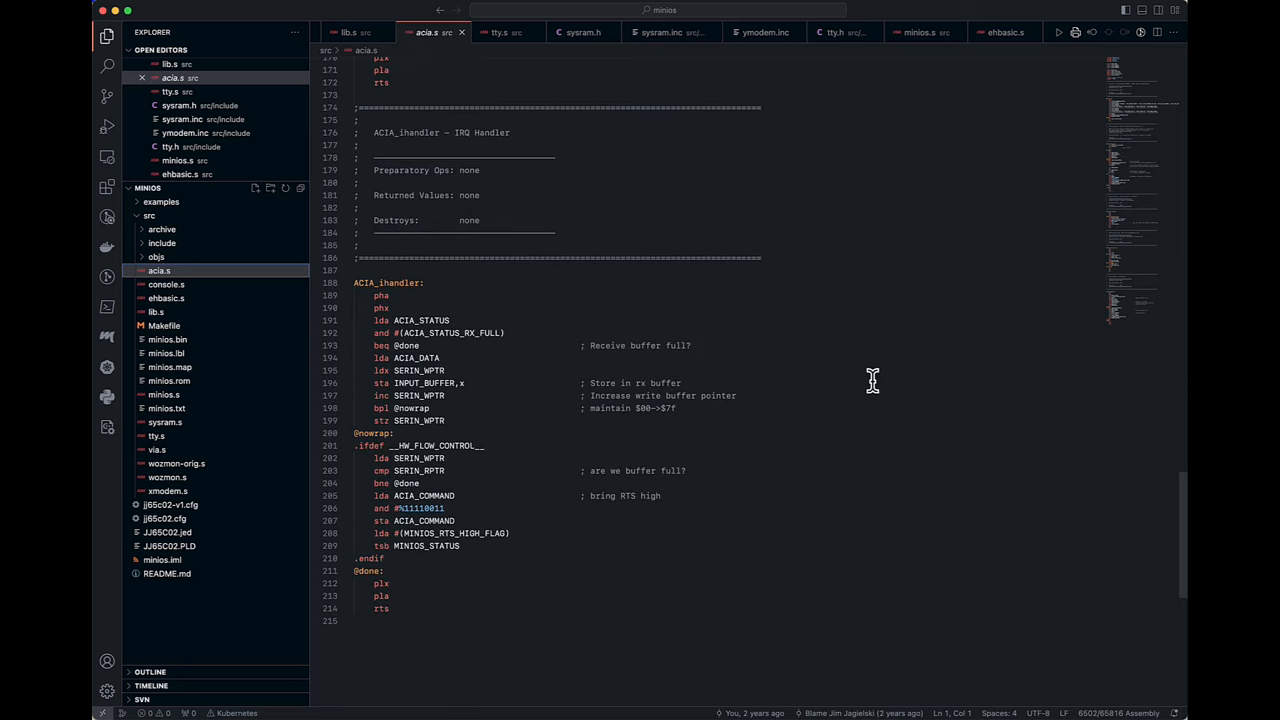
{"action": "mouse_move", "coordinate": [853, 382]}
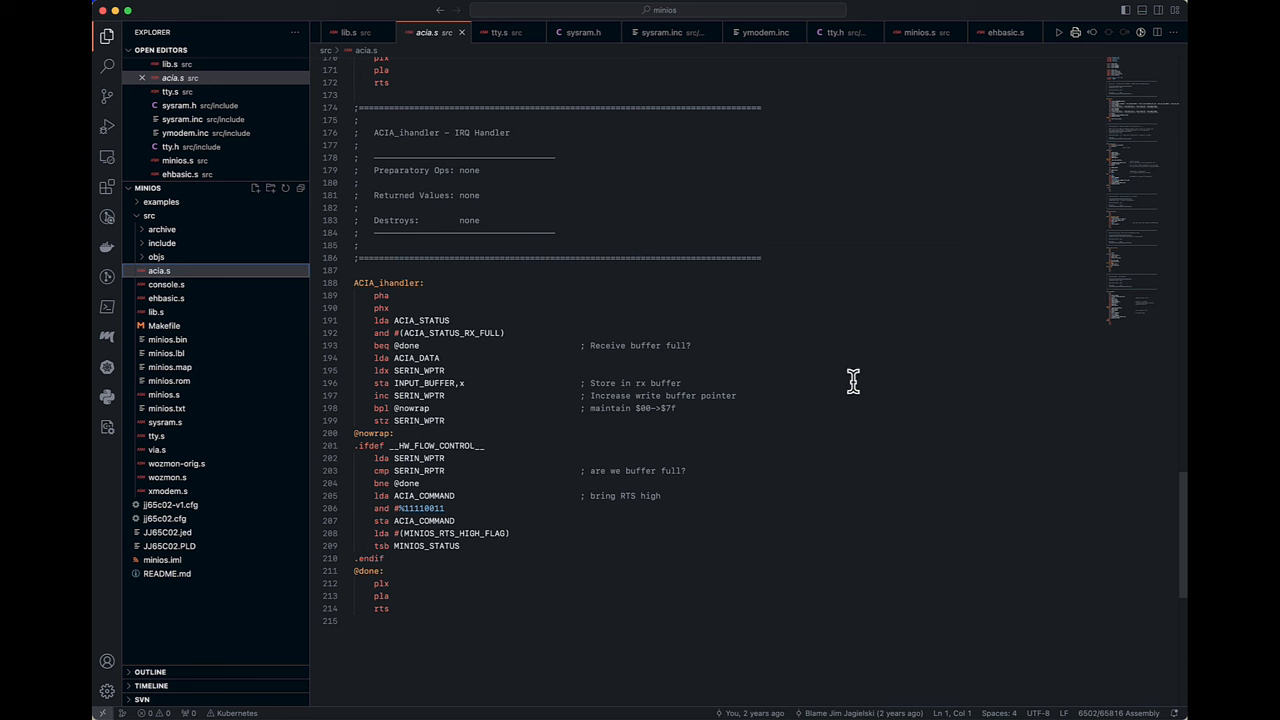
{"action": "mouse_move", "coordinate": [740, 385]}
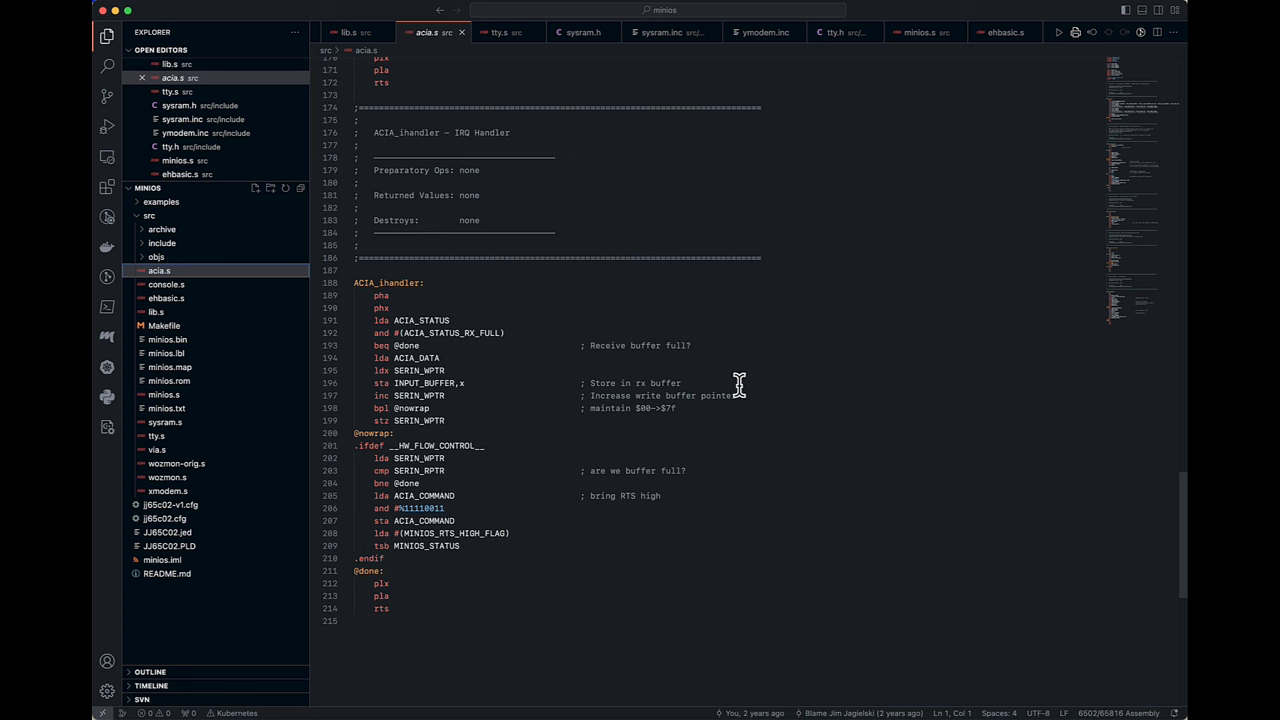
{"action": "mouse_move", "coordinate": [802, 370]}
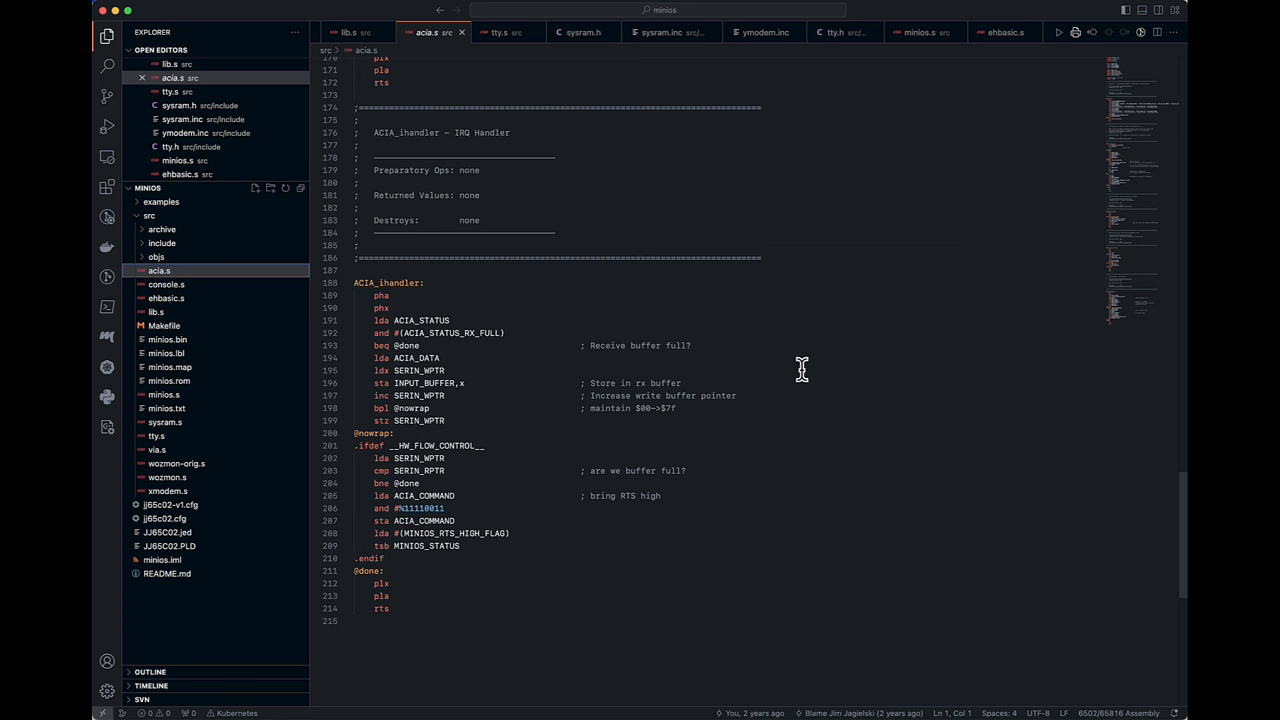
{"action": "mouse_move", "coordinate": [754, 378]}
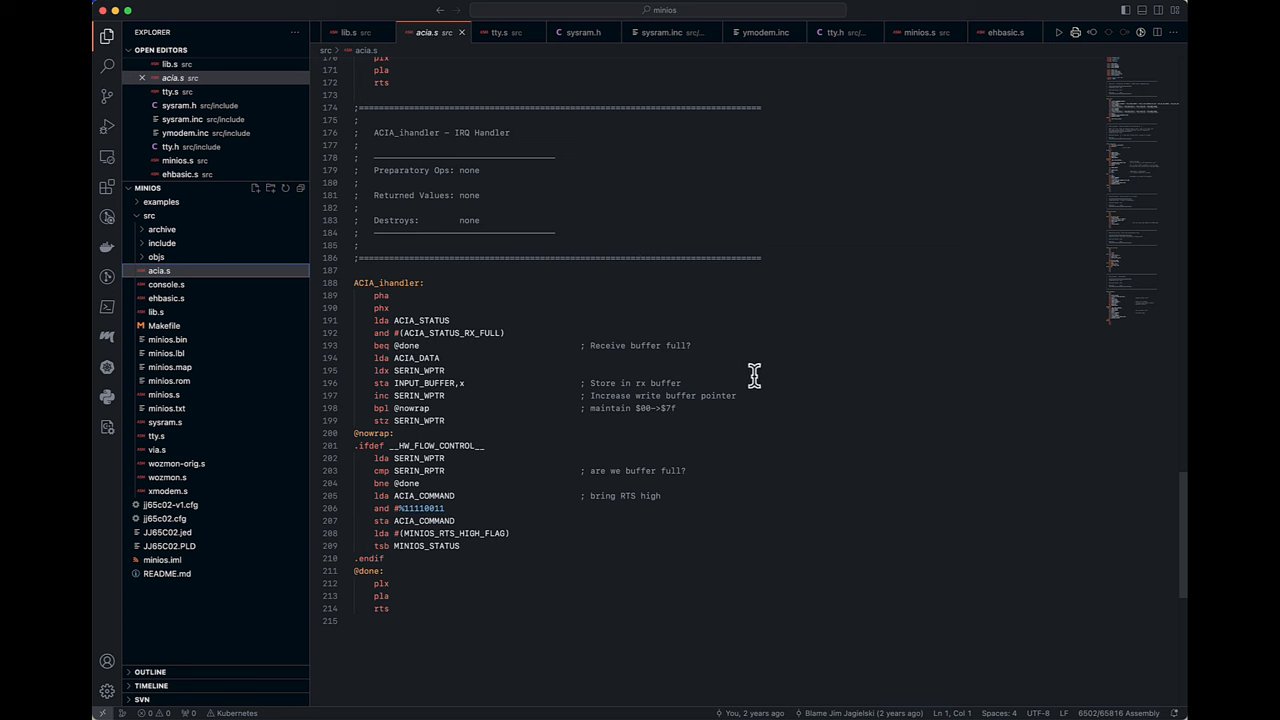
{"action": "mouse_move", "coordinate": [435, 325]}
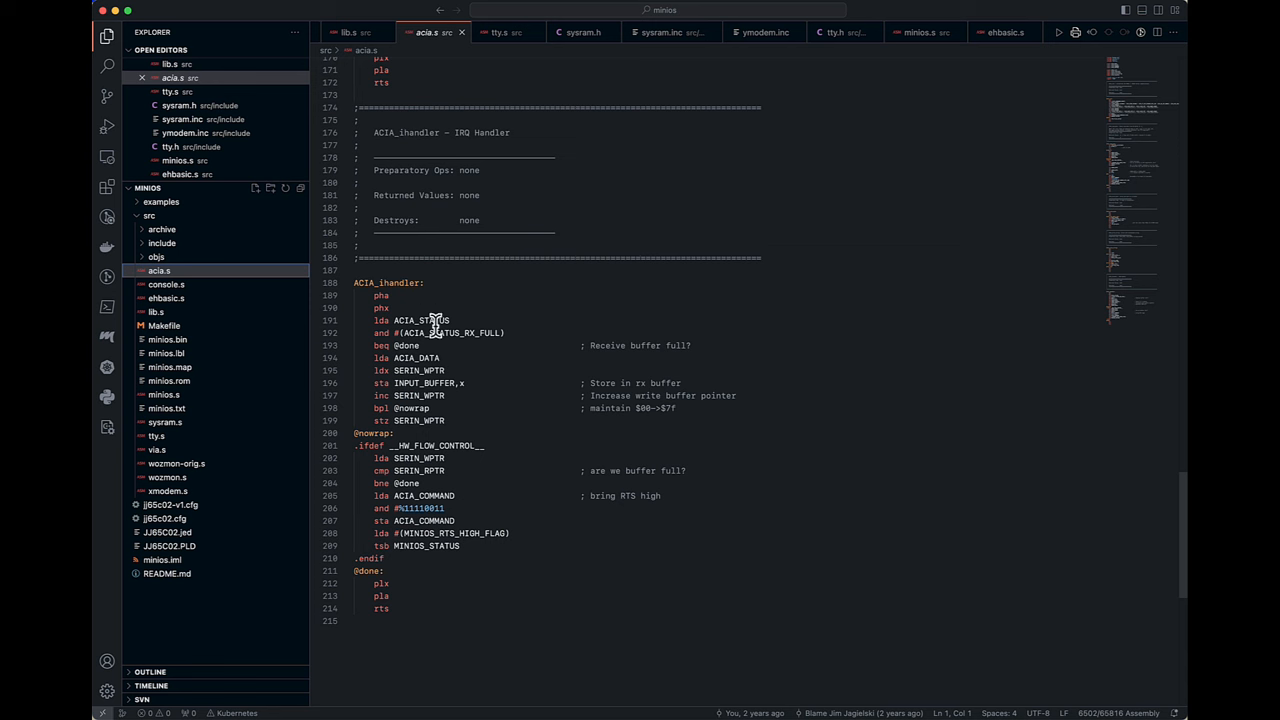
{"action": "mouse_move", "coordinate": [773, 343]}
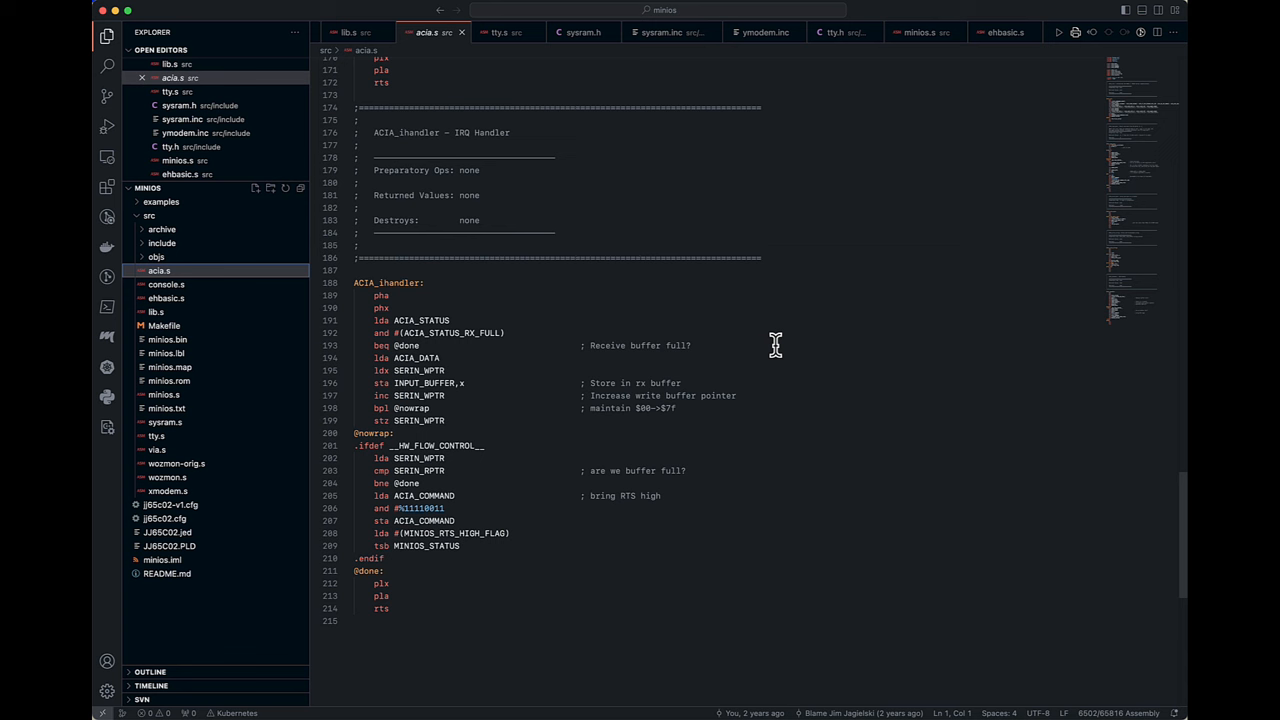
{"action": "mouse_move", "coordinate": [685, 425]}
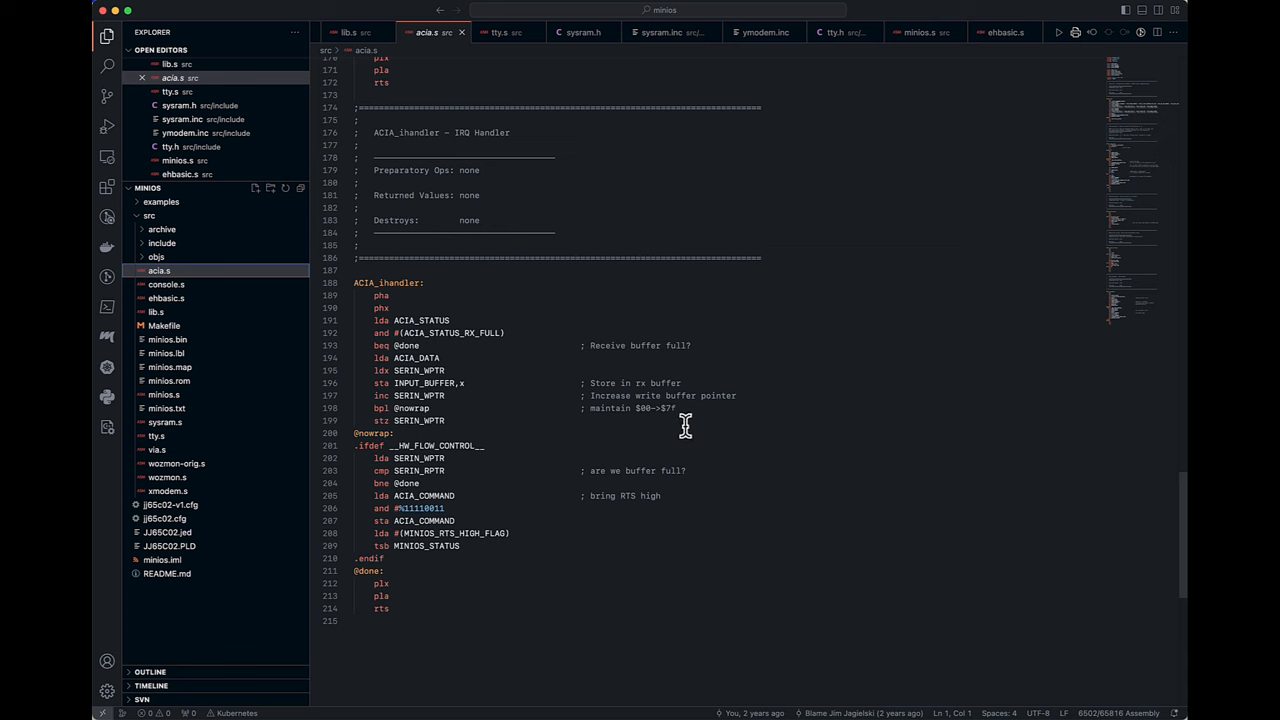
{"action": "mouse_move", "coordinate": [784, 478]}
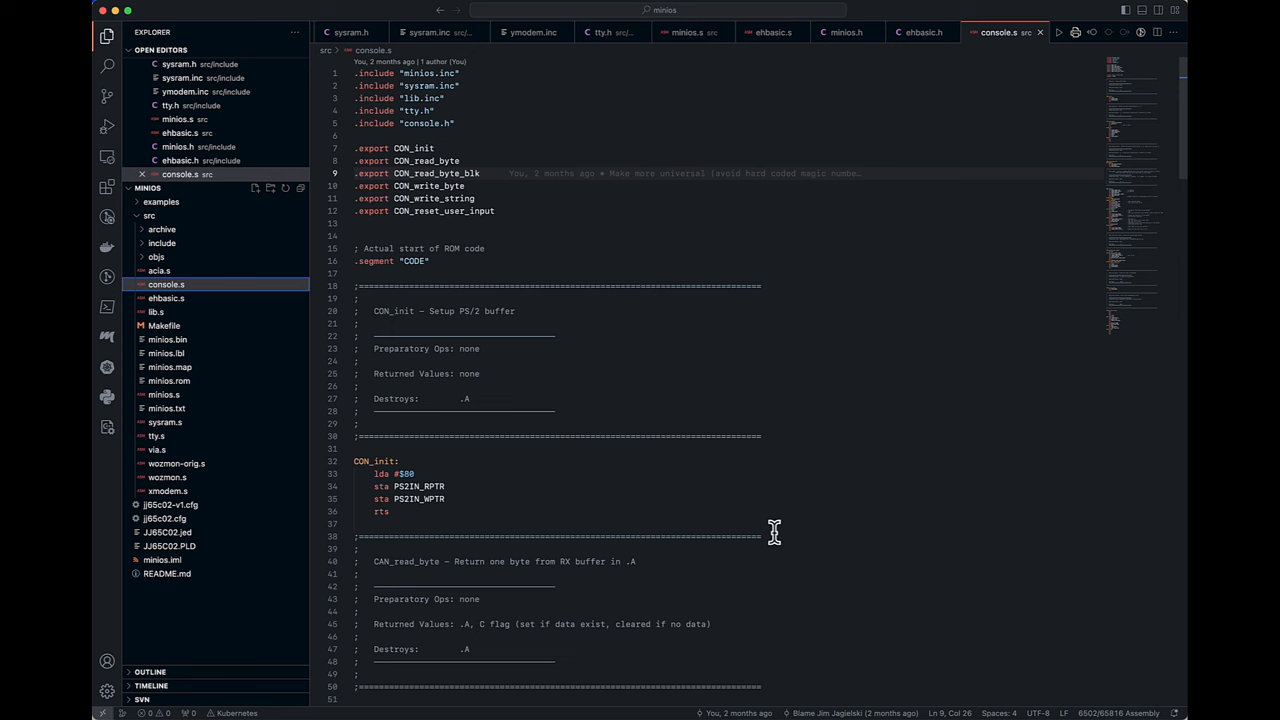
{"action": "mouse_move", "coordinate": [820, 413]}
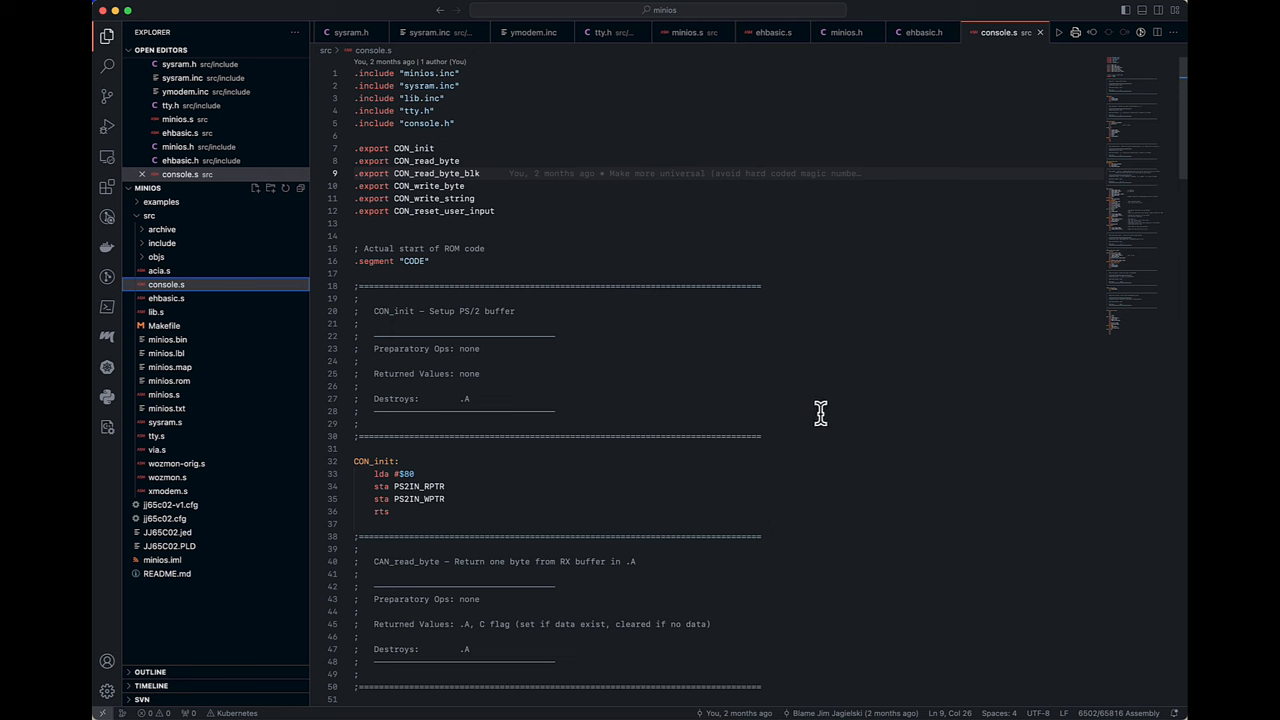
- Scroll through console.s reviewing the CON_init through CON_write_string routines
{"action": "scroll", "scroll_direction": "down", "scroll_amount": 3}
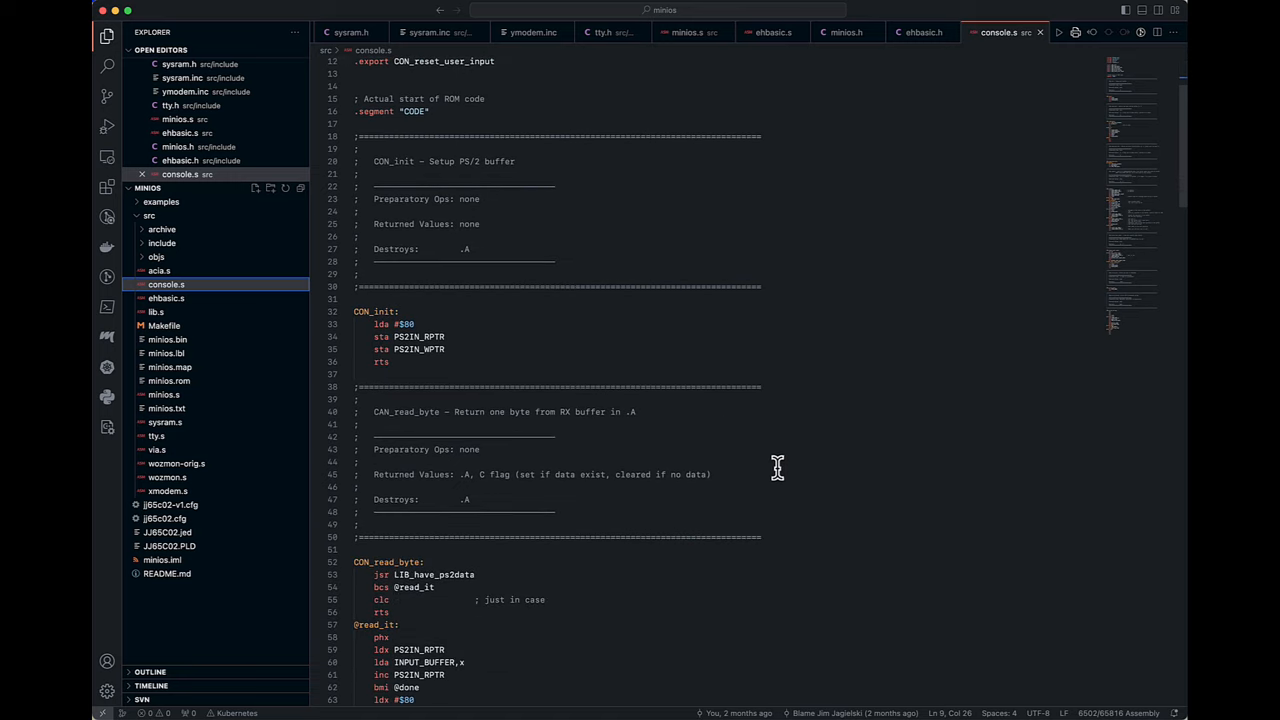
{"action": "mouse_move", "coordinate": [735, 335]}
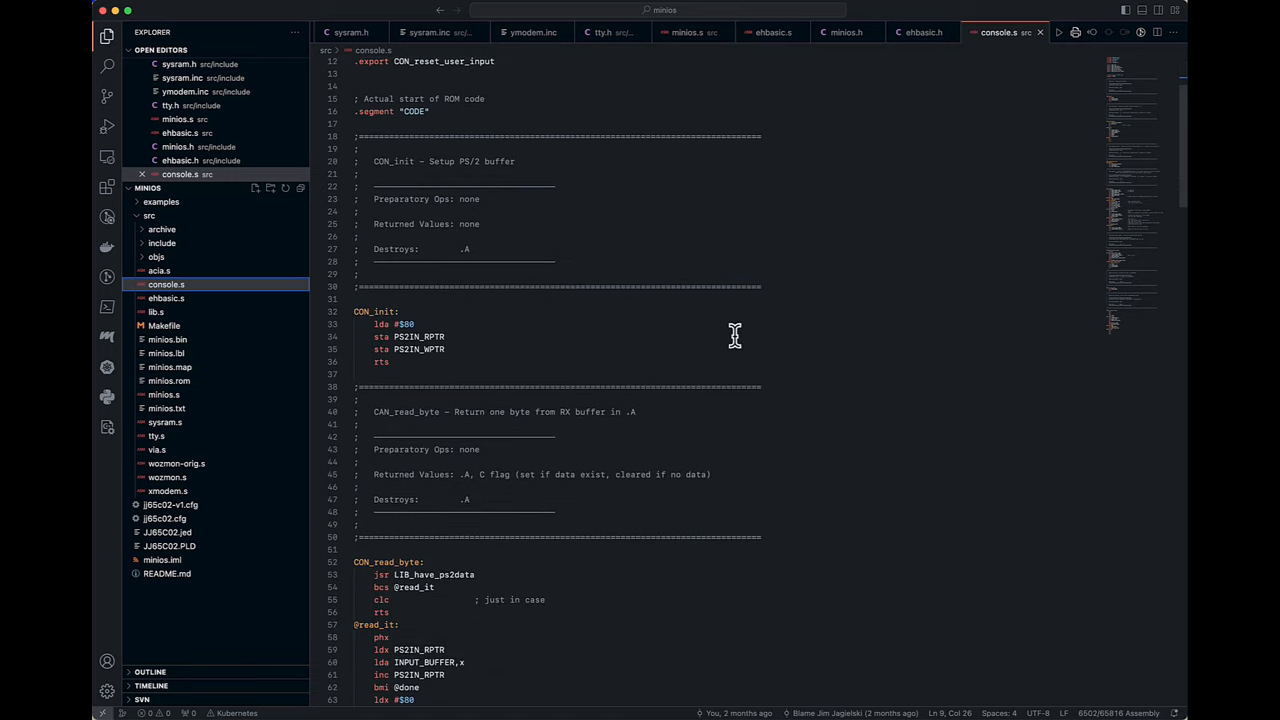
{"action": "mouse_move", "coordinate": [858, 403]}
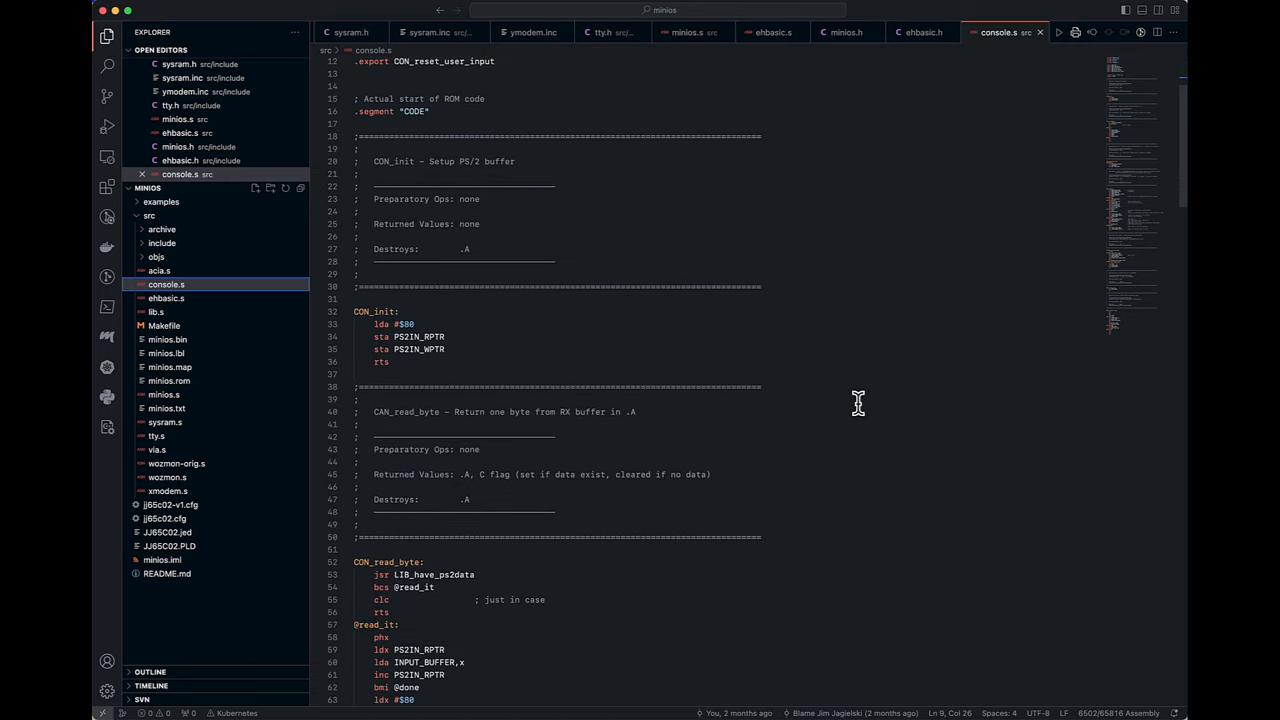
{"action": "mouse_move", "coordinate": [846, 270]}
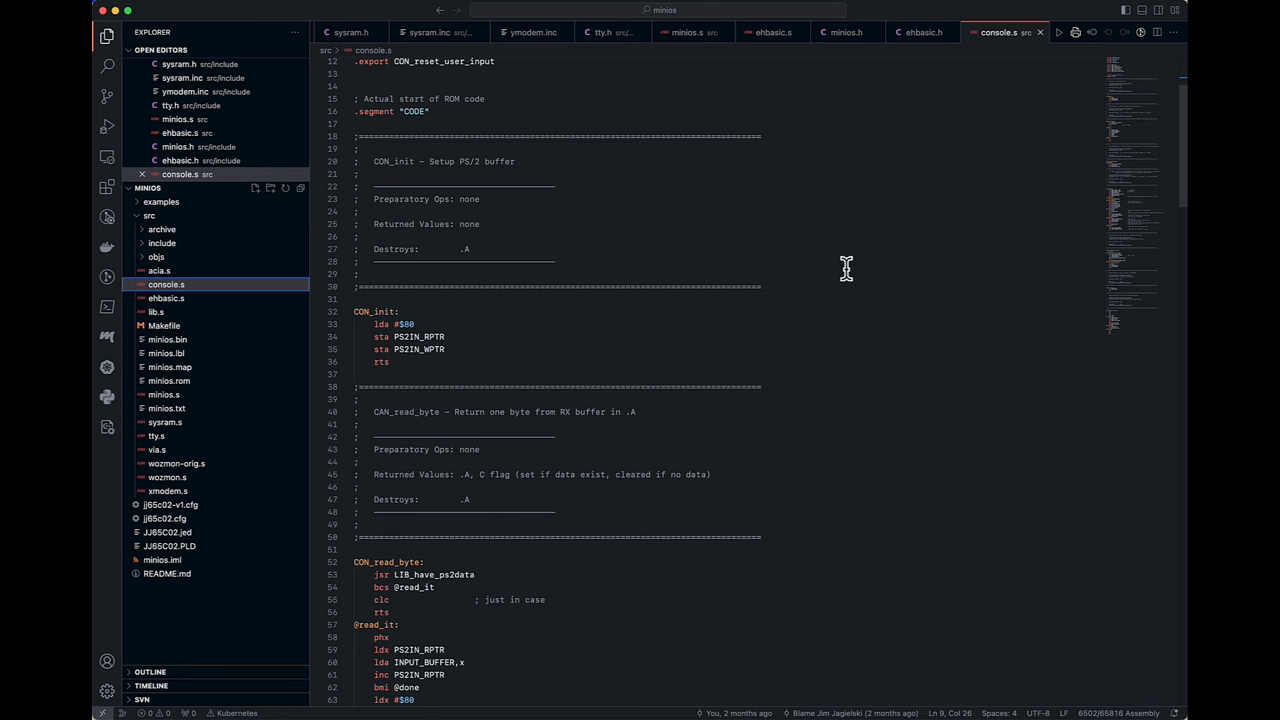
{"action": "scroll", "scroll_direction": "down", "scroll_amount": 3}
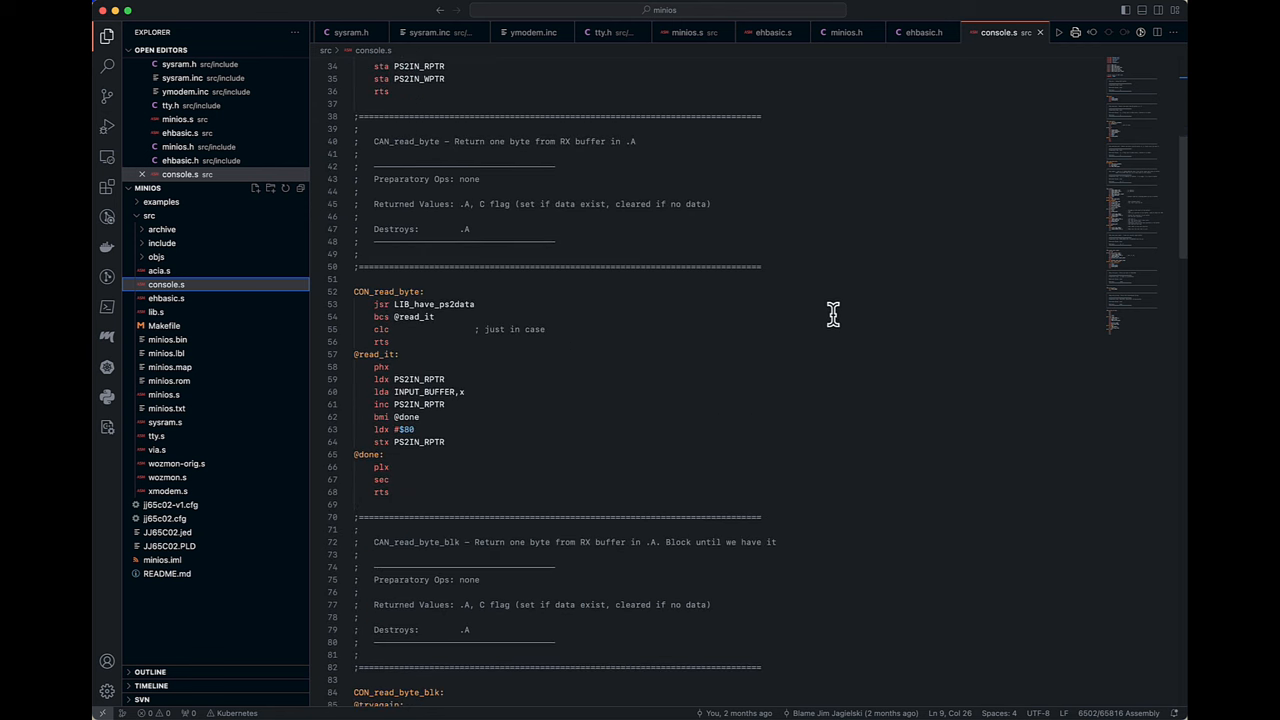
{"action": "mouse_move", "coordinate": [694, 340]}
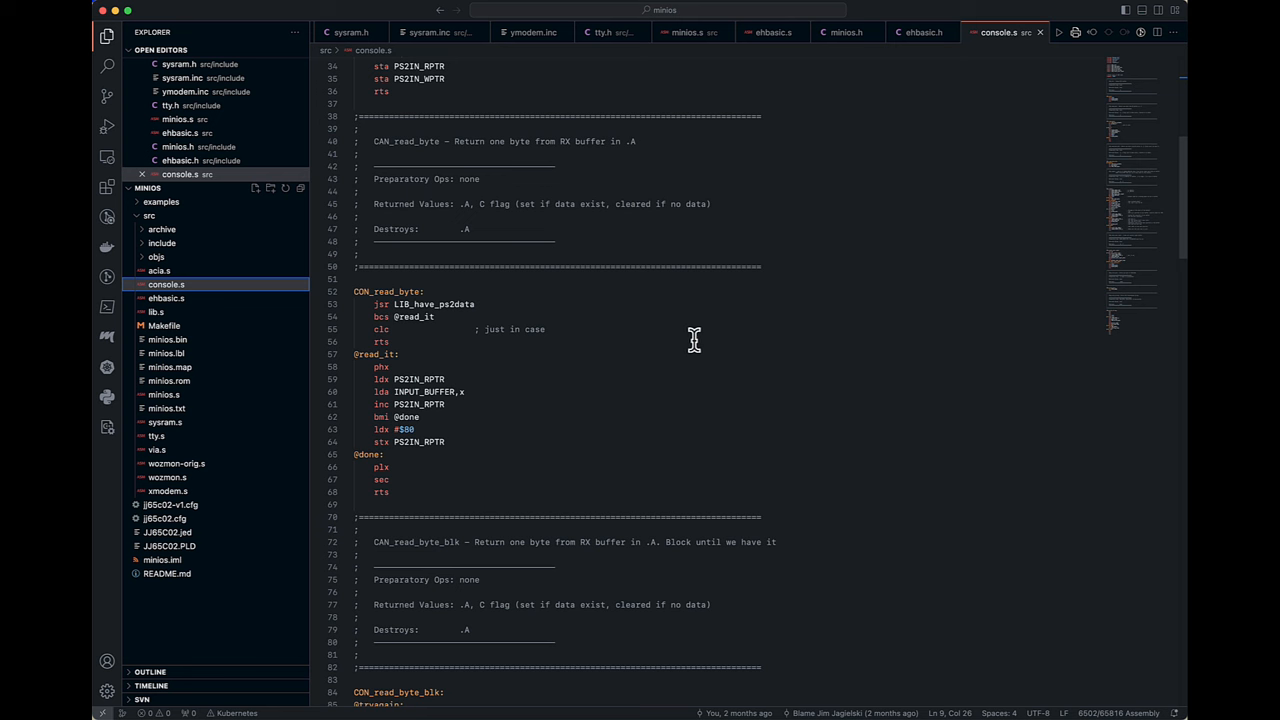
{"action": "mouse_move", "coordinate": [883, 285]}
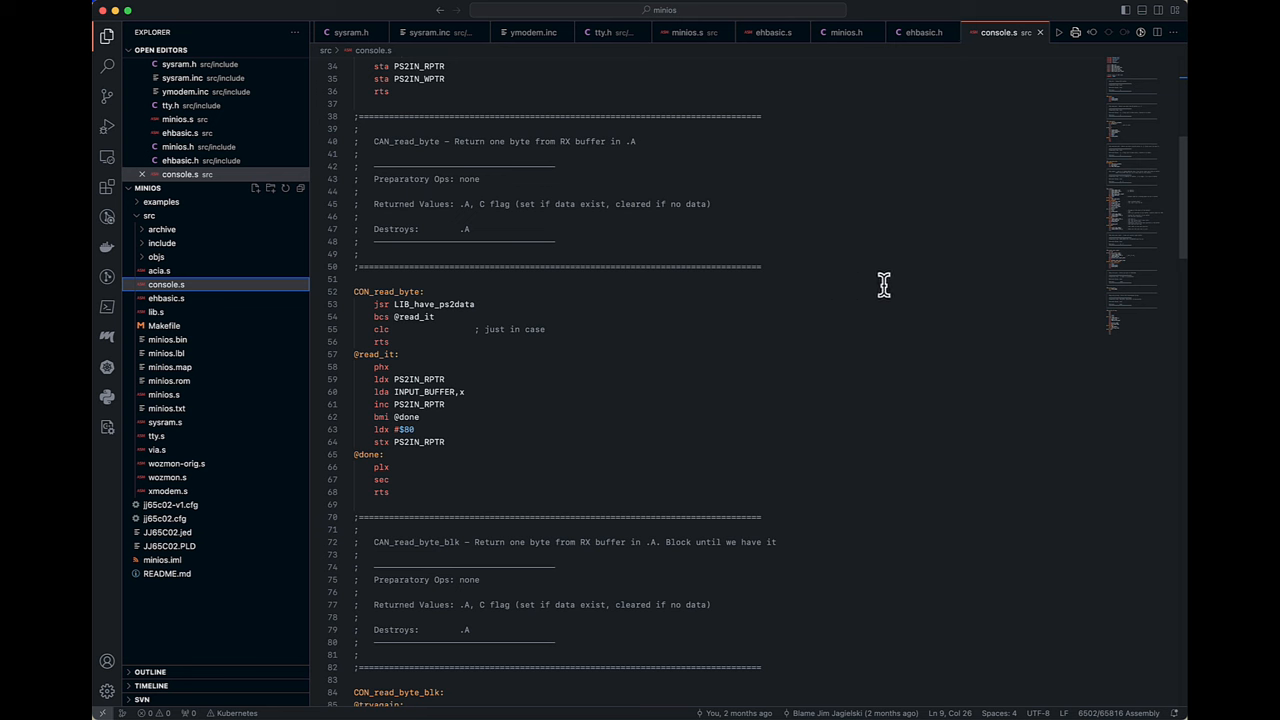
{"action": "mouse_move", "coordinate": [862, 347]}
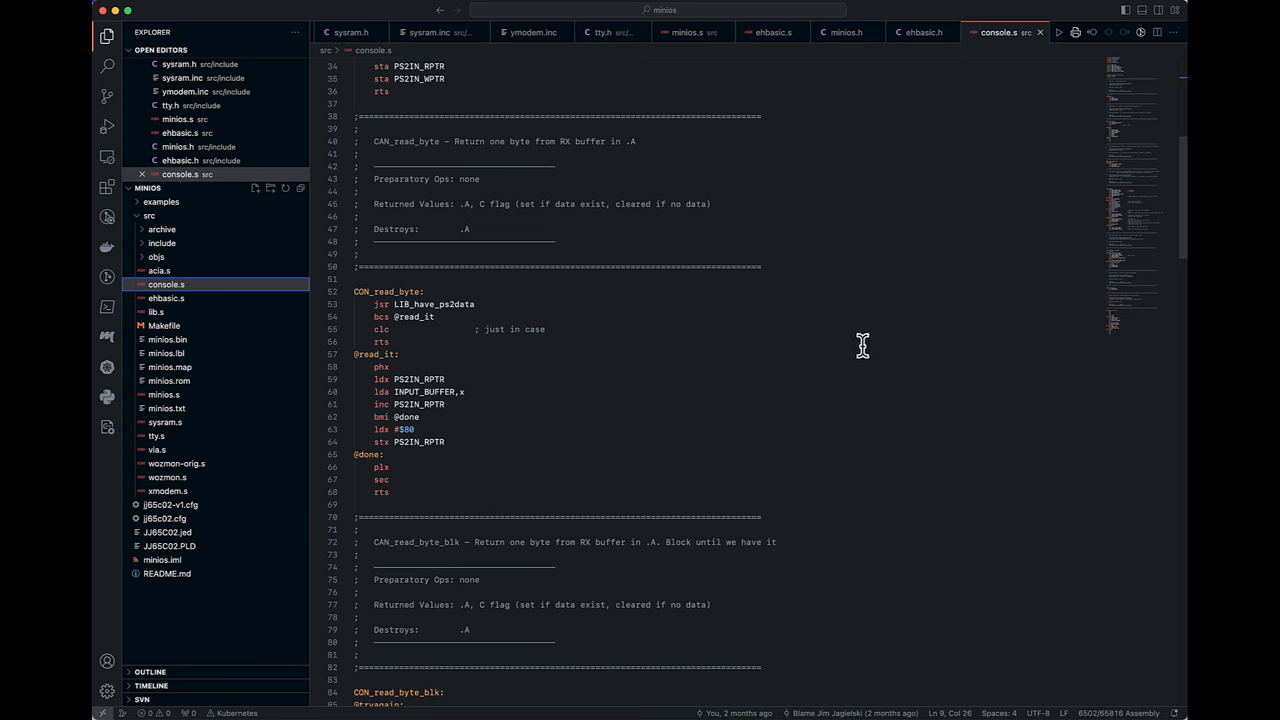
{"action": "mouse_move", "coordinate": [838, 360]}
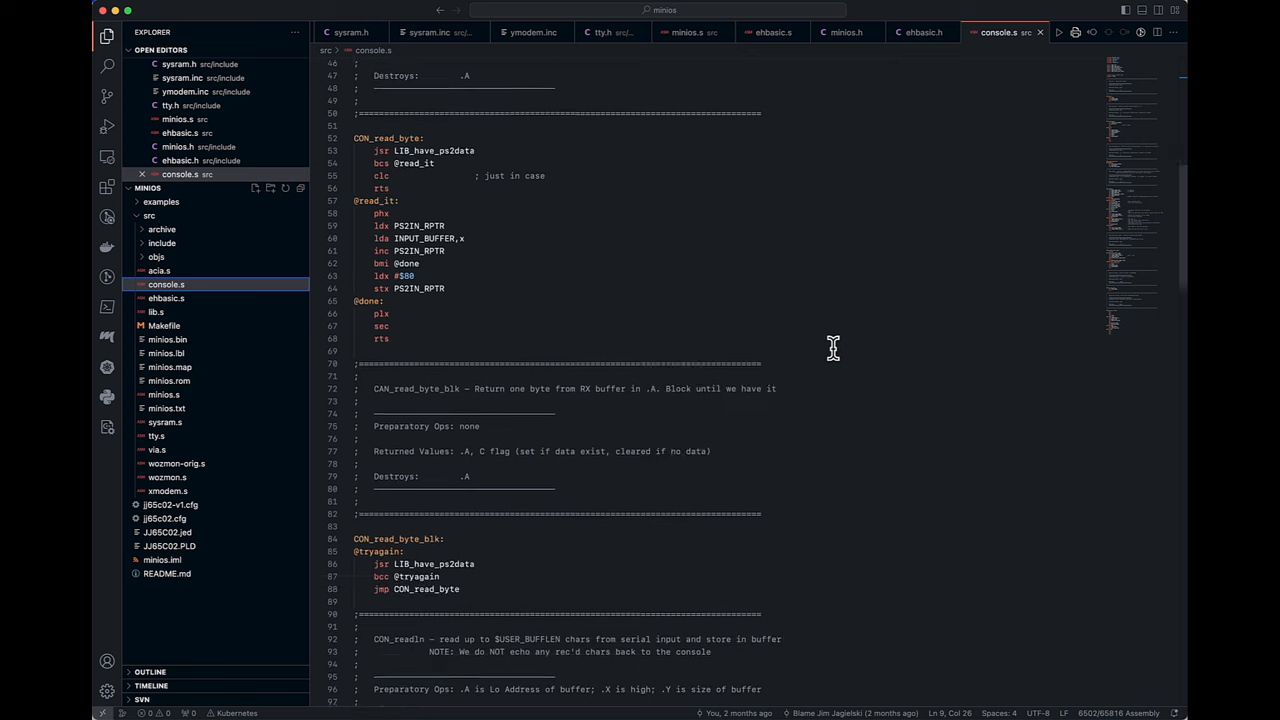
{"action": "scroll", "scroll_direction": "down", "scroll_amount": 3}
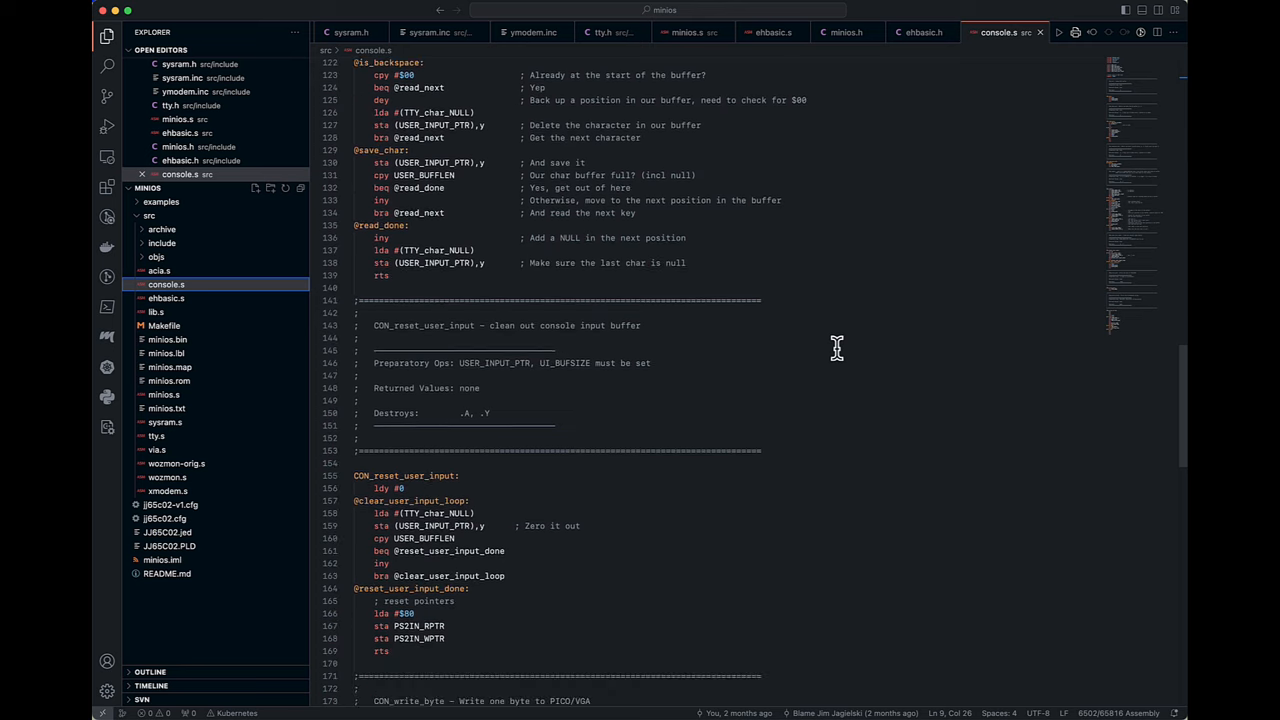
{"action": "scroll", "scroll_direction": "down", "scroll_amount": 3}
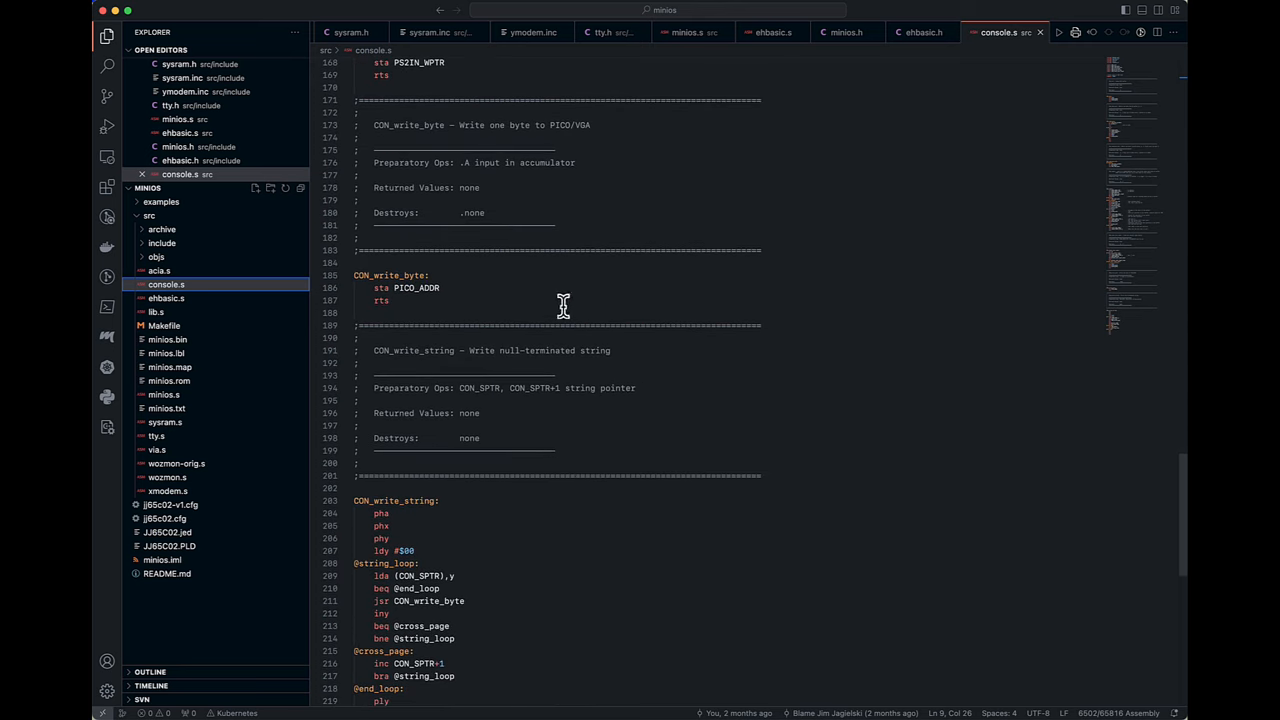
{"action": "mouse_move", "coordinate": [849, 282]}
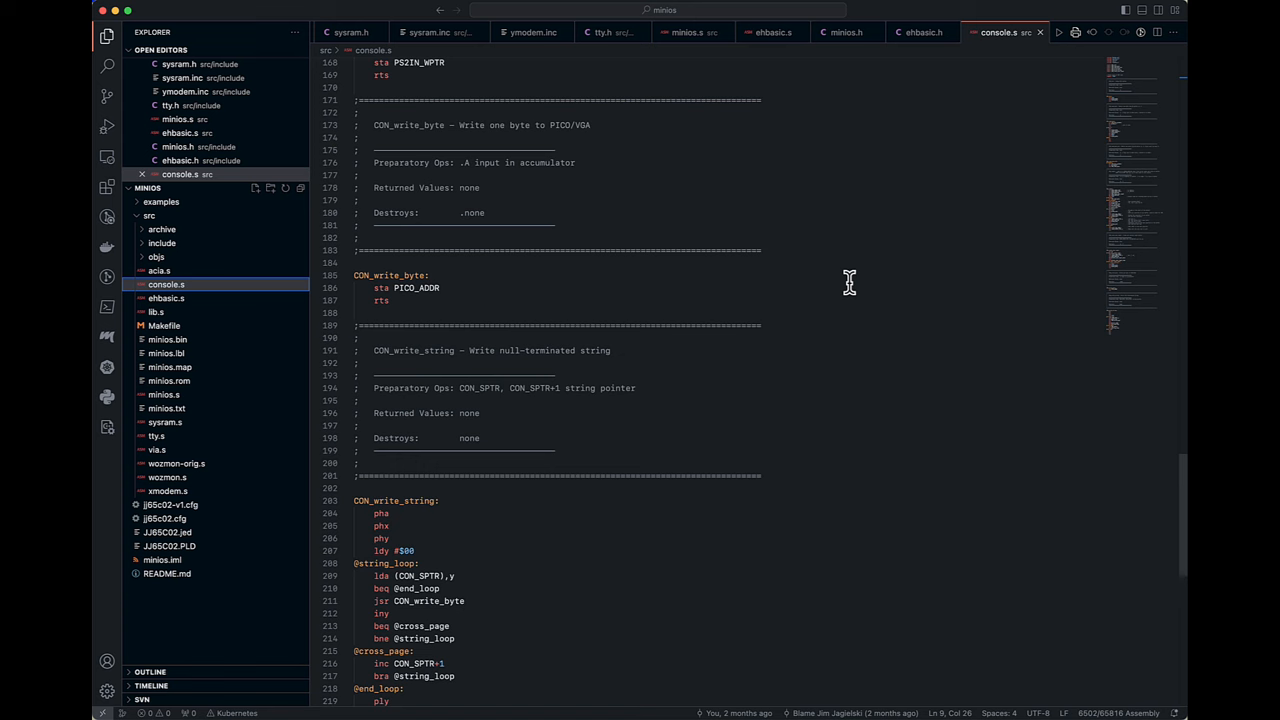
{"action": "scroll", "scroll_direction": "up", "scroll_amount": 3}
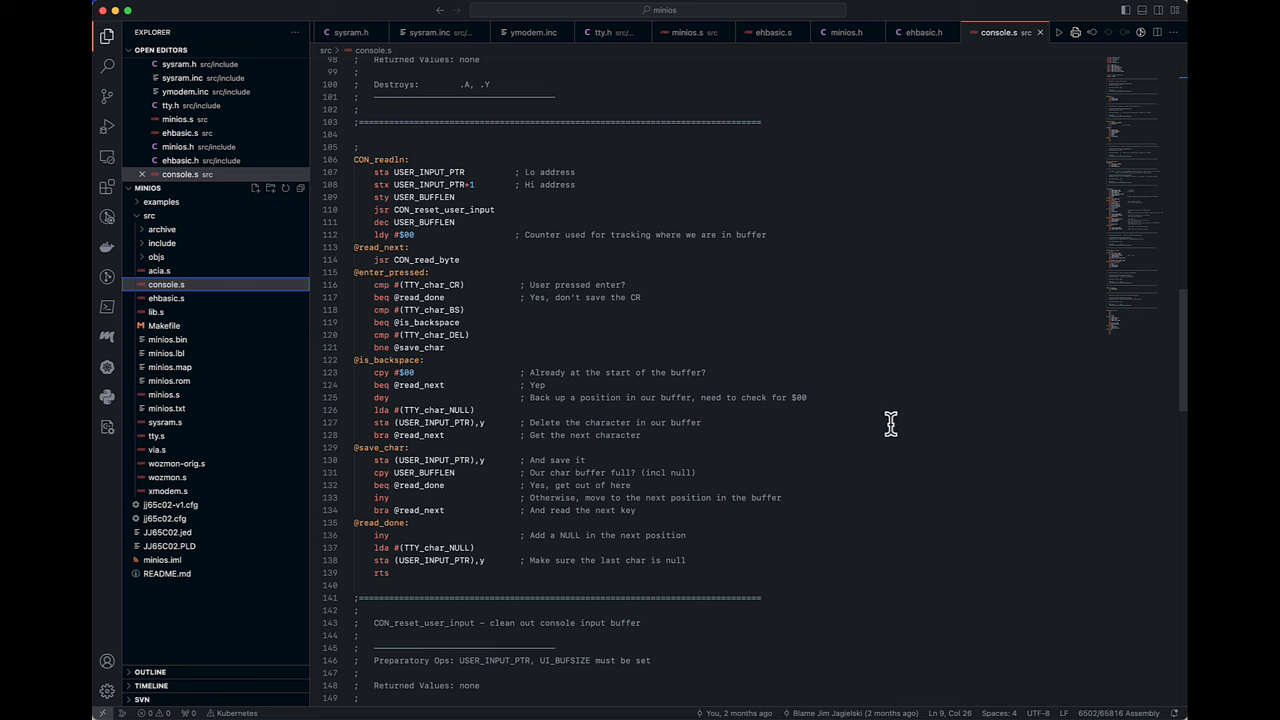
{"action": "mouse_move", "coordinate": [890, 461]}
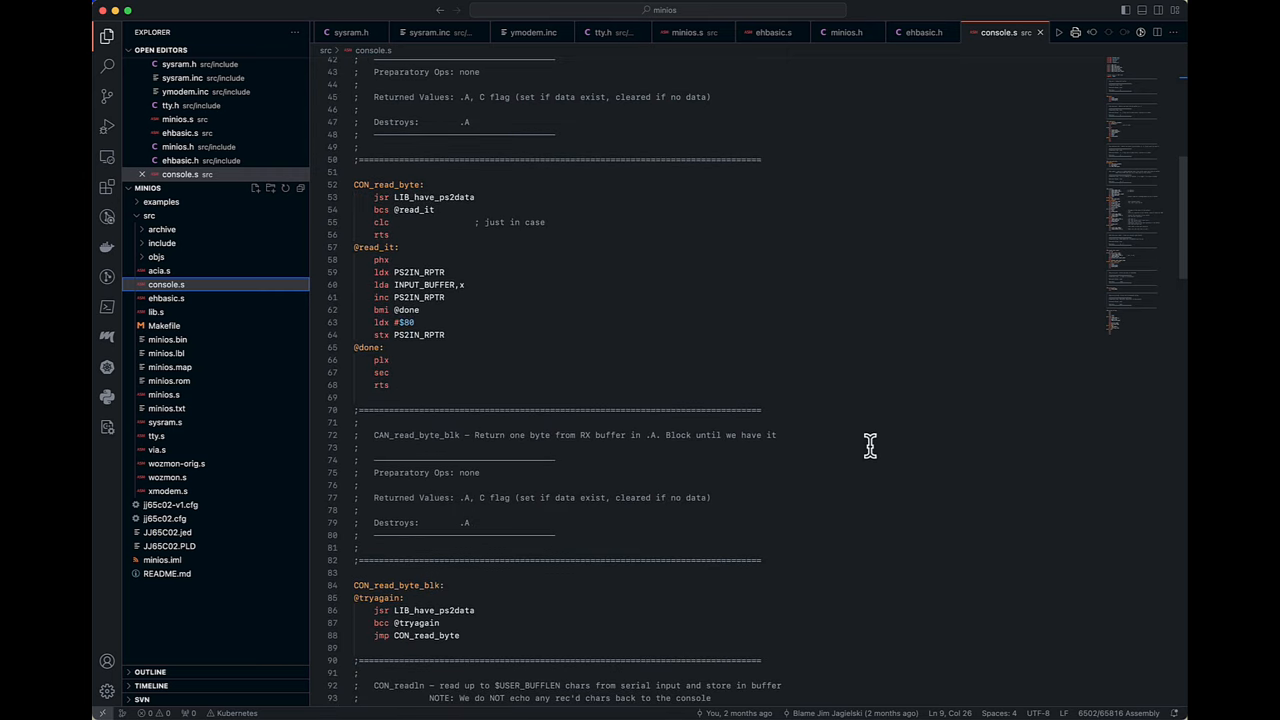
{"action": "scroll", "scroll_direction": "down", "scroll_amount": 3}
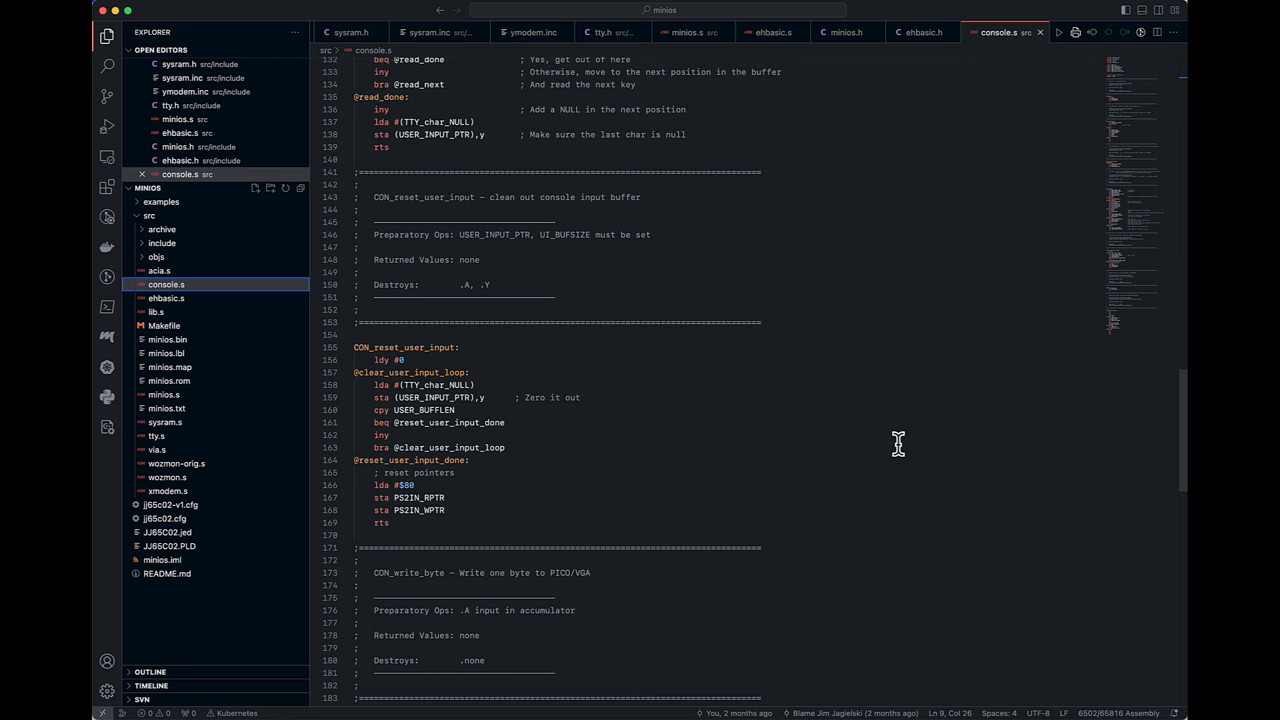
{"action": "scroll", "scroll_direction": "down", "scroll_amount": 3}
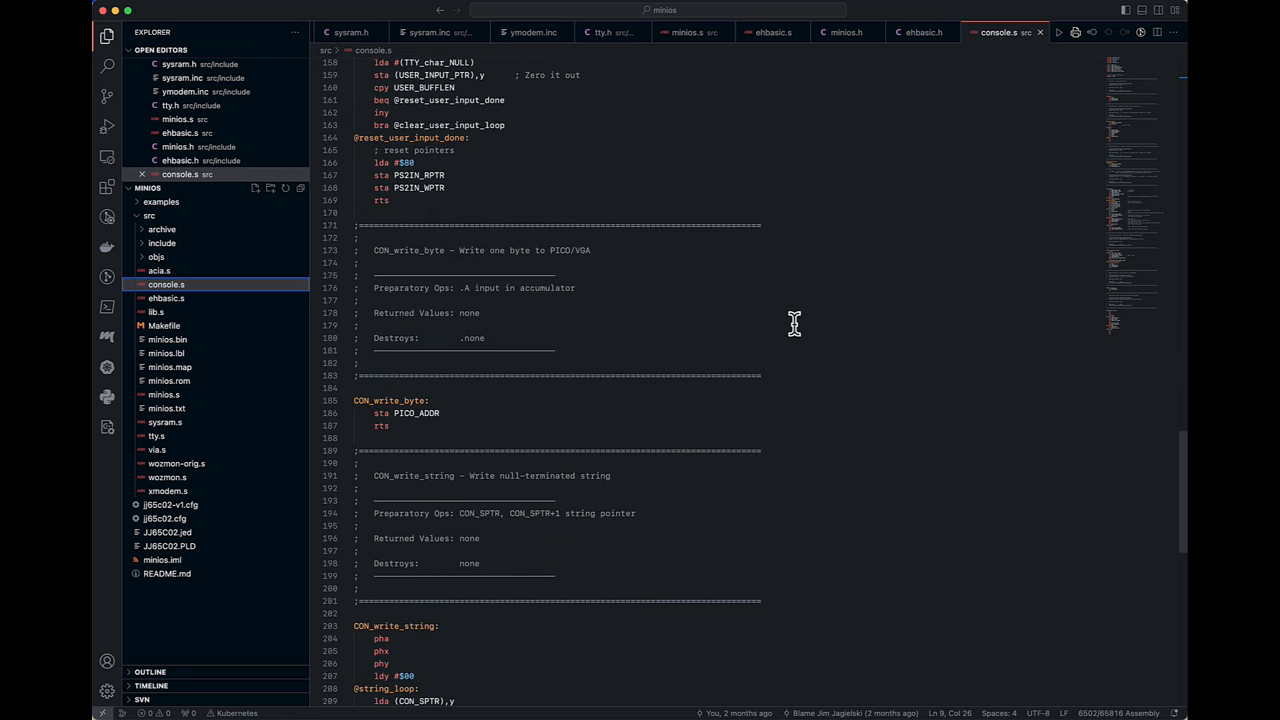
{"action": "mouse_move", "coordinate": [842, 298]}
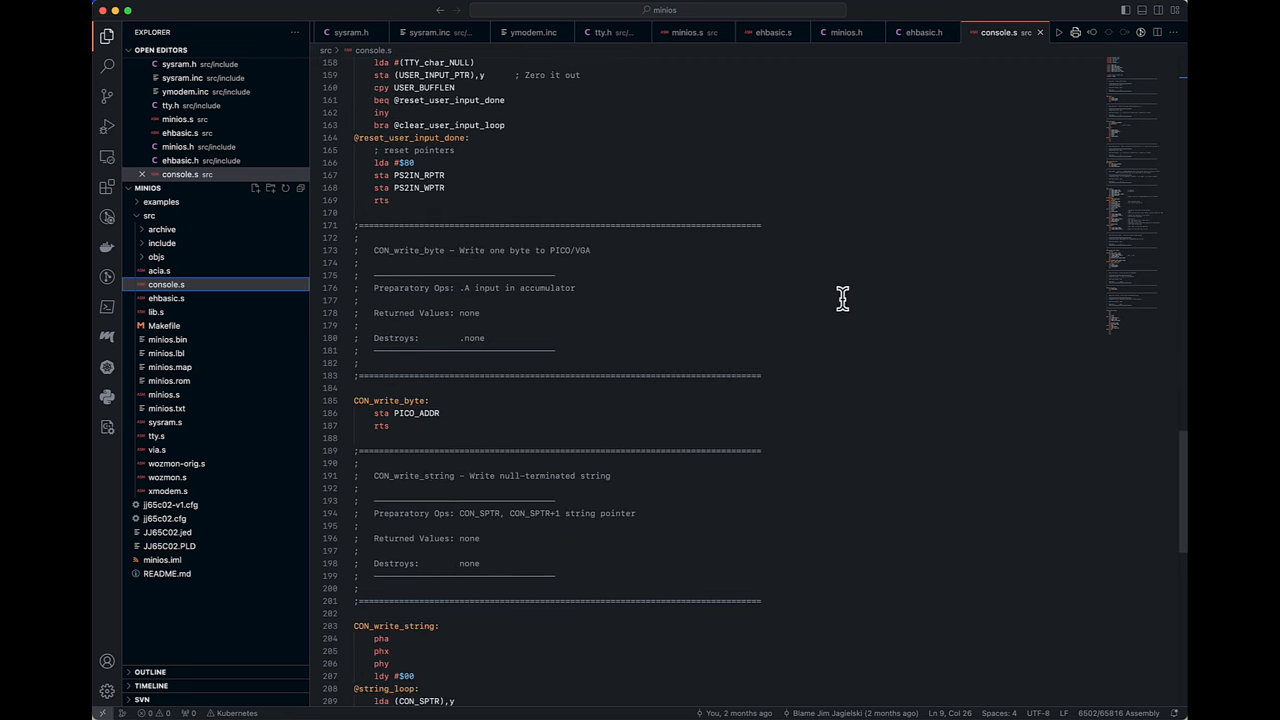
{"action": "left_click", "coordinate": [772, 32]}
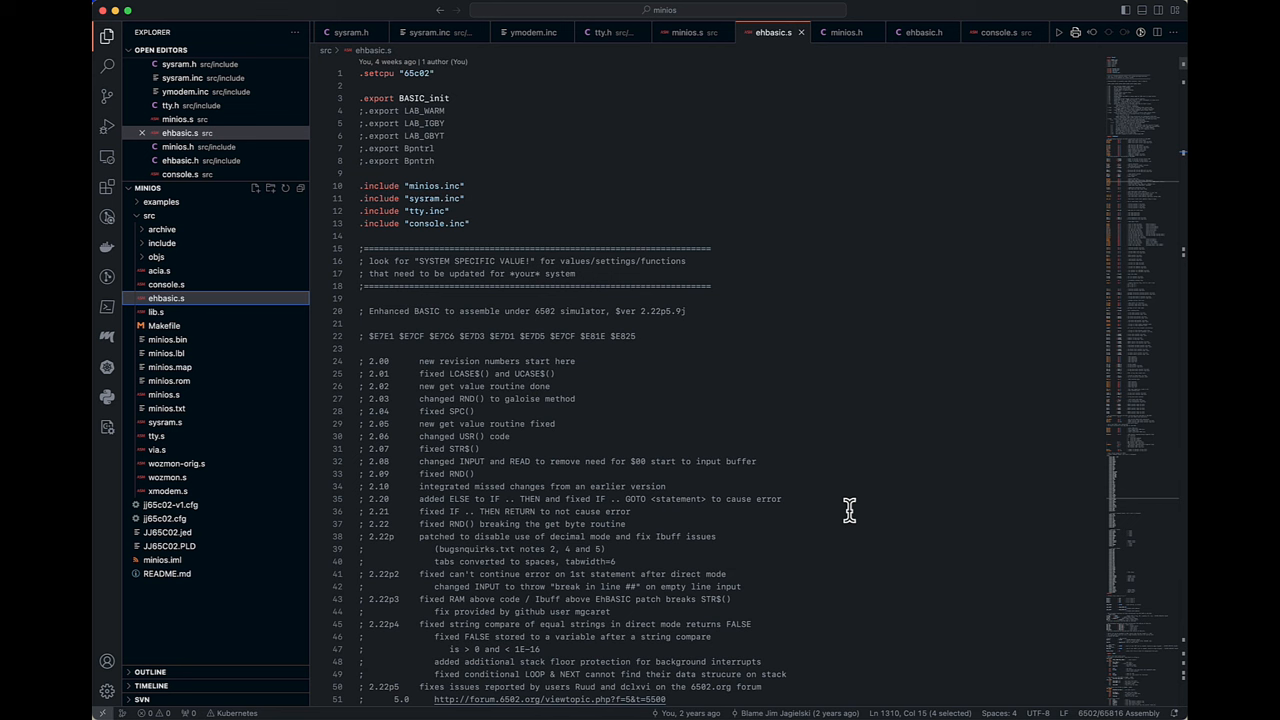
{"action": "mouse_move", "coordinate": [898, 543]}
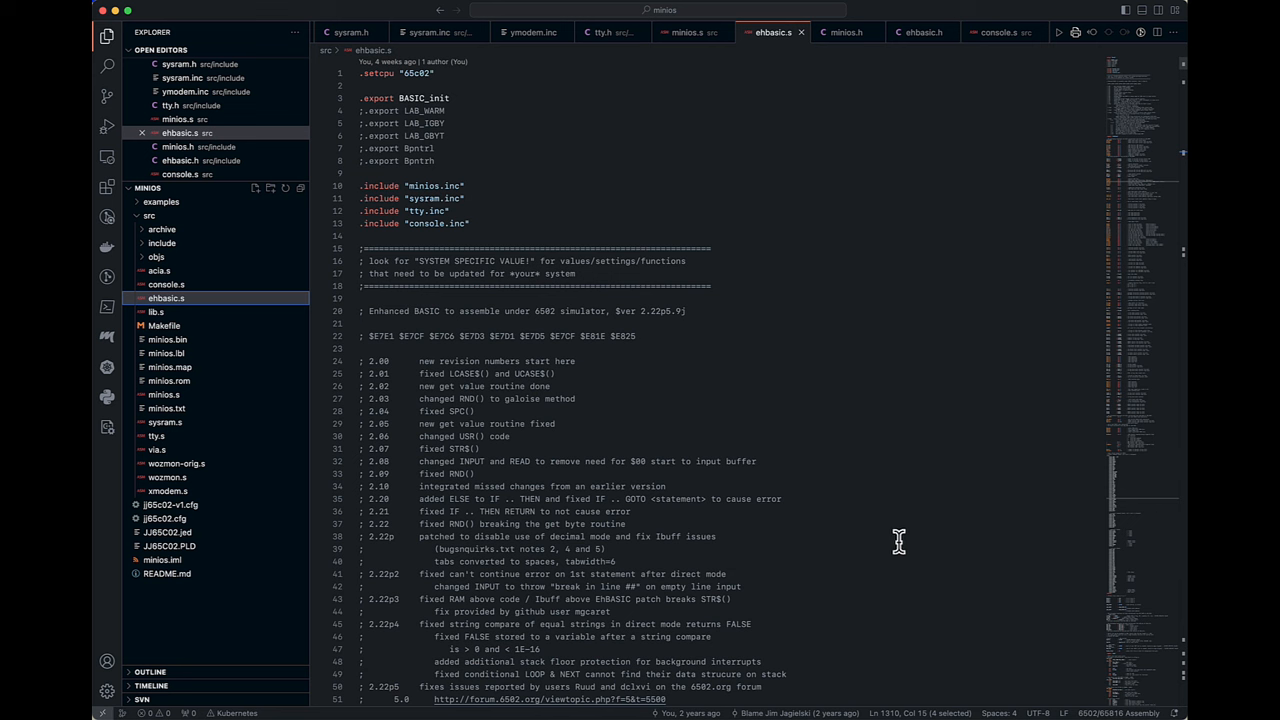
{"action": "mouse_move", "coordinate": [866, 335]}
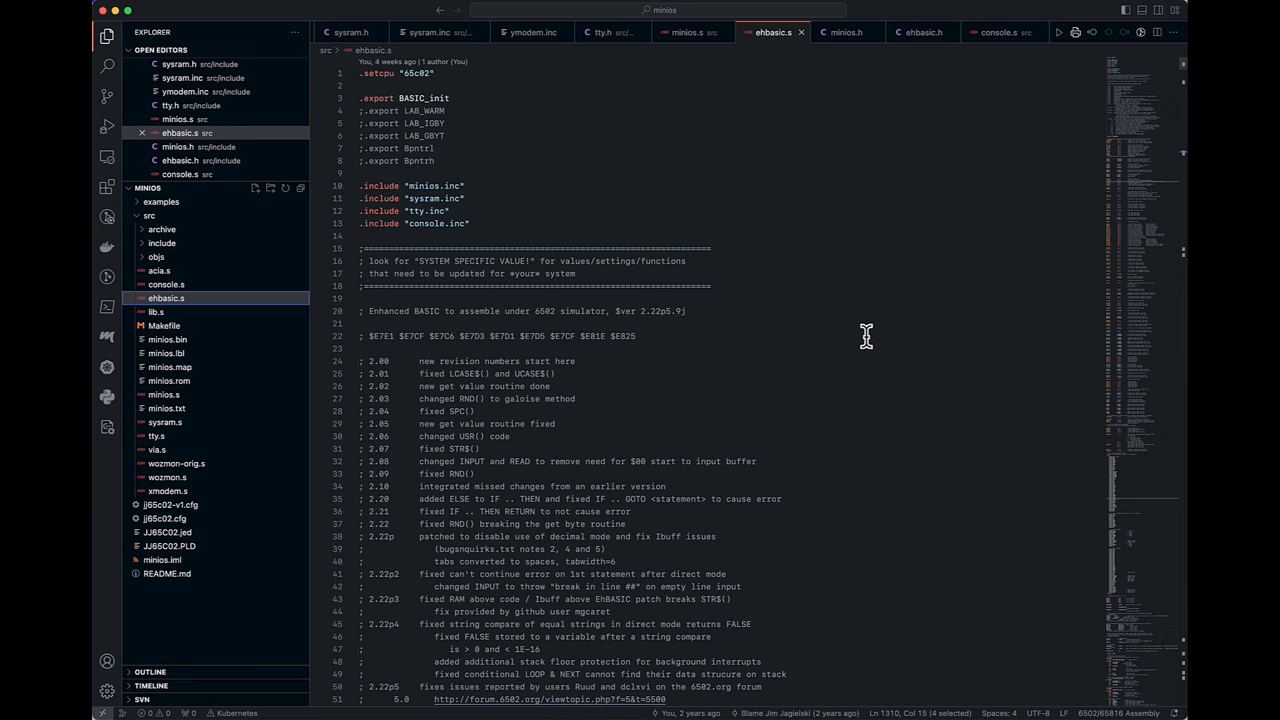
{"action": "scroll", "scroll_direction": "down", "scroll_amount": 3}
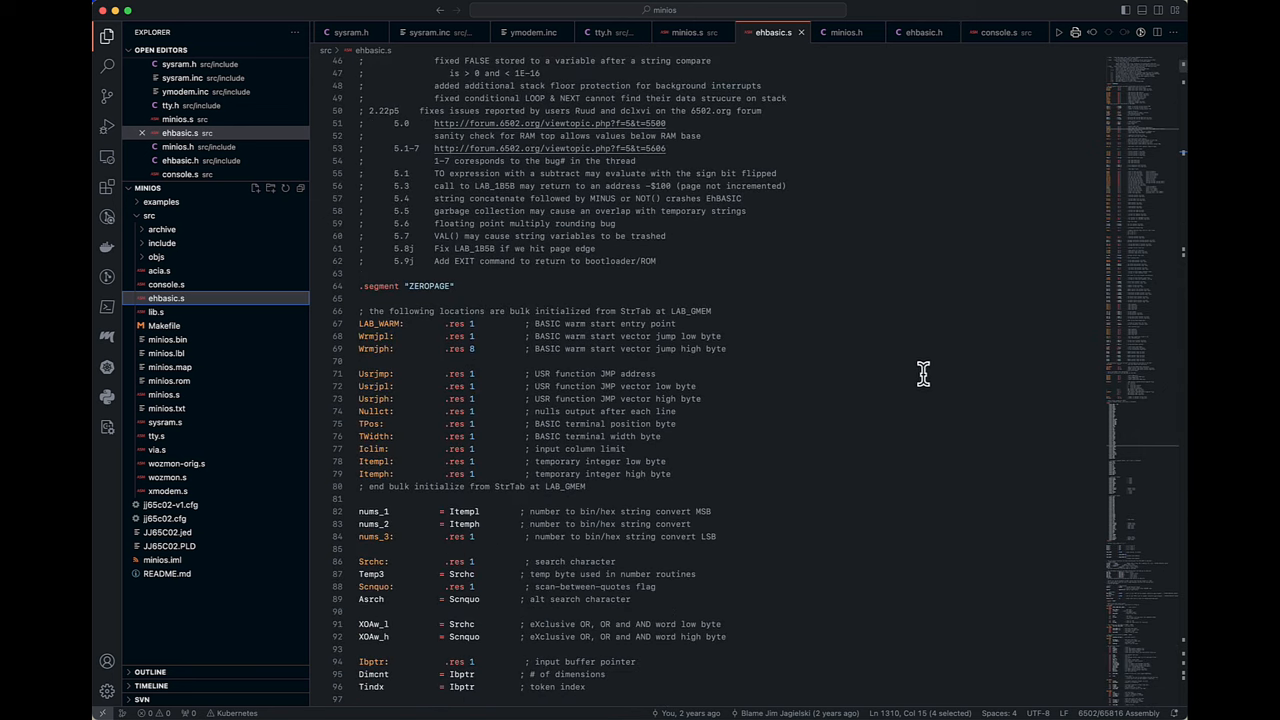
{"action": "mouse_move", "coordinate": [940, 415]}
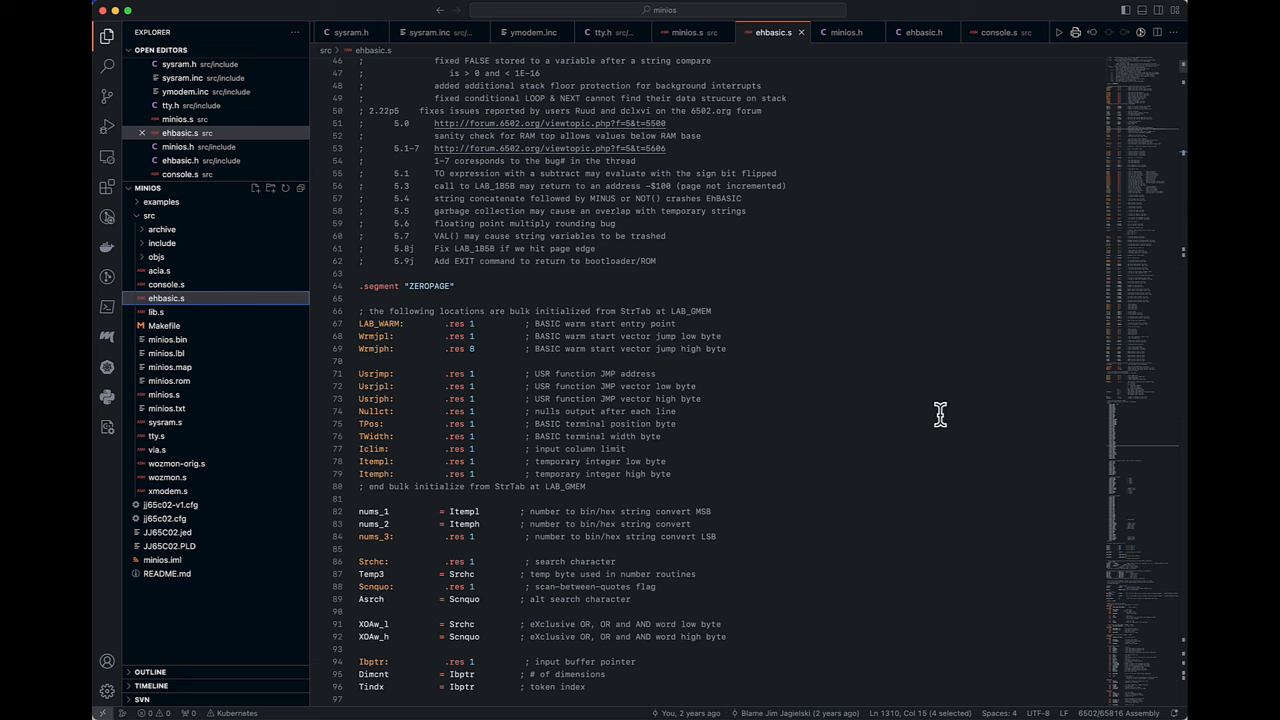
{"action": "mouse_move", "coordinate": [905, 365]}
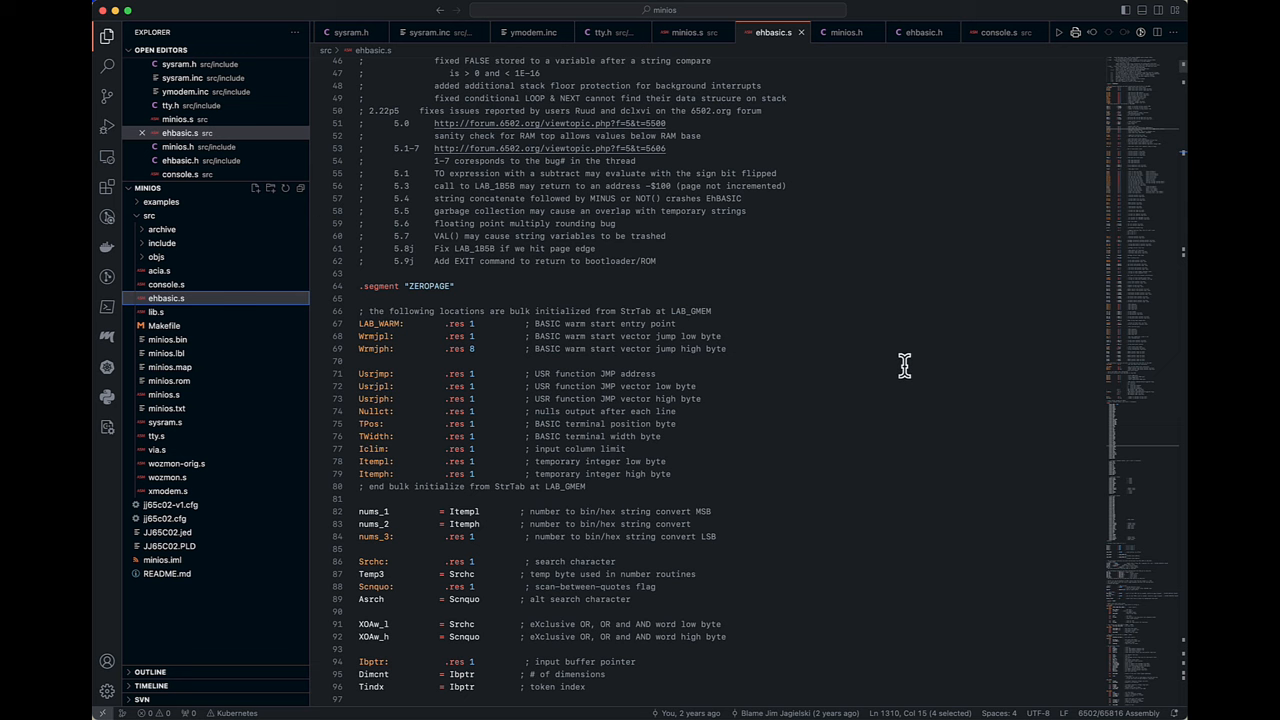
{"action": "mouse_move", "coordinate": [915, 401]}
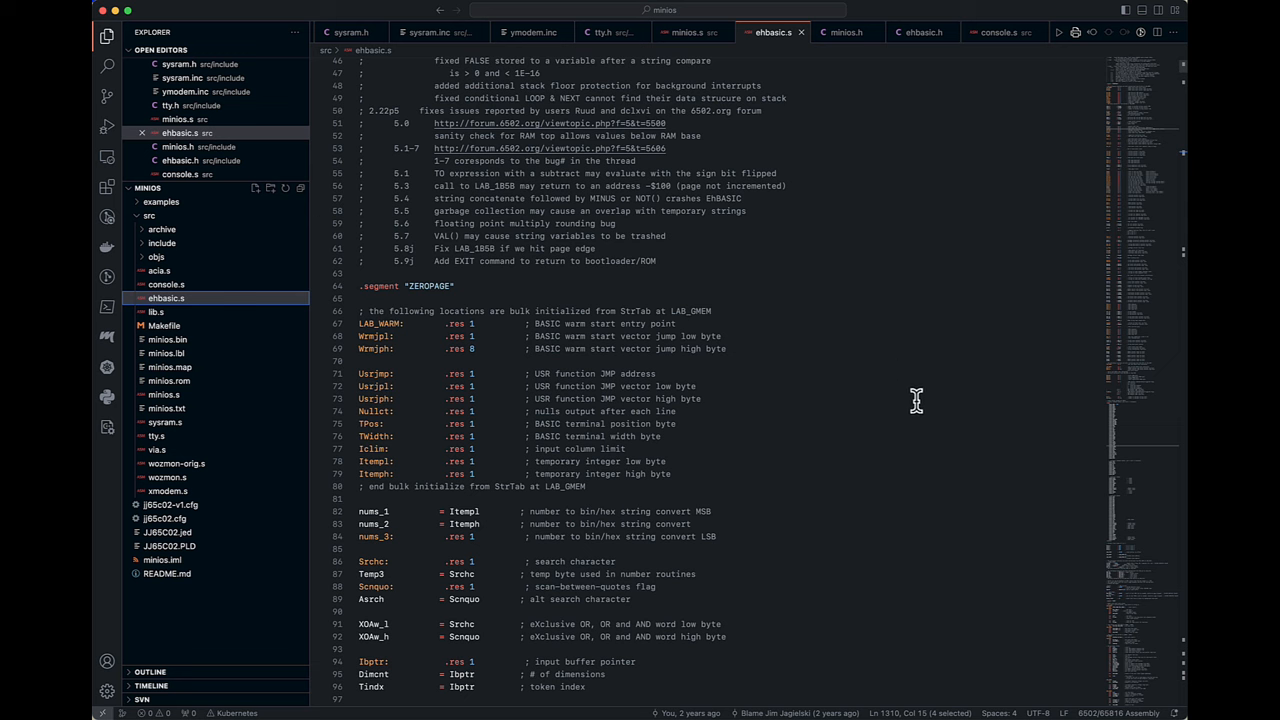
{"action": "scroll", "scroll_direction": "down", "scroll_amount": 3}
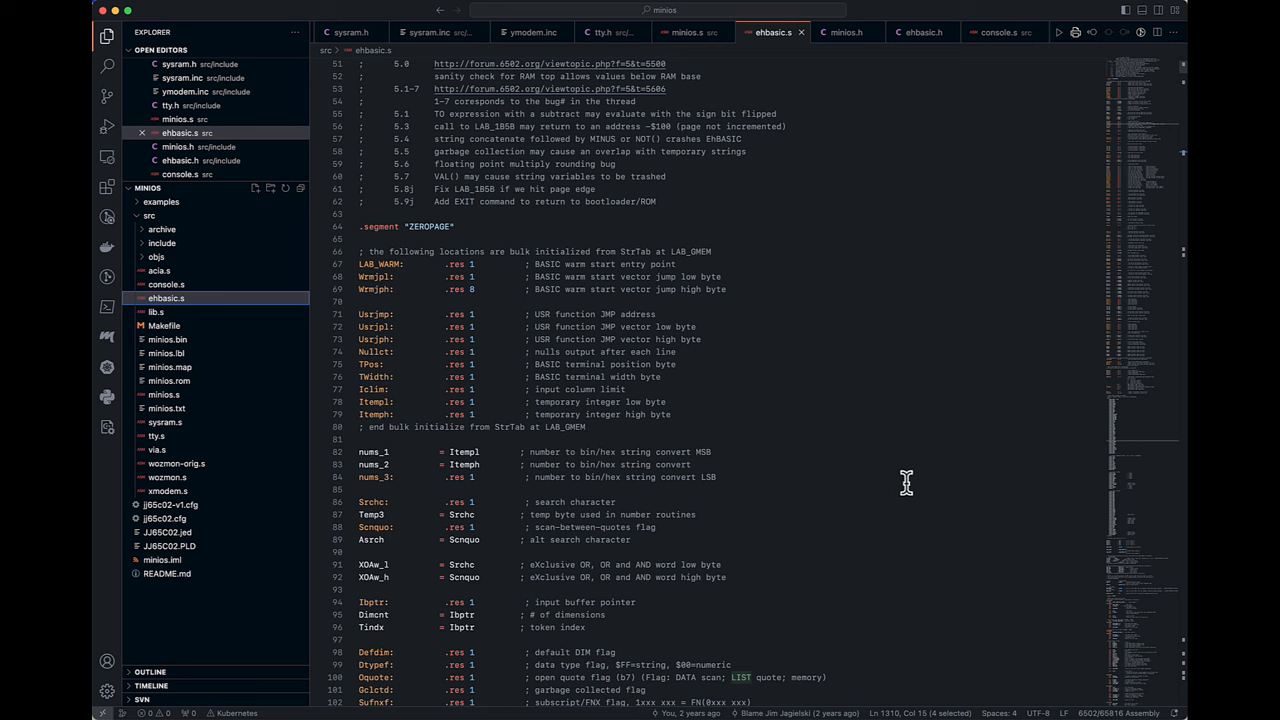
{"action": "mouse_move", "coordinate": [378, 264]}
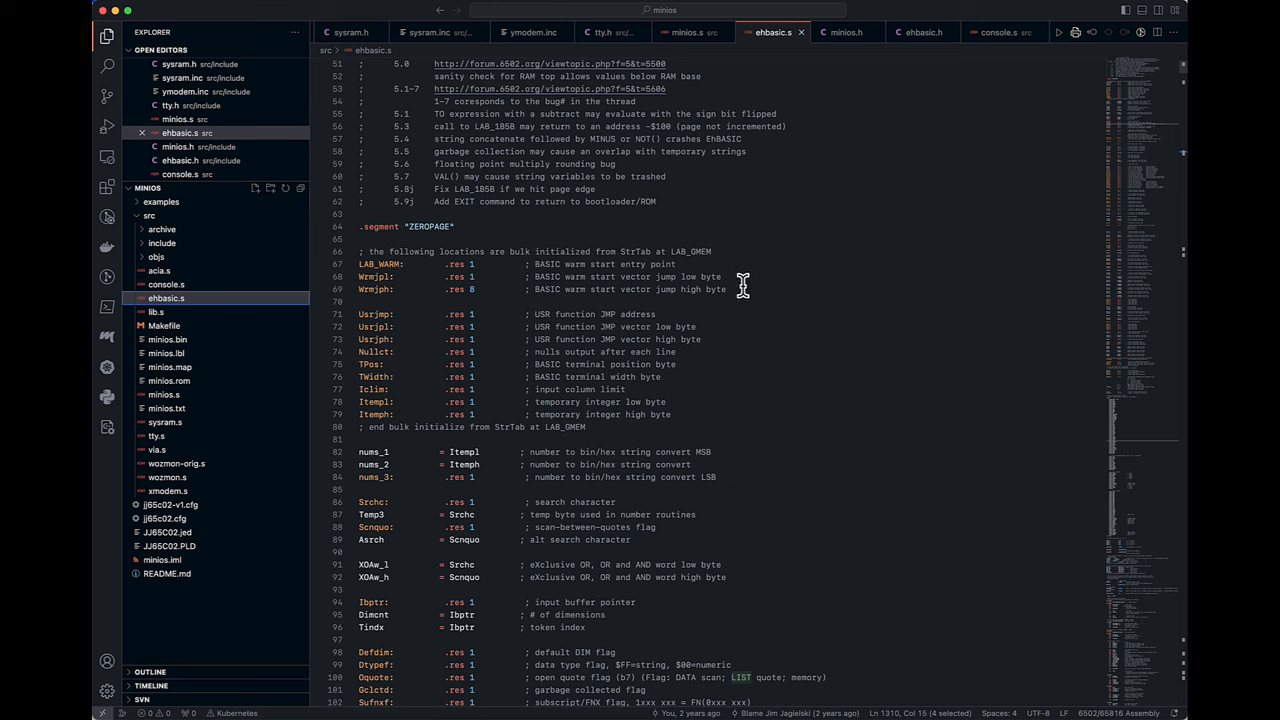
{"action": "mouse_move", "coordinate": [762, 491]}
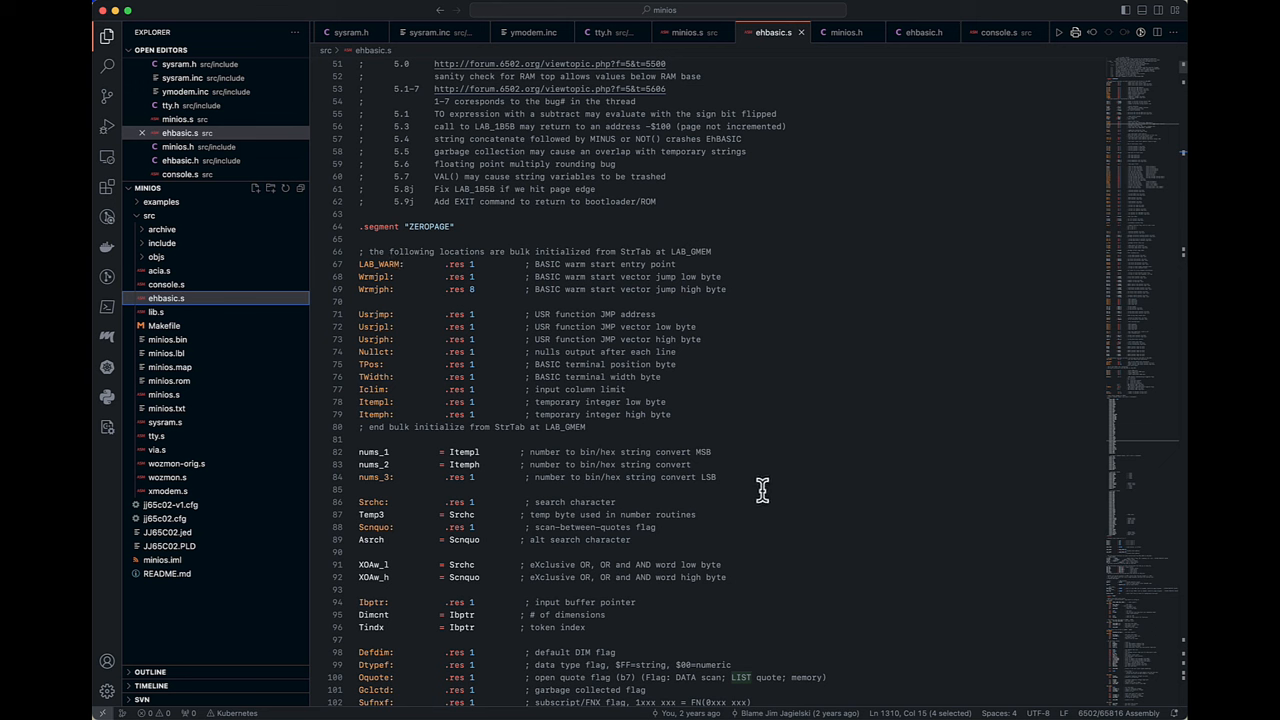
{"action": "mouse_move", "coordinate": [805, 378]}
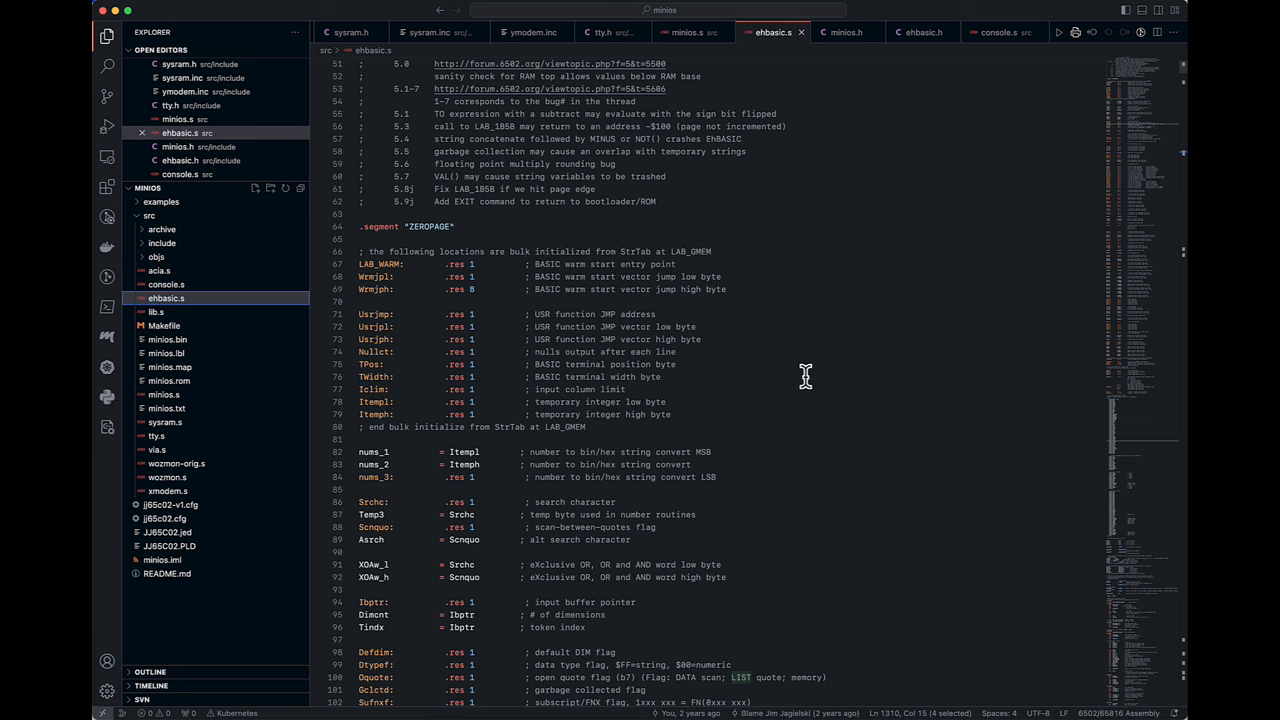
{"action": "mouse_move", "coordinate": [376, 268]}
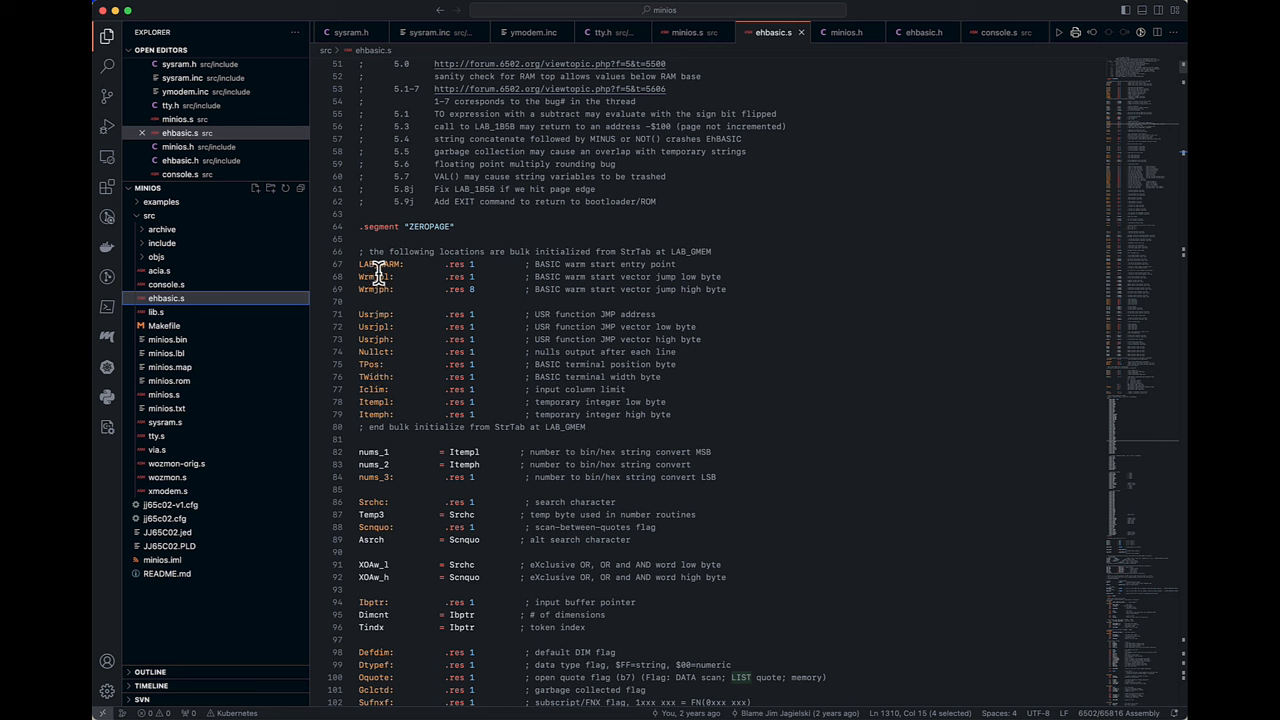
{"action": "mouse_move", "coordinate": [590, 268]}
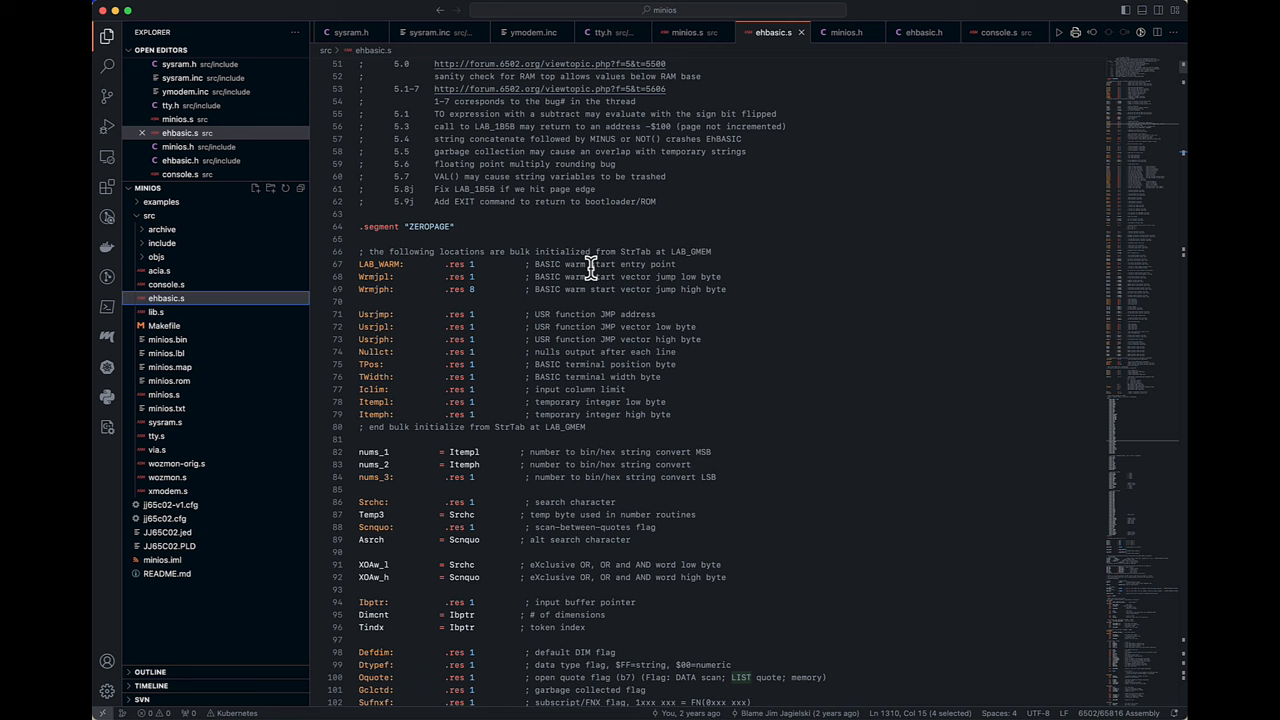
{"action": "mouse_move", "coordinate": [598, 268]}
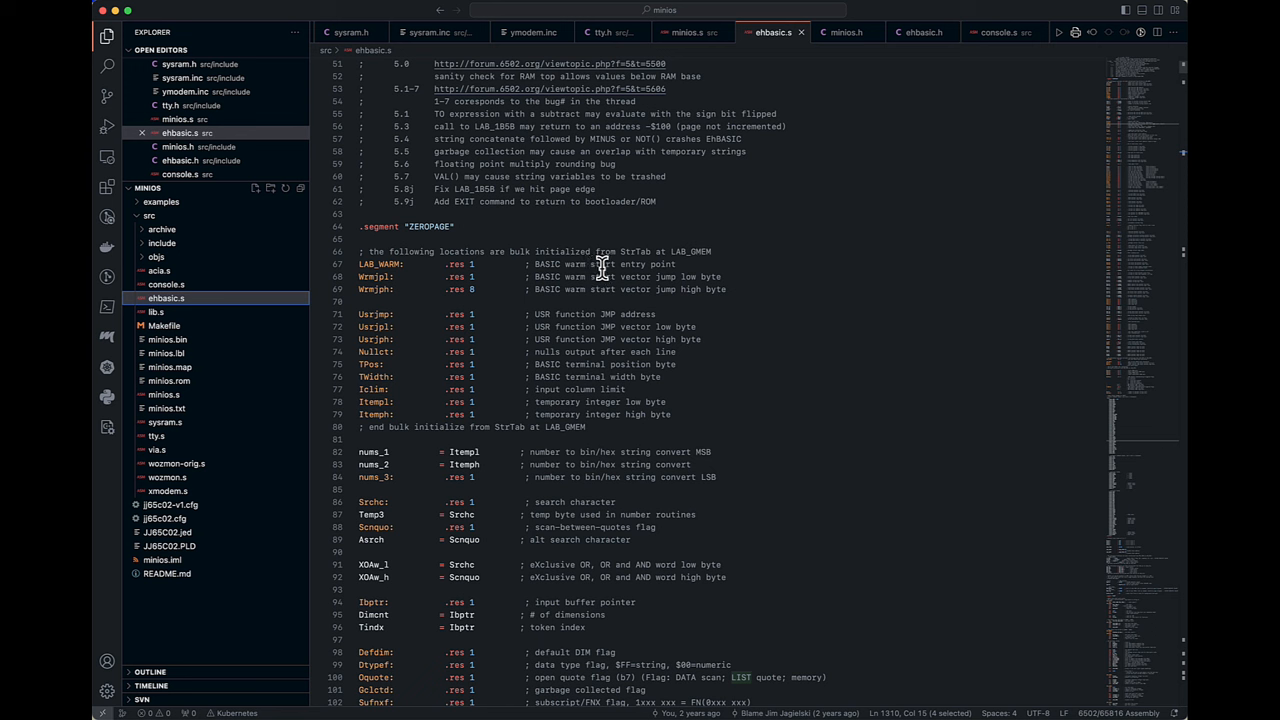
{"action": "mouse_move", "coordinate": [625, 268]}
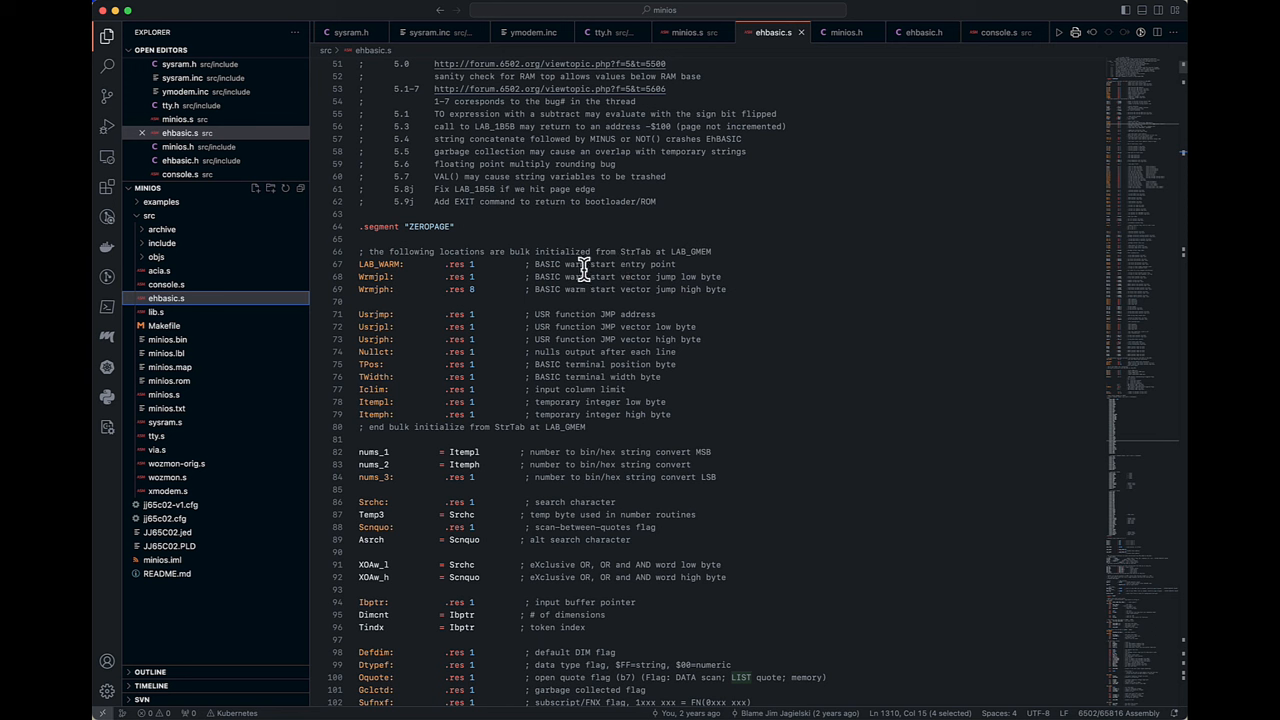
{"action": "mouse_move", "coordinate": [610, 263]}
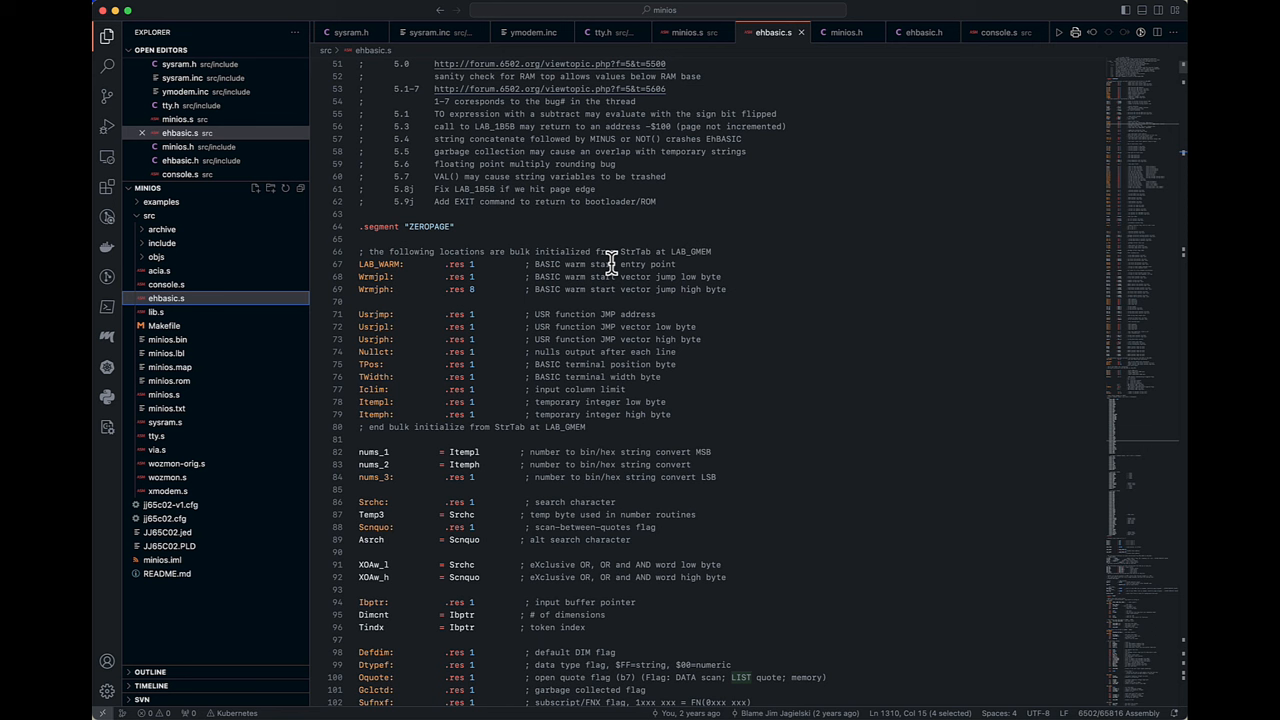
{"action": "mouse_move", "coordinate": [474, 267]}
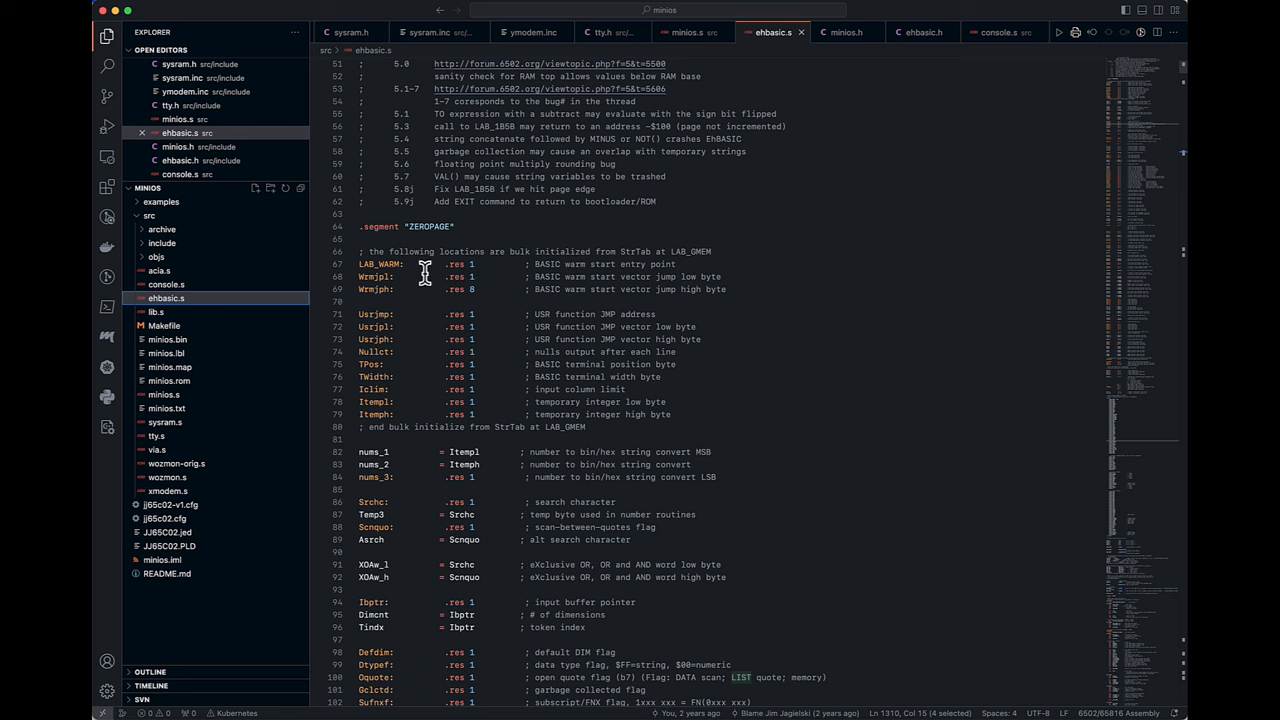
{"action": "mouse_move", "coordinate": [372, 276]}
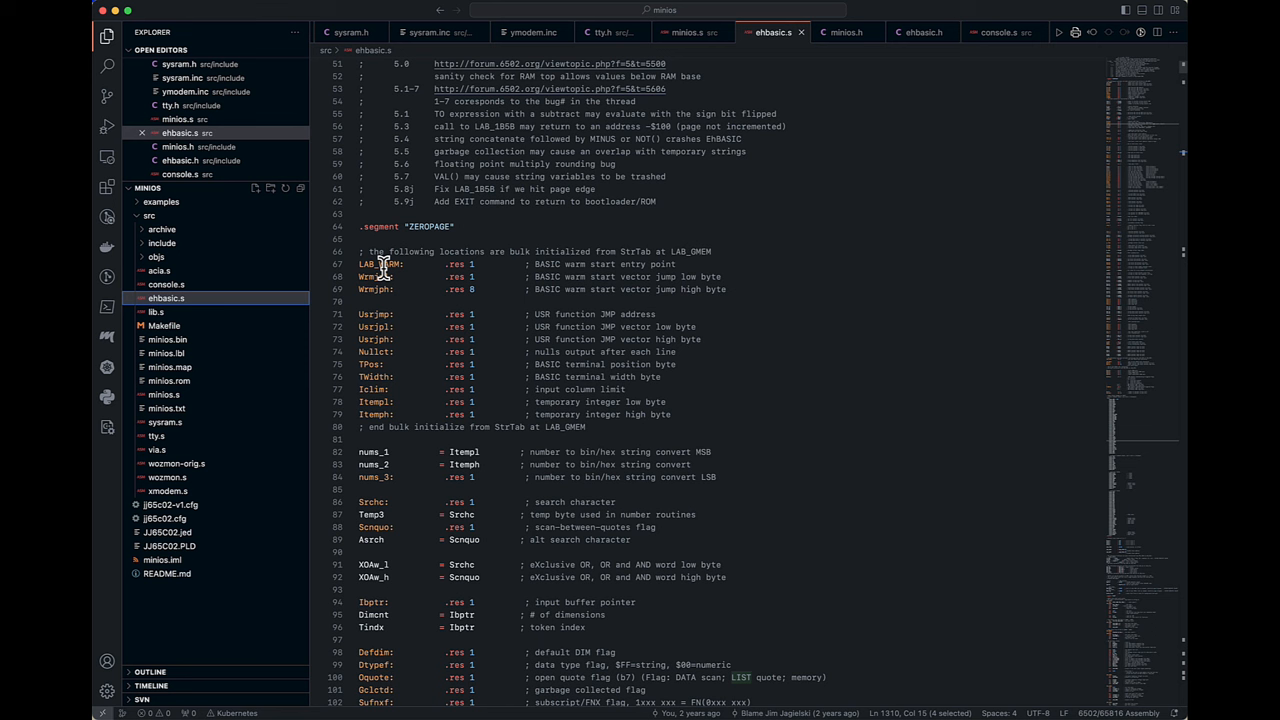
{"action": "mouse_move", "coordinate": [643, 350]}
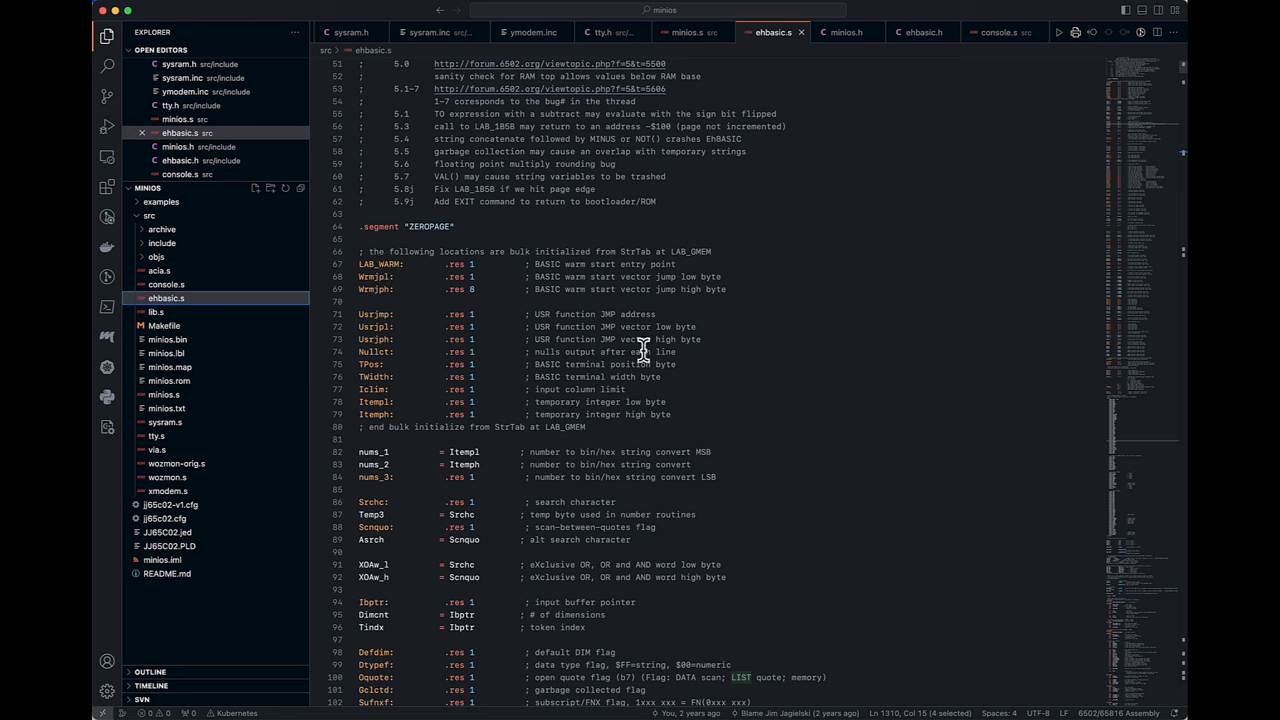
{"action": "mouse_move", "coordinate": [603, 364]}
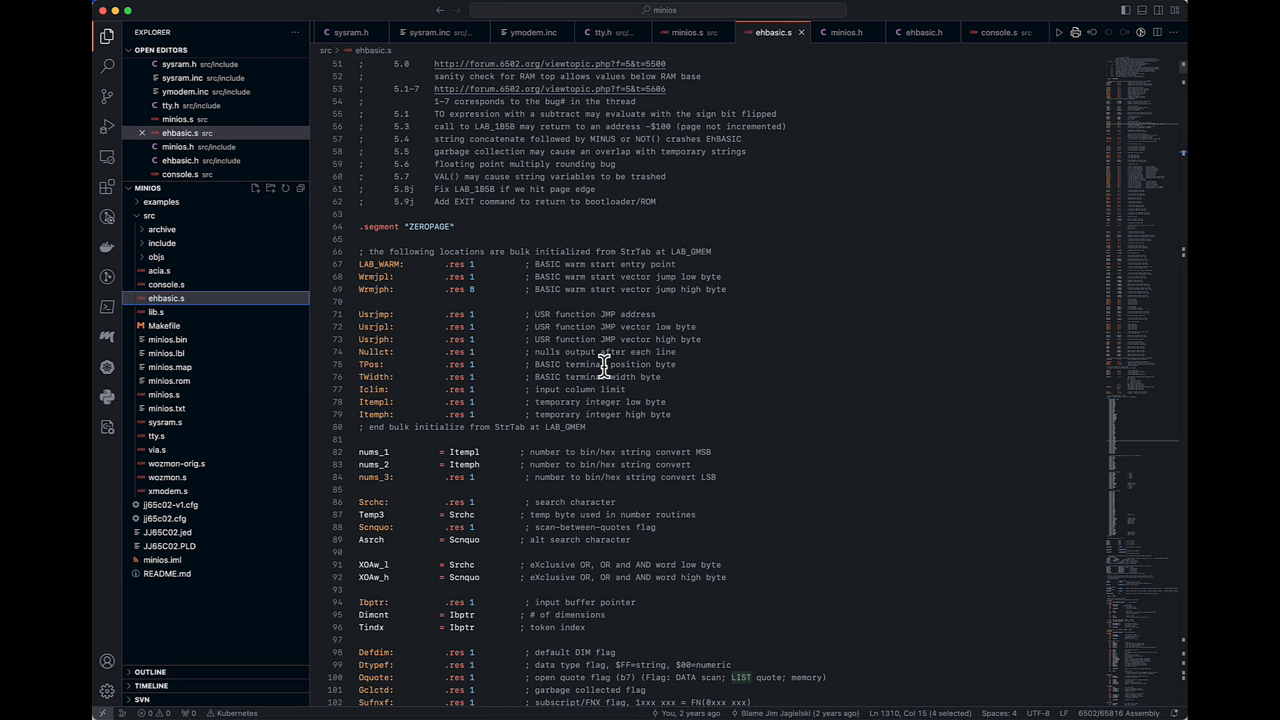
{"action": "mouse_move", "coordinate": [476, 311]}
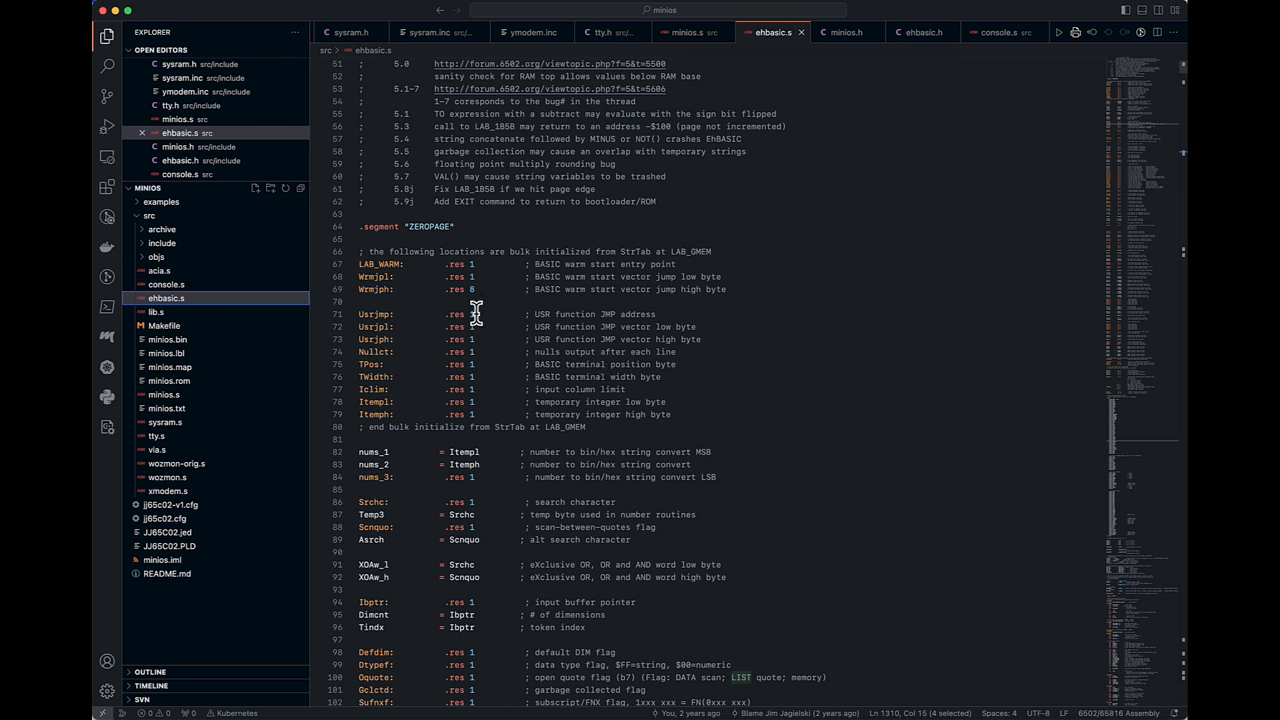
{"action": "mouse_move", "coordinate": [508, 400]}
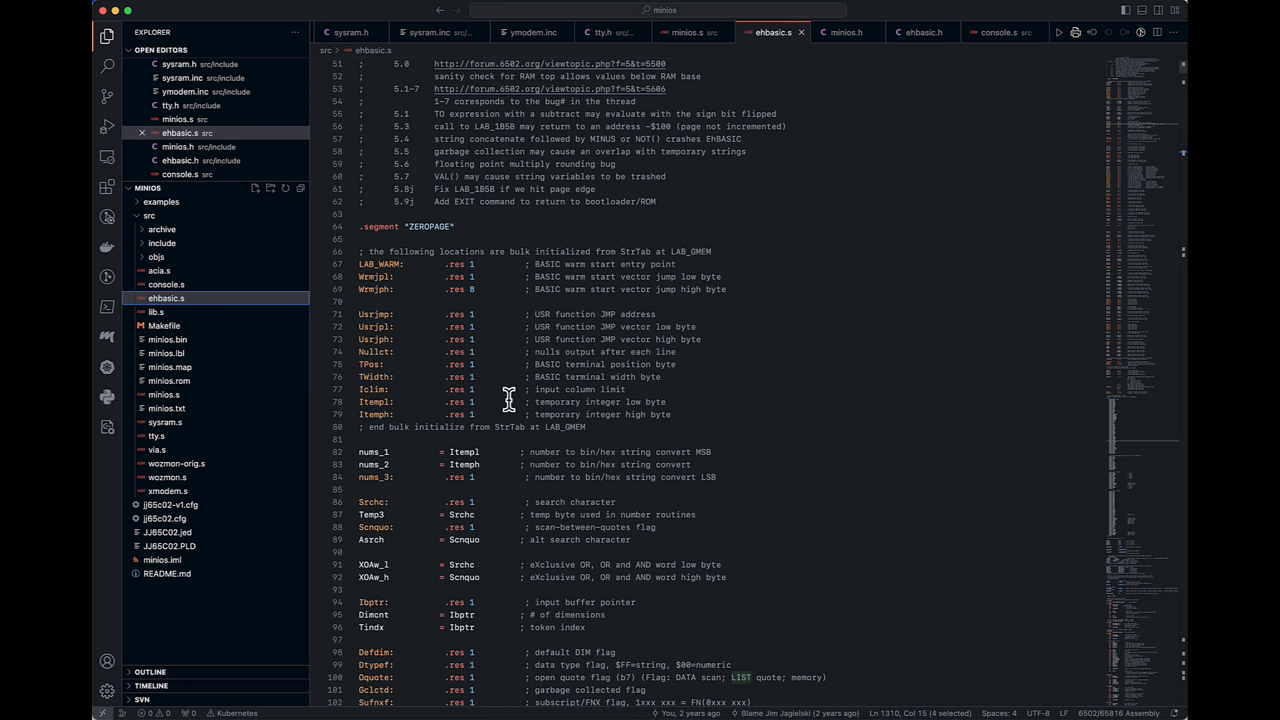
{"action": "mouse_move", "coordinate": [715, 388]}
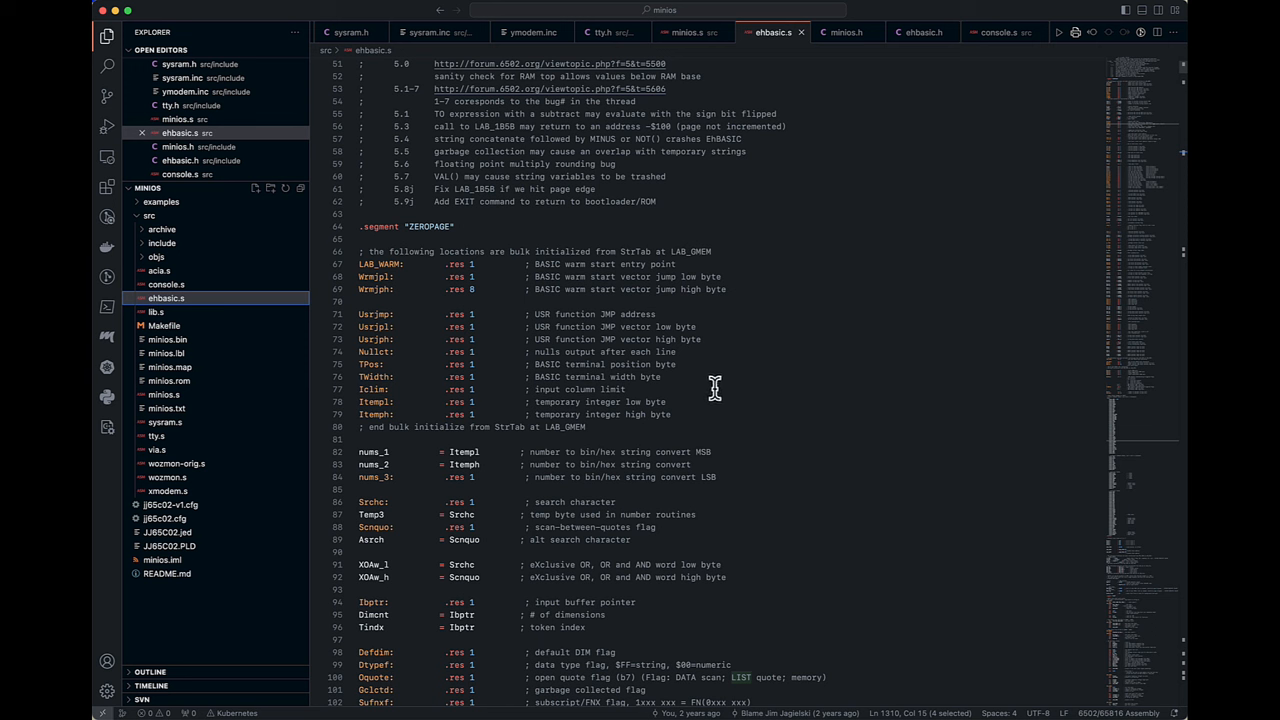
{"action": "mouse_move", "coordinate": [607, 360]}
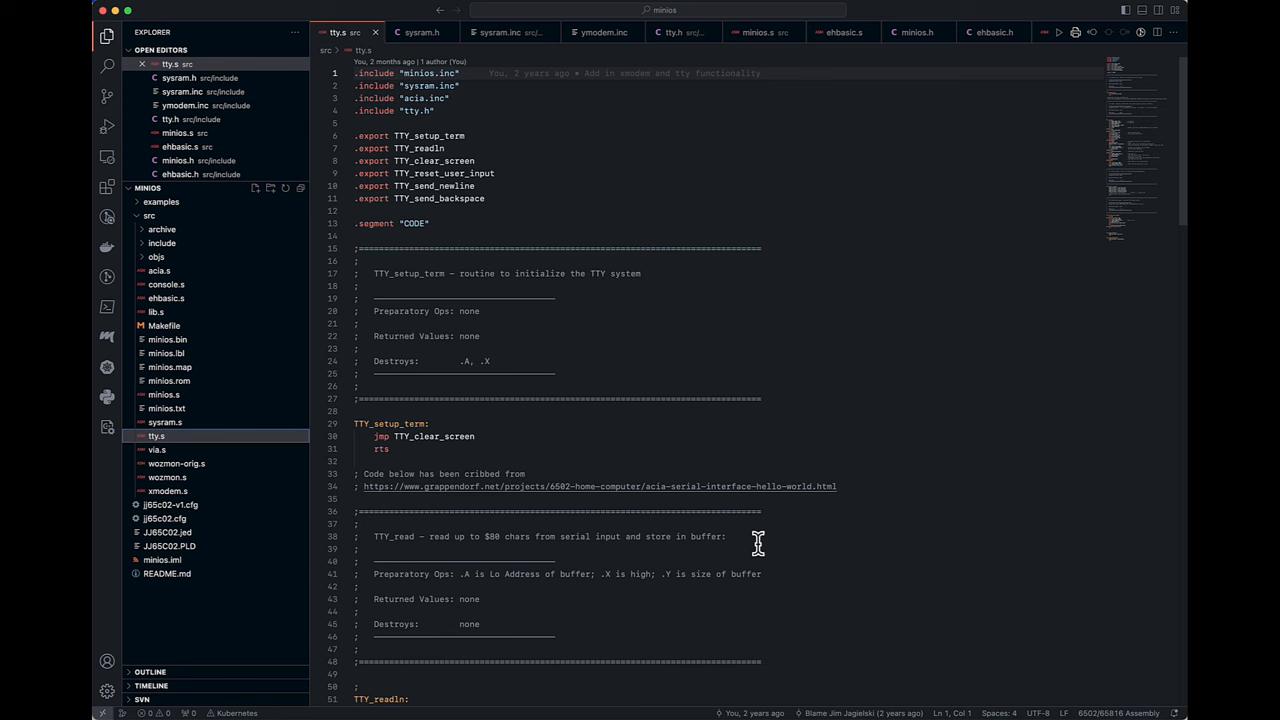
{"action": "mouse_move", "coordinate": [970, 384]}
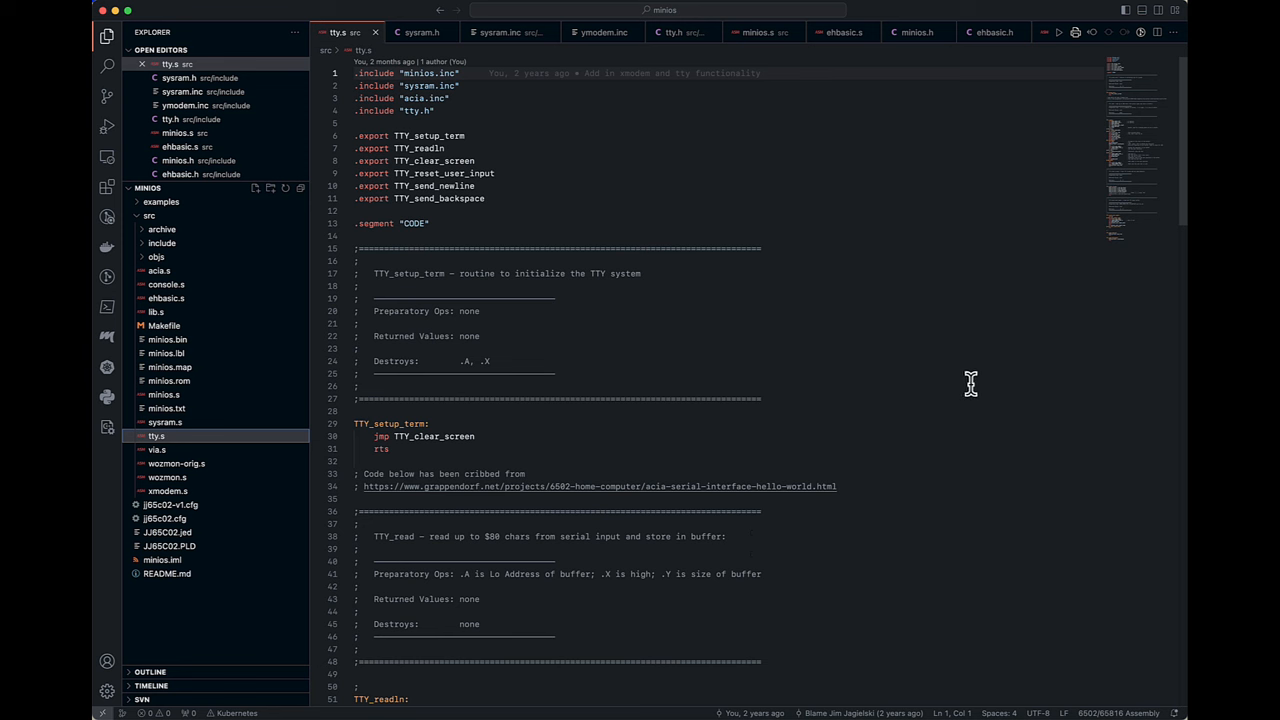
{"action": "mouse_move", "coordinate": [941, 432]}
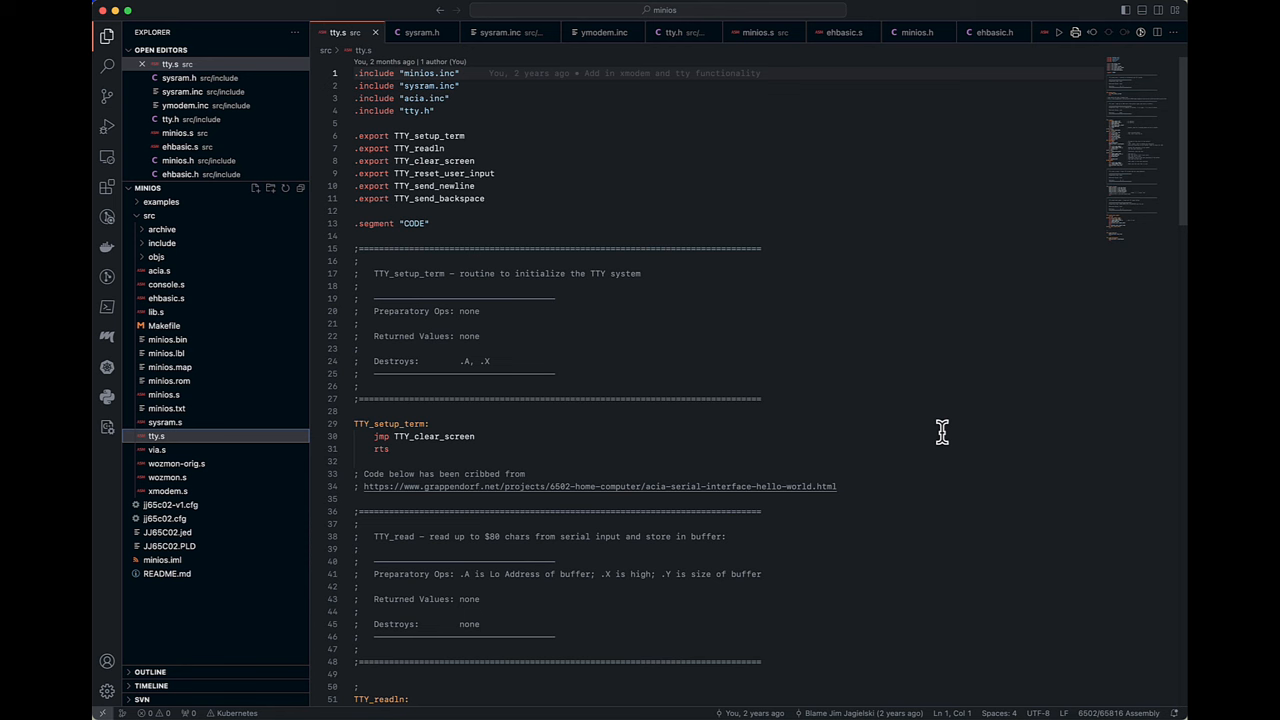
- Scroll tty.s down to TTY_clear_screen and TTY_reset_user_input, then open via.s
{"action": "scroll", "scroll_direction": "down", "scroll_amount": 3}
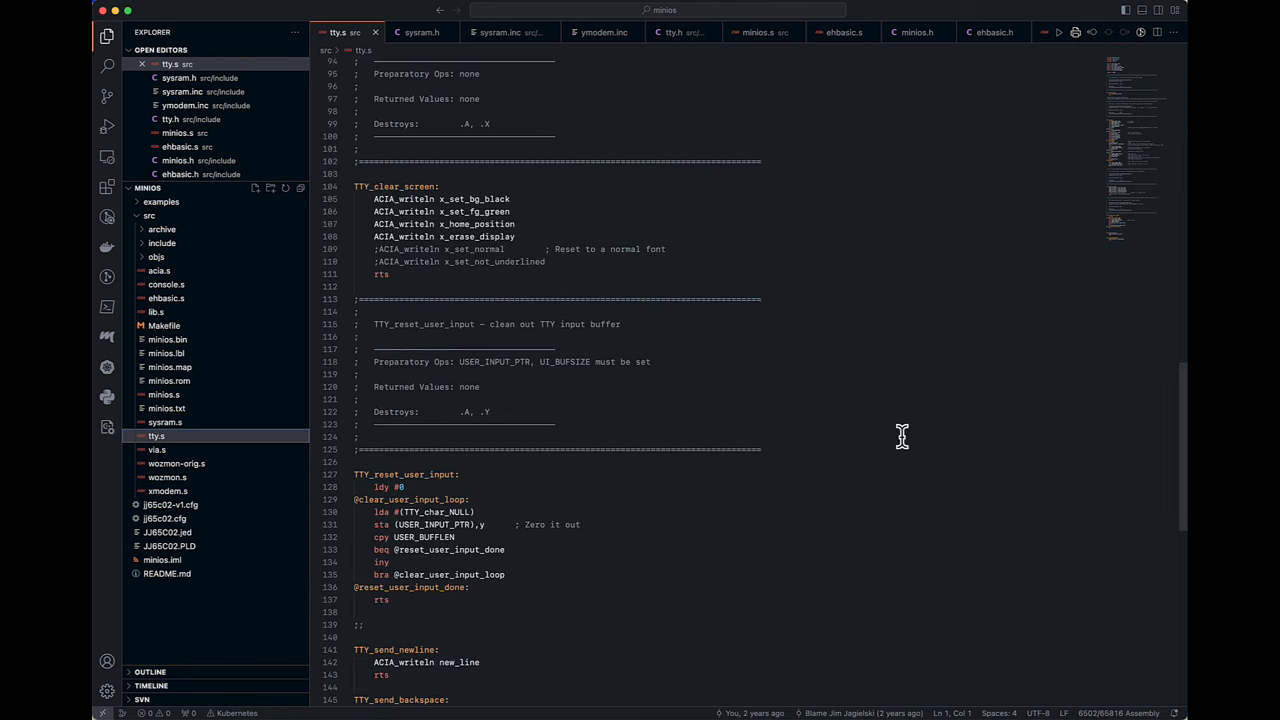
{"action": "scroll", "scroll_direction": "down", "scroll_amount": 3}
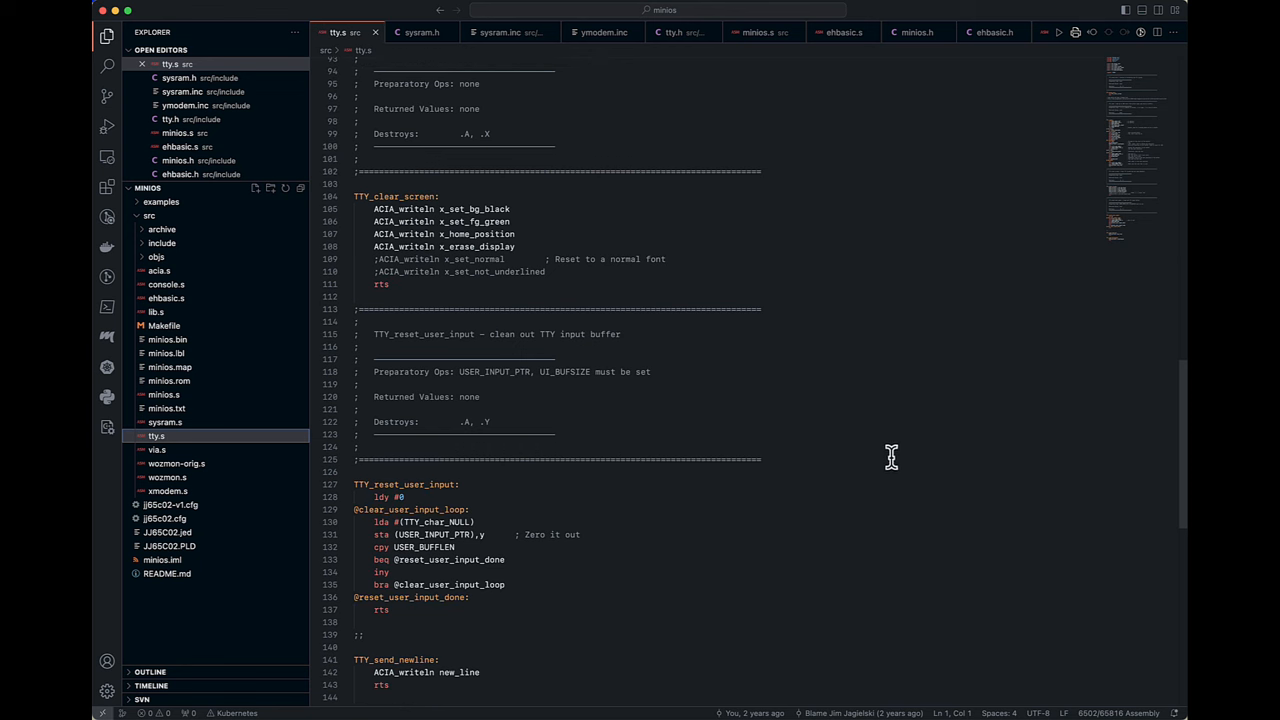
{"action": "mouse_move", "coordinate": [867, 471]}
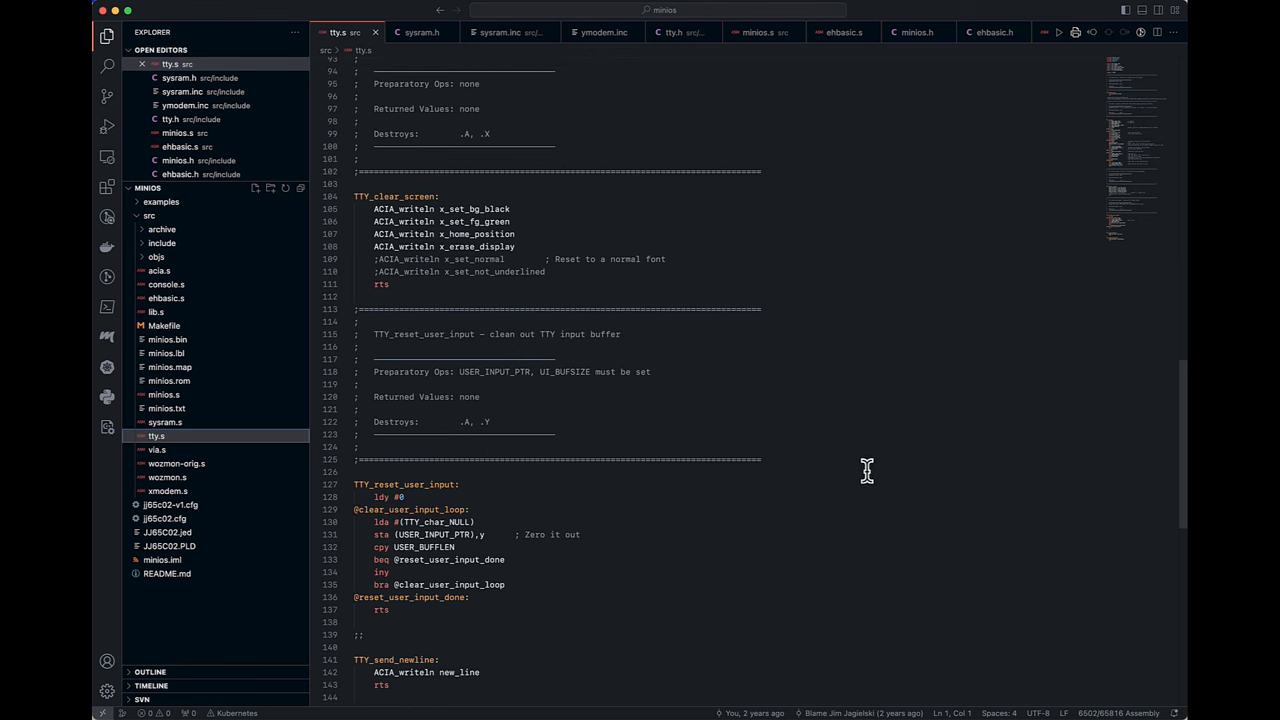
{"action": "mouse_move", "coordinate": [886, 445]}
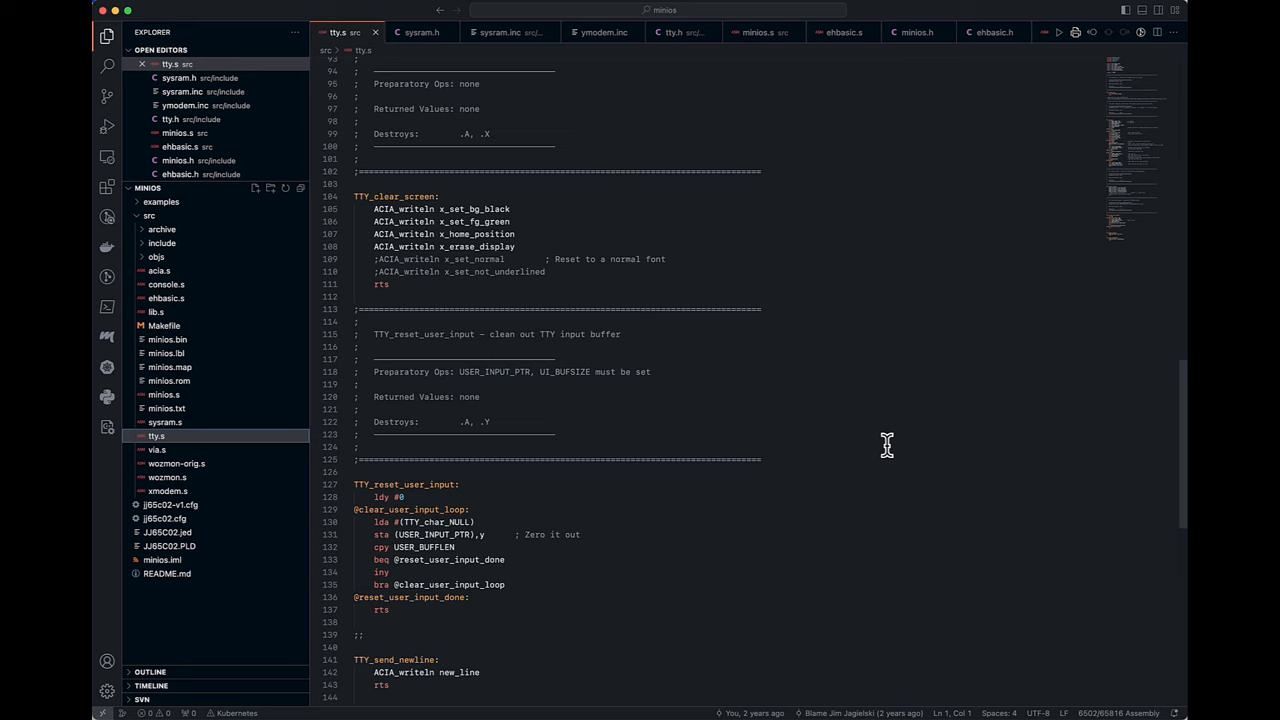
{"action": "left_click", "coordinate": [156, 449]}
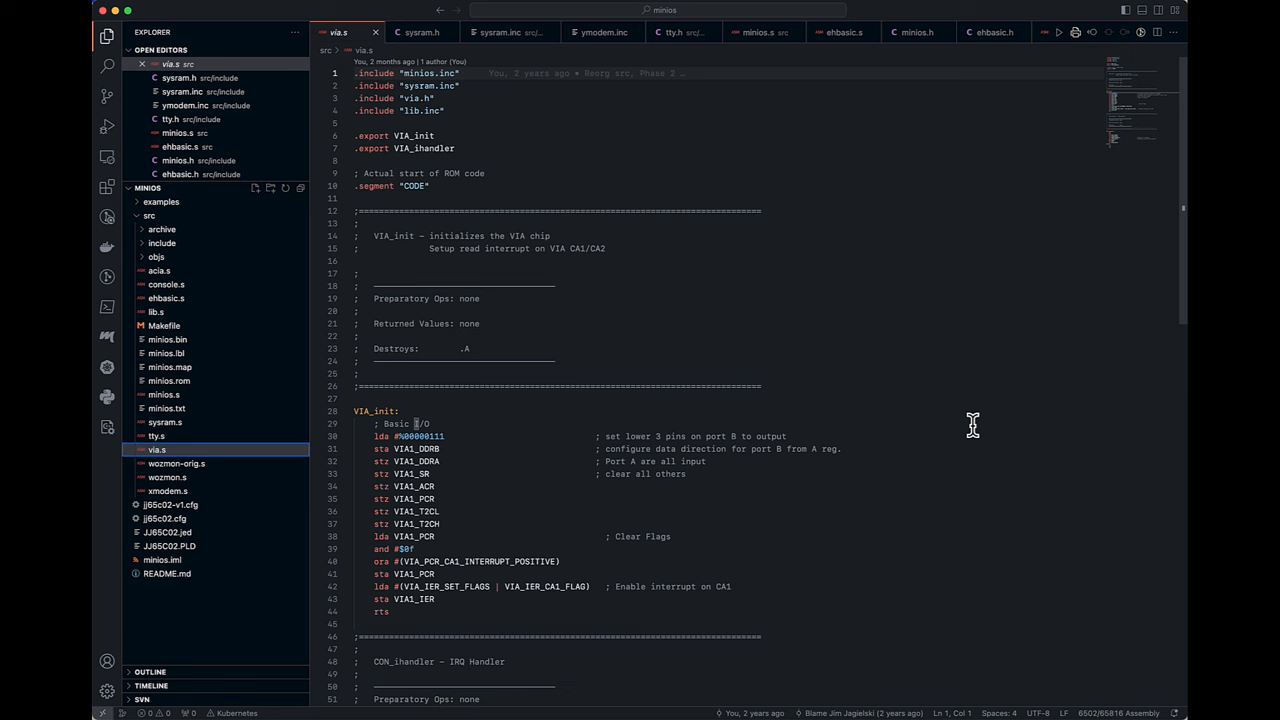
{"action": "mouse_move", "coordinate": [937, 462]}
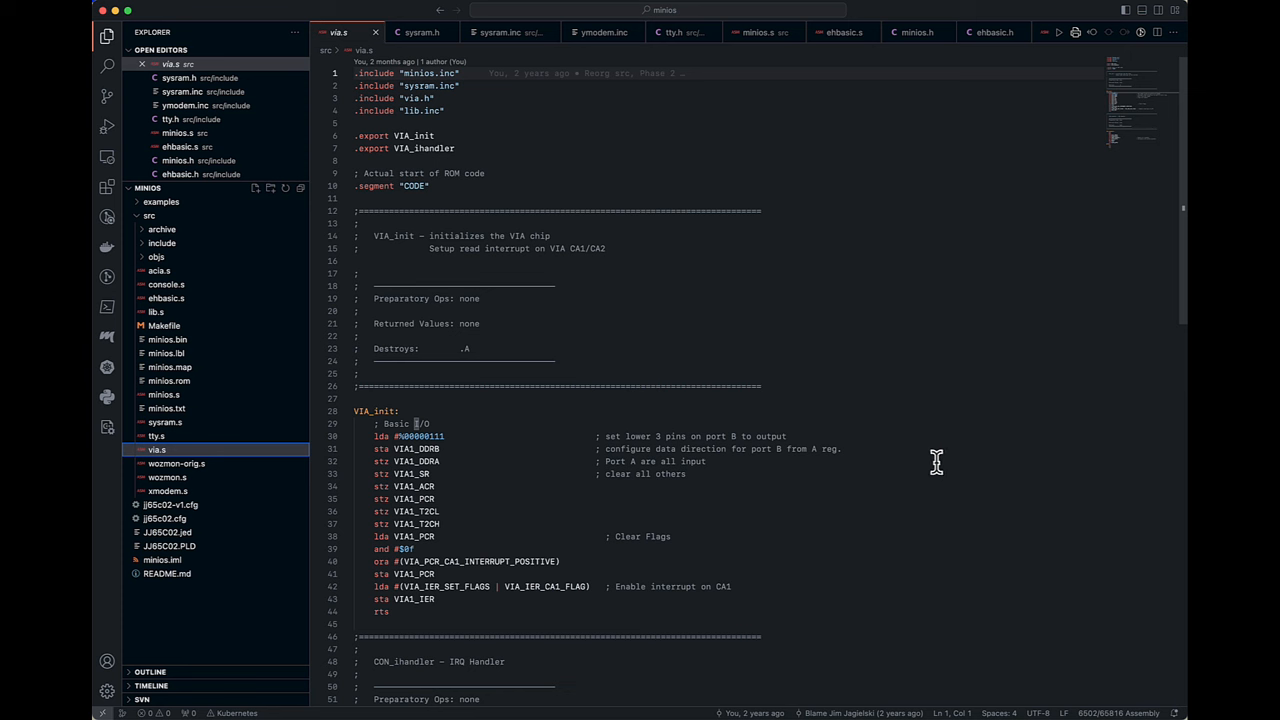
{"action": "mouse_move", "coordinate": [784, 364]}
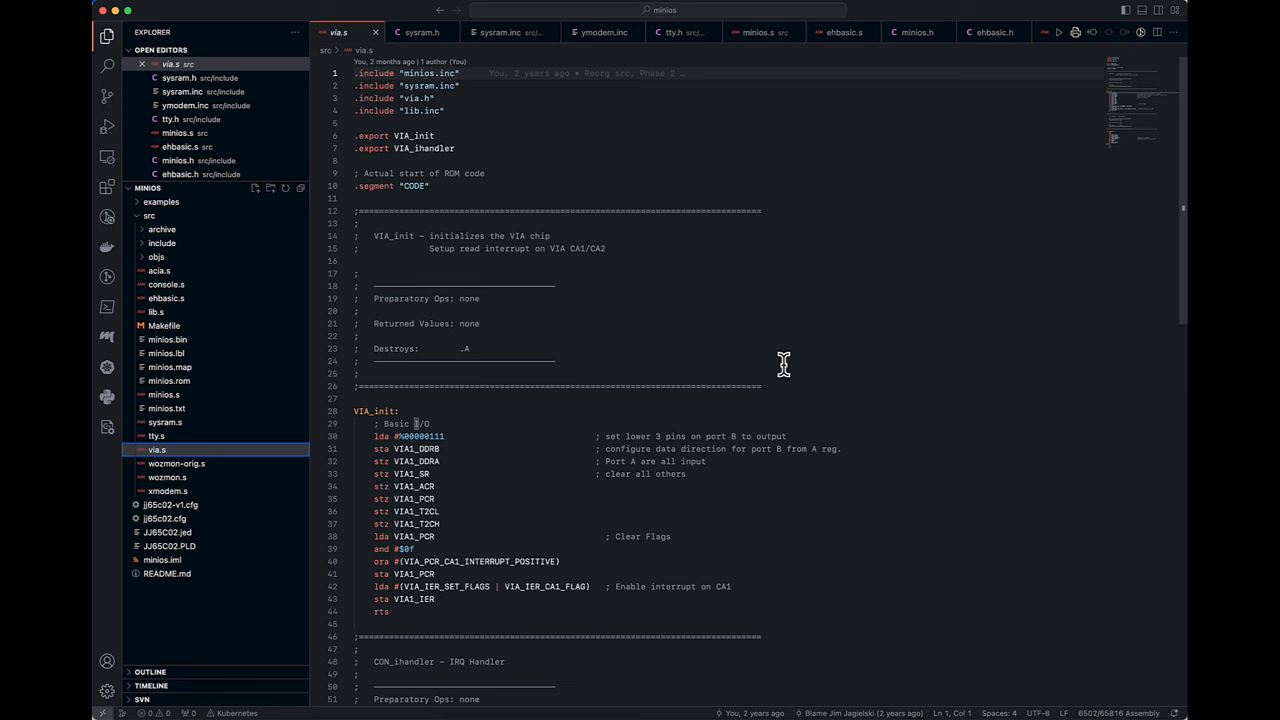
{"action": "mouse_move", "coordinate": [818, 362]}
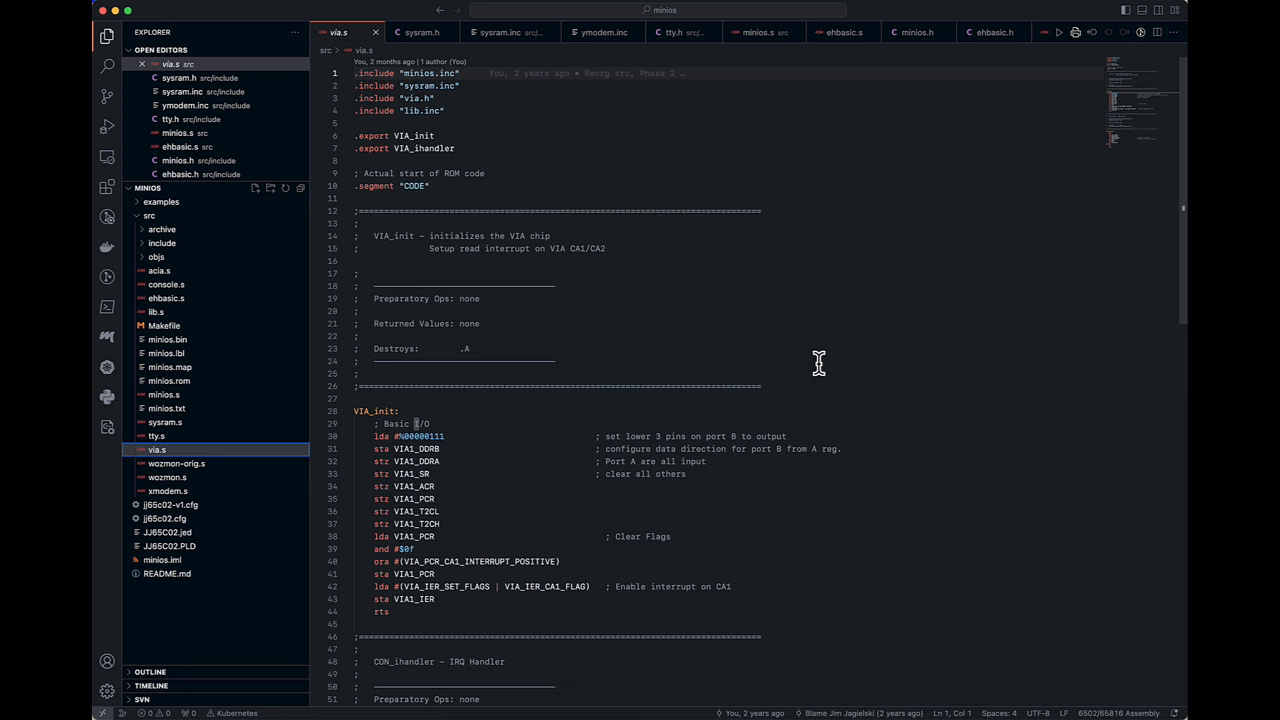
{"action": "mouse_move", "coordinate": [763, 537]}
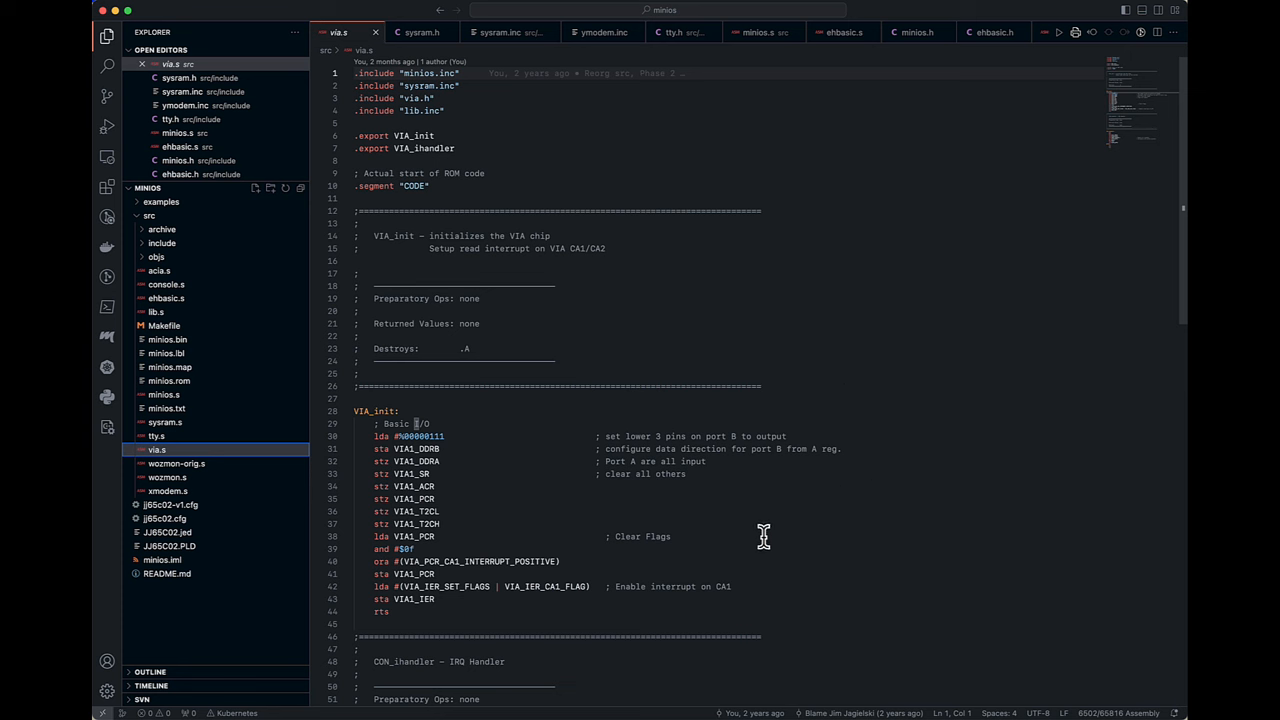
{"action": "mouse_move", "coordinate": [565, 561]}
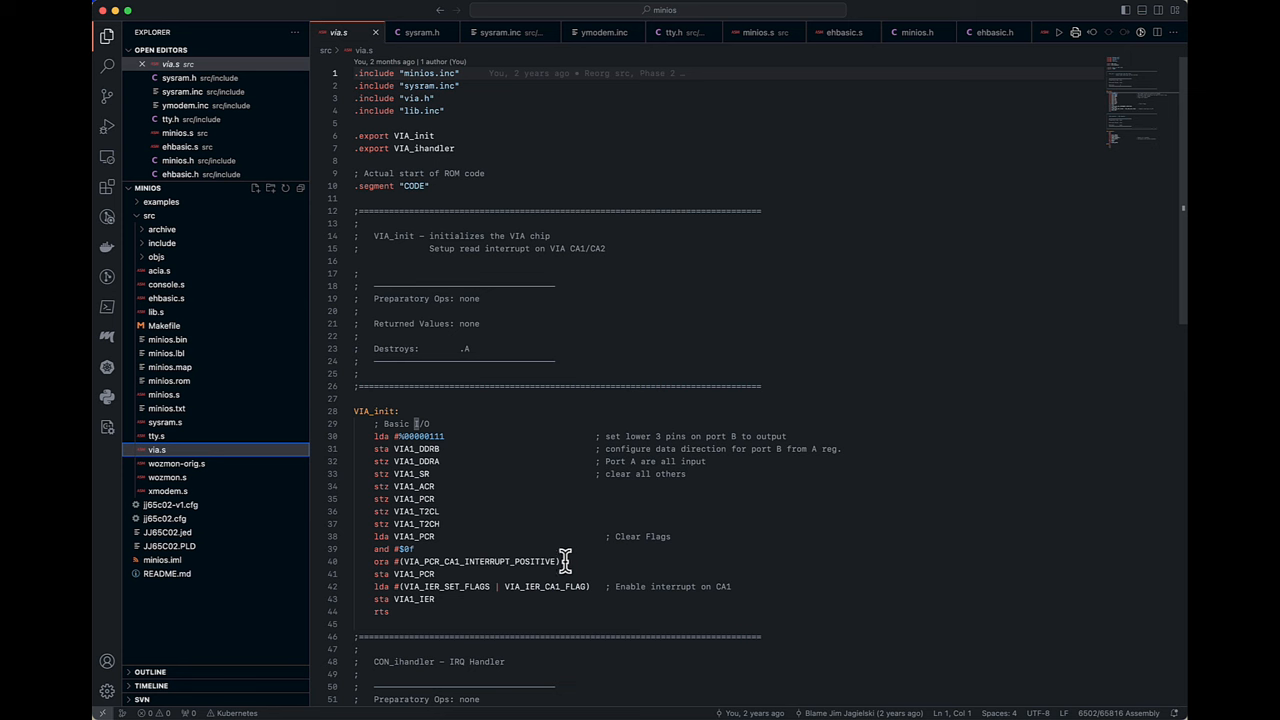
{"action": "mouse_move", "coordinate": [500, 561]}
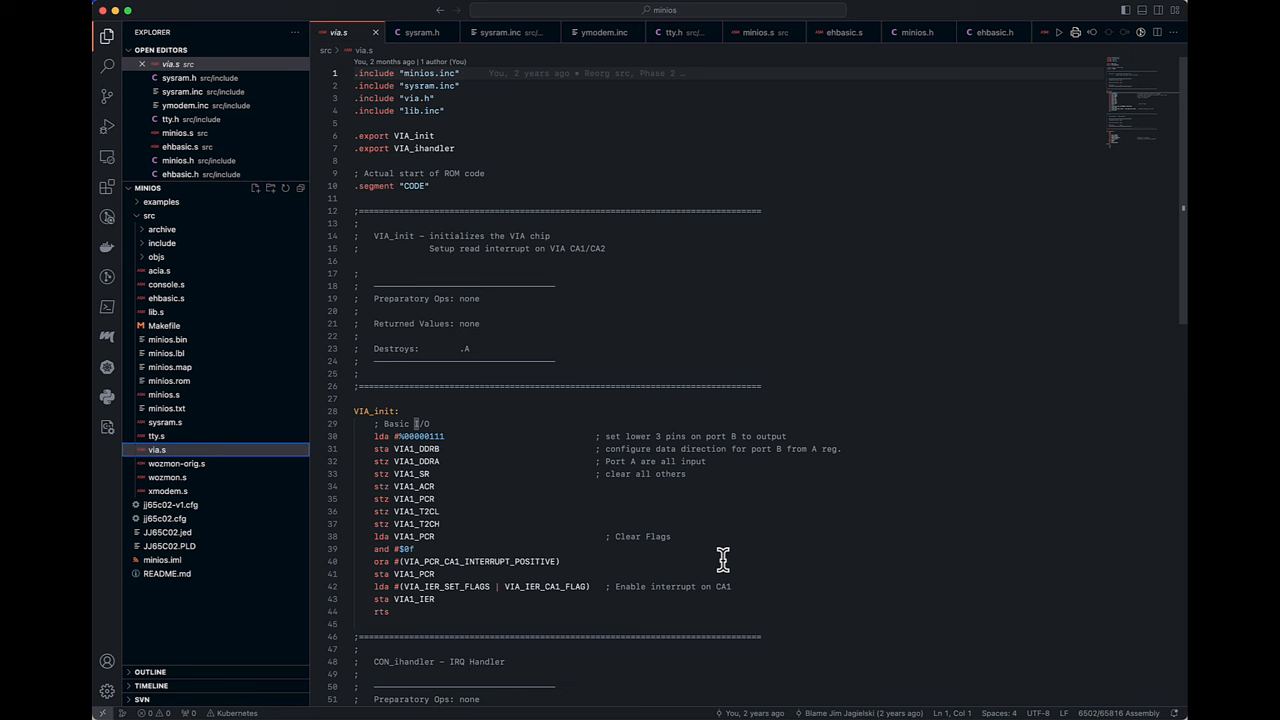
{"action": "mouse_move", "coordinate": [809, 537]}
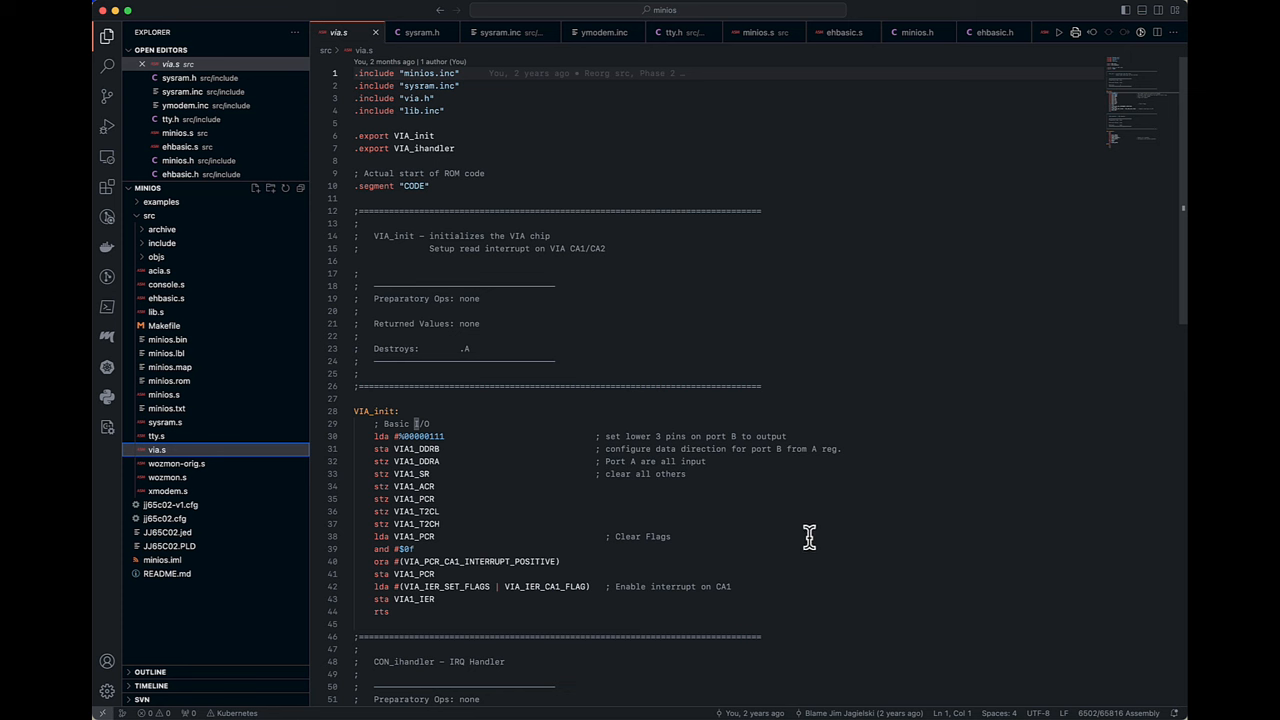
{"action": "mouse_move", "coordinate": [497, 557]}
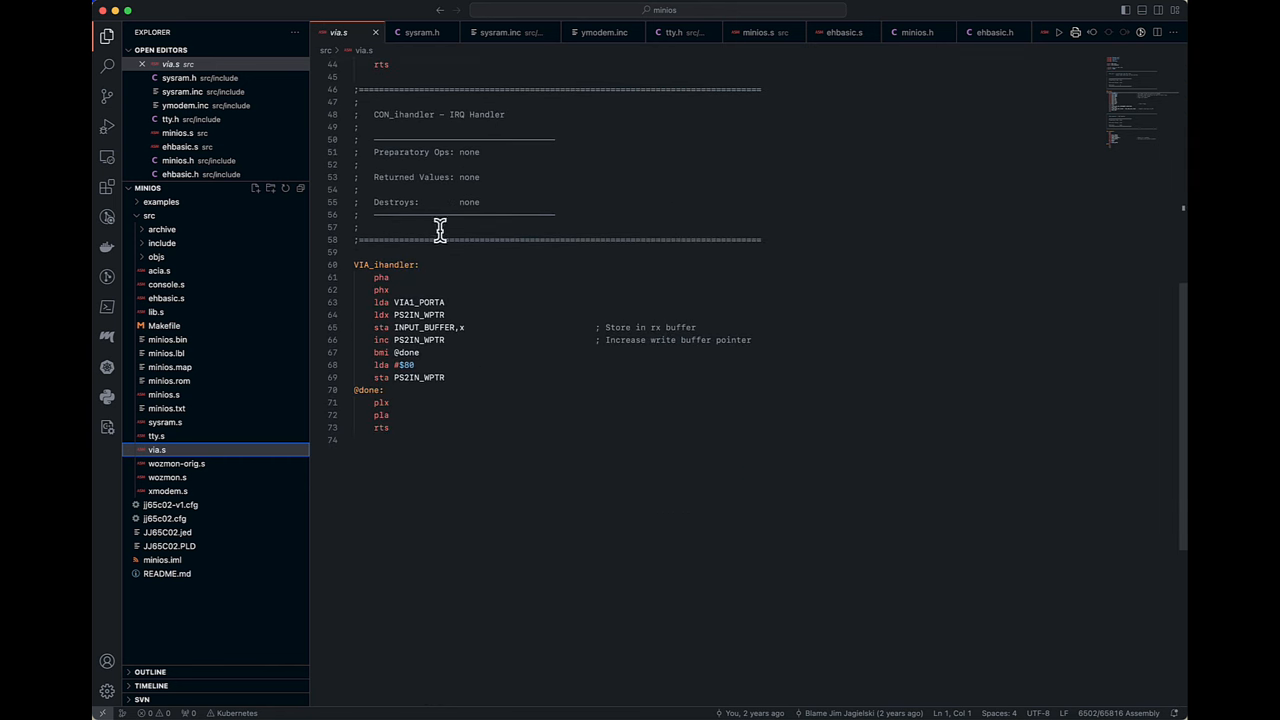
{"action": "mouse_move", "coordinate": [452, 302]}
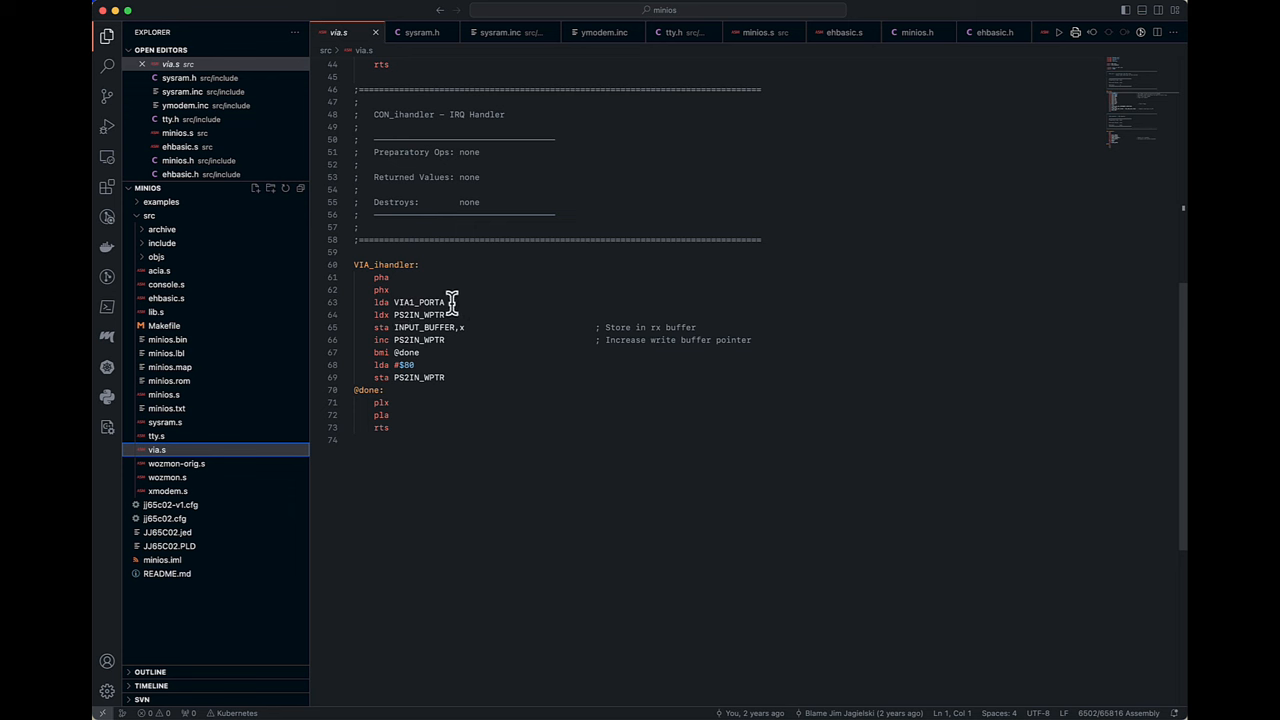
{"action": "mouse_move", "coordinate": [468, 327]}
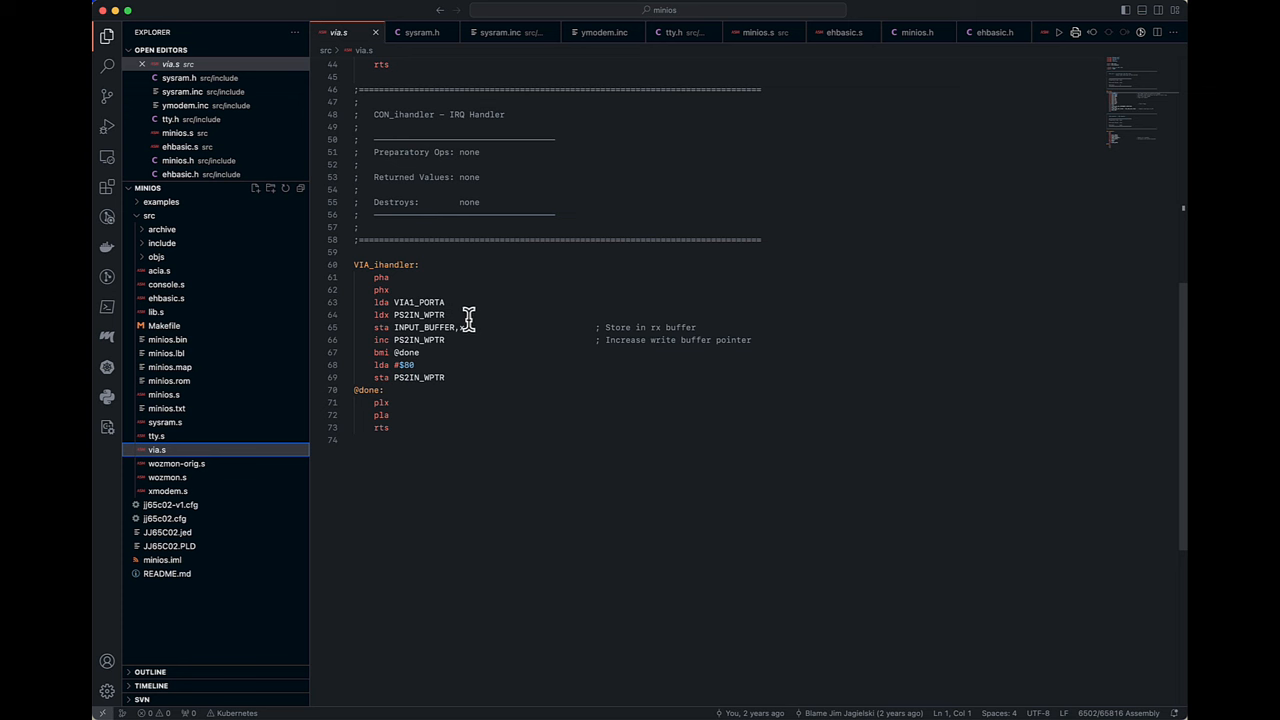
{"action": "mouse_move", "coordinate": [890, 424]}
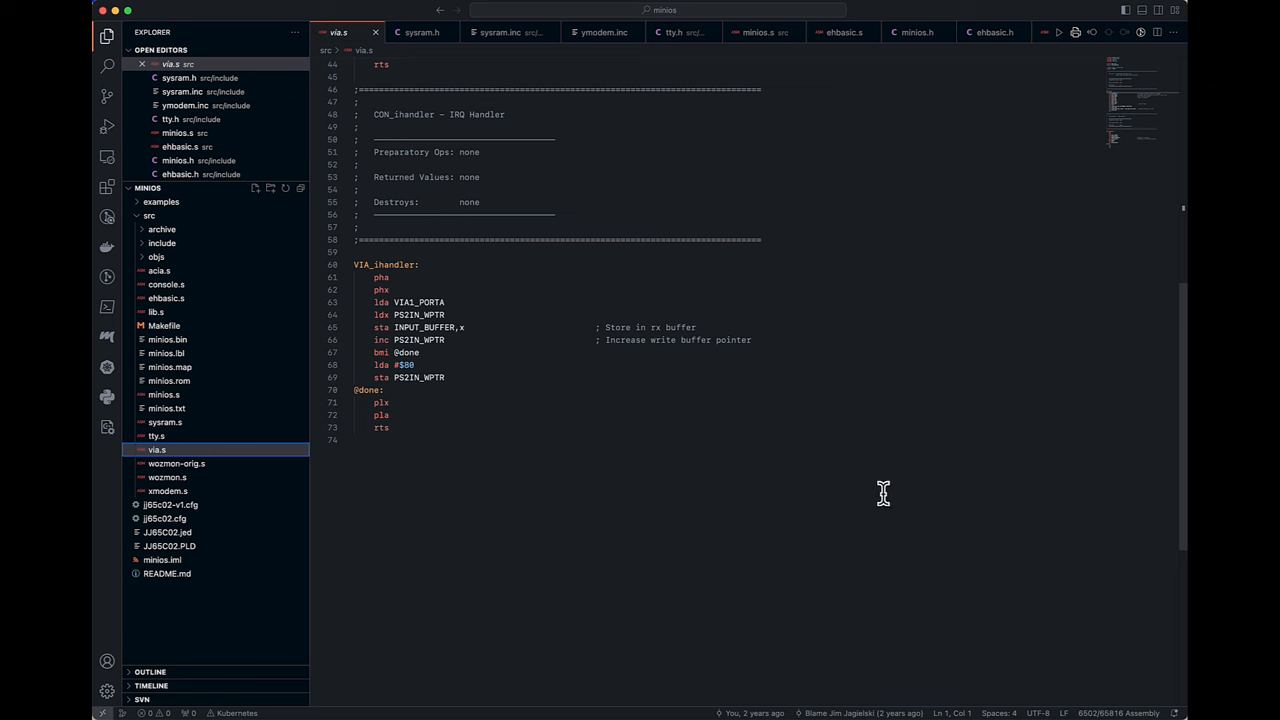
{"action": "mouse_move", "coordinate": [888, 507]}
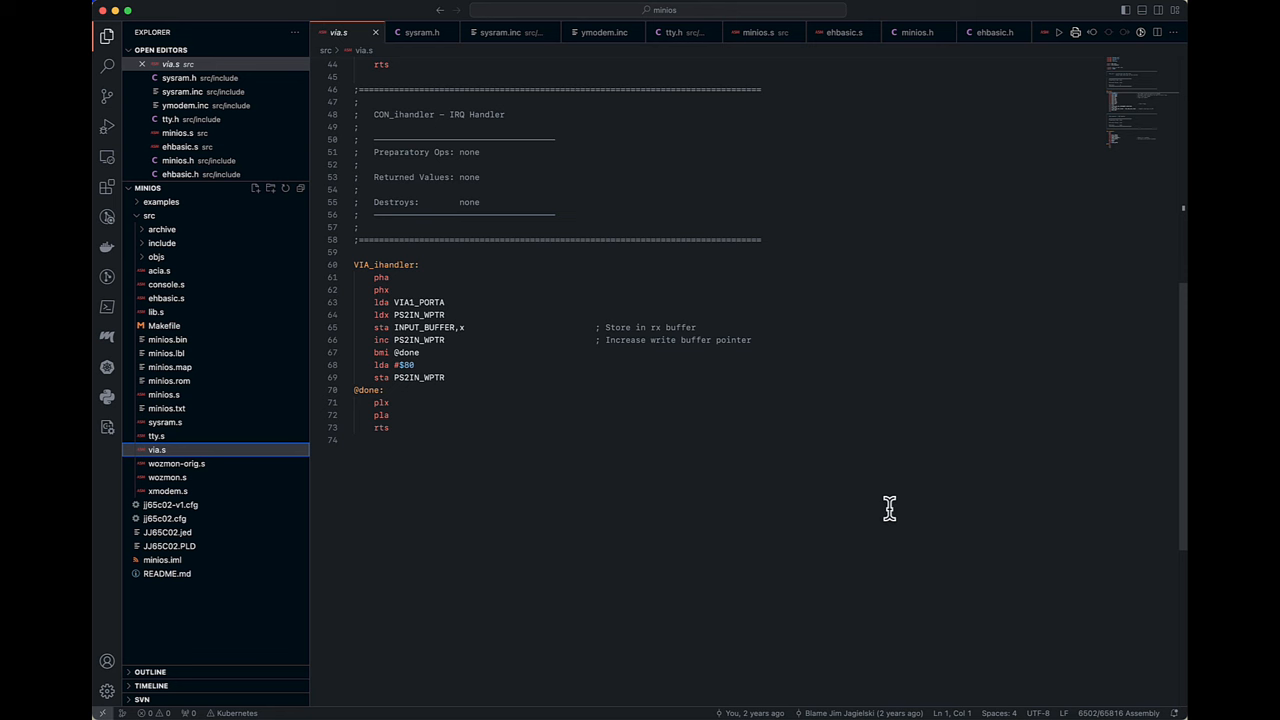
{"action": "mouse_move", "coordinate": [867, 516]}
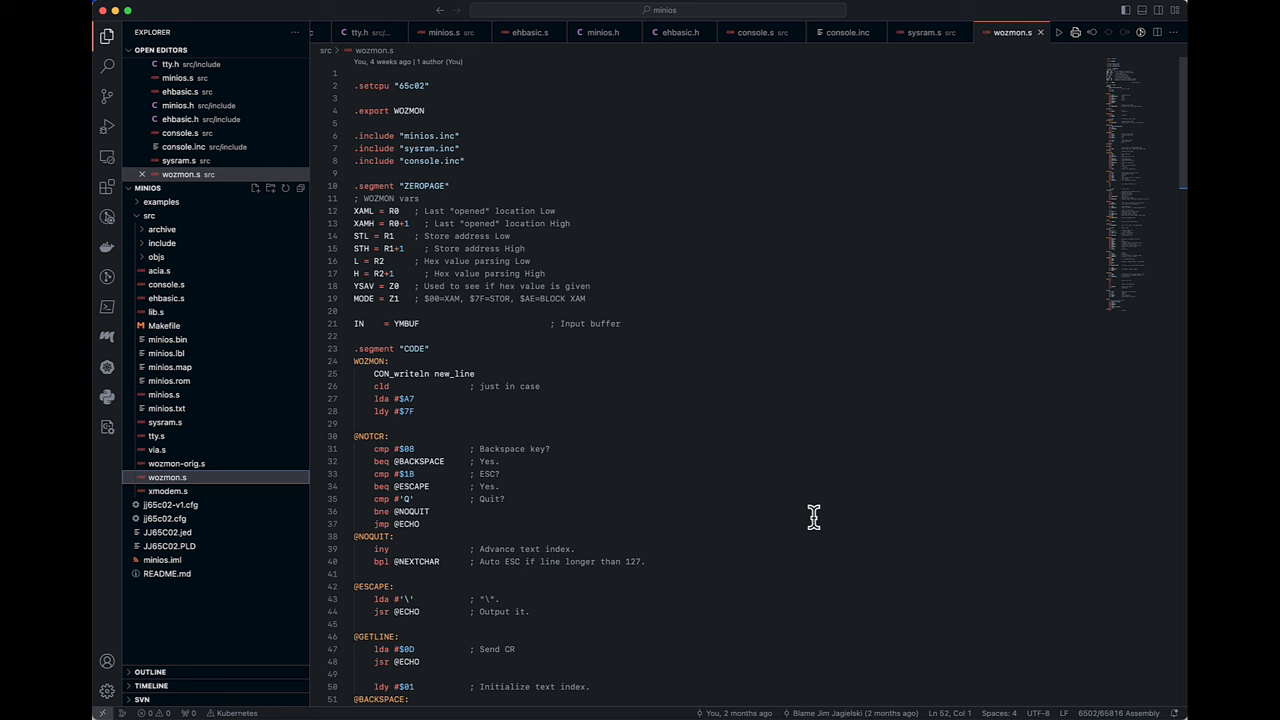
{"action": "mouse_move", "coordinate": [784, 454]}
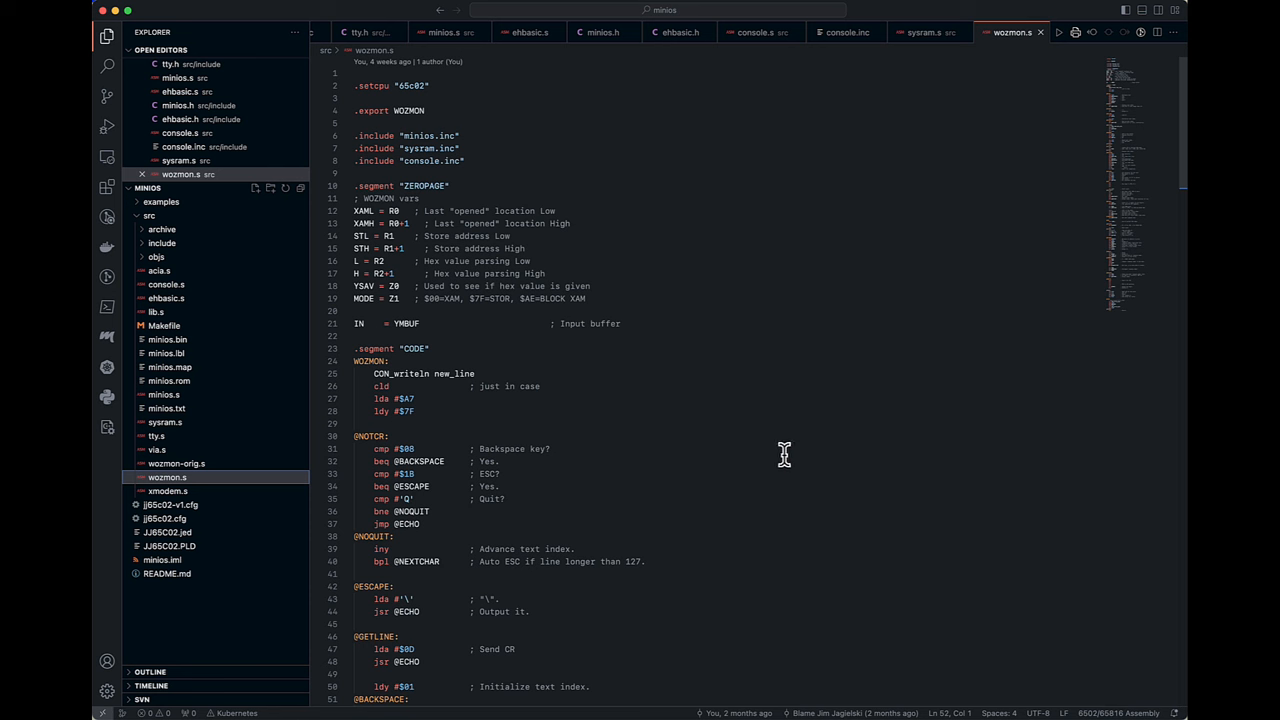
{"action": "mouse_move", "coordinate": [786, 456]}
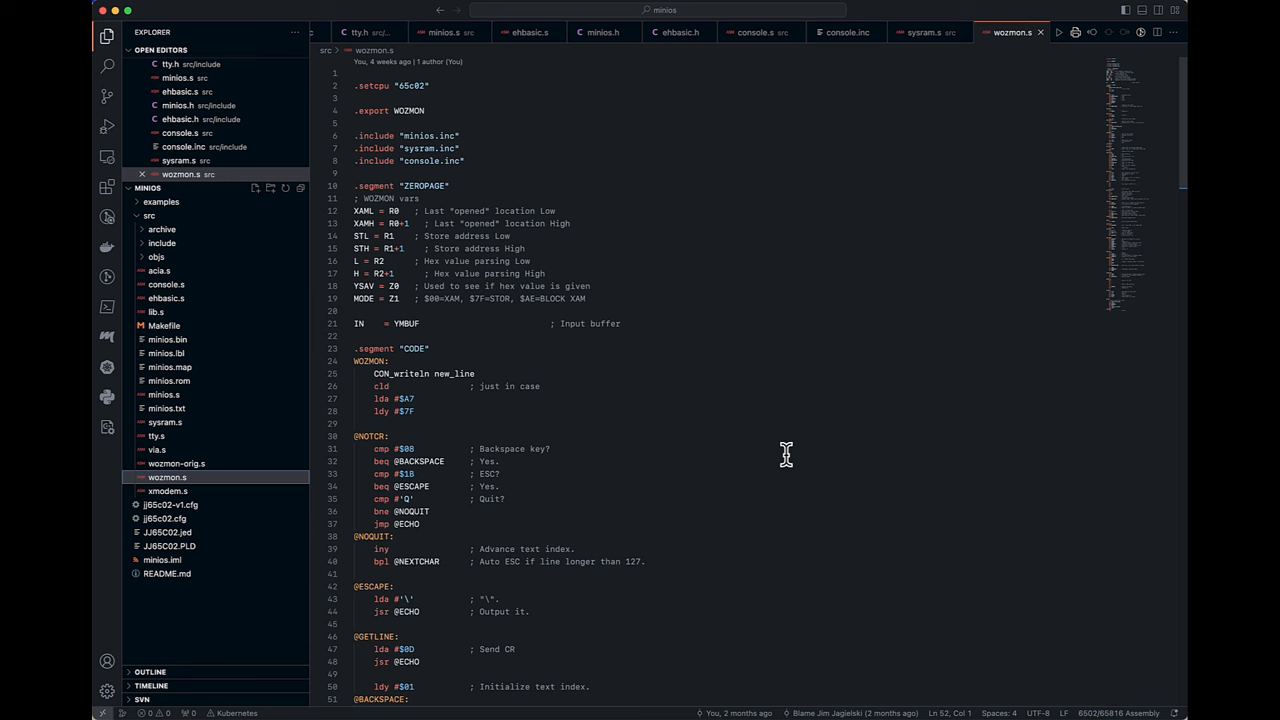
{"action": "mouse_move", "coordinate": [790, 455]}
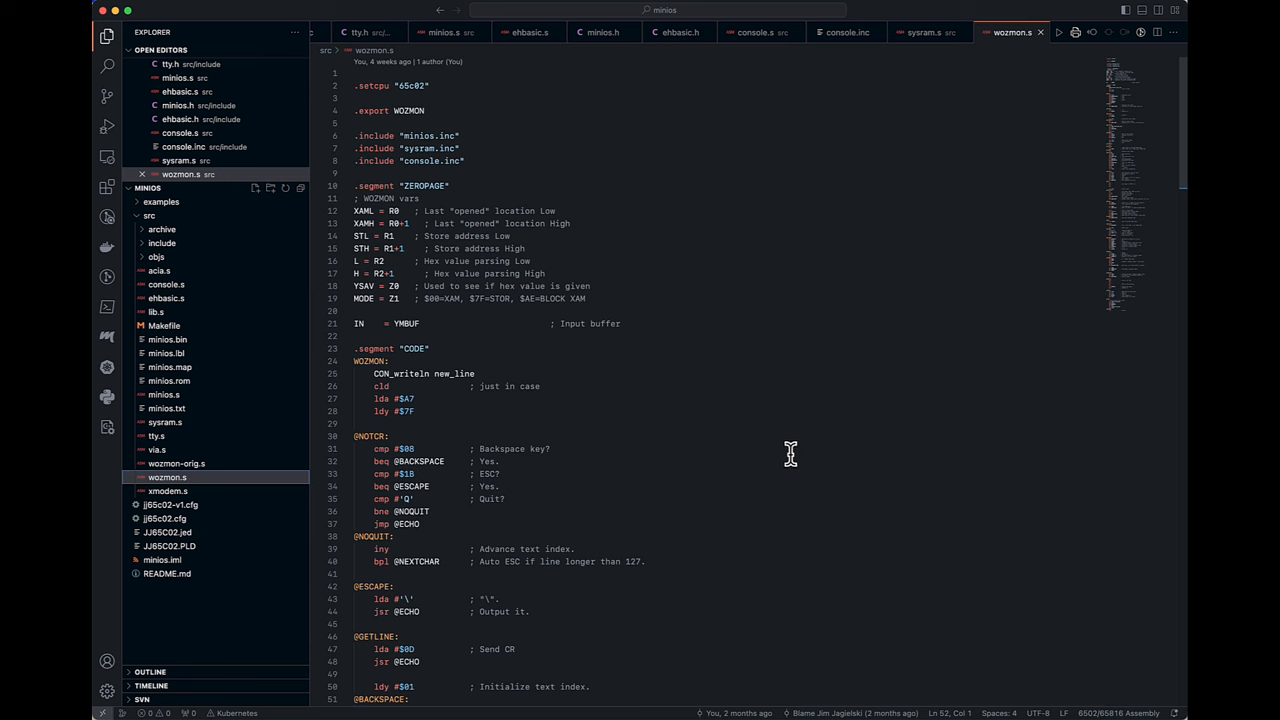
{"action": "mouse_move", "coordinate": [1020, 293]}
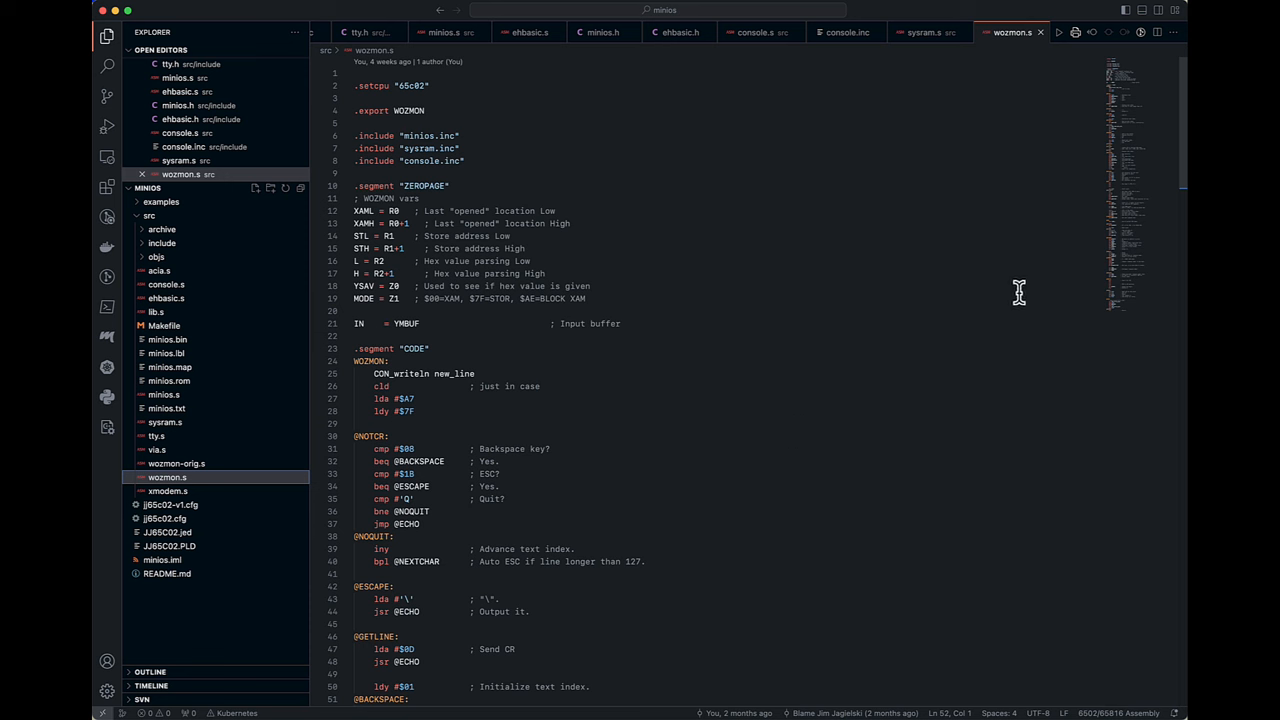
{"action": "mouse_move", "coordinate": [372, 210]}
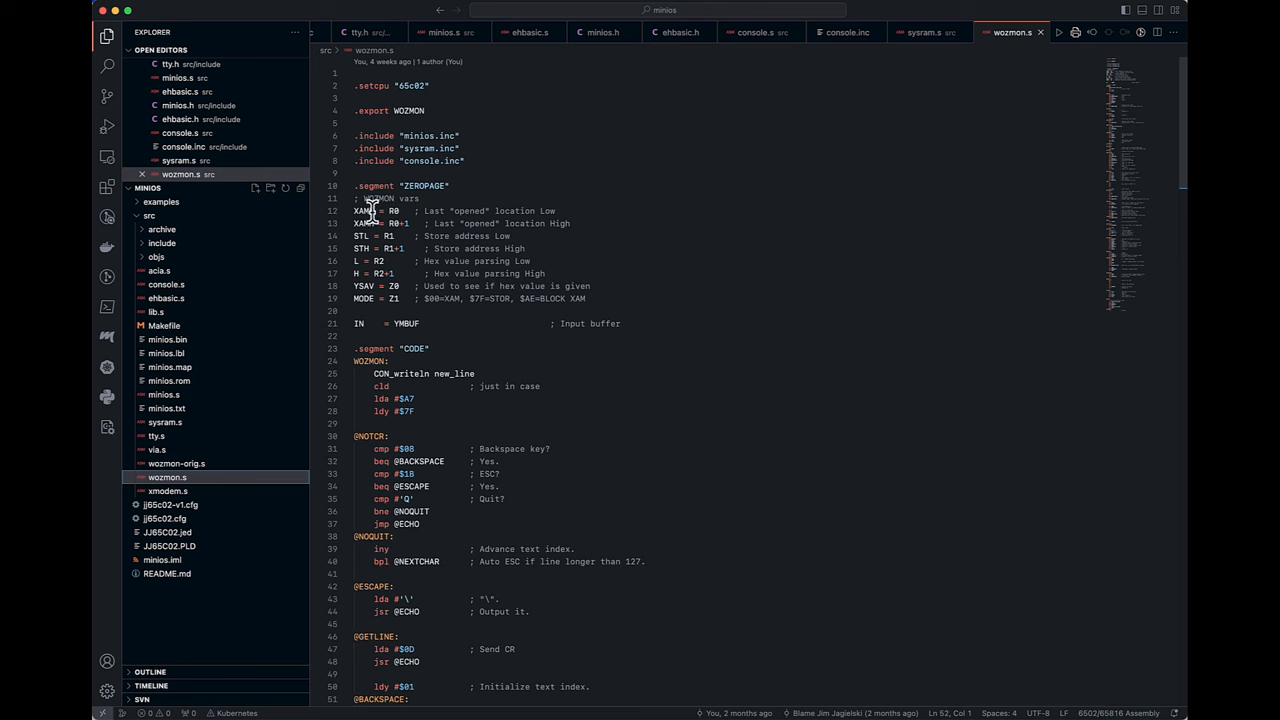
{"action": "mouse_move", "coordinate": [410, 235]}
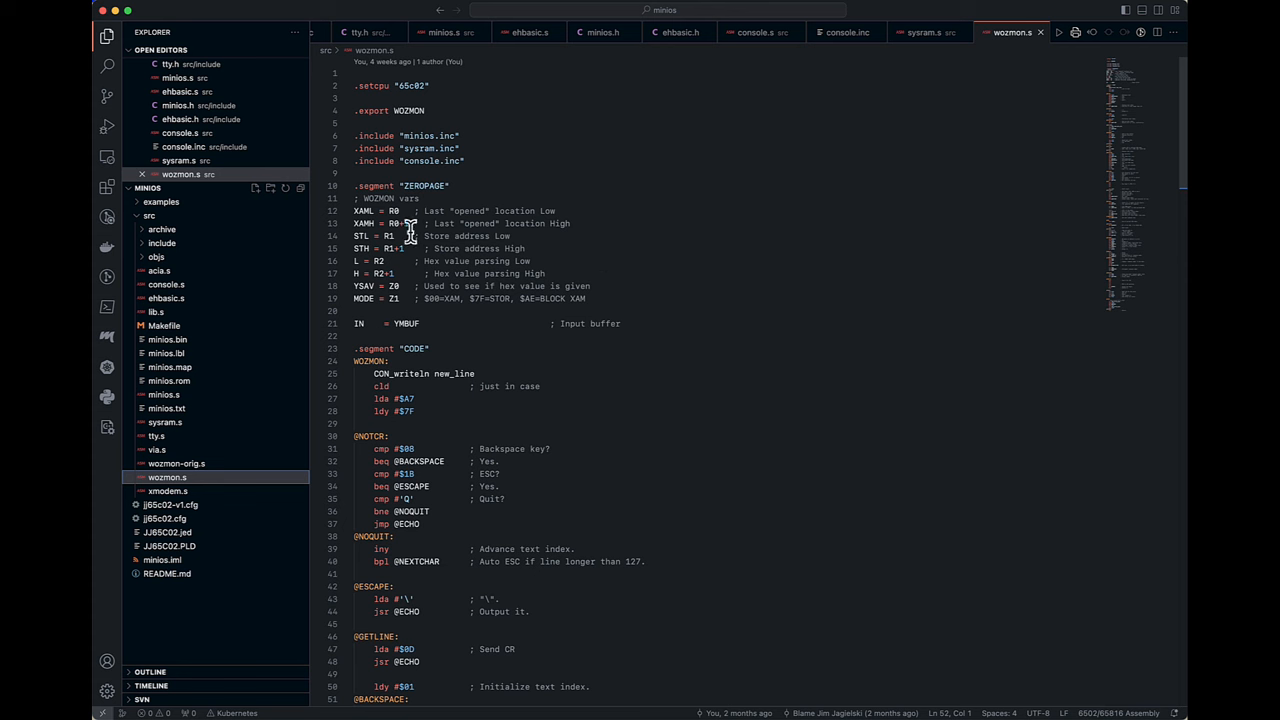
{"action": "mouse_move", "coordinate": [405, 210]}
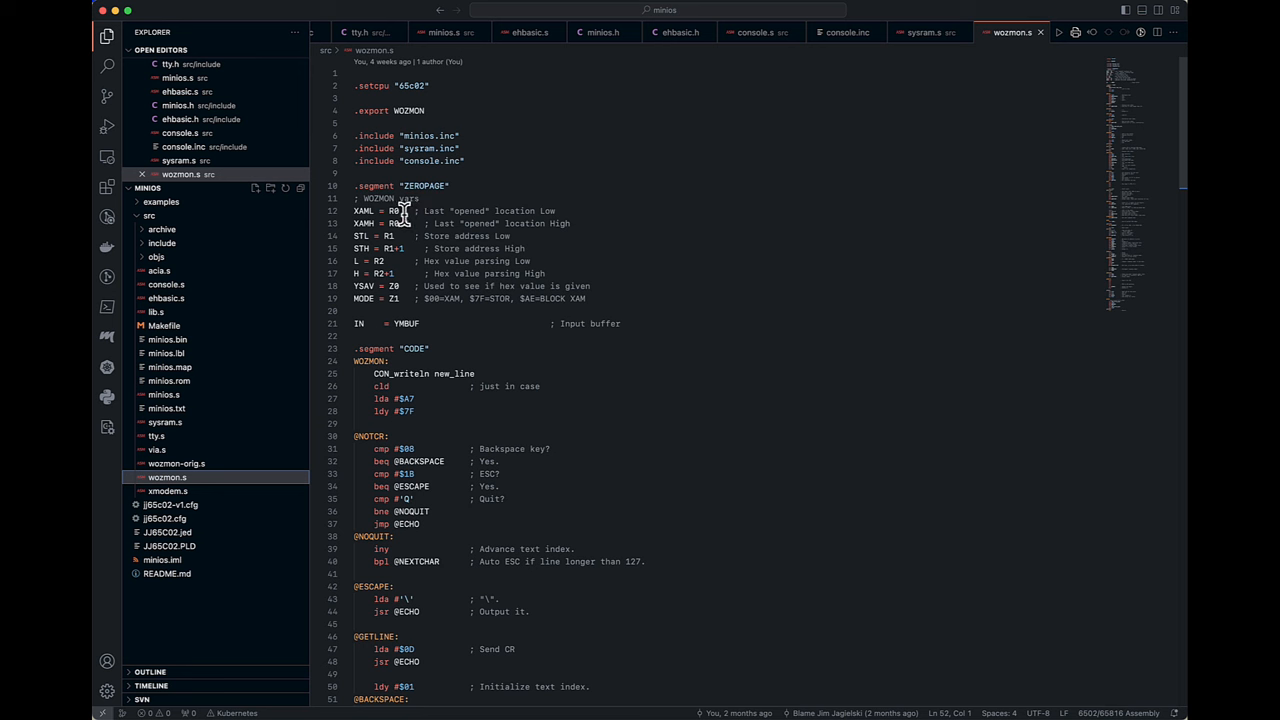
{"action": "mouse_move", "coordinate": [447, 211]}
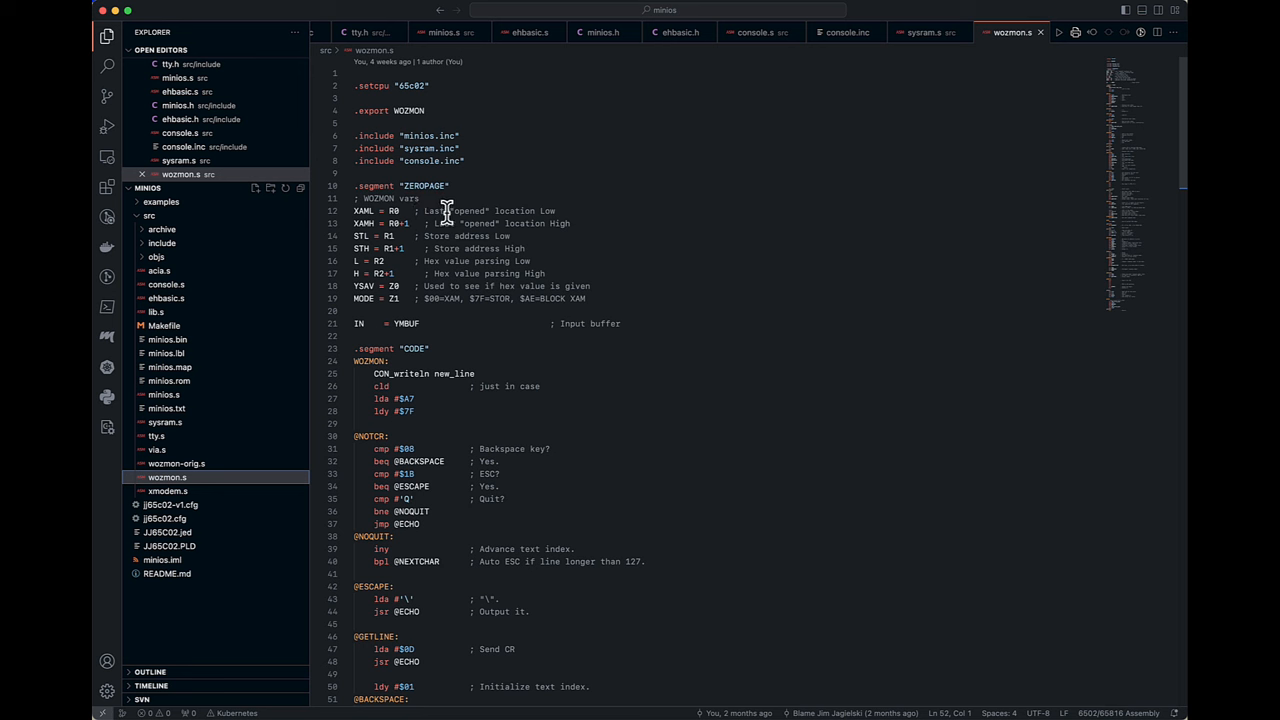
{"action": "mouse_move", "coordinate": [505, 273]}
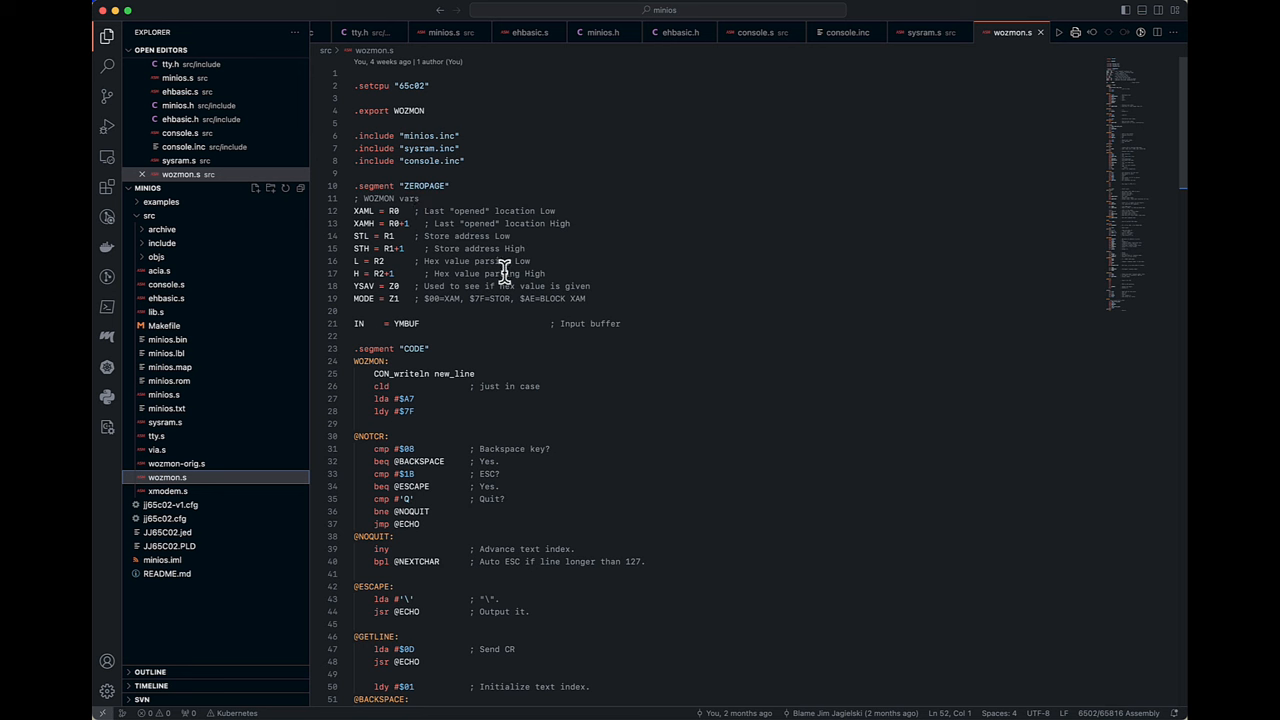
{"action": "mouse_move", "coordinate": [477, 285]}
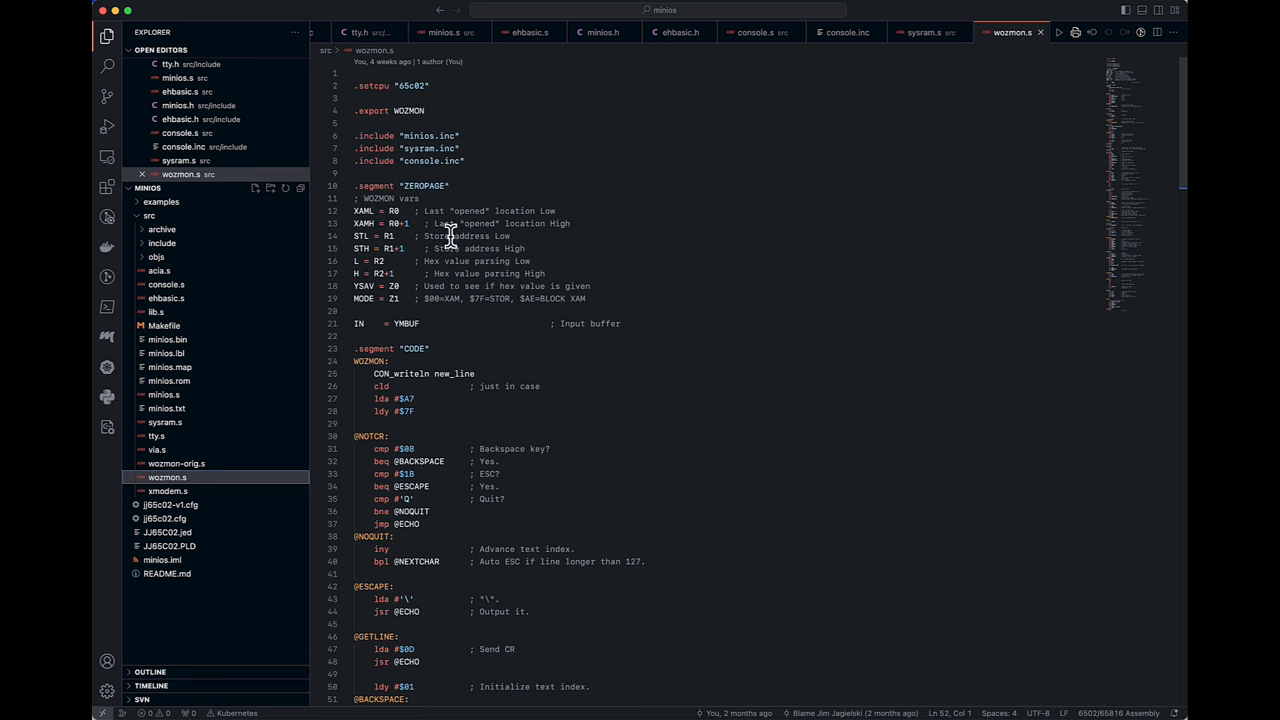
{"action": "mouse_move", "coordinate": [456, 240]}
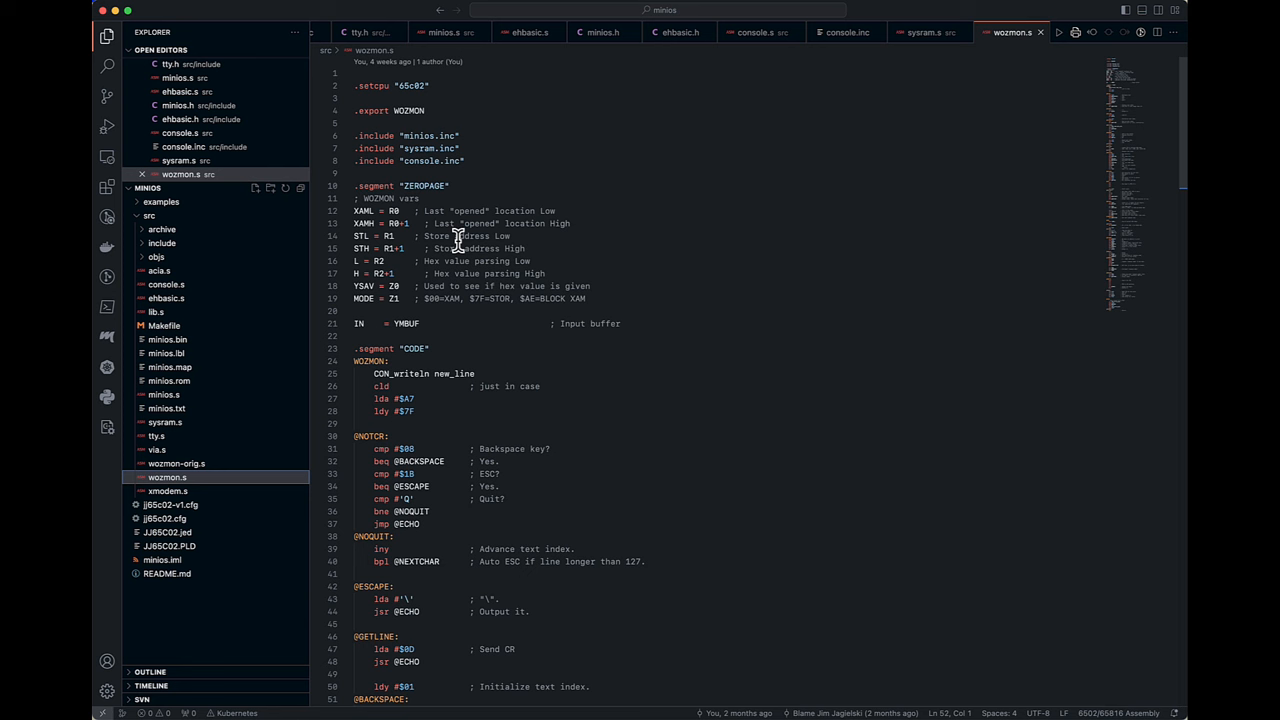
{"action": "mouse_move", "coordinate": [852, 490]}
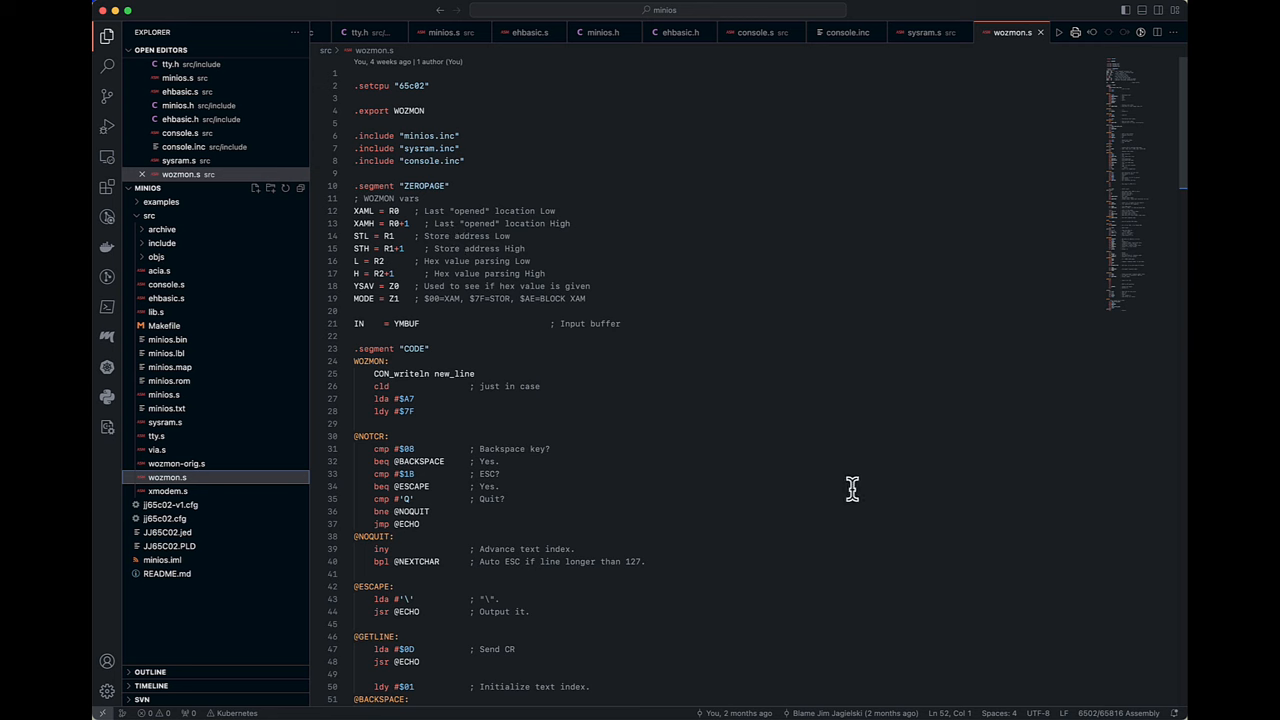
- Open xmodem.s and scroll to the XMODEM_send routine and its header comment
{"action": "left_click", "coordinate": [168, 491]}
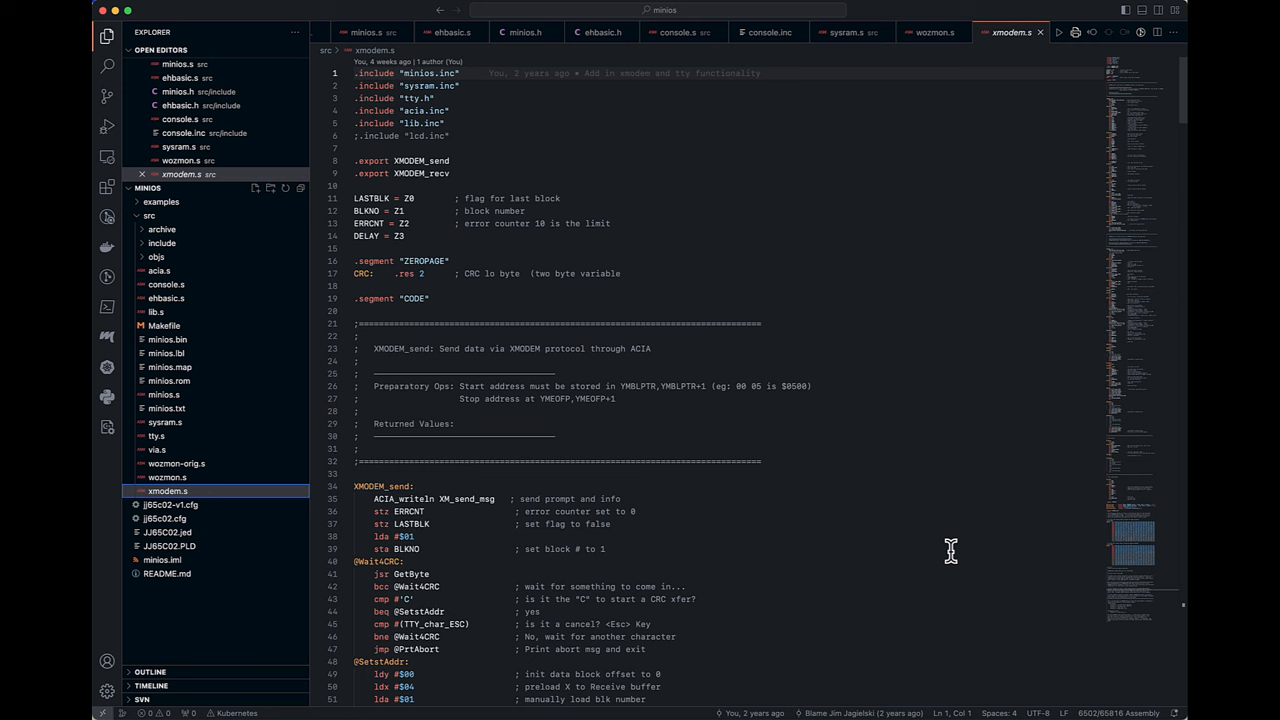
{"action": "mouse_move", "coordinate": [858, 280]}
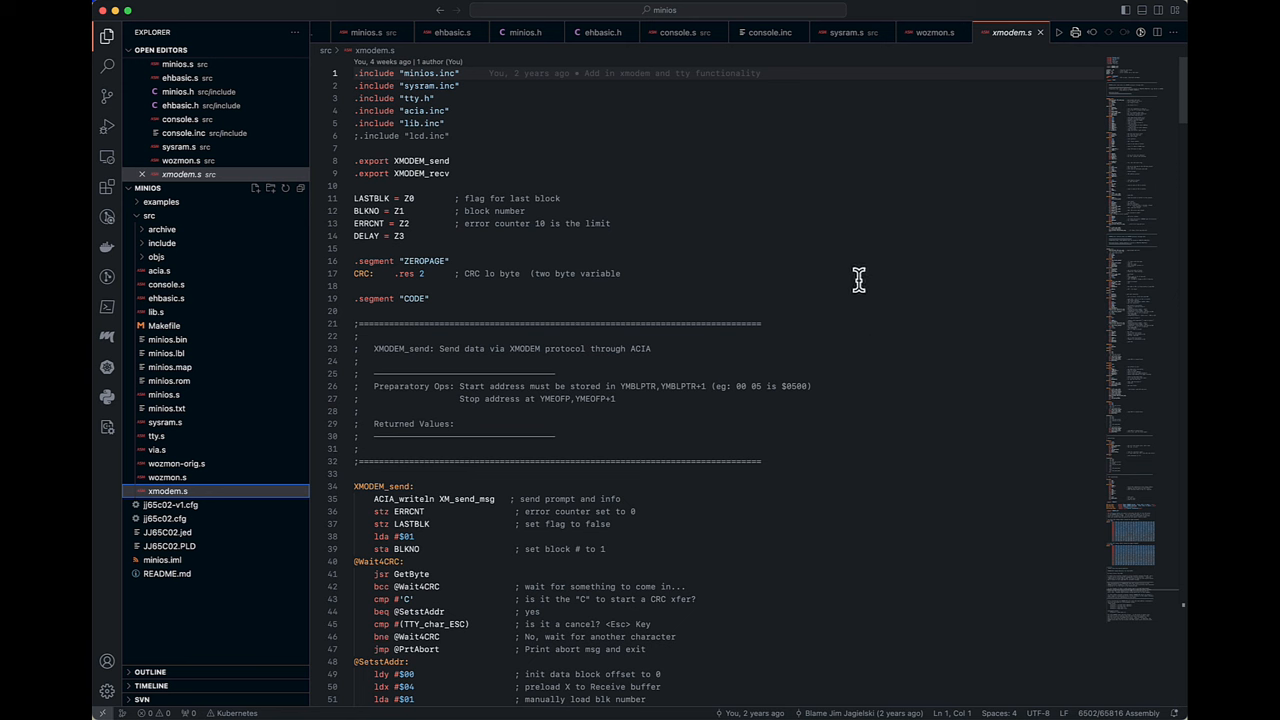
{"action": "scroll", "scroll_direction": "down", "scroll_amount": 3}
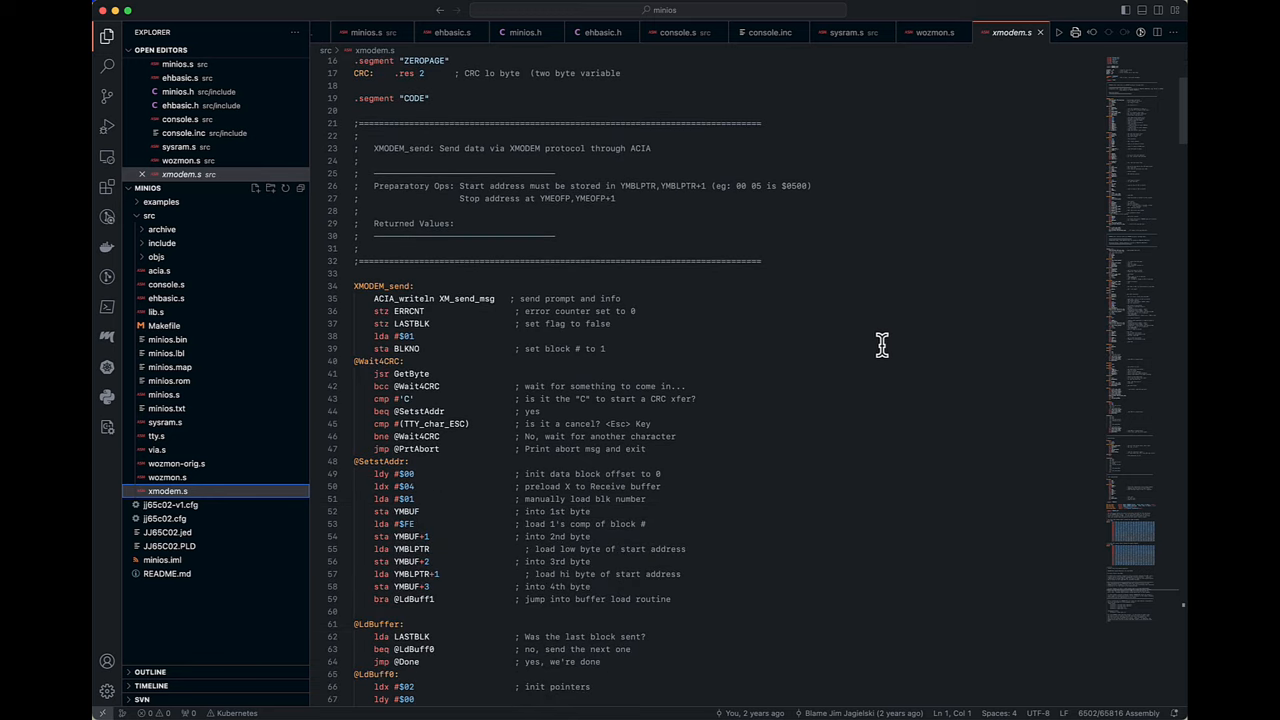
{"action": "mouse_move", "coordinate": [840, 382]}
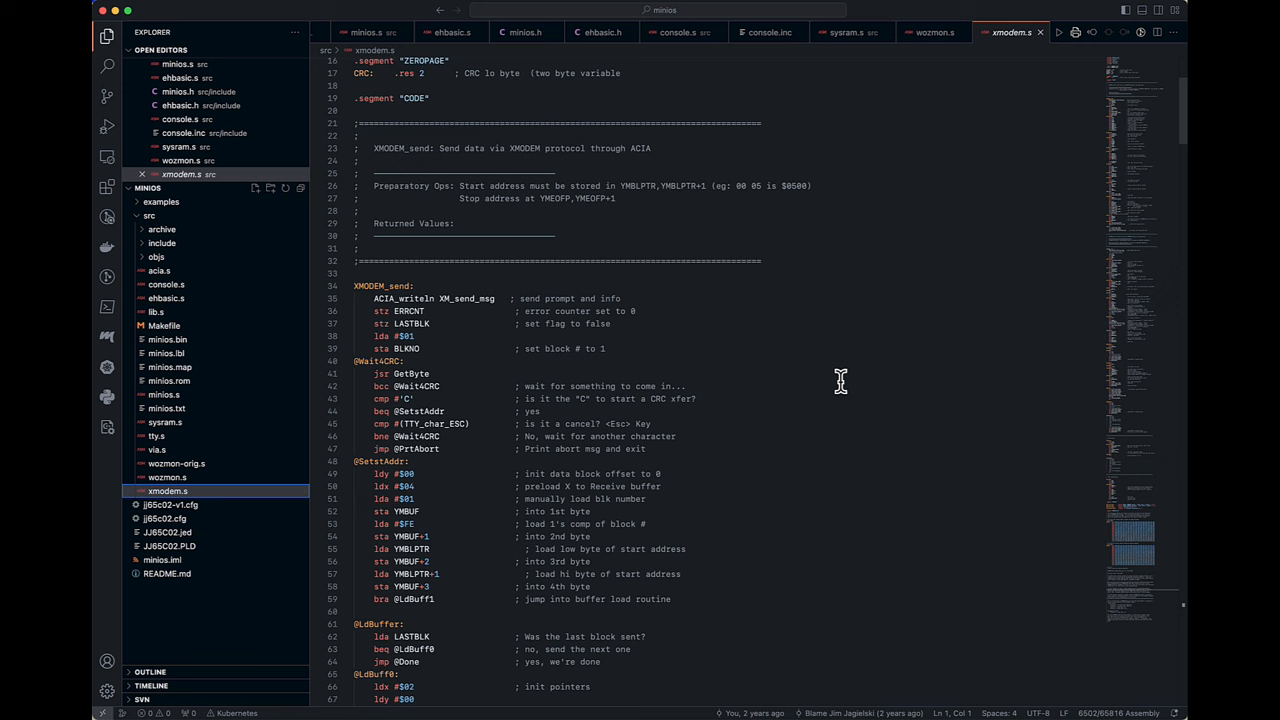
{"action": "mouse_move", "coordinate": [808, 310]}
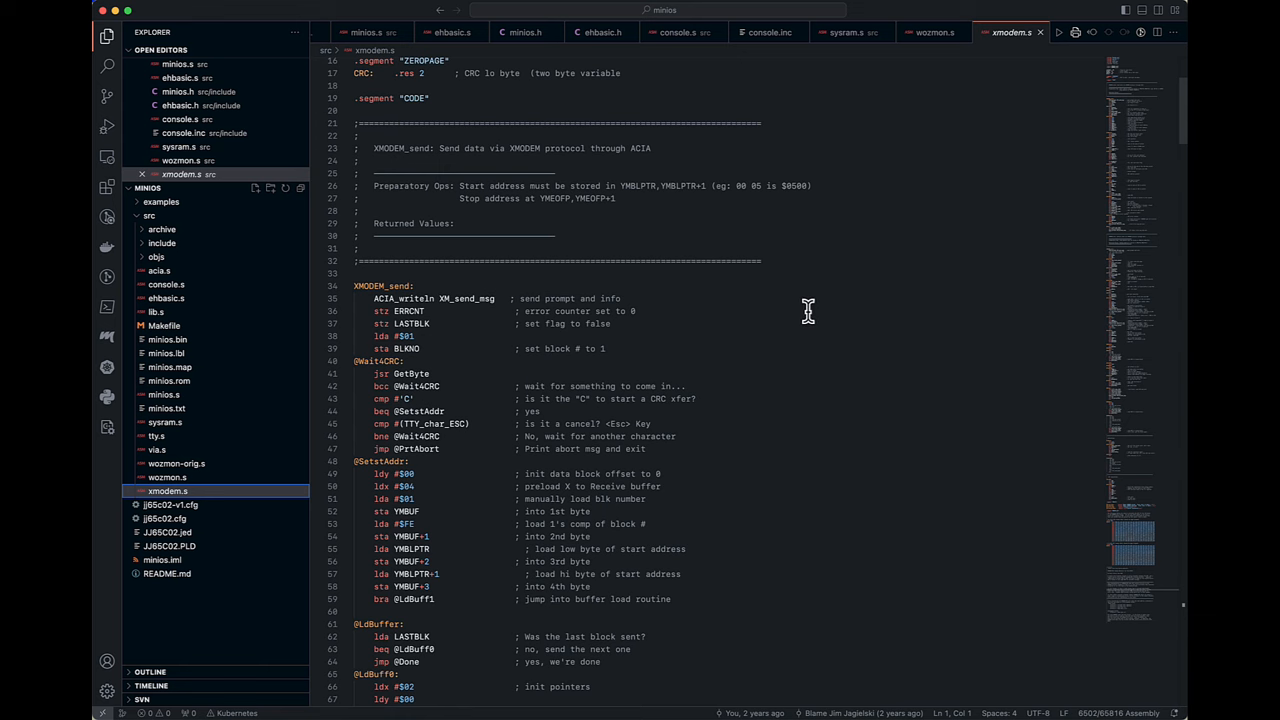
{"action": "scroll", "scroll_direction": "down", "scroll_amount": 3}
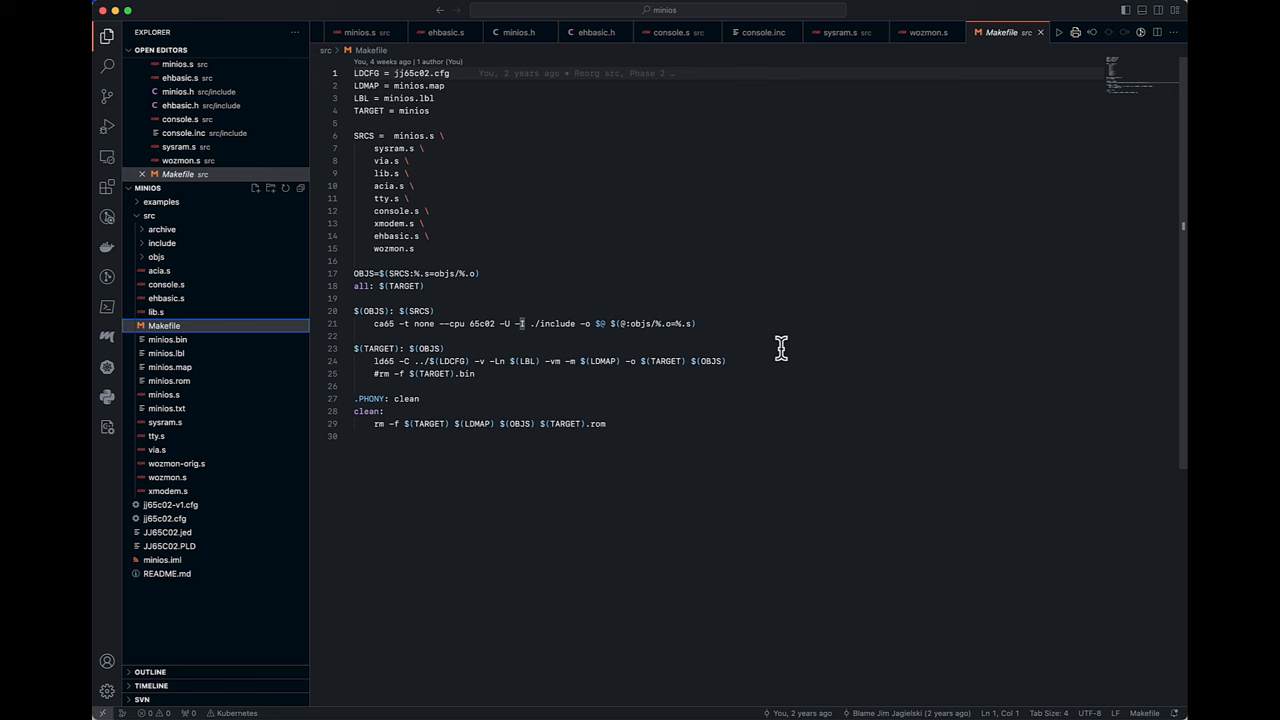
{"action": "mouse_move", "coordinate": [835, 428]}
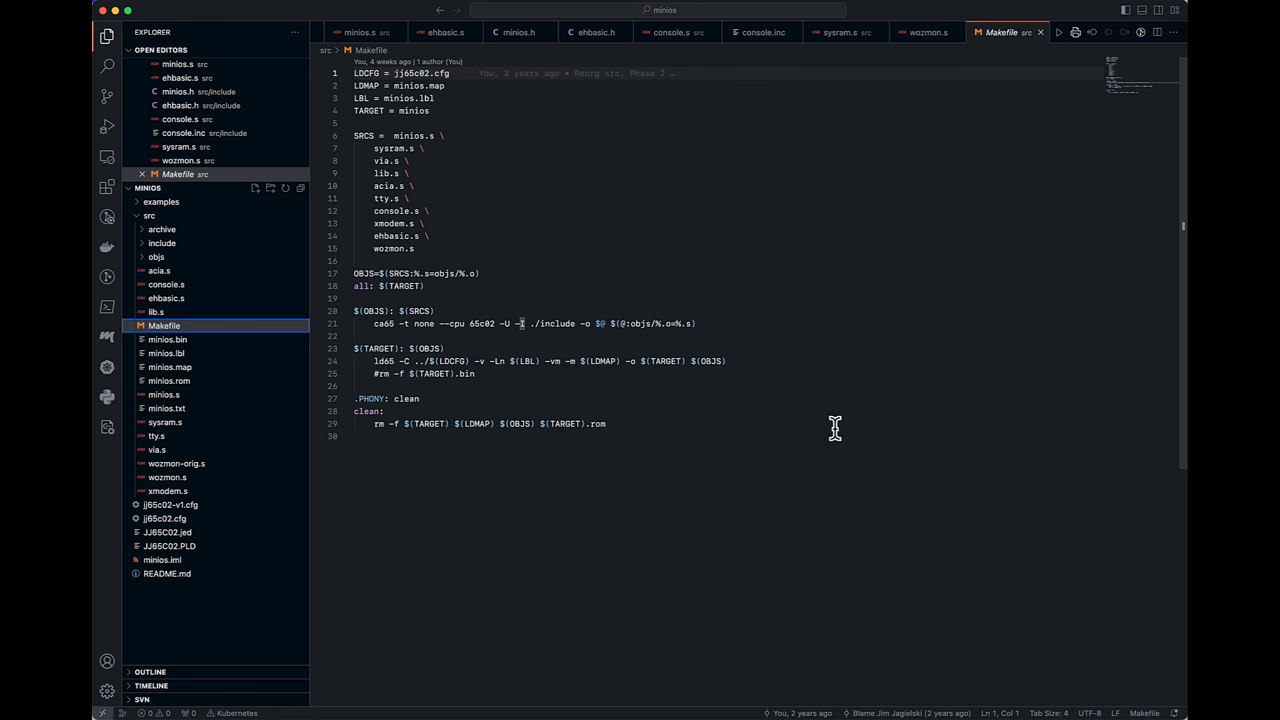
{"action": "mouse_move", "coordinate": [838, 430]}
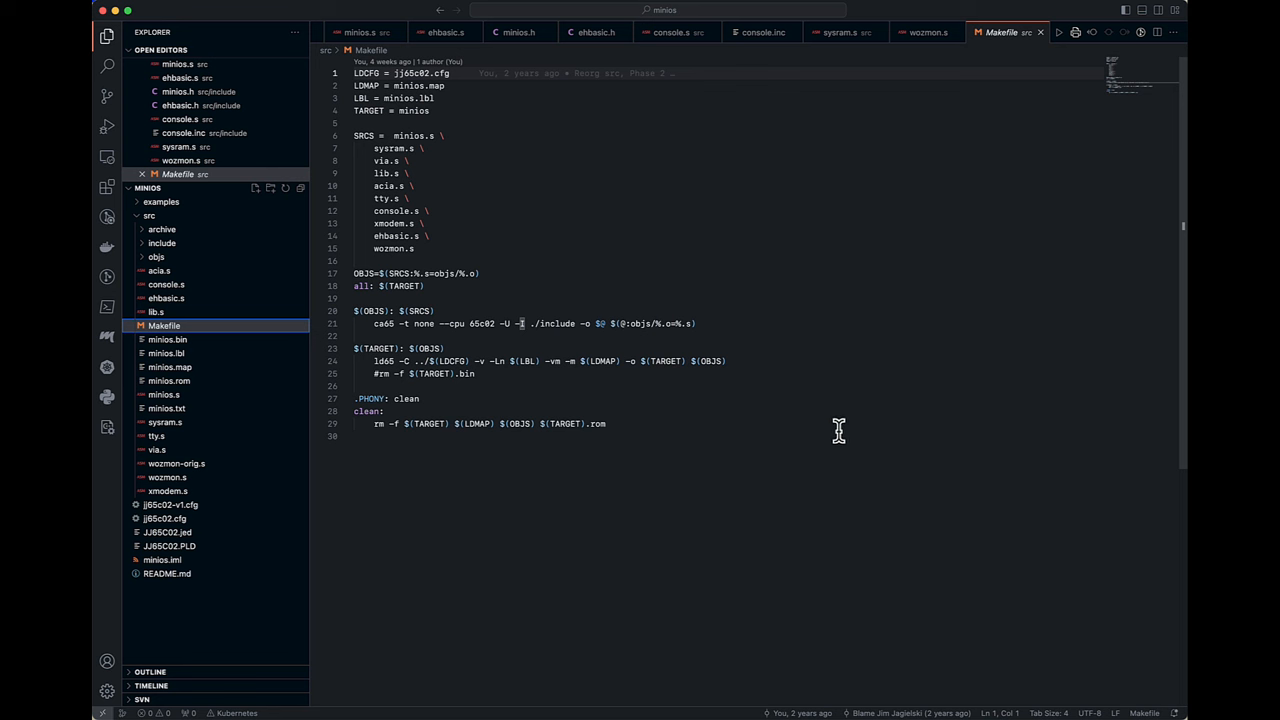
{"action": "mouse_move", "coordinate": [423, 138]}
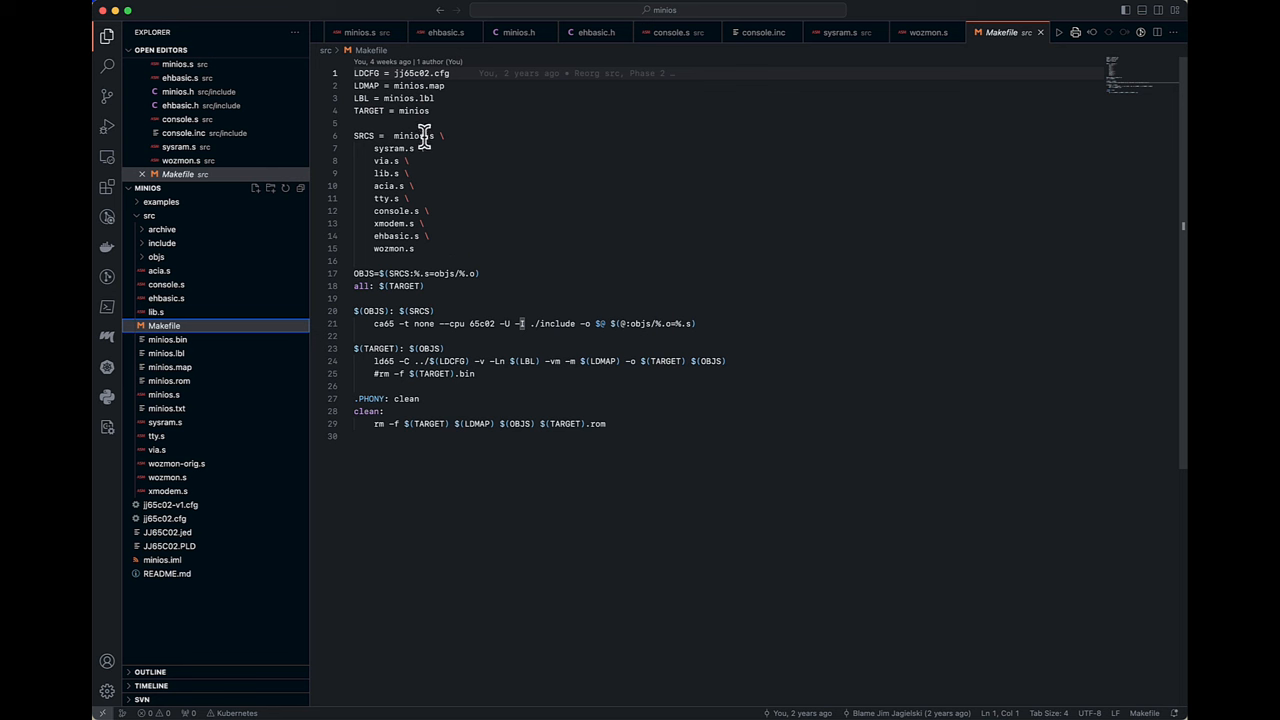
{"action": "mouse_move", "coordinate": [413, 170]}
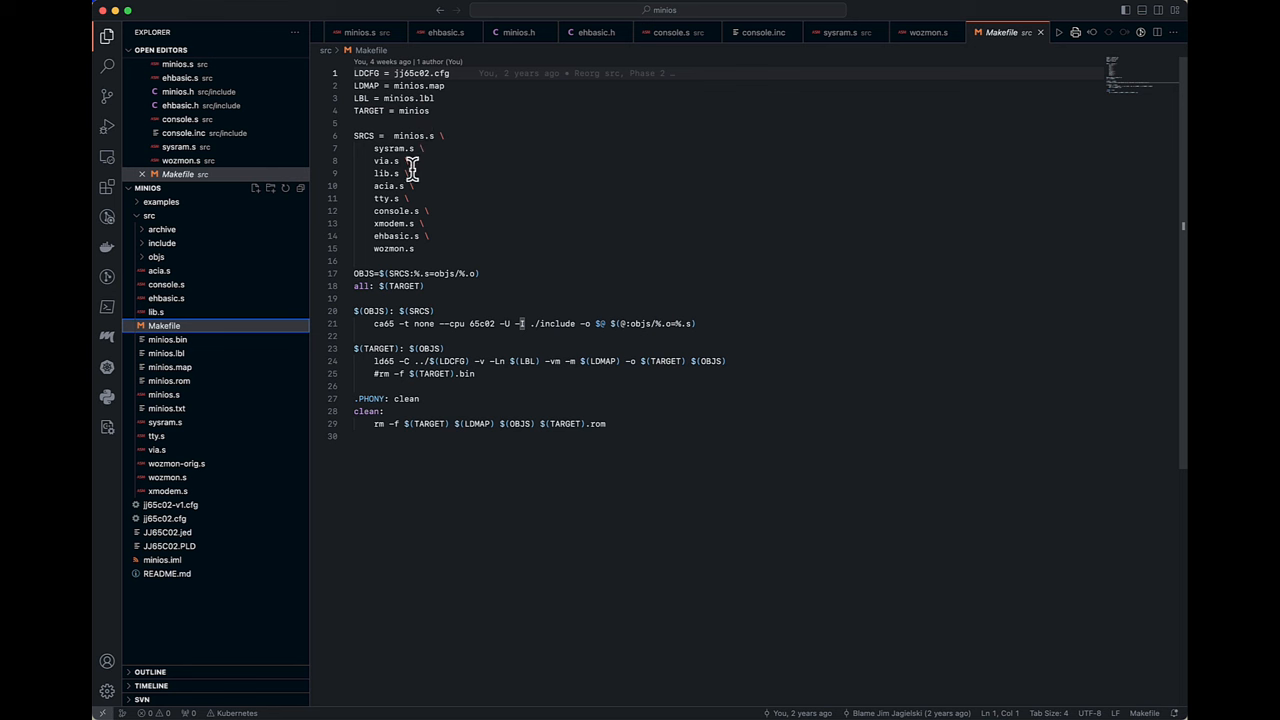
{"action": "mouse_move", "coordinate": [420, 137]}
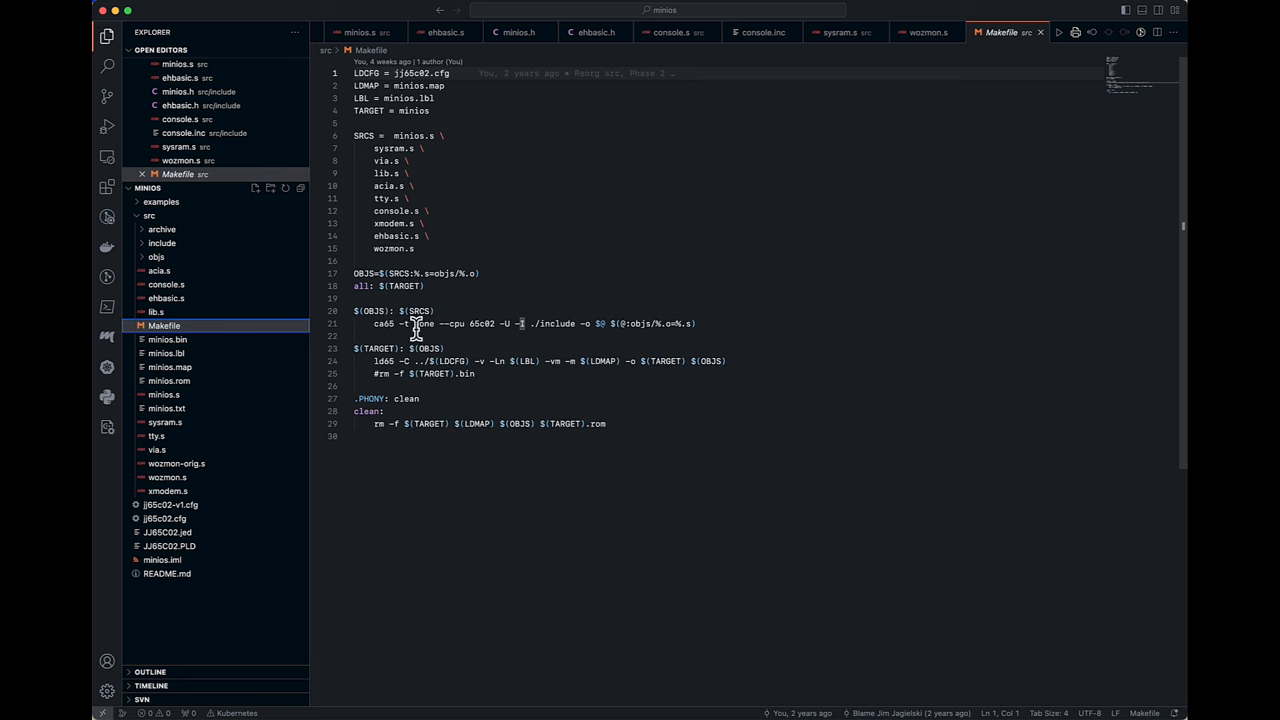
{"action": "mouse_move", "coordinate": [480, 332]}
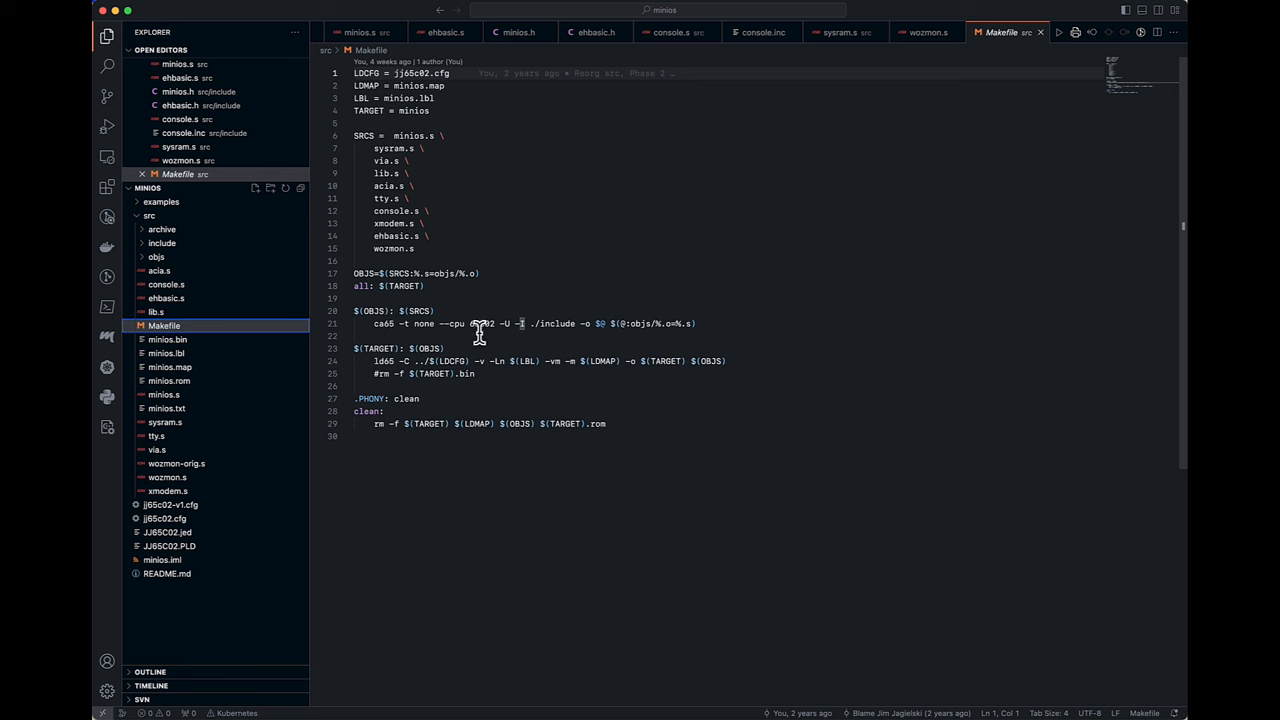
{"action": "mouse_move", "coordinate": [485, 333]}
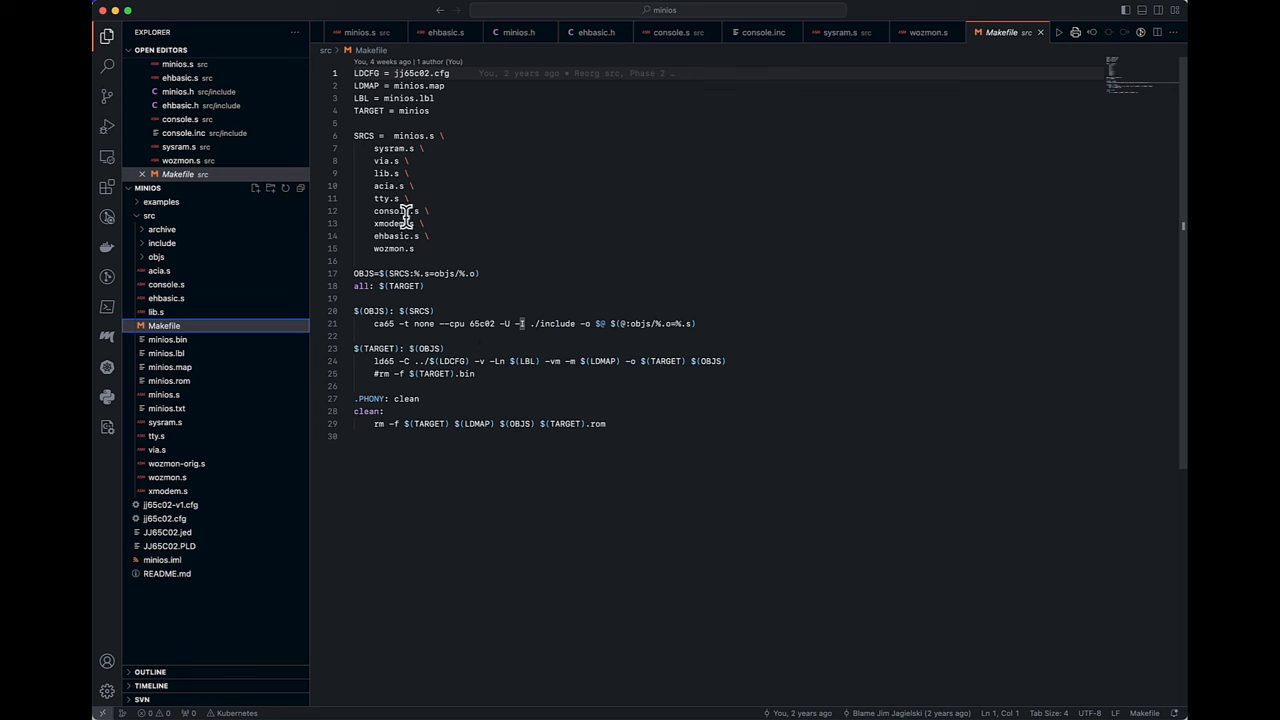
{"action": "mouse_move", "coordinate": [590, 308]}
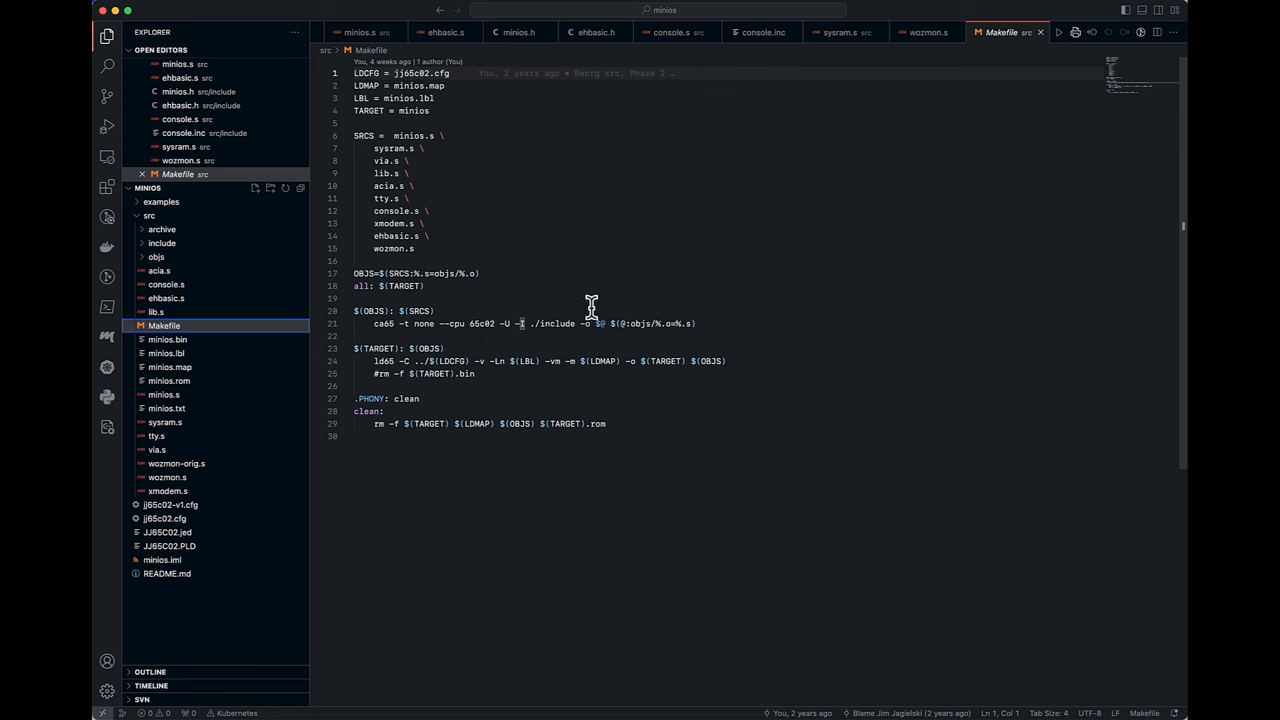
{"action": "mouse_move", "coordinate": [641, 323]}
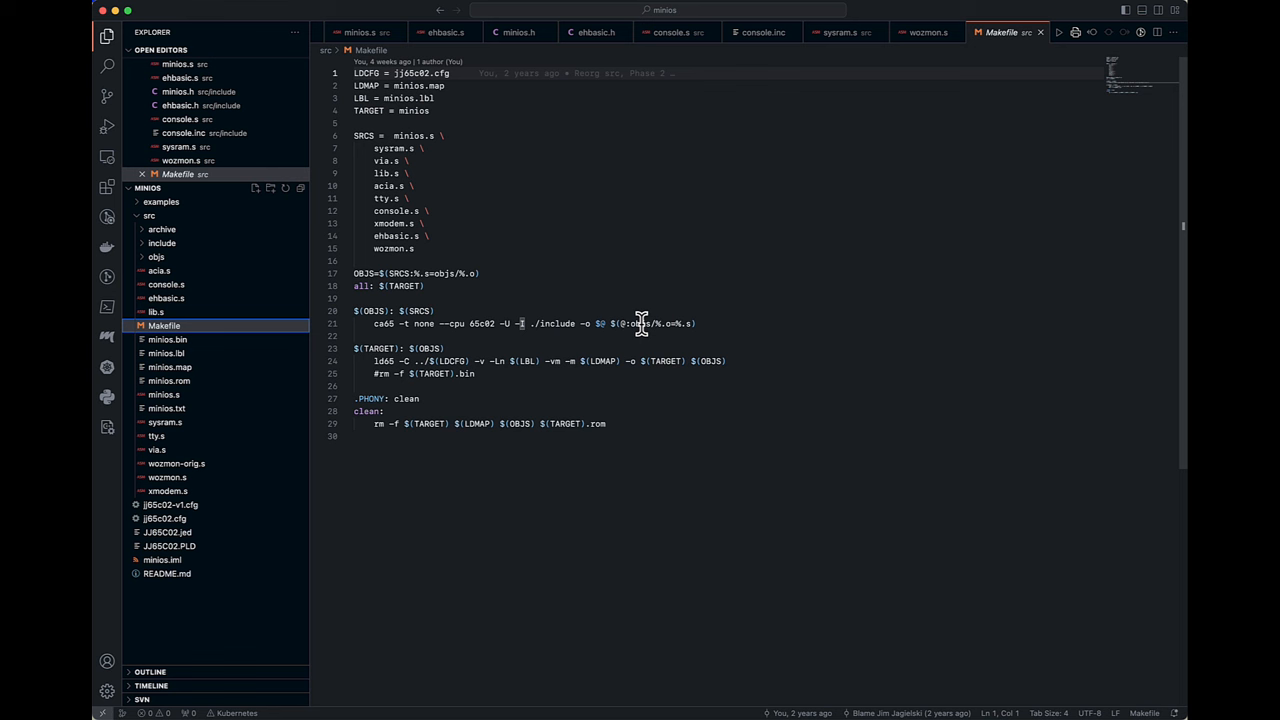
{"action": "mouse_move", "coordinate": [446, 323]}
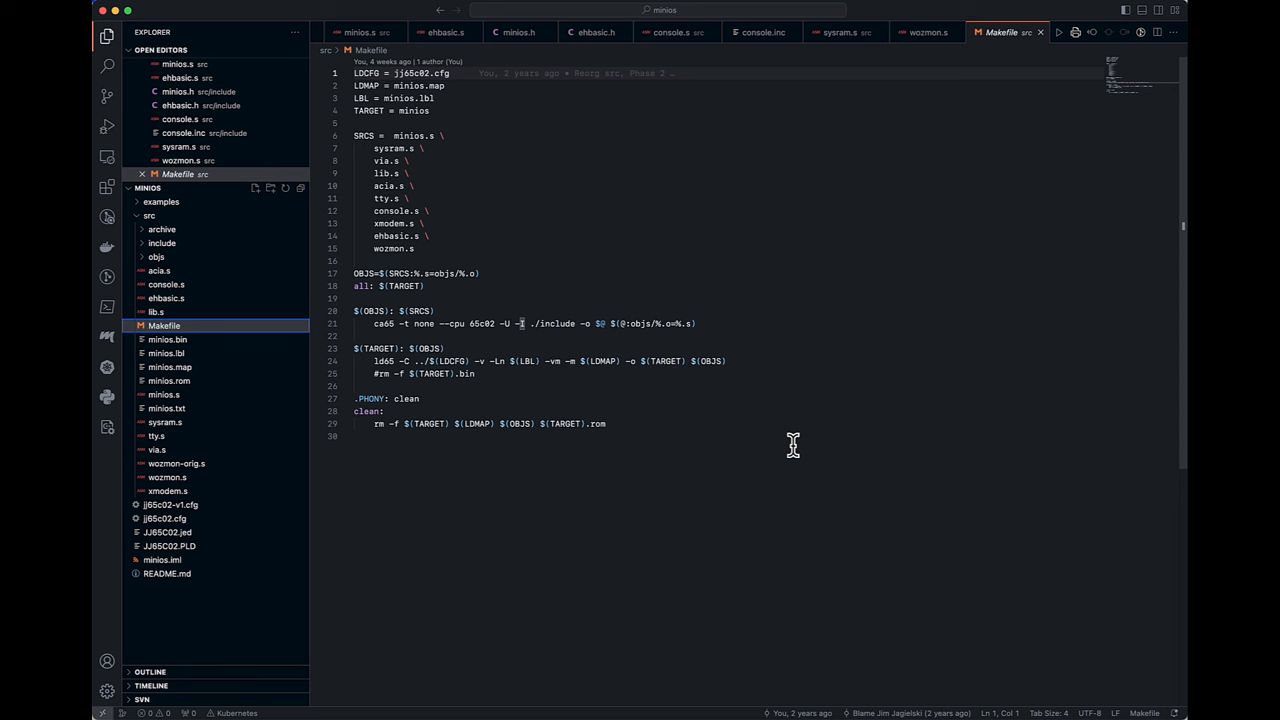
{"action": "mouse_move", "coordinate": [757, 369]}
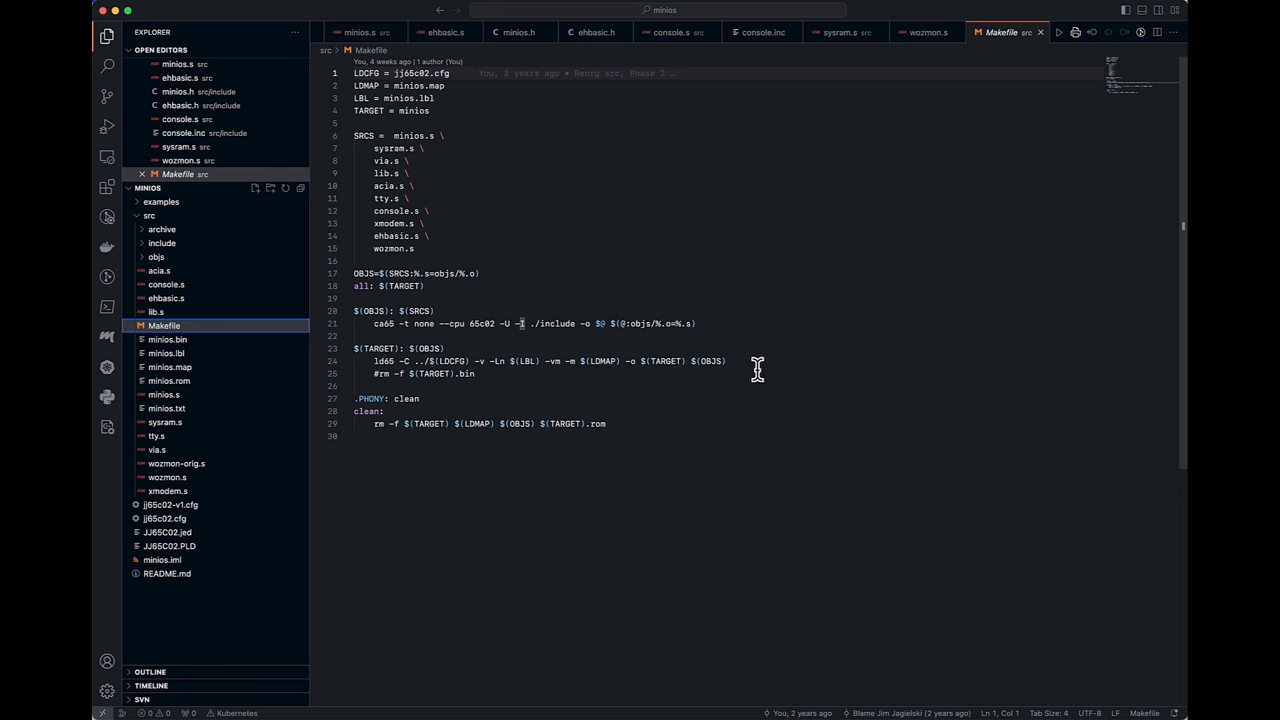
{"action": "mouse_move", "coordinate": [734, 361]}
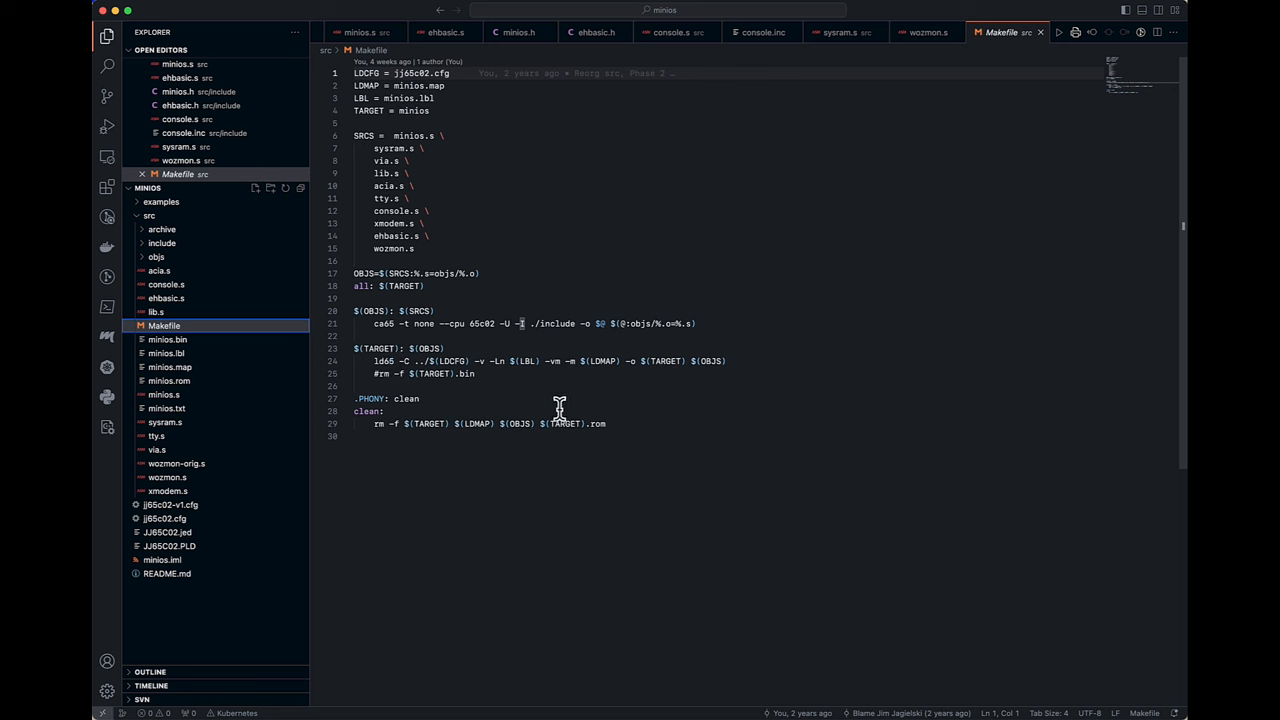
{"action": "mouse_move", "coordinate": [564, 440]}
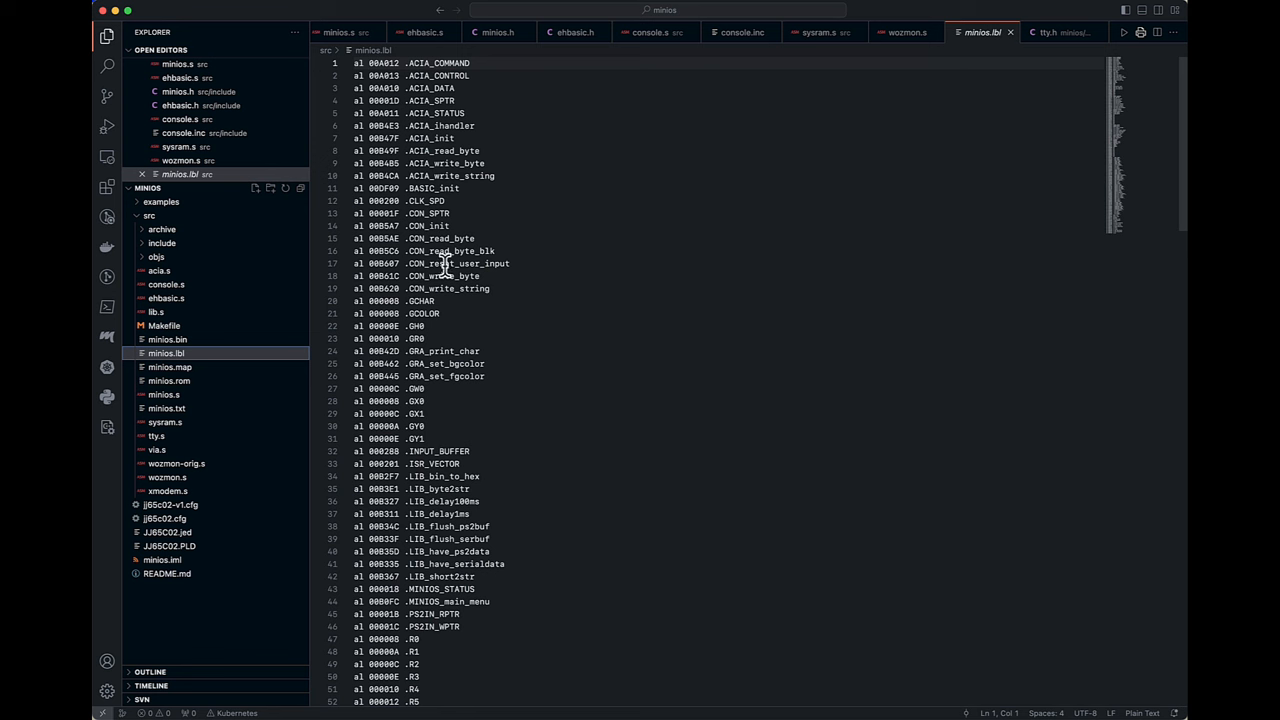
{"action": "mouse_move", "coordinate": [488, 252]}
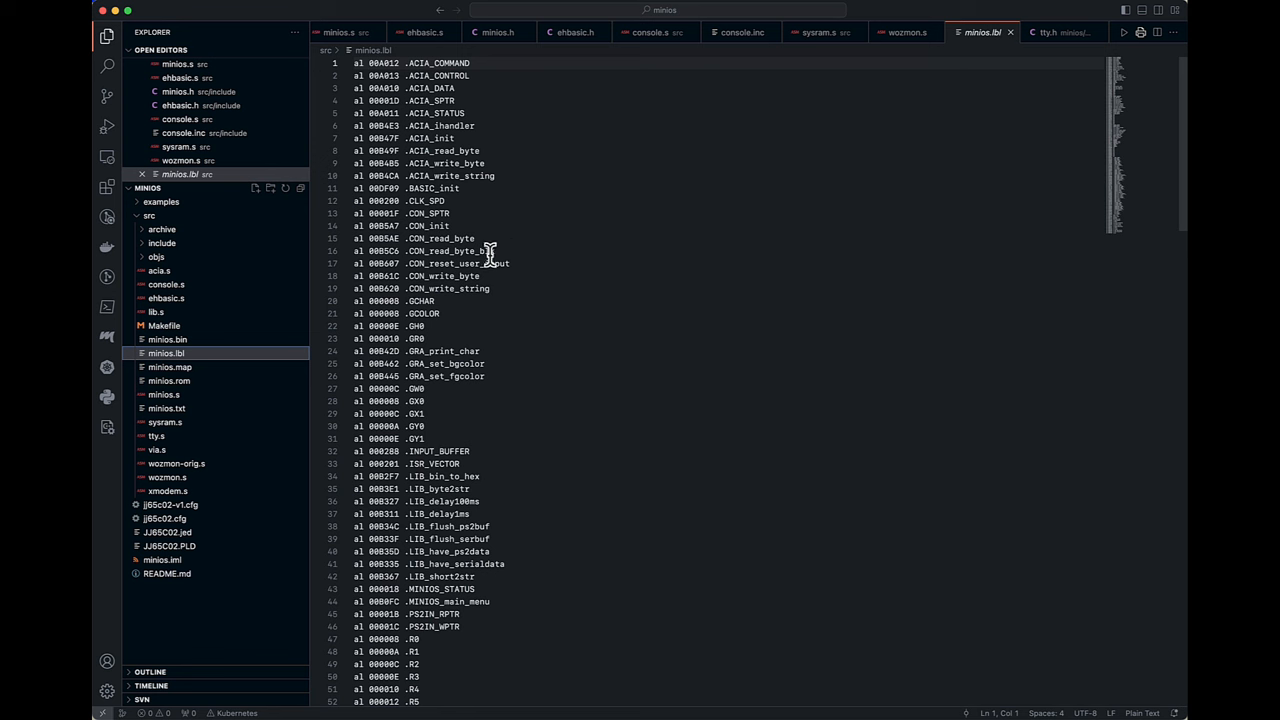
- Scroll down through the label list in minios.lbl
{"action": "scroll", "scroll_direction": "down", "scroll_amount": 3}
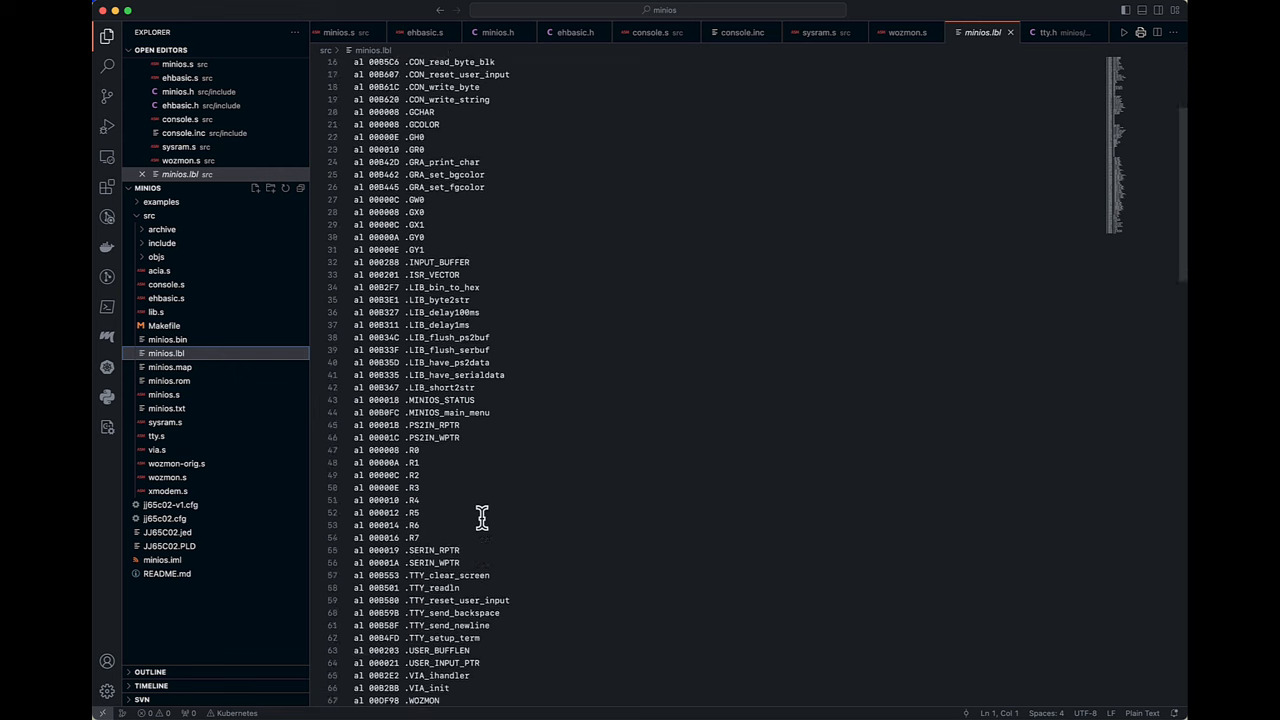
{"action": "scroll", "scroll_direction": "down", "scroll_amount": 3}
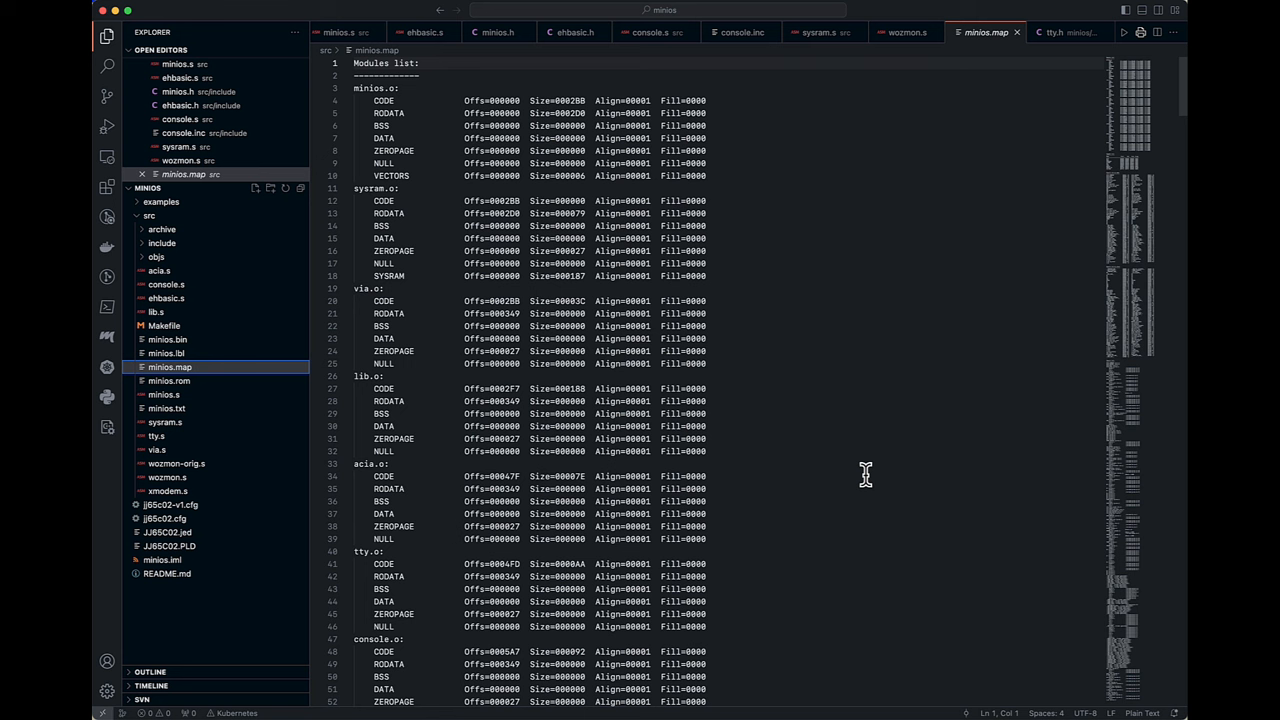
{"action": "mouse_move", "coordinate": [839, 485]}
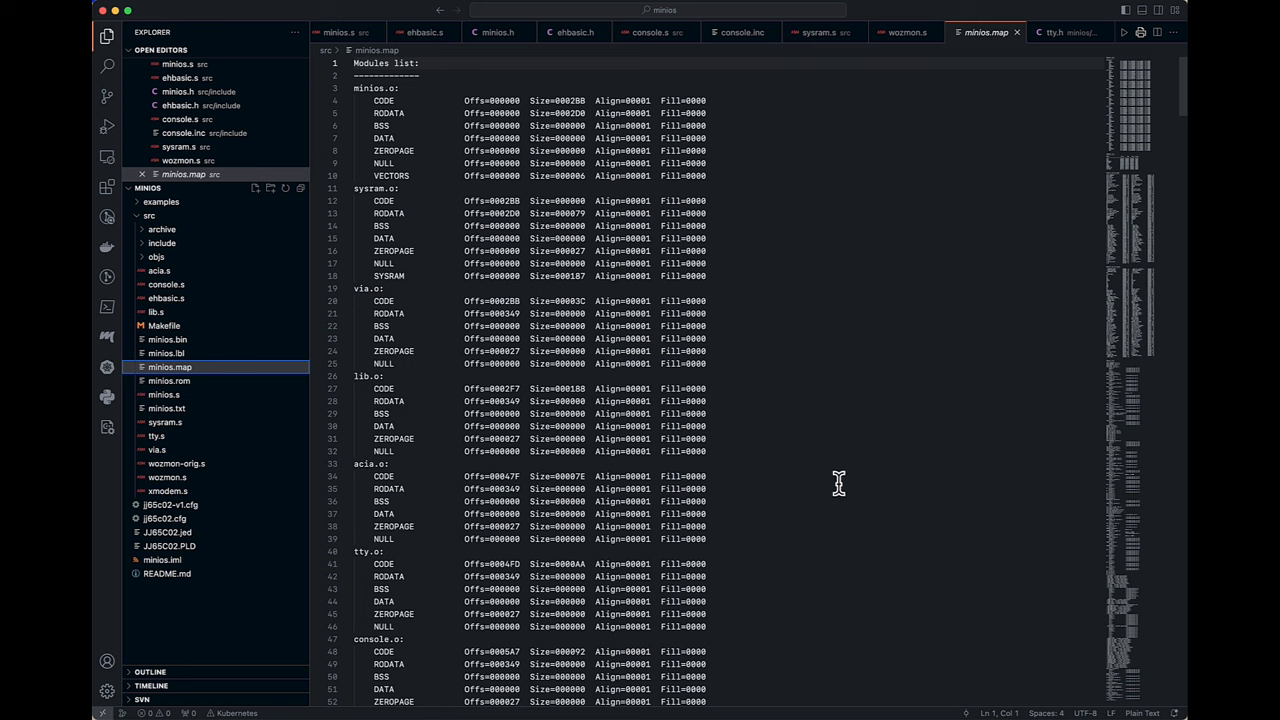
{"action": "mouse_move", "coordinate": [807, 272]}
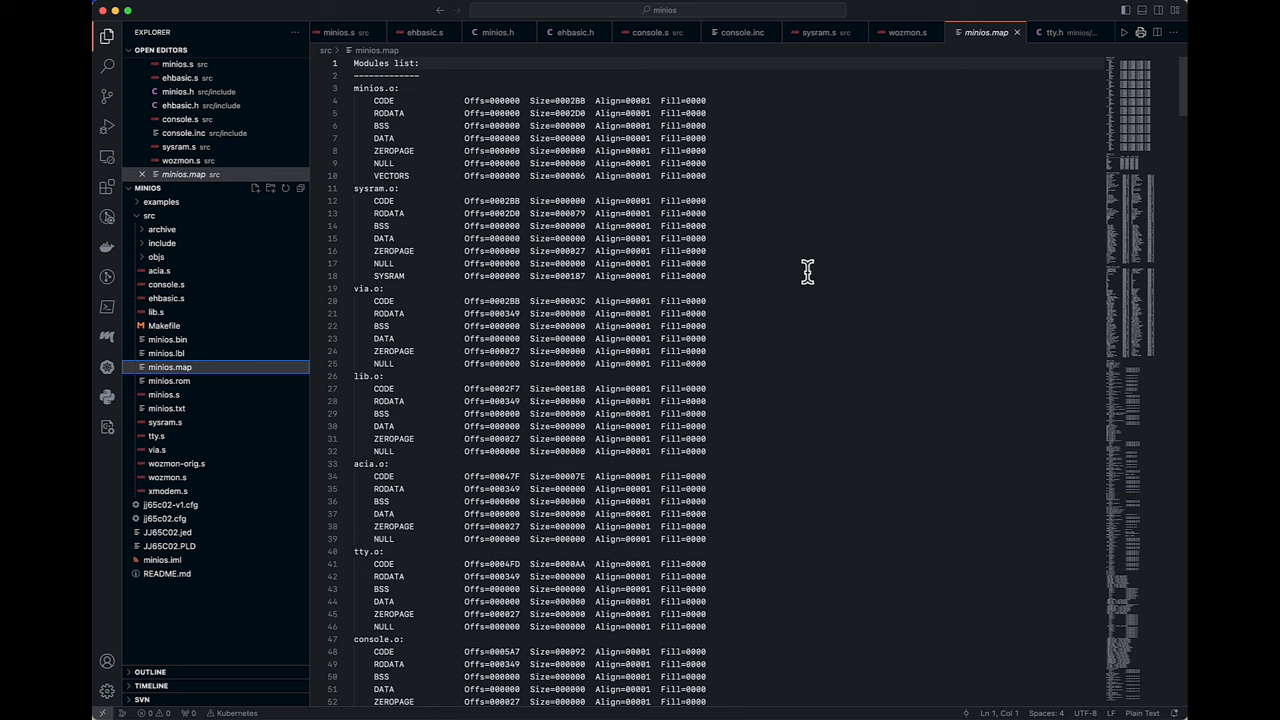
{"action": "mouse_move", "coordinate": [801, 295]}
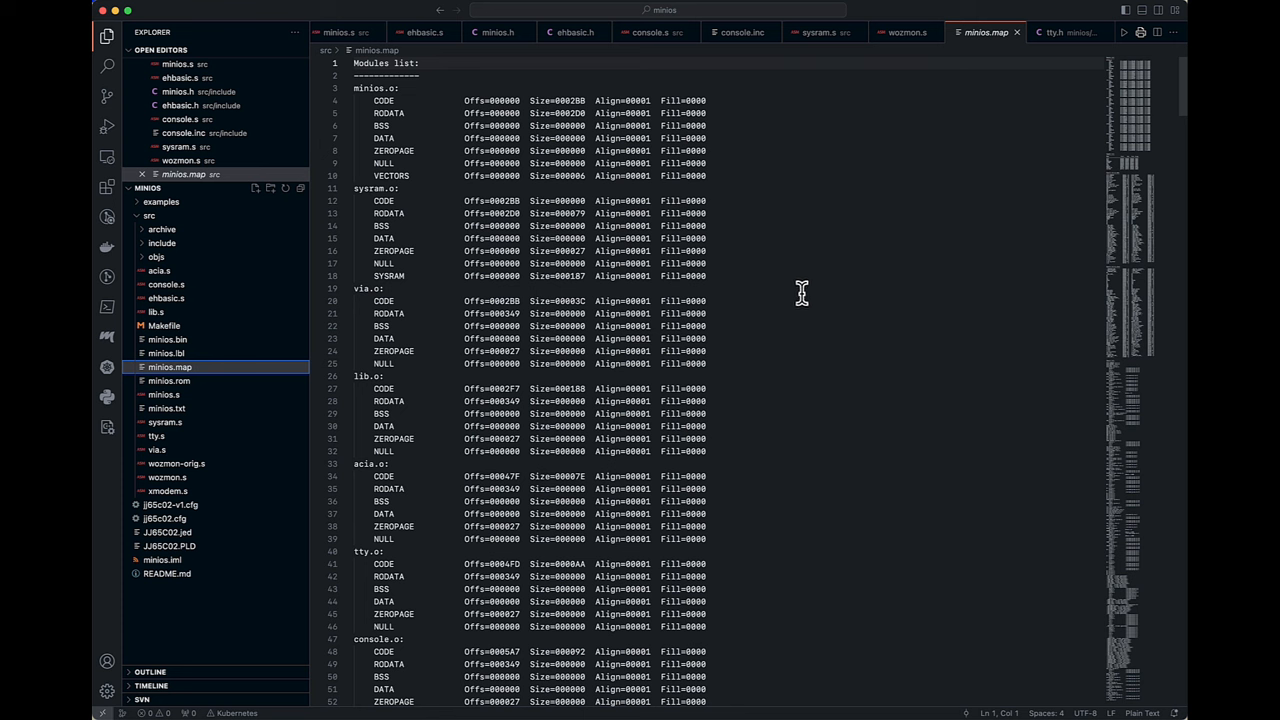
{"action": "mouse_move", "coordinate": [835, 340]}
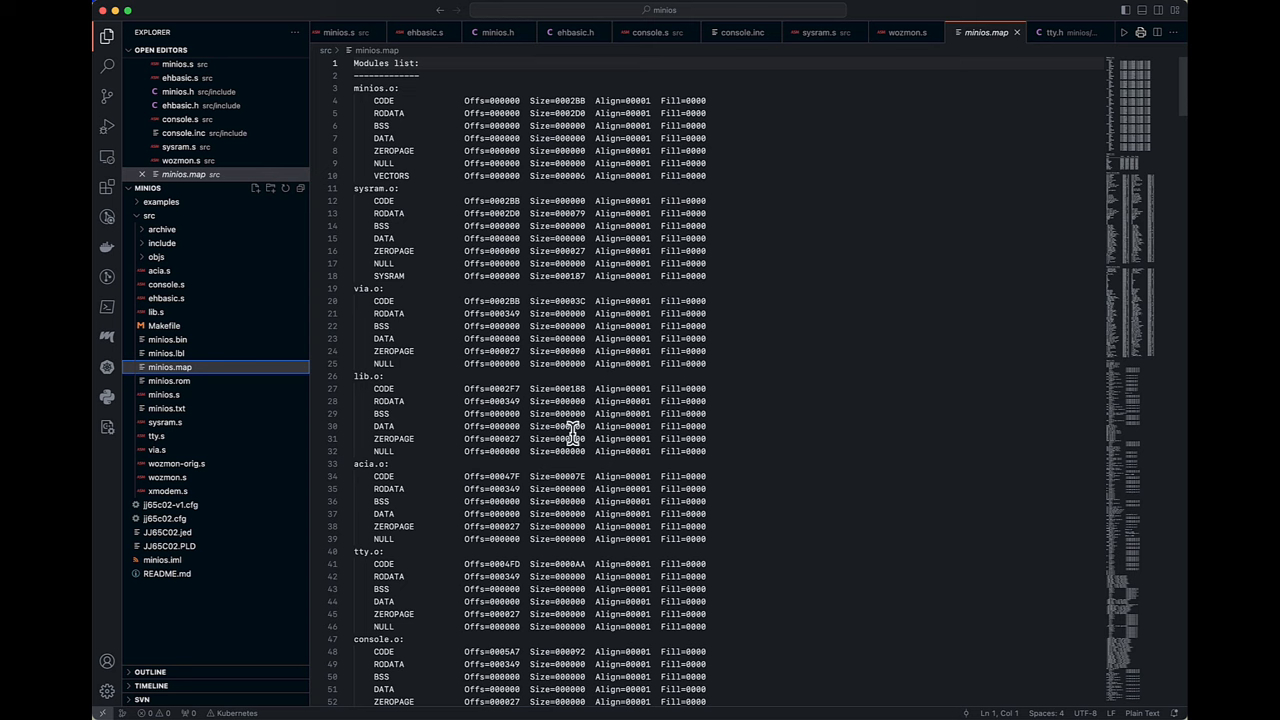
- Scroll minios.map past the modules list toward the segment list
{"action": "scroll", "scroll_direction": "down", "scroll_amount": 3}
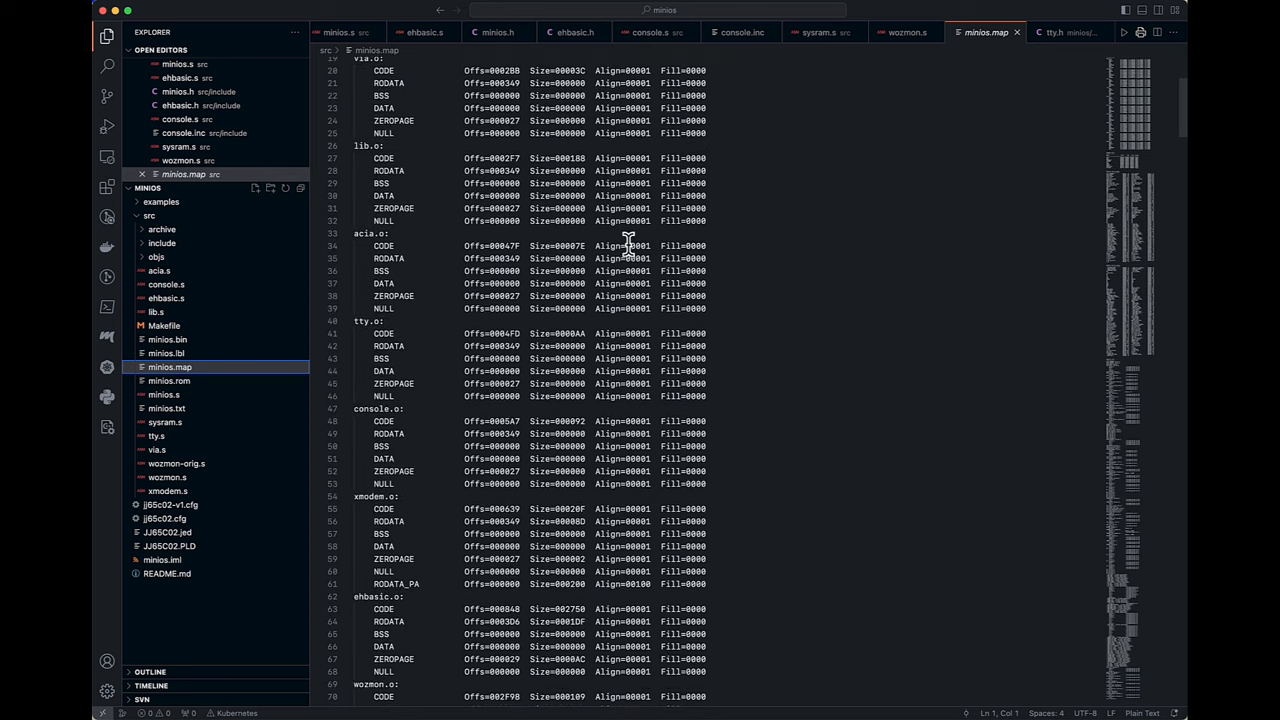
{"action": "scroll", "scroll_direction": "down", "scroll_amount": 3}
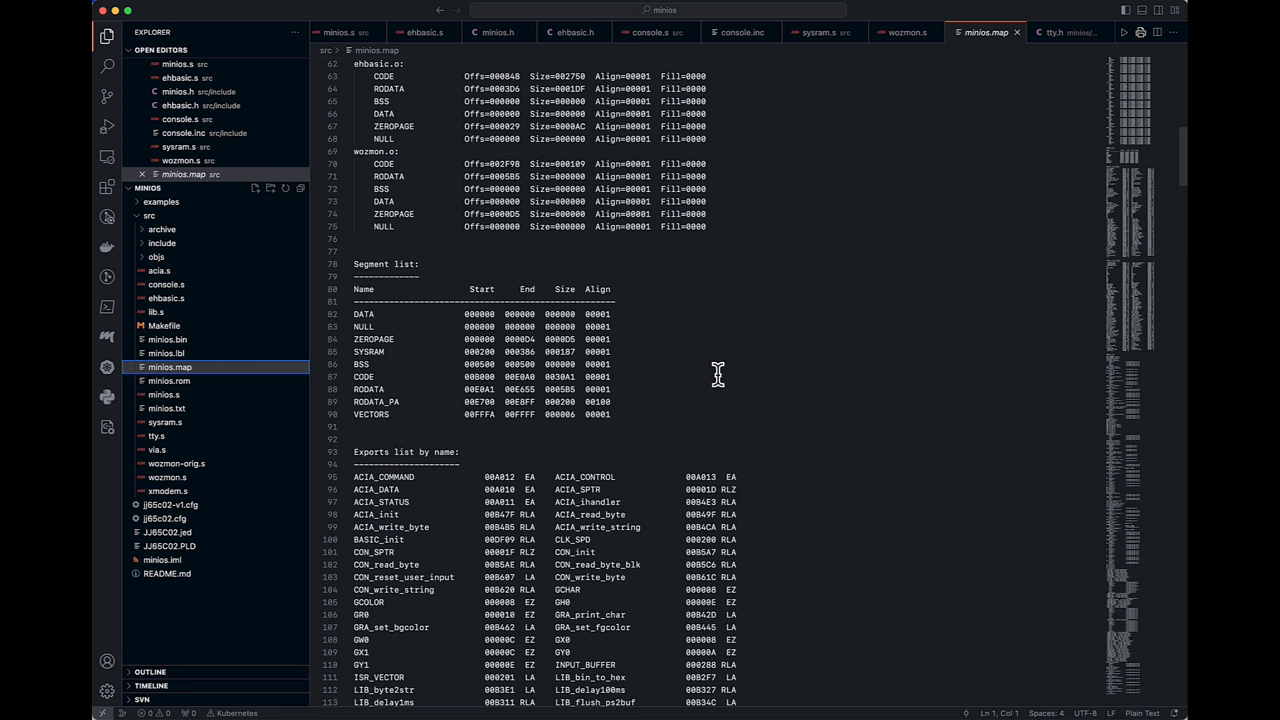
{"action": "mouse_move", "coordinate": [695, 363]}
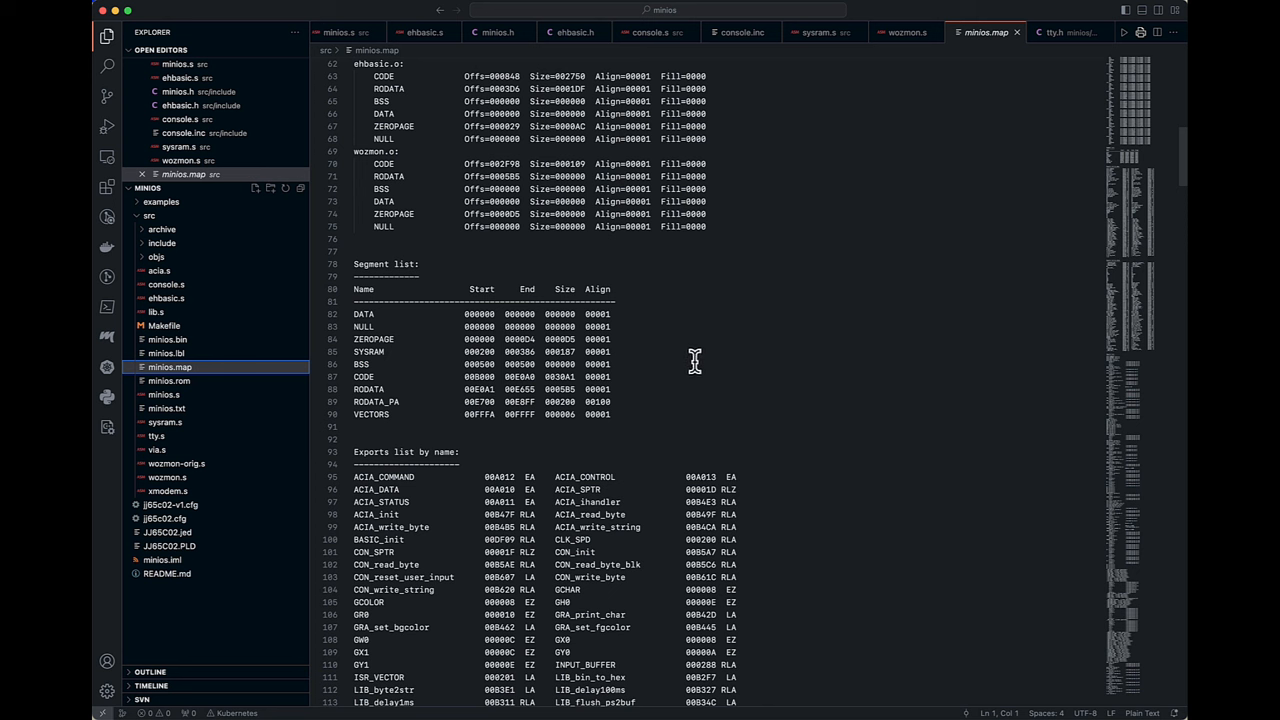
{"action": "mouse_move", "coordinate": [353, 280]}
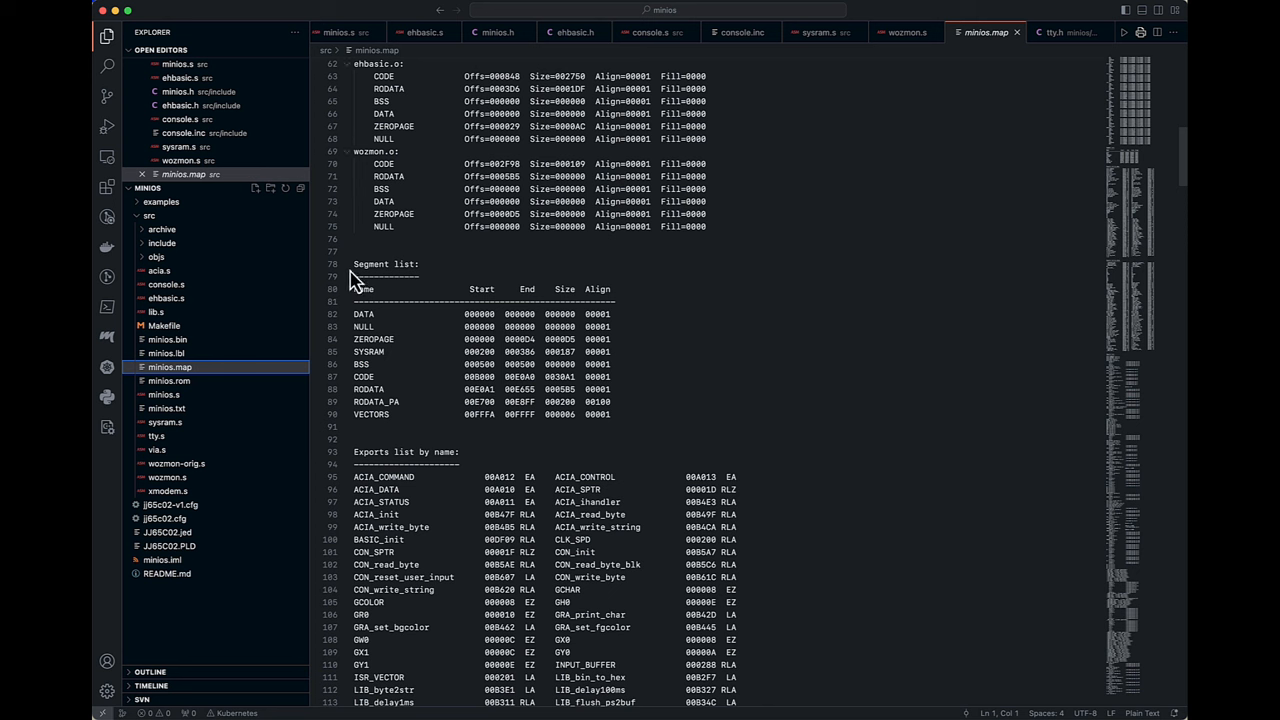
{"action": "mouse_move", "coordinate": [488, 405]}
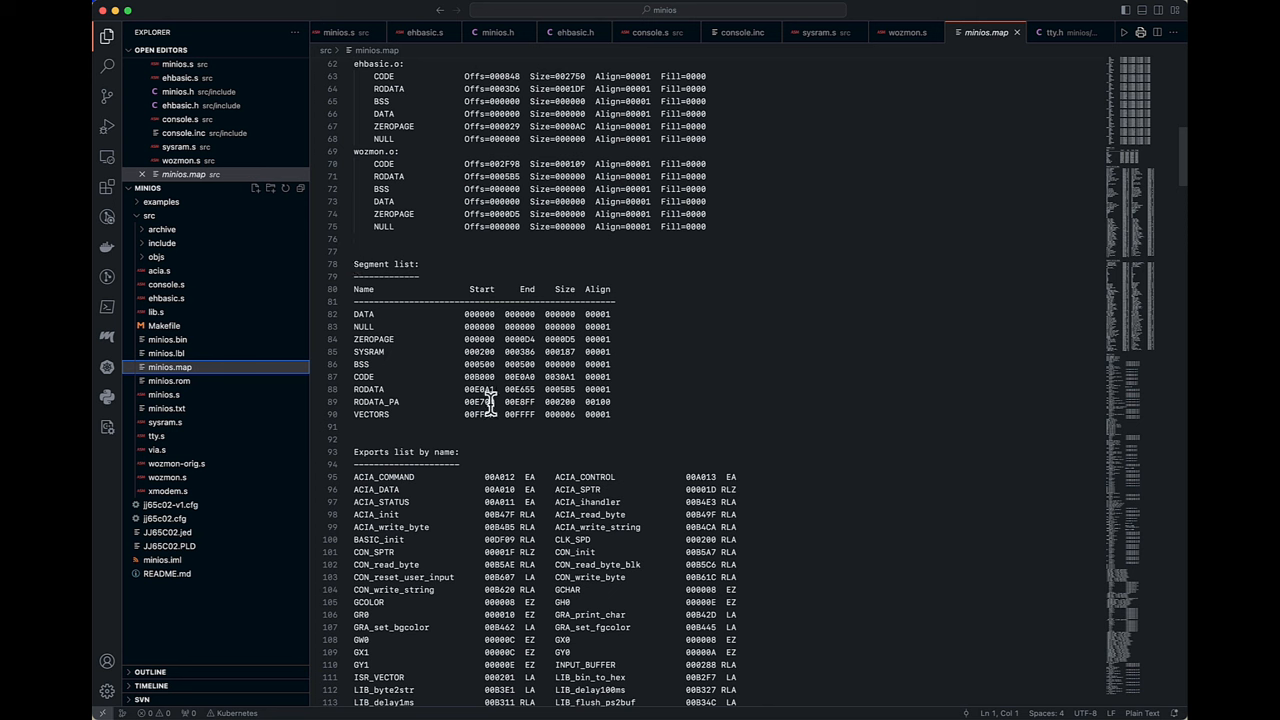
{"action": "mouse_move", "coordinate": [630, 470]}
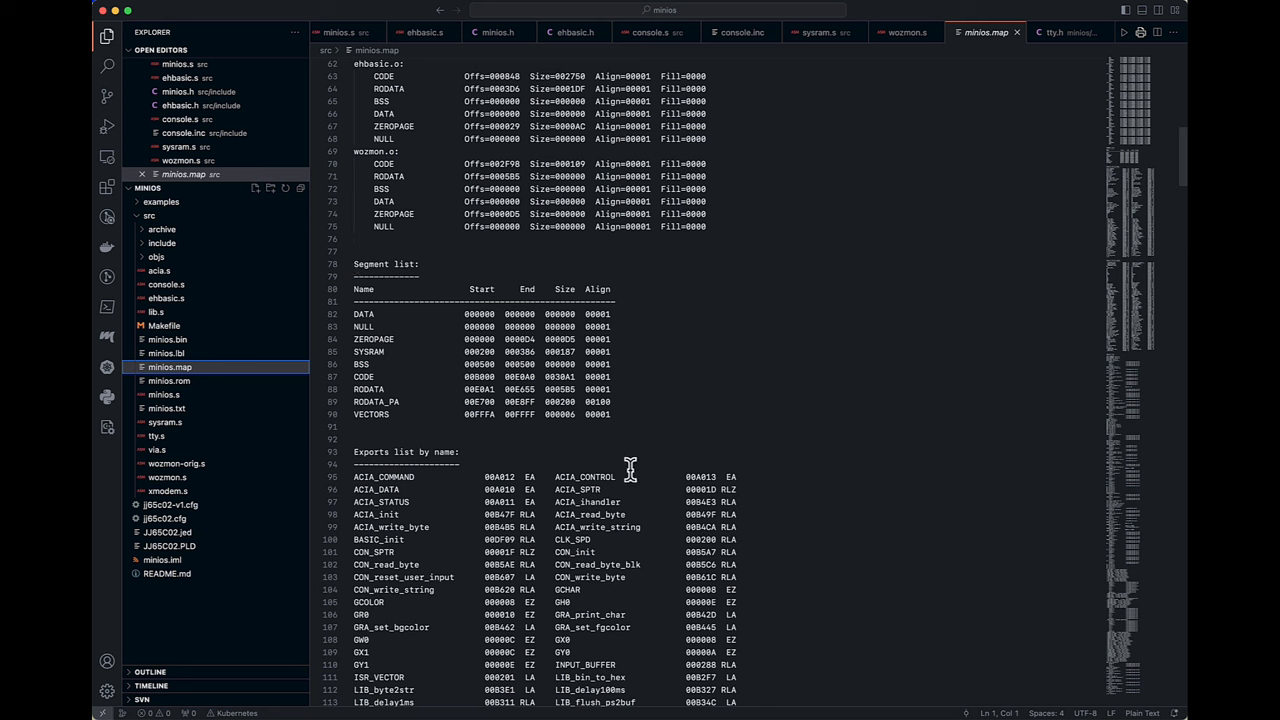
{"action": "mouse_move", "coordinate": [358, 340]}
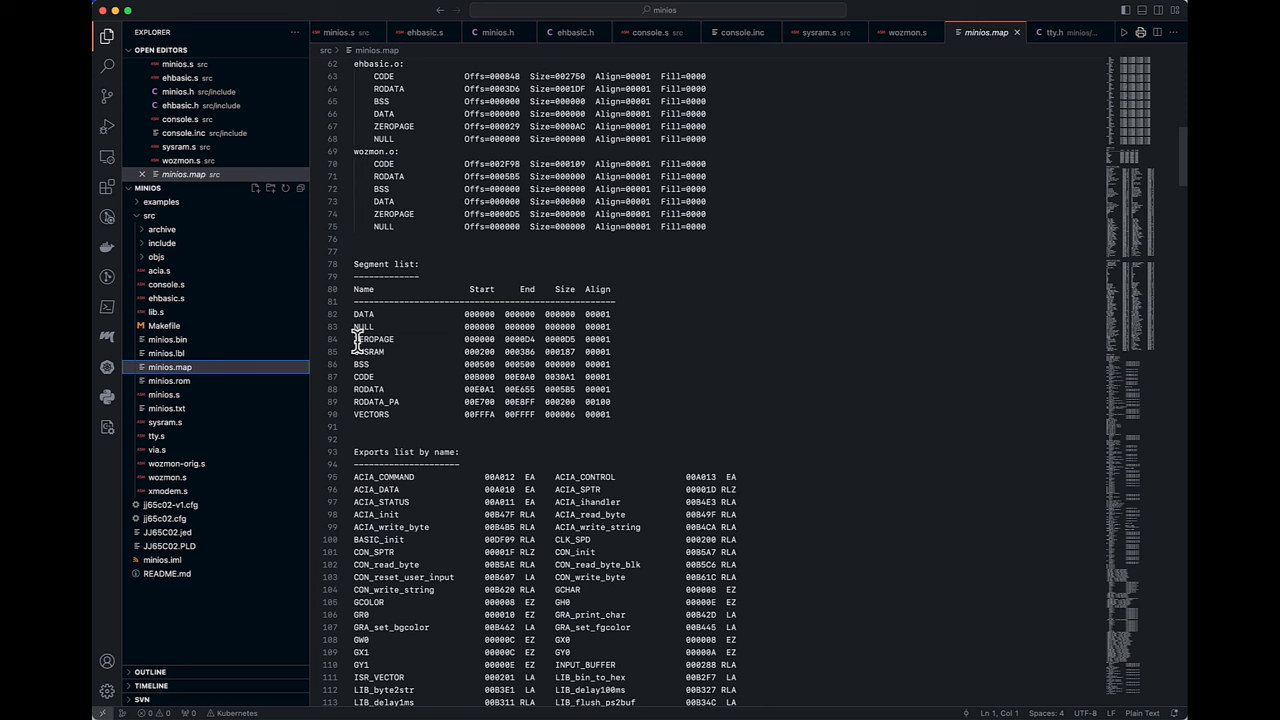
{"action": "mouse_move", "coordinate": [528, 345]}
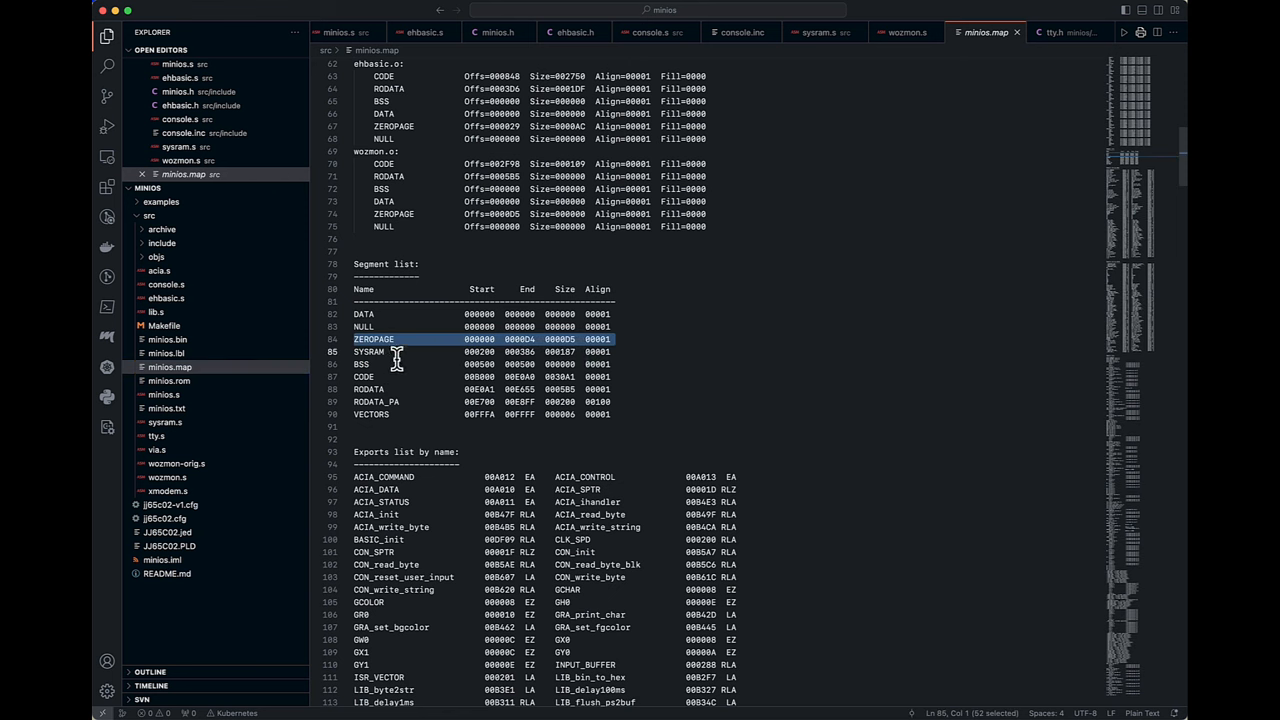
{"action": "mouse_move", "coordinate": [563, 351]}
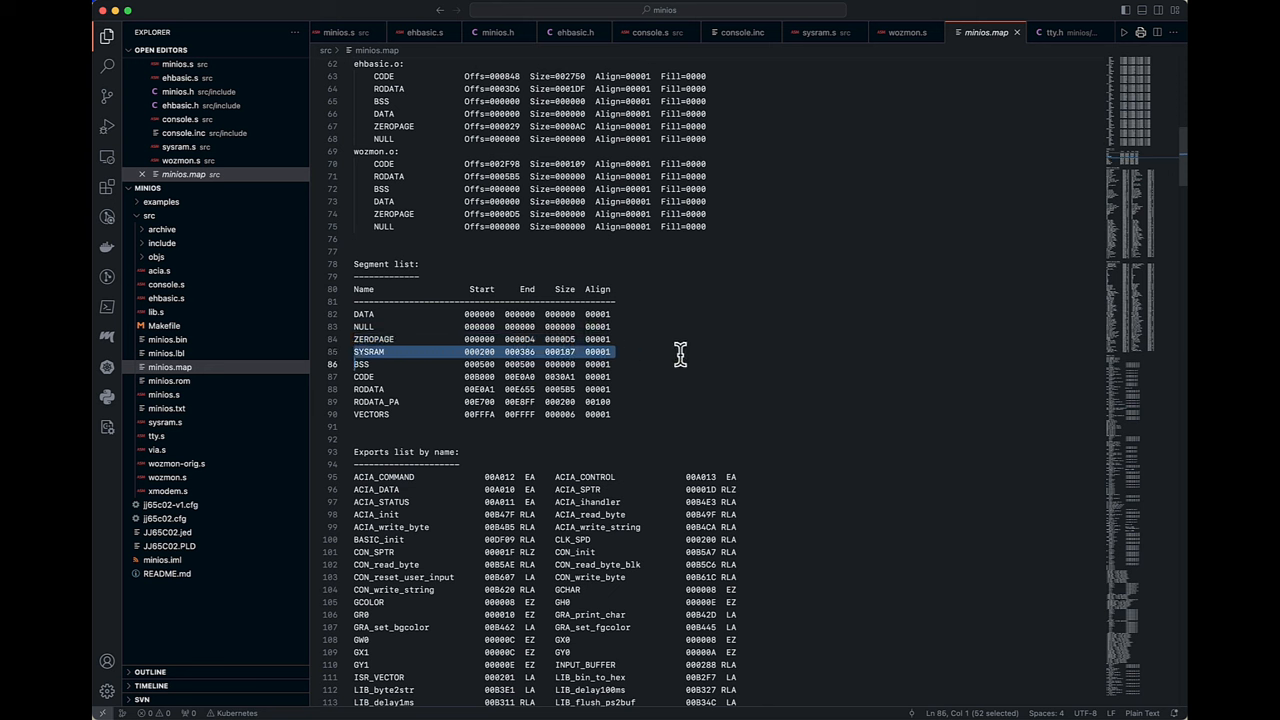
{"action": "mouse_move", "coordinate": [540, 351]}
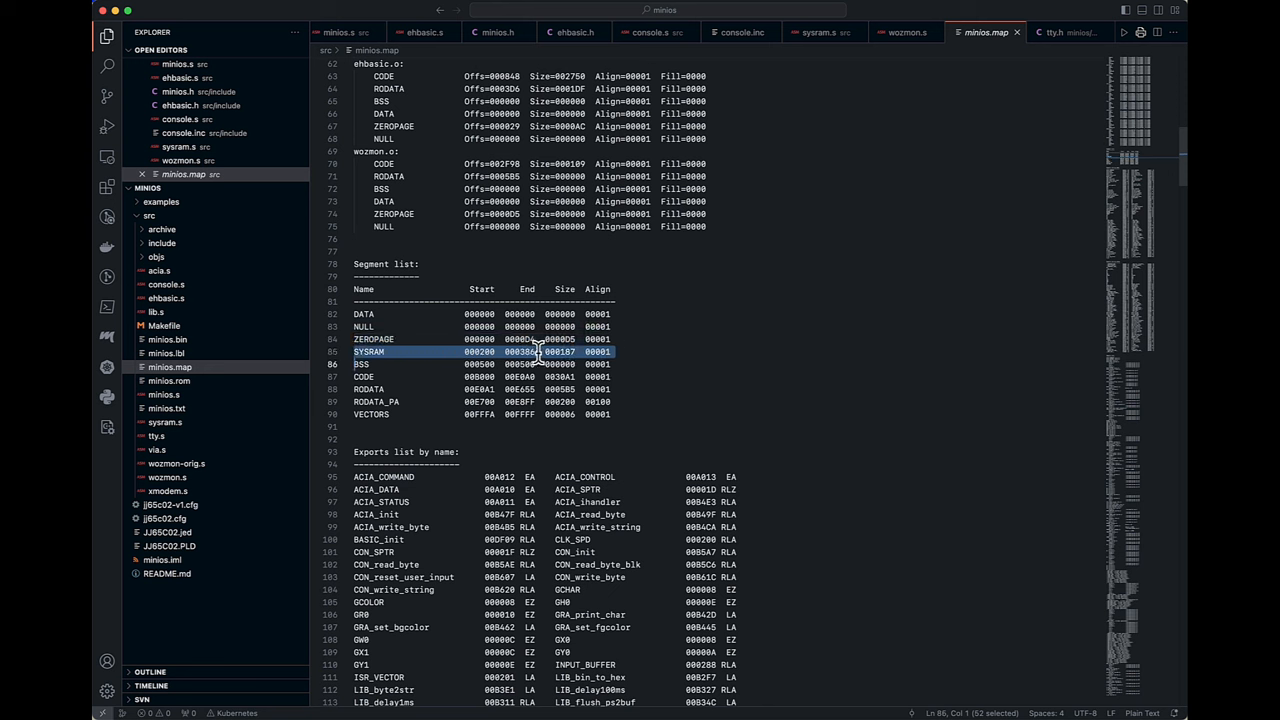